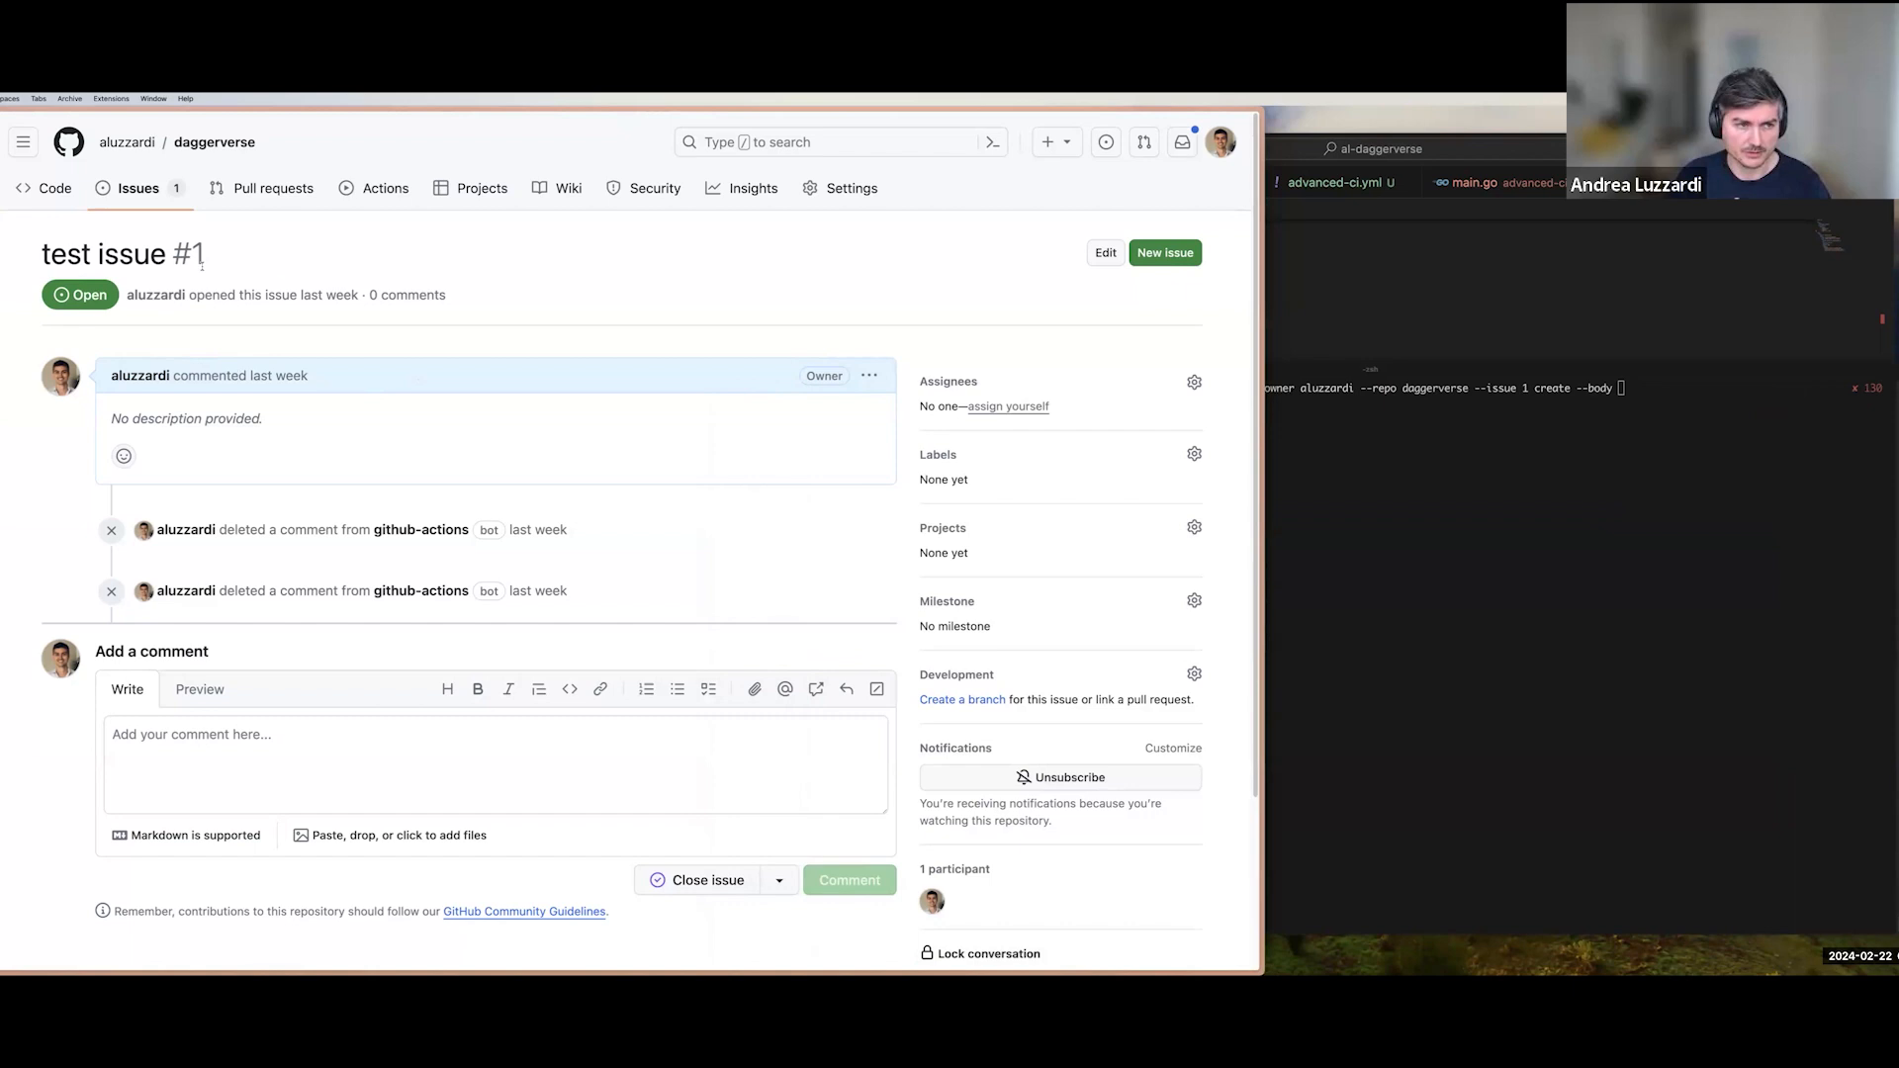
{"action": "mouse_move", "coordinate": [382, 387]}
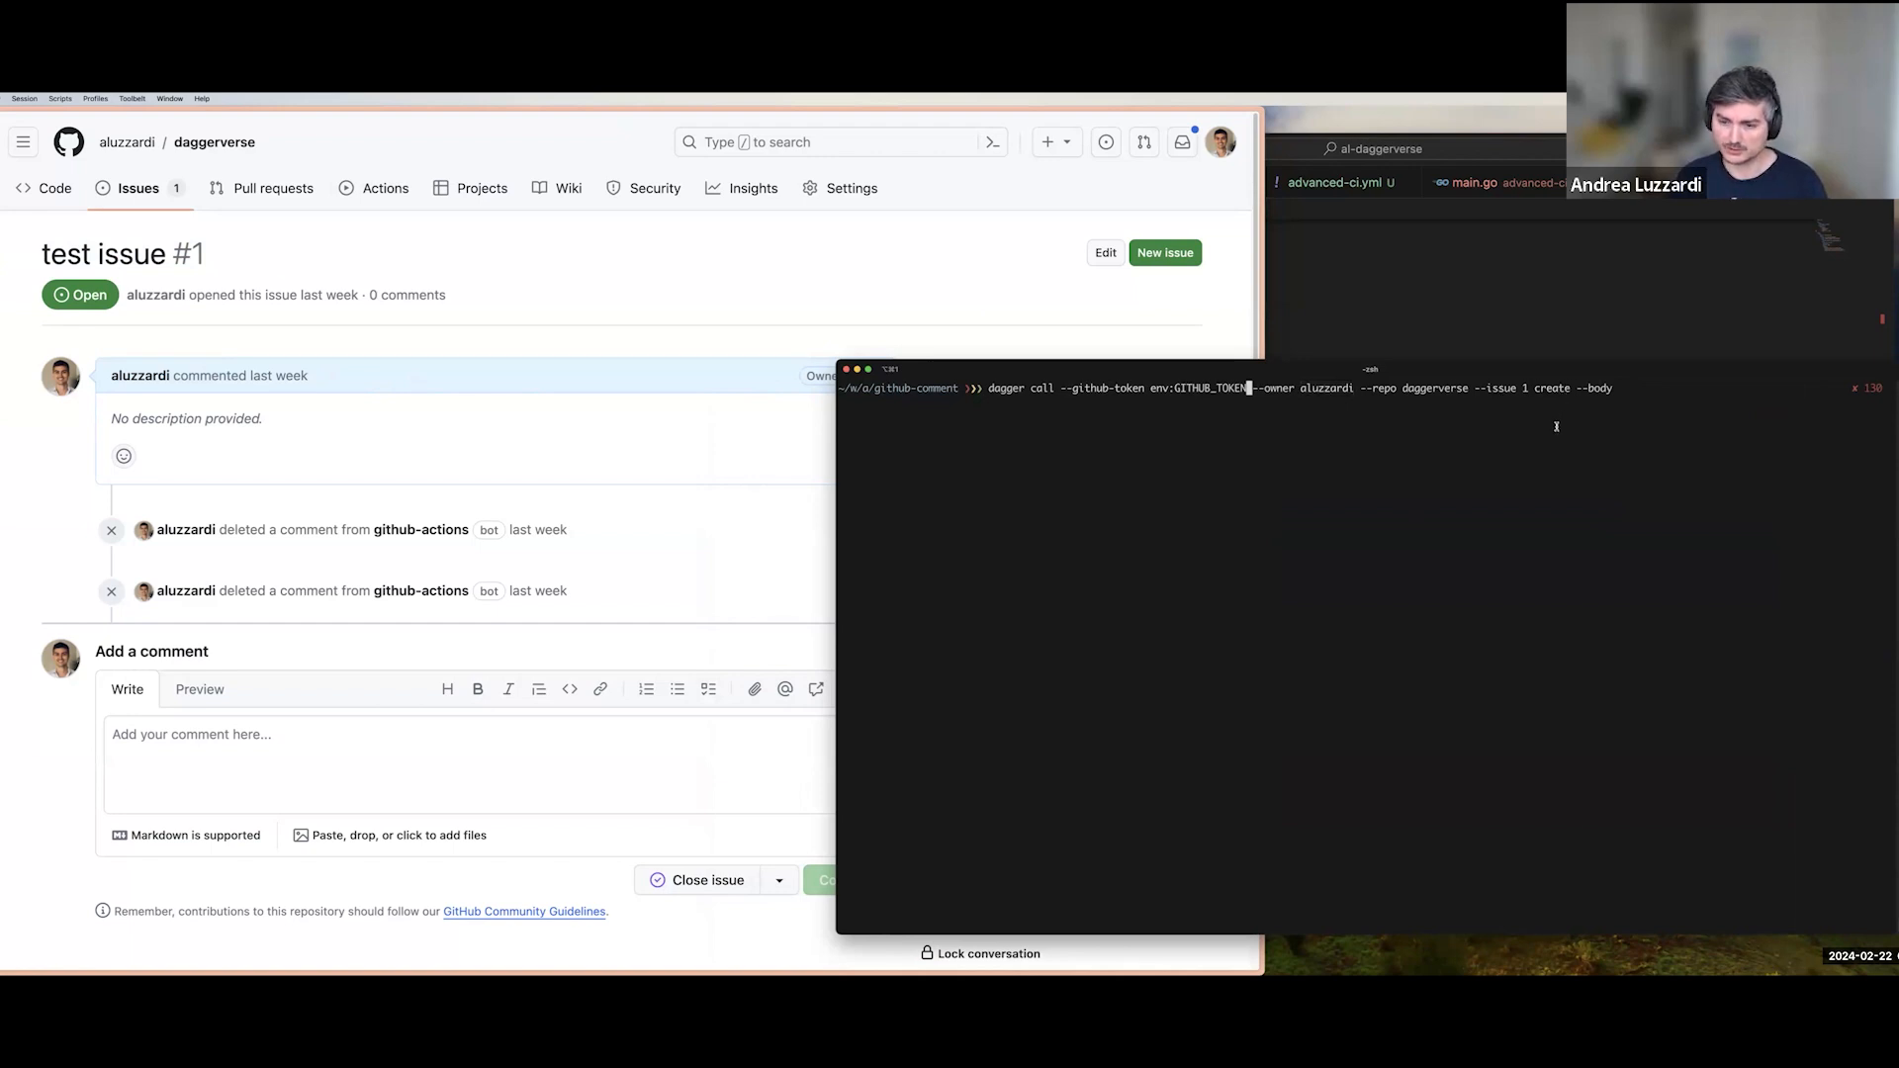
Run the dagger call create command with body "hello world" on issue #1.
{"action": "type", "text": "\"hell"}
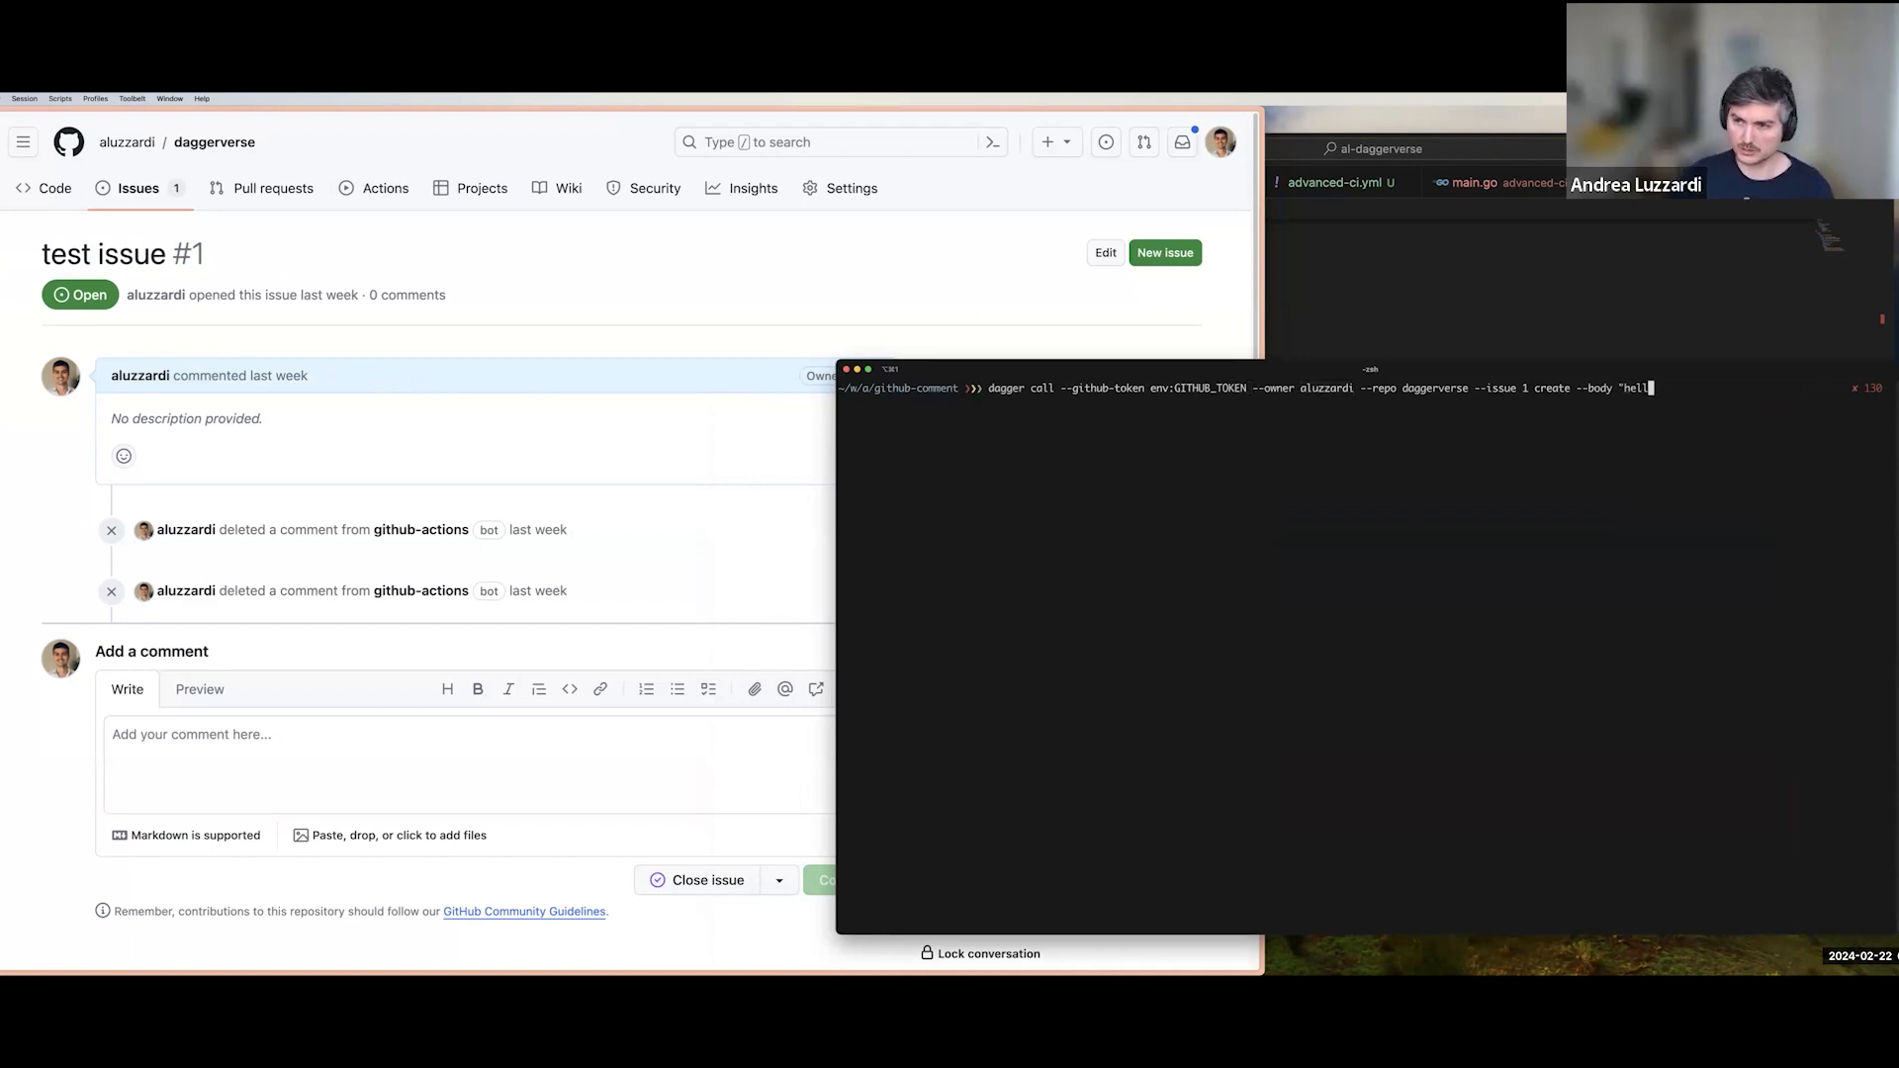
{"action": "key", "text": "Enter"}
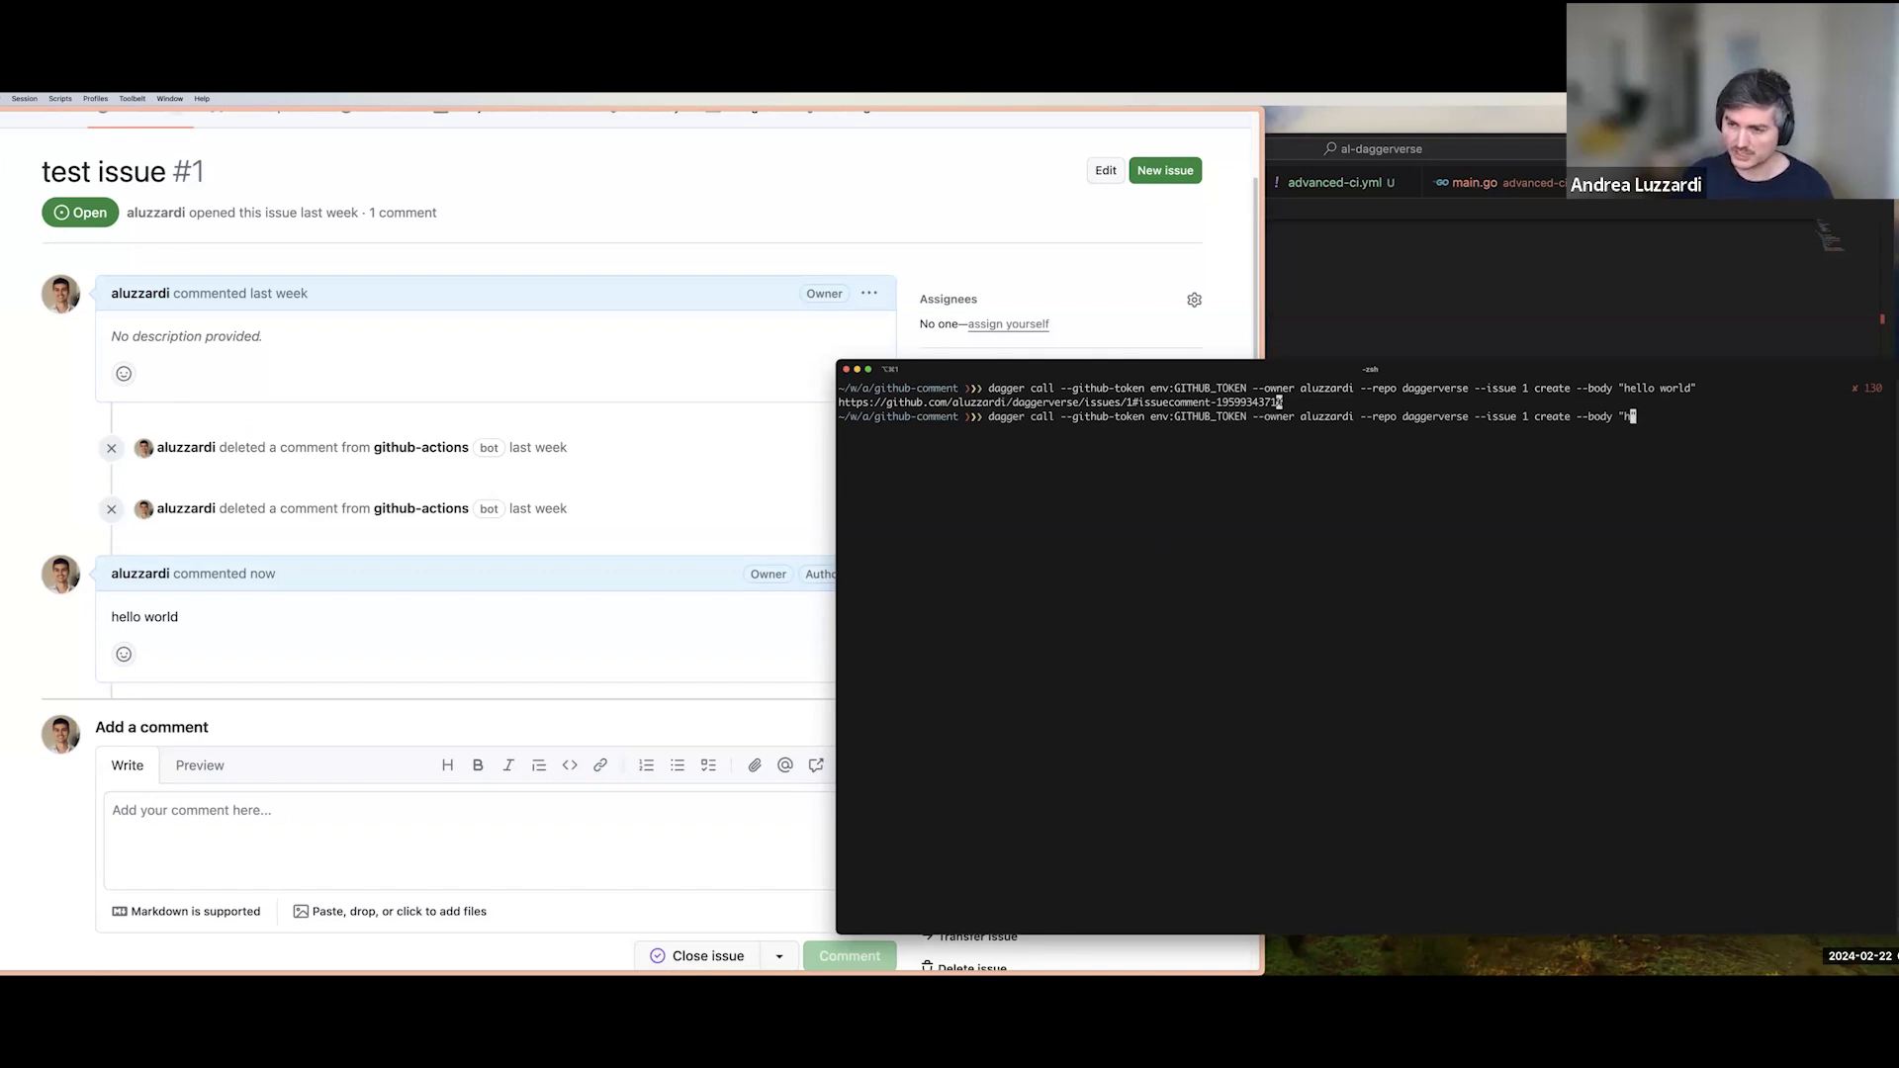
Rerun create with body "foobar", then run react with --kind heart.
{"action": "type", "text": "foobar\""}
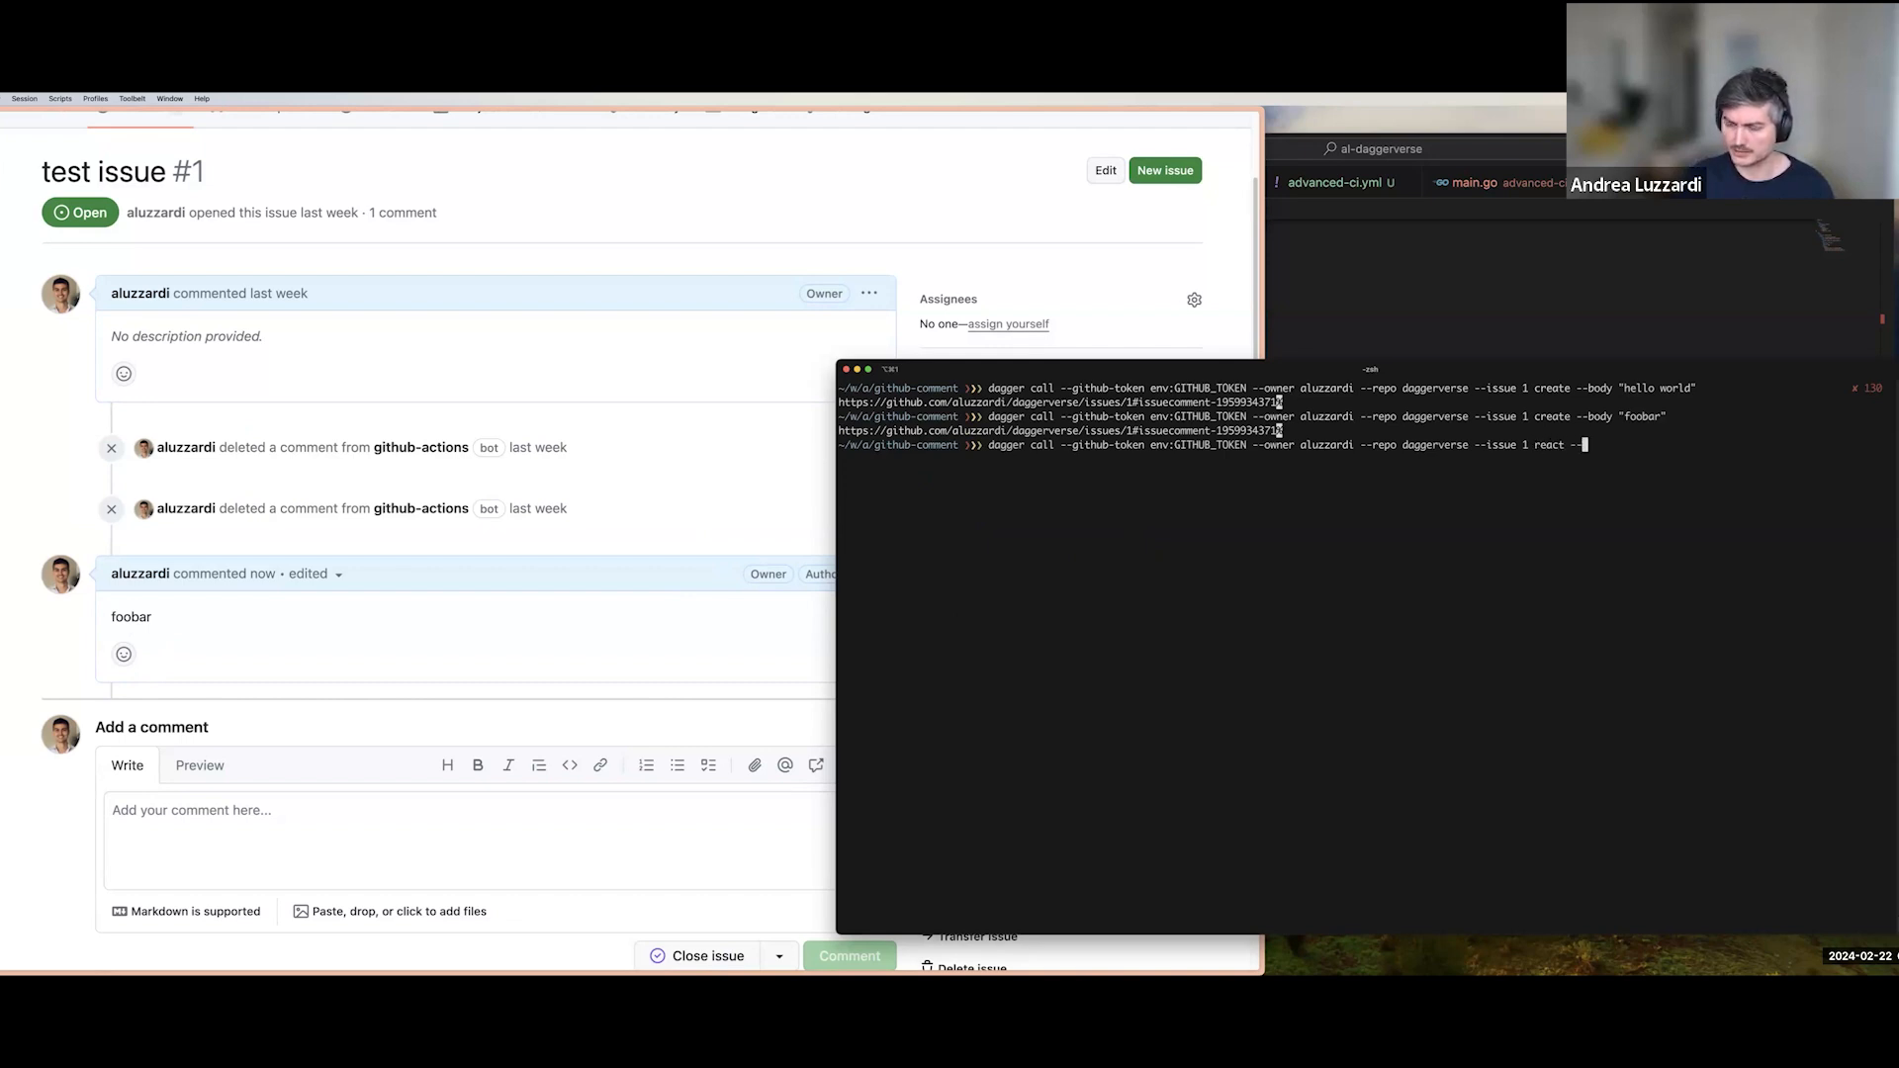
{"action": "type", "text": "kind heart"}
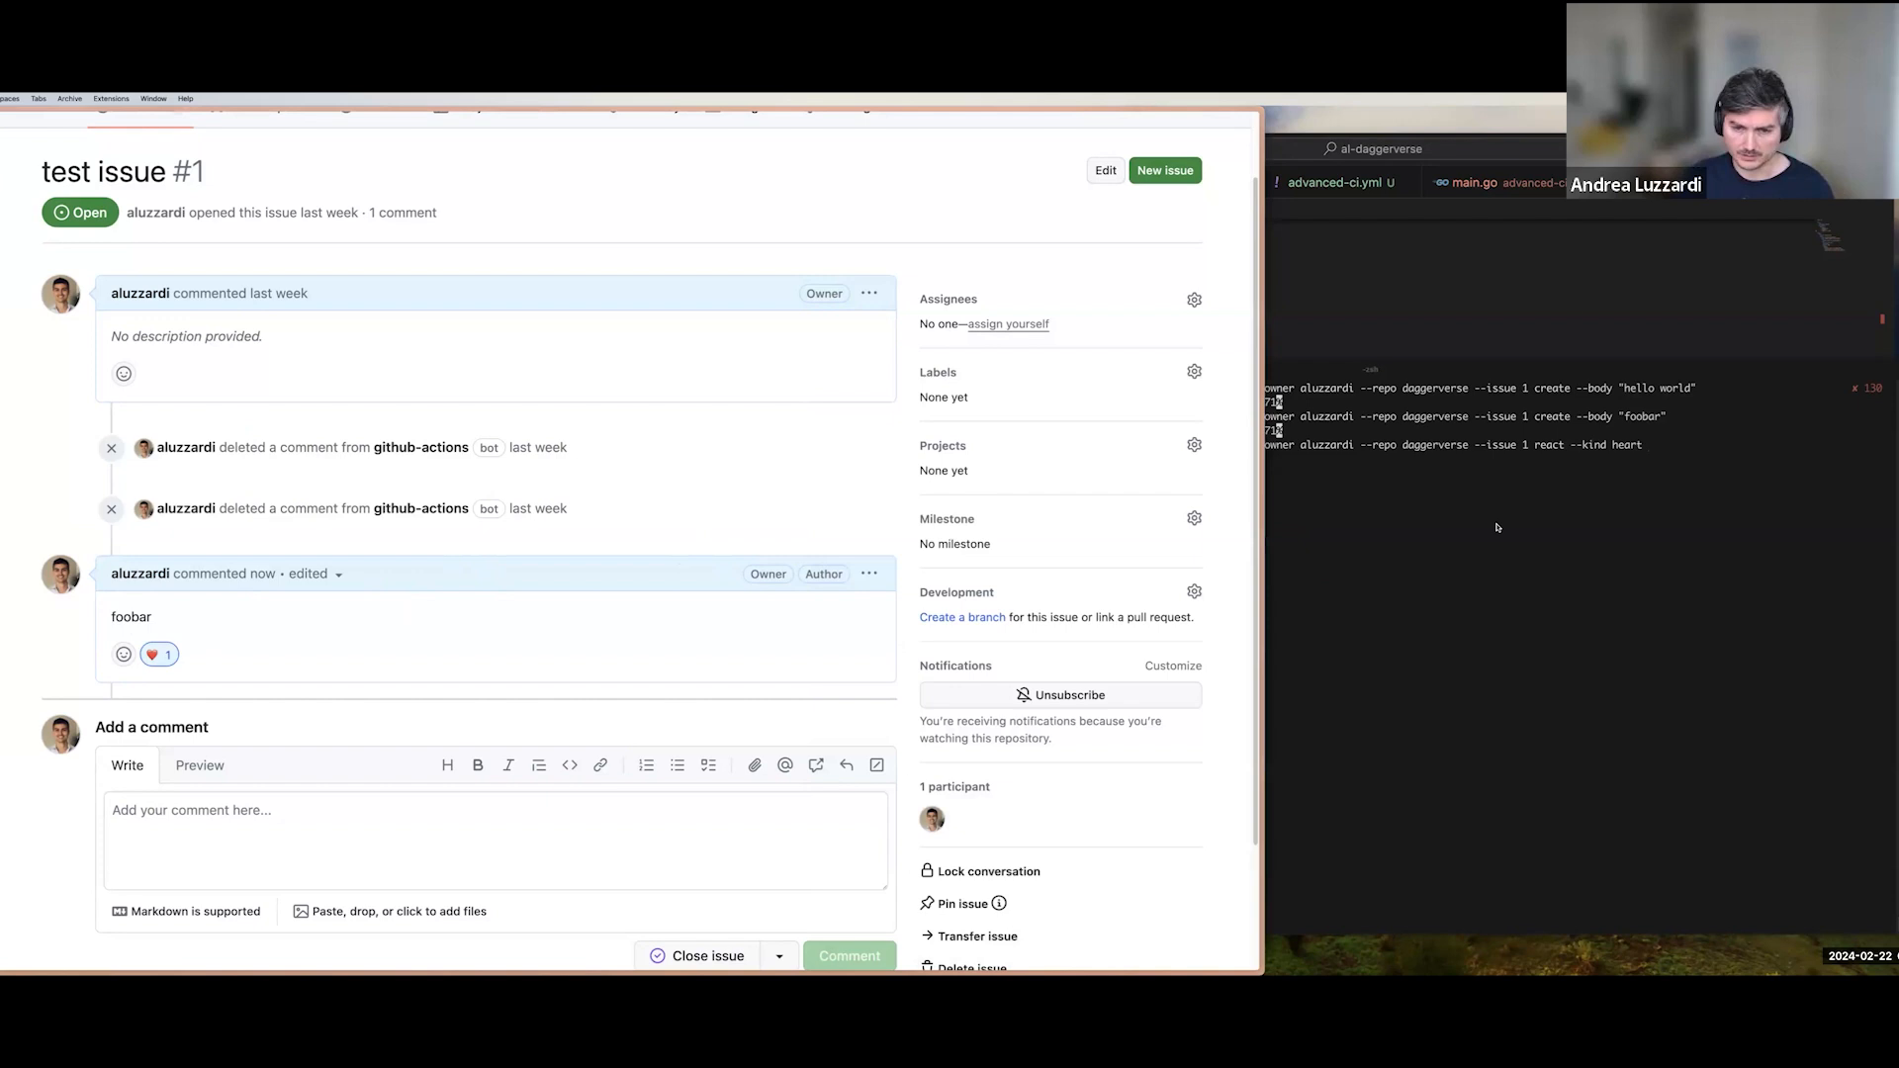
{"action": "left_click", "coordinate": [869, 574]}
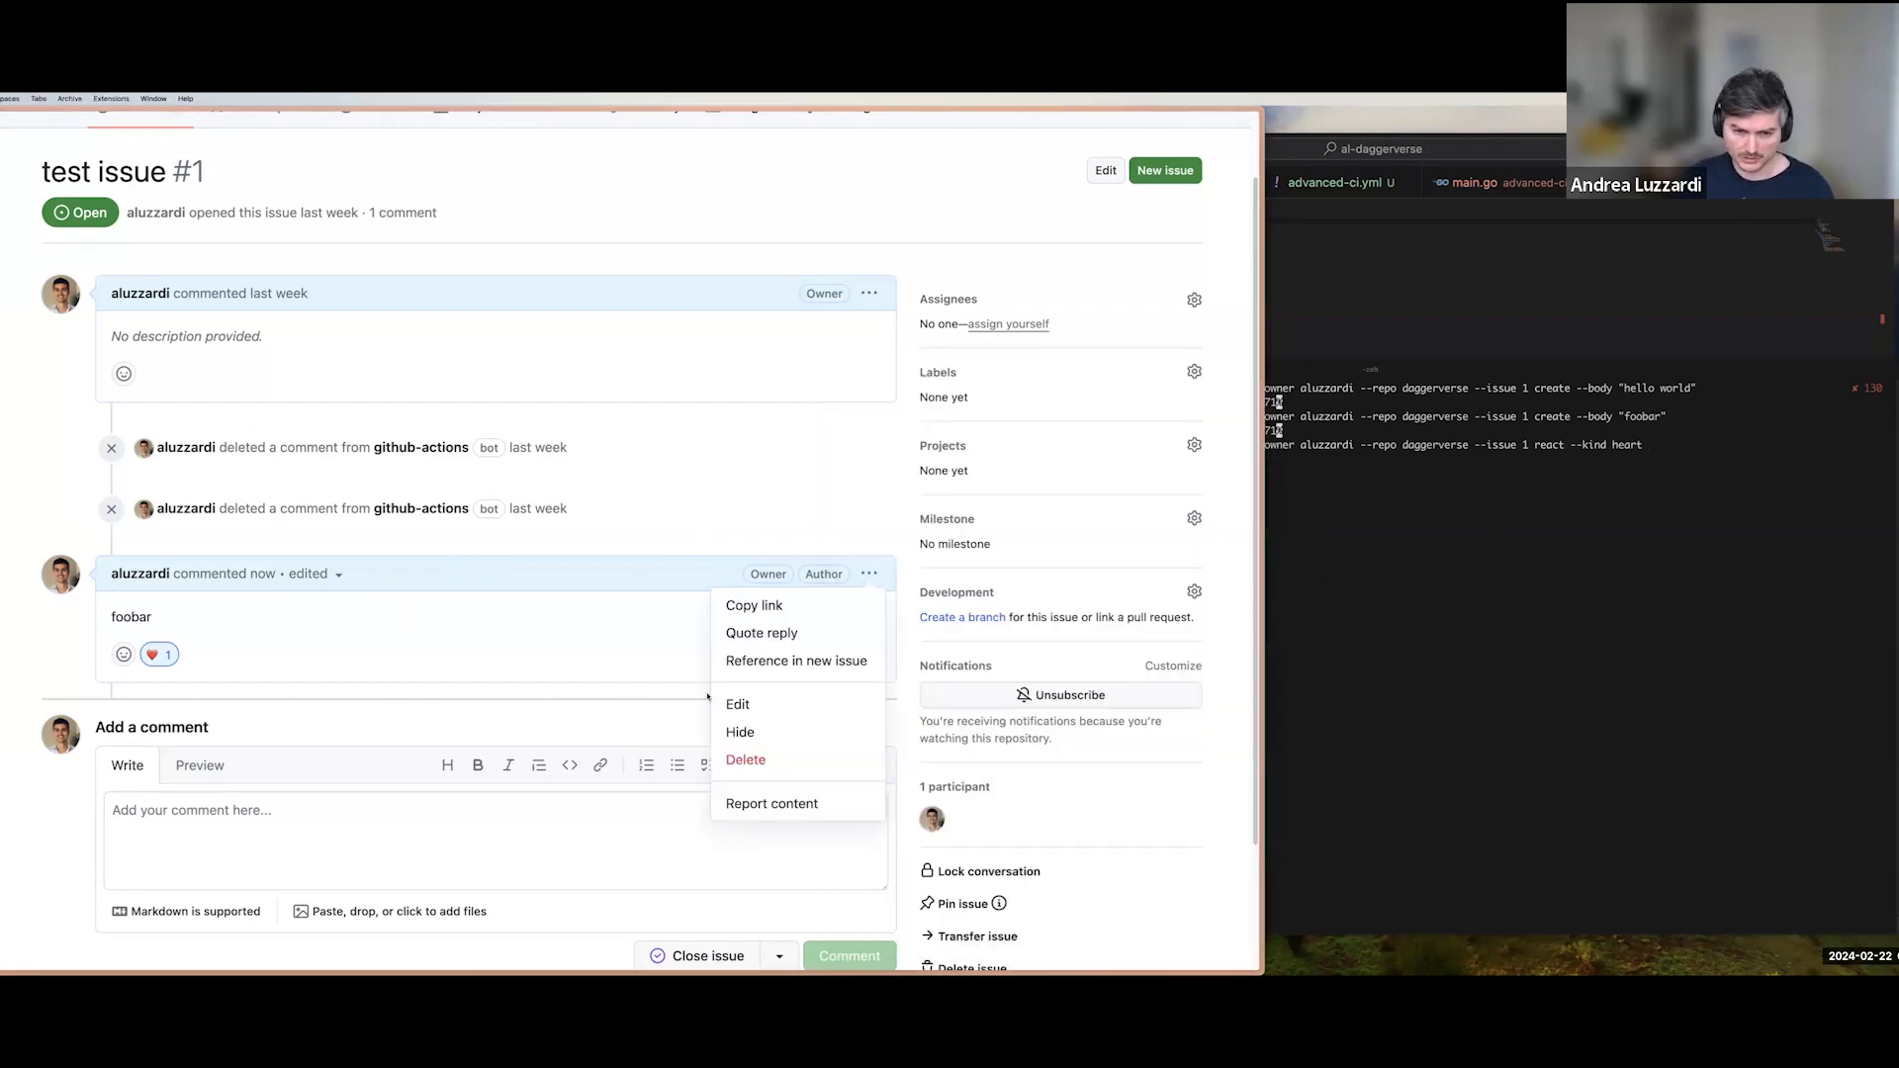
{"action": "left_click", "coordinate": [737, 704]}
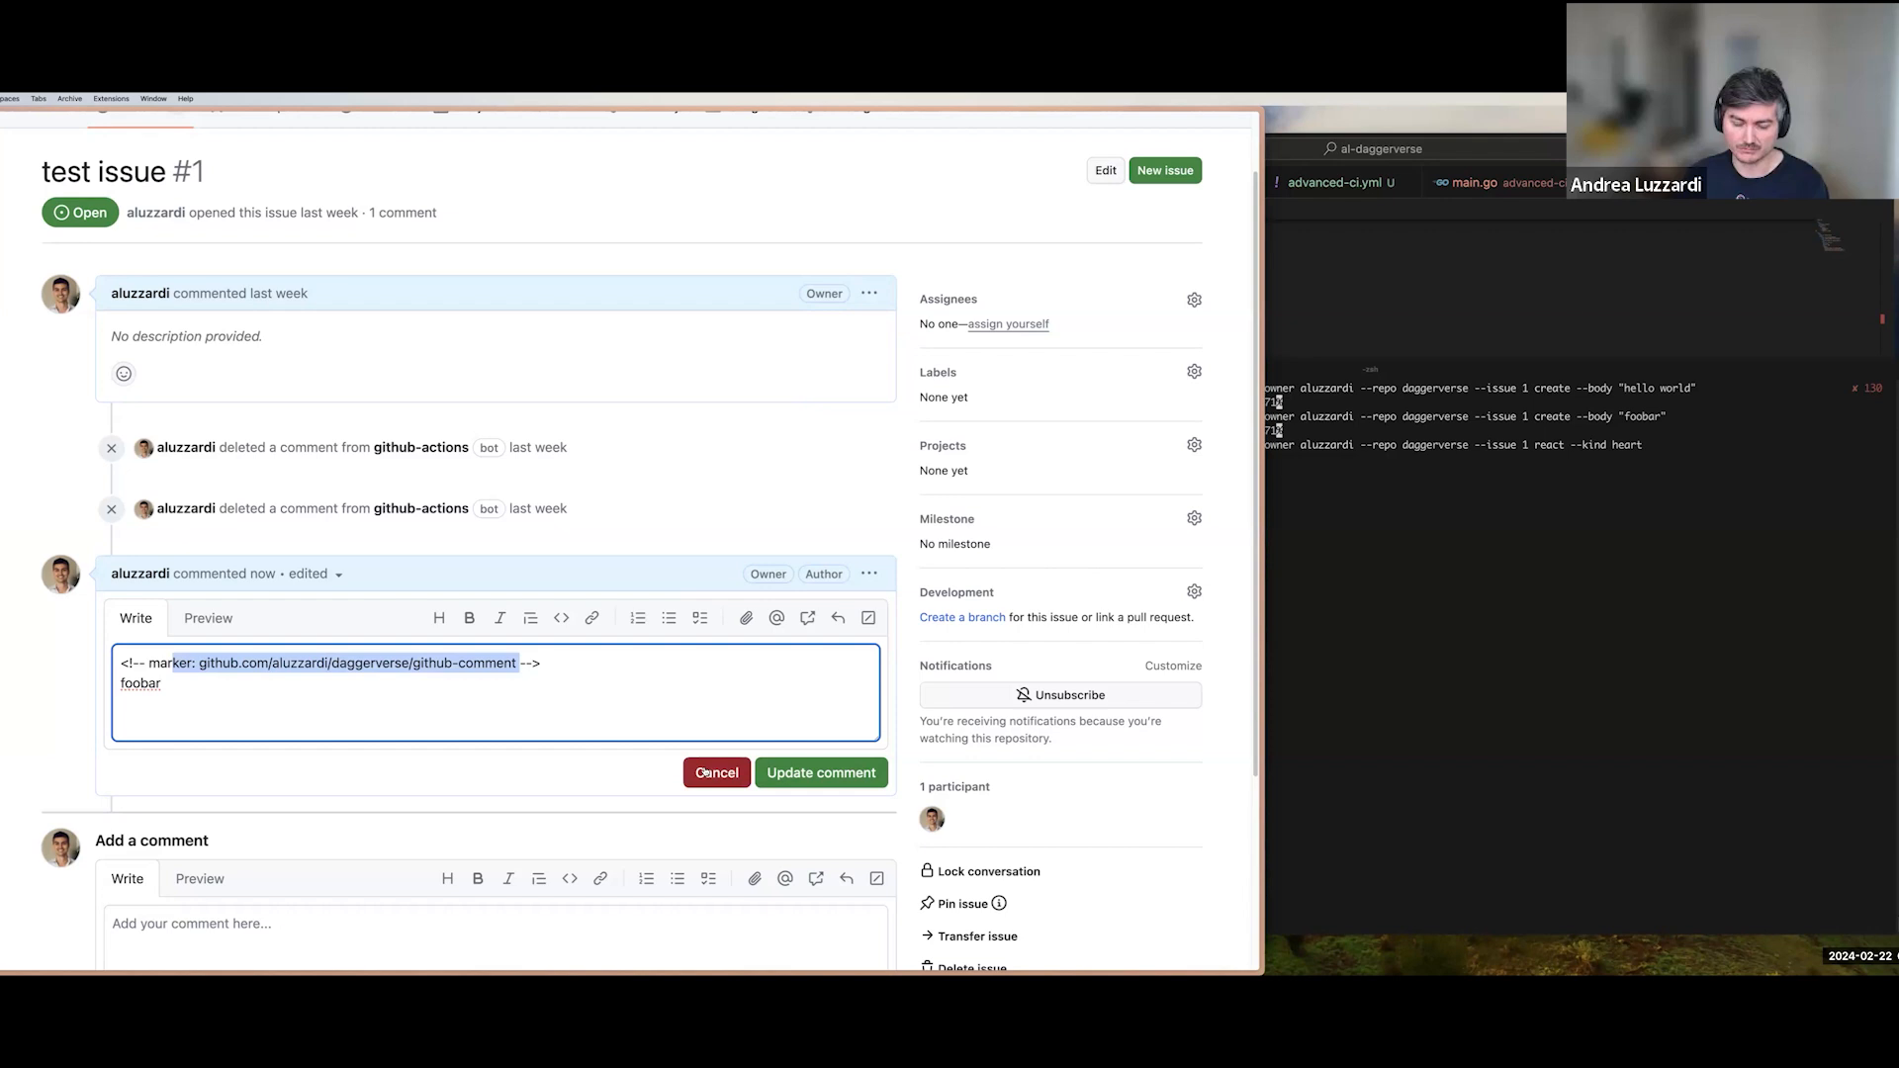
{"action": "left_click", "coordinate": [821, 772]}
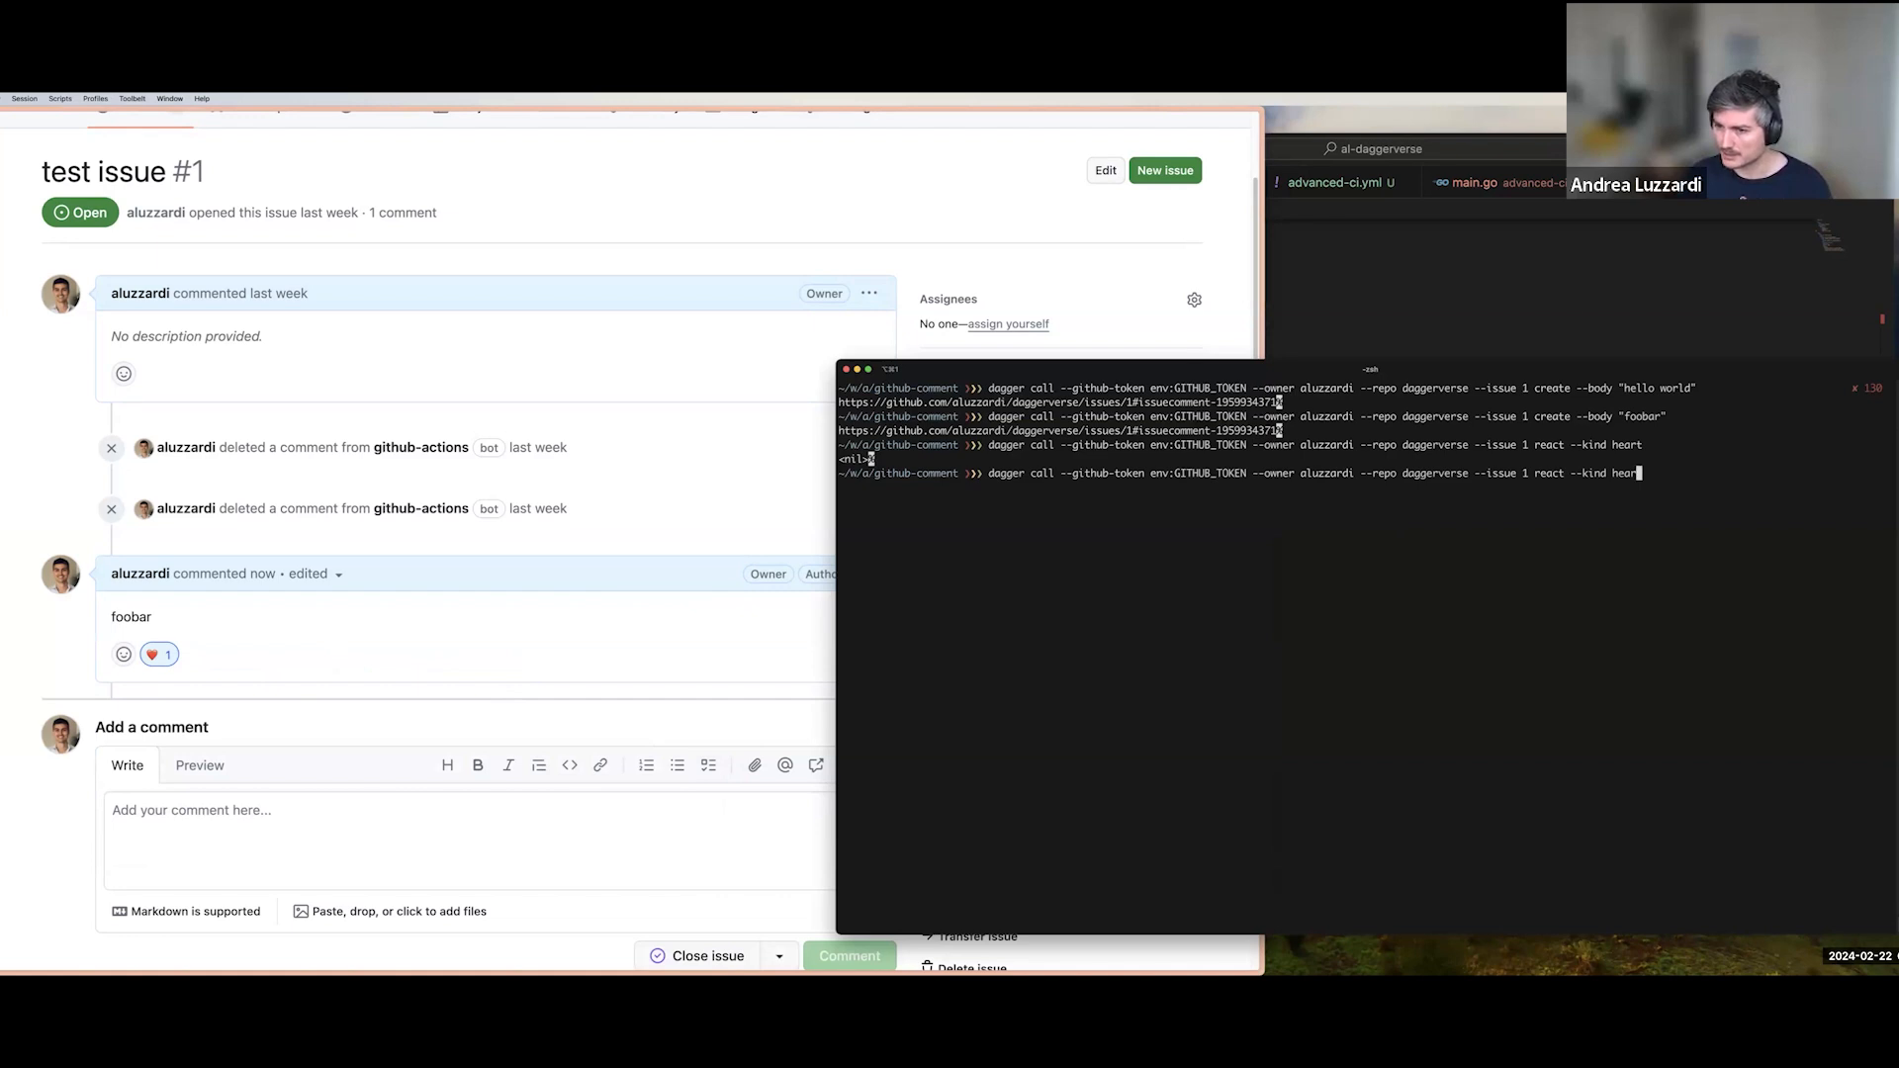
Enter the dagger call delete subcommand to remove the foobar comment.
{"action": "type", "text": "delete"}
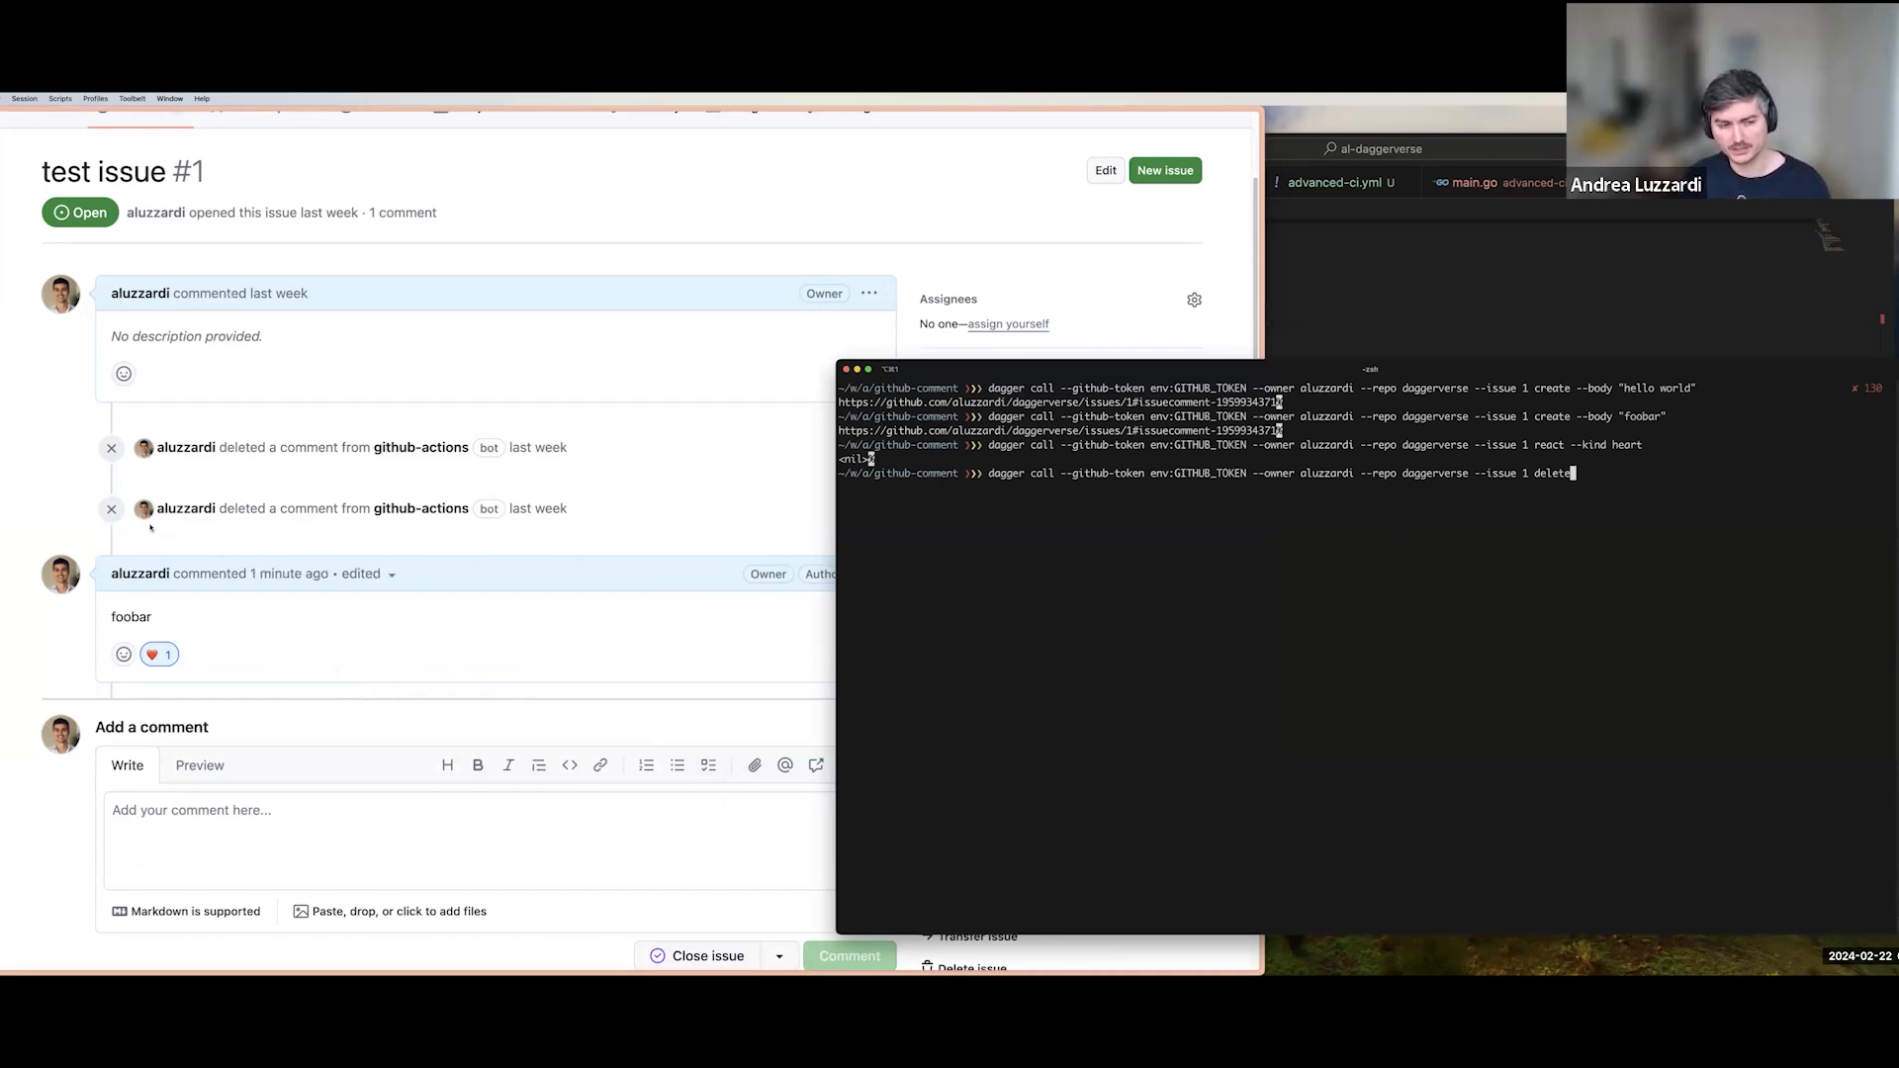
{"action": "mouse_move", "coordinate": [710, 498]}
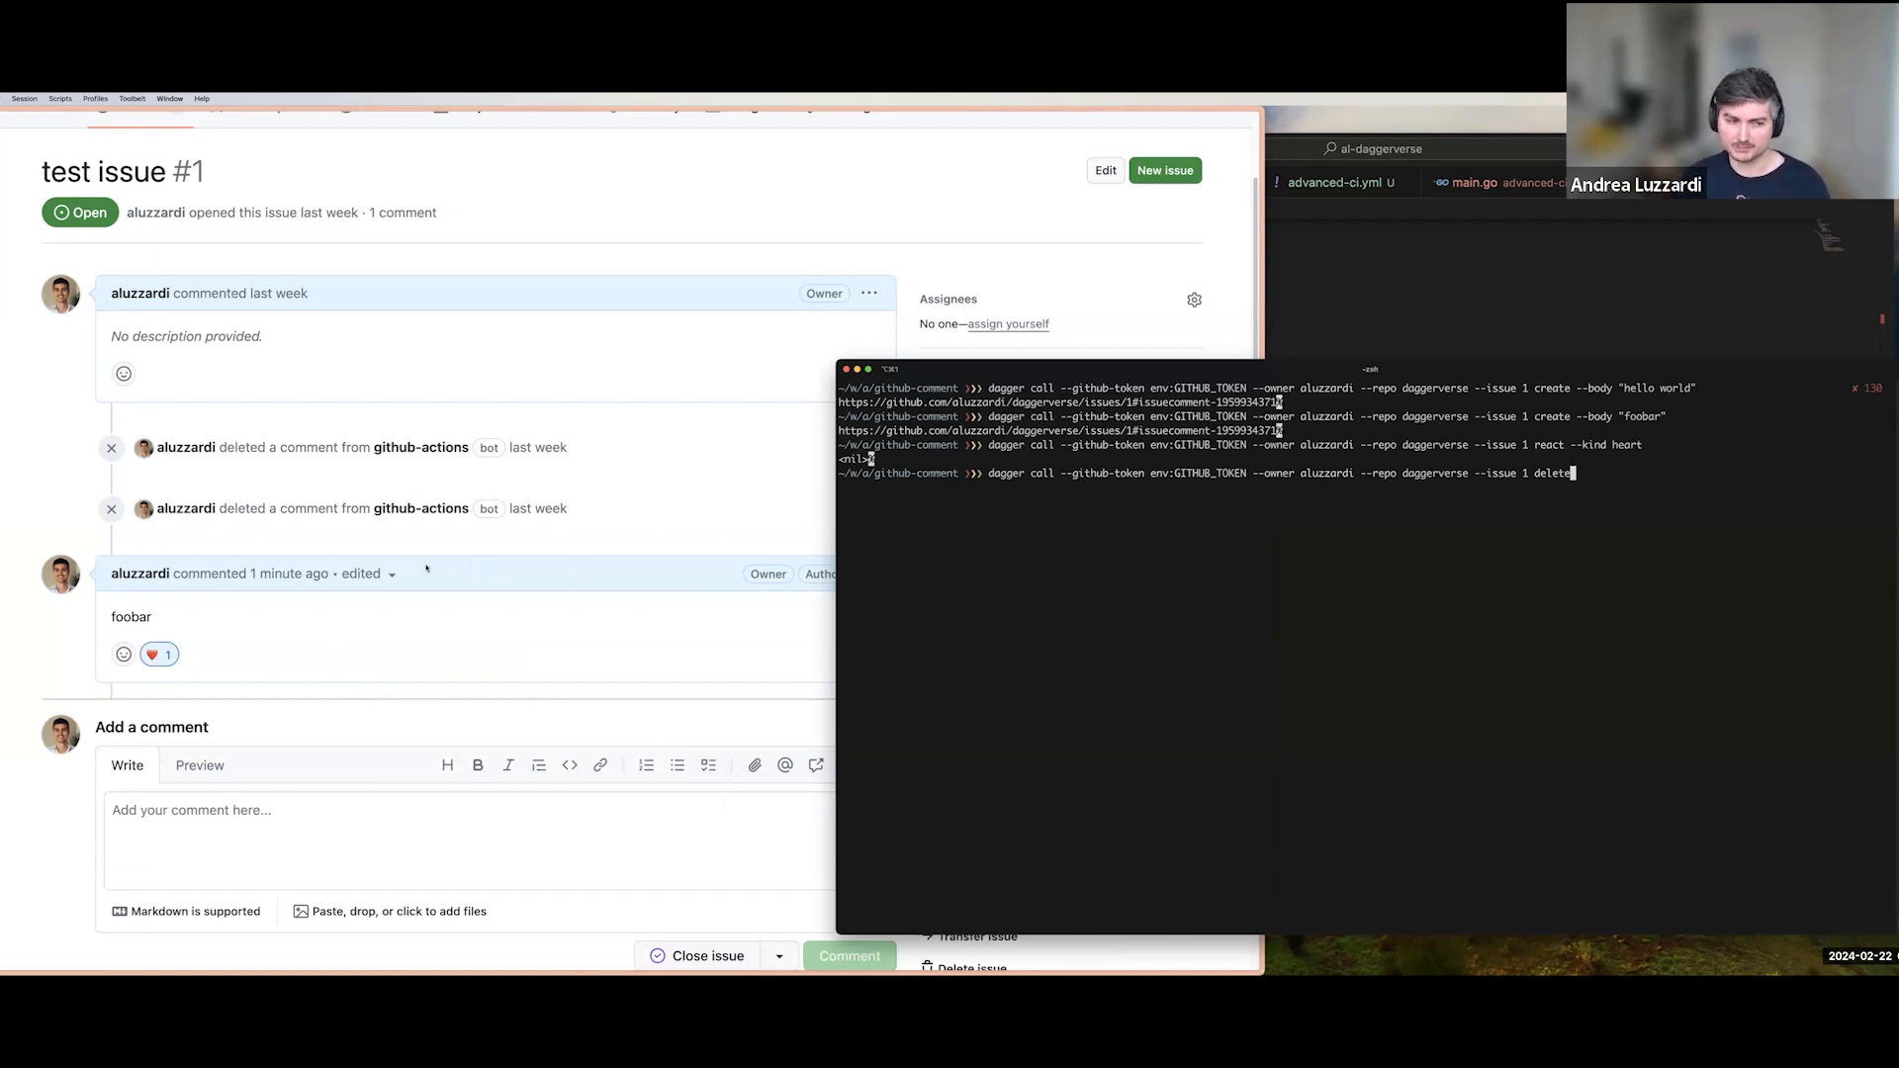
{"action": "mouse_move", "coordinate": [1103, 713]}
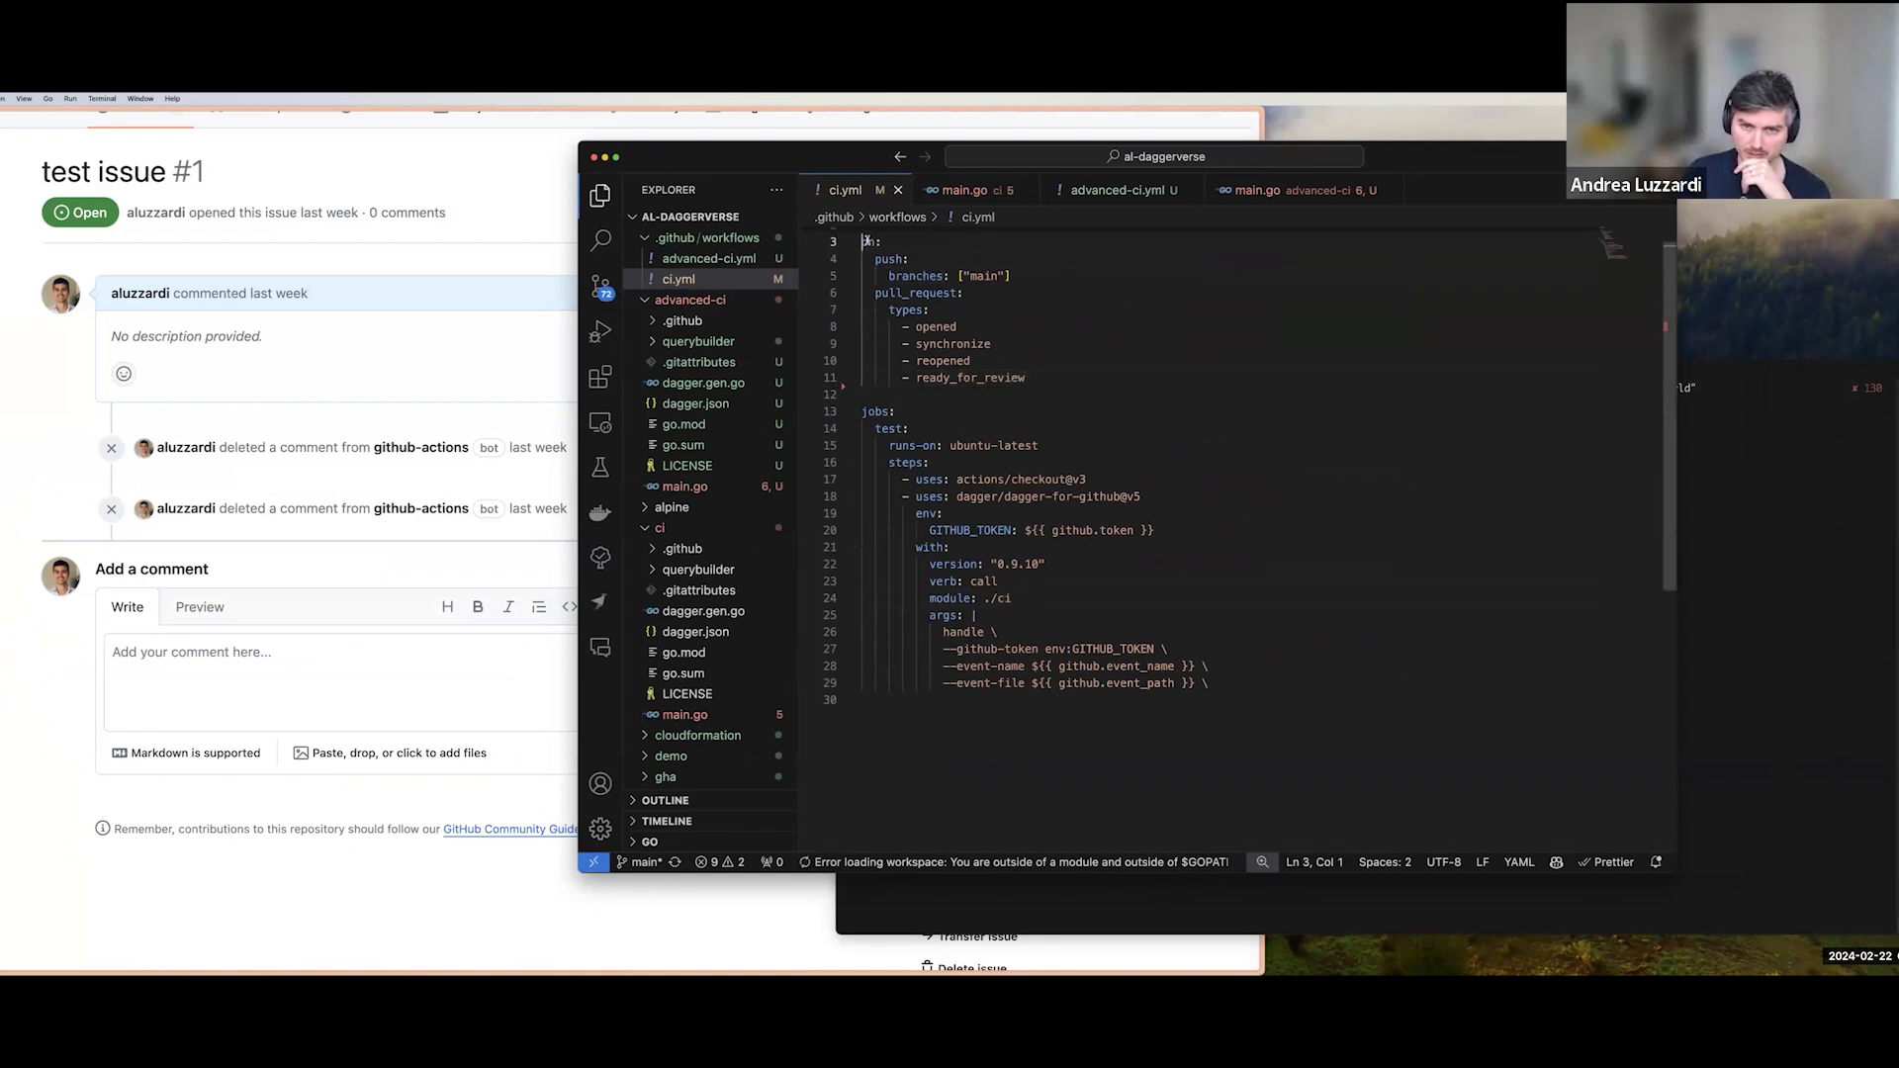
Highlight the Dagger step's env block and module path in ci.yml.
{"action": "left_click_drag", "start_coordinate": [864, 241], "coordinate": [1024, 377]}
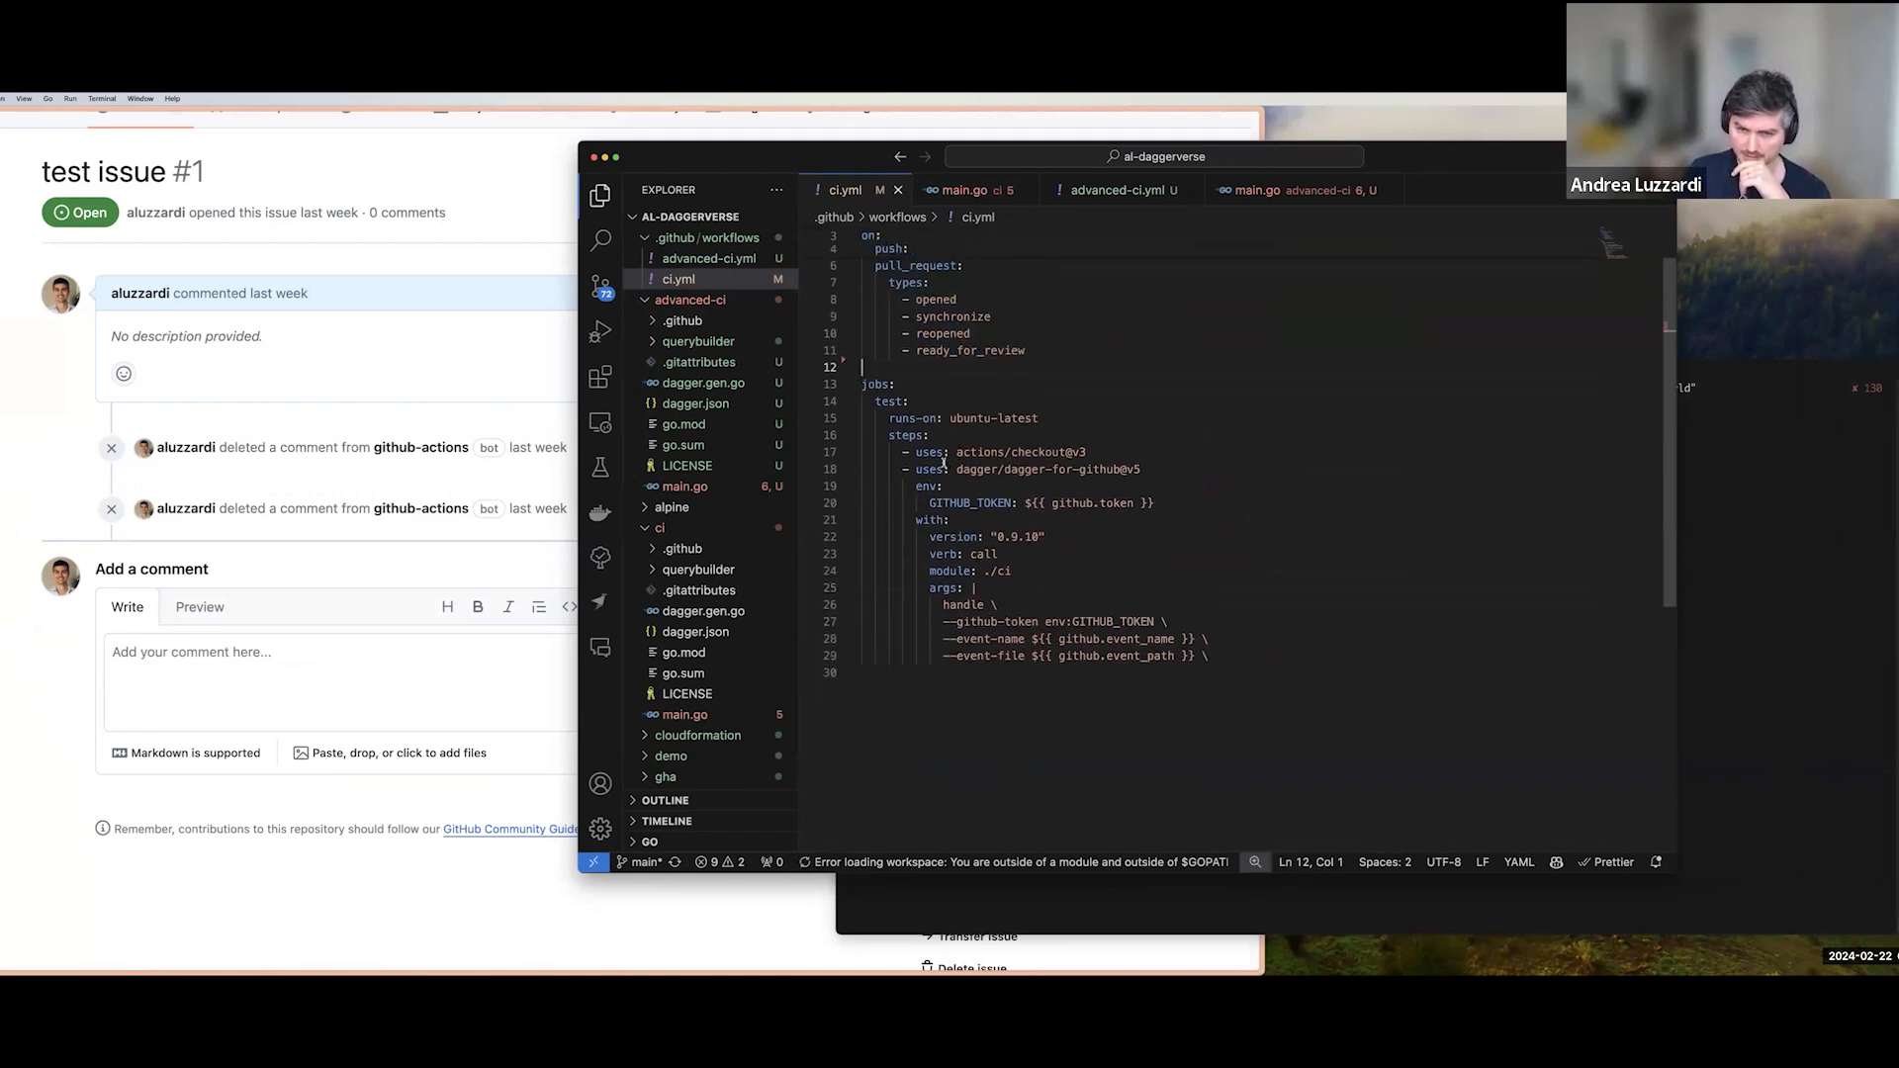
{"action": "double_click", "coordinate": [1046, 468]}
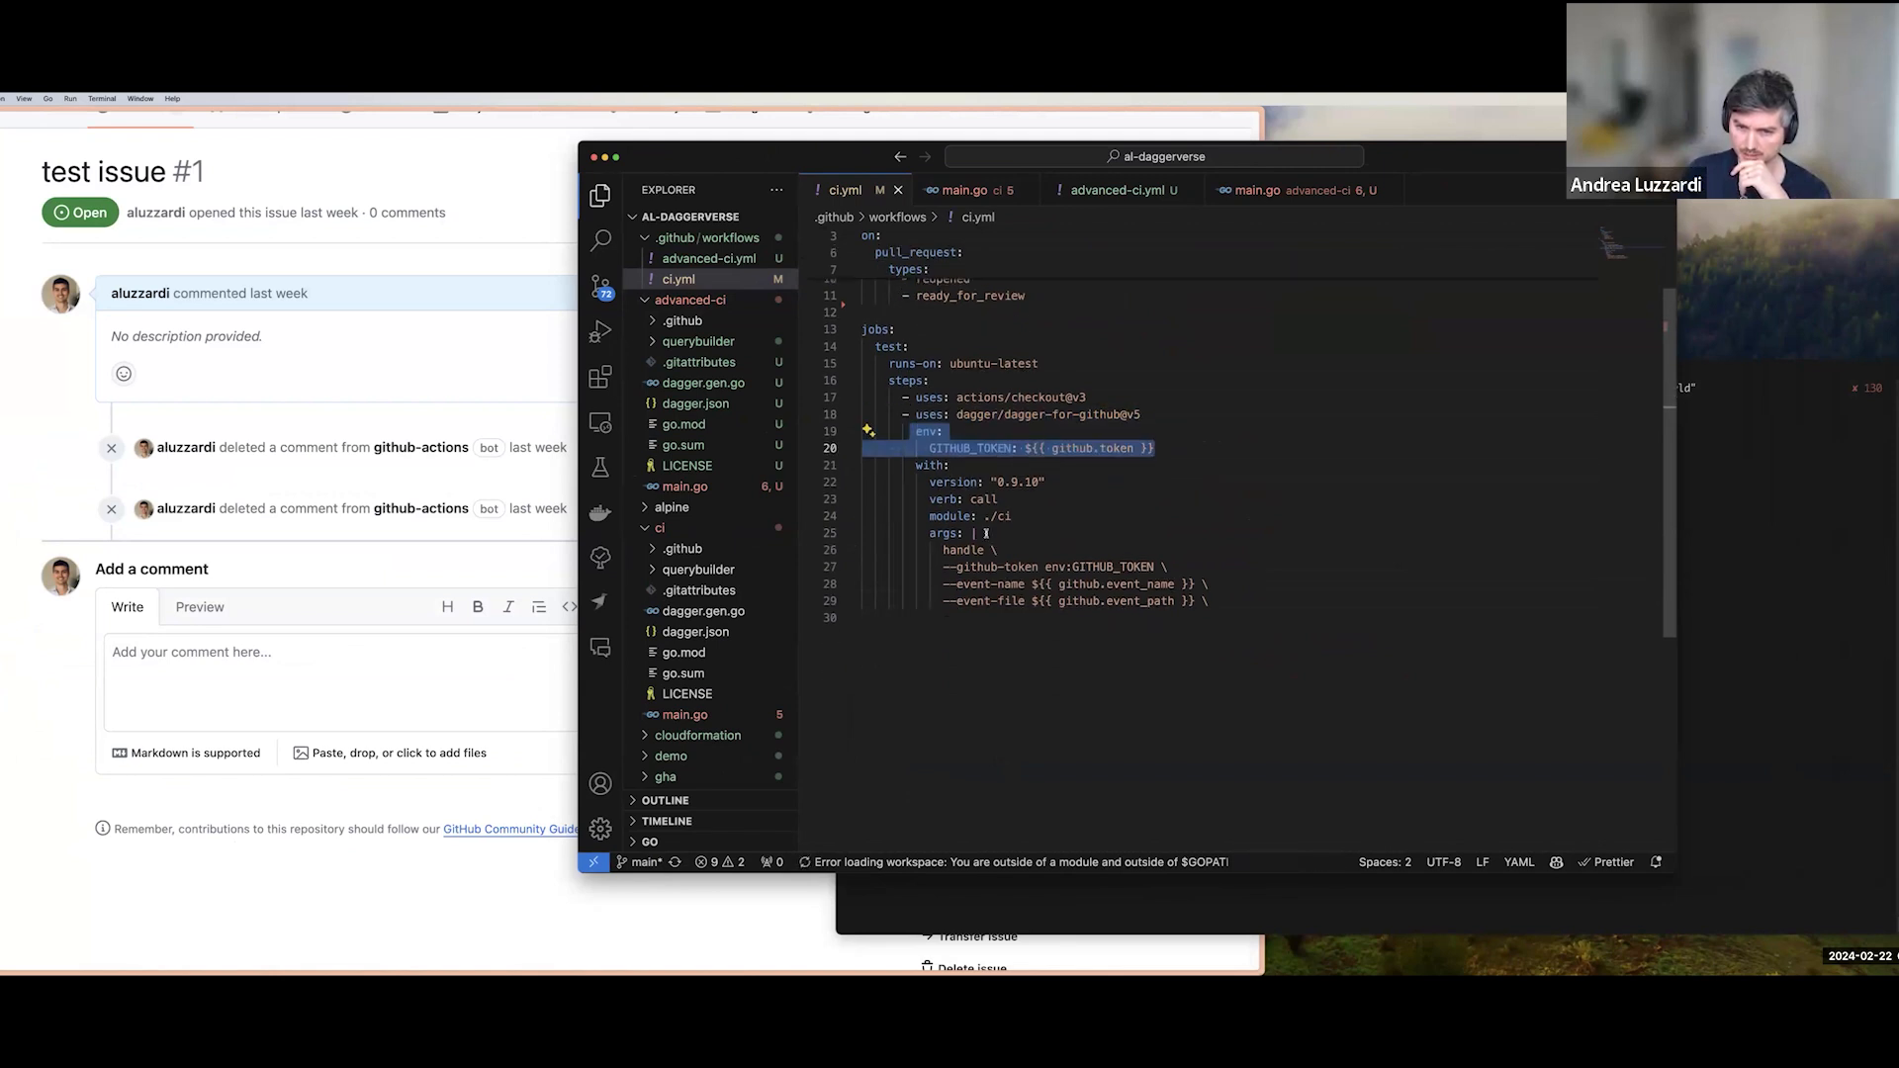
{"action": "left_click", "coordinate": [1003, 516]}
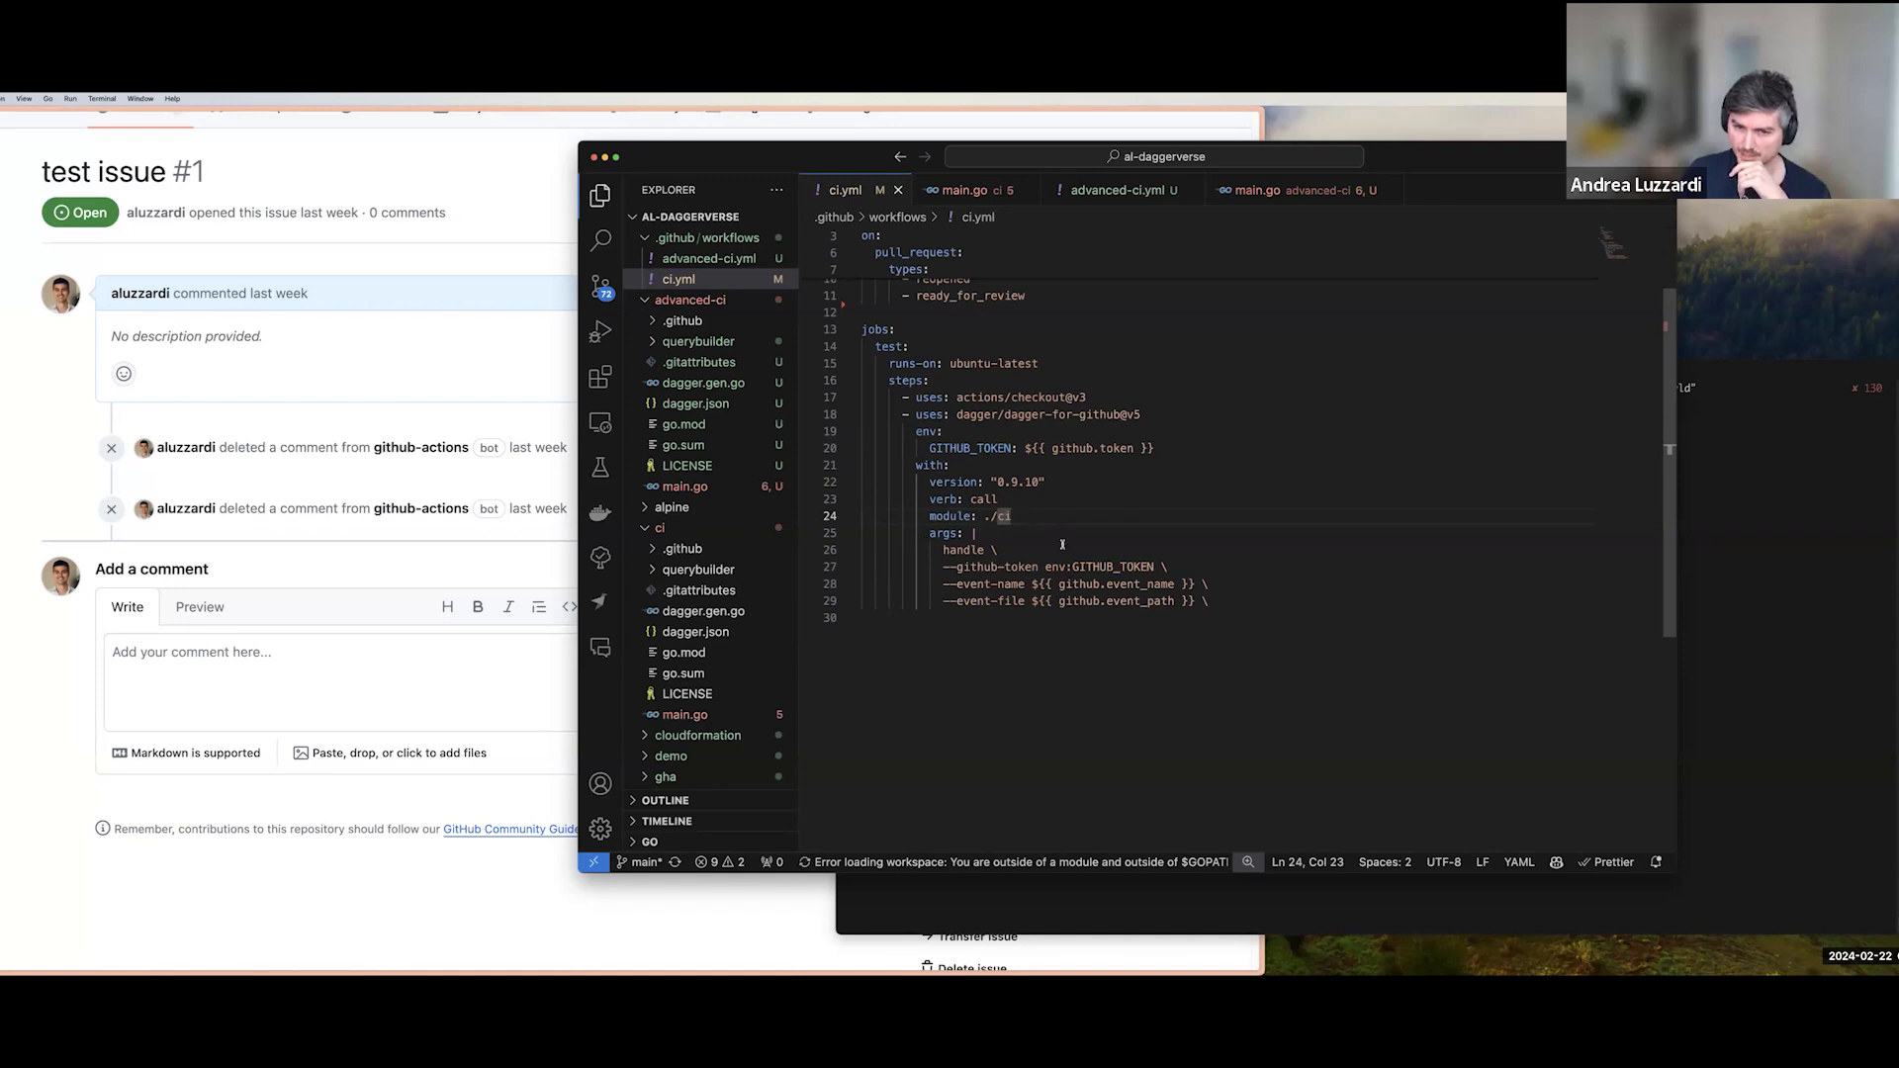
{"action": "left_click_drag", "start_coordinate": [972, 533], "coordinate": [1206, 600]}
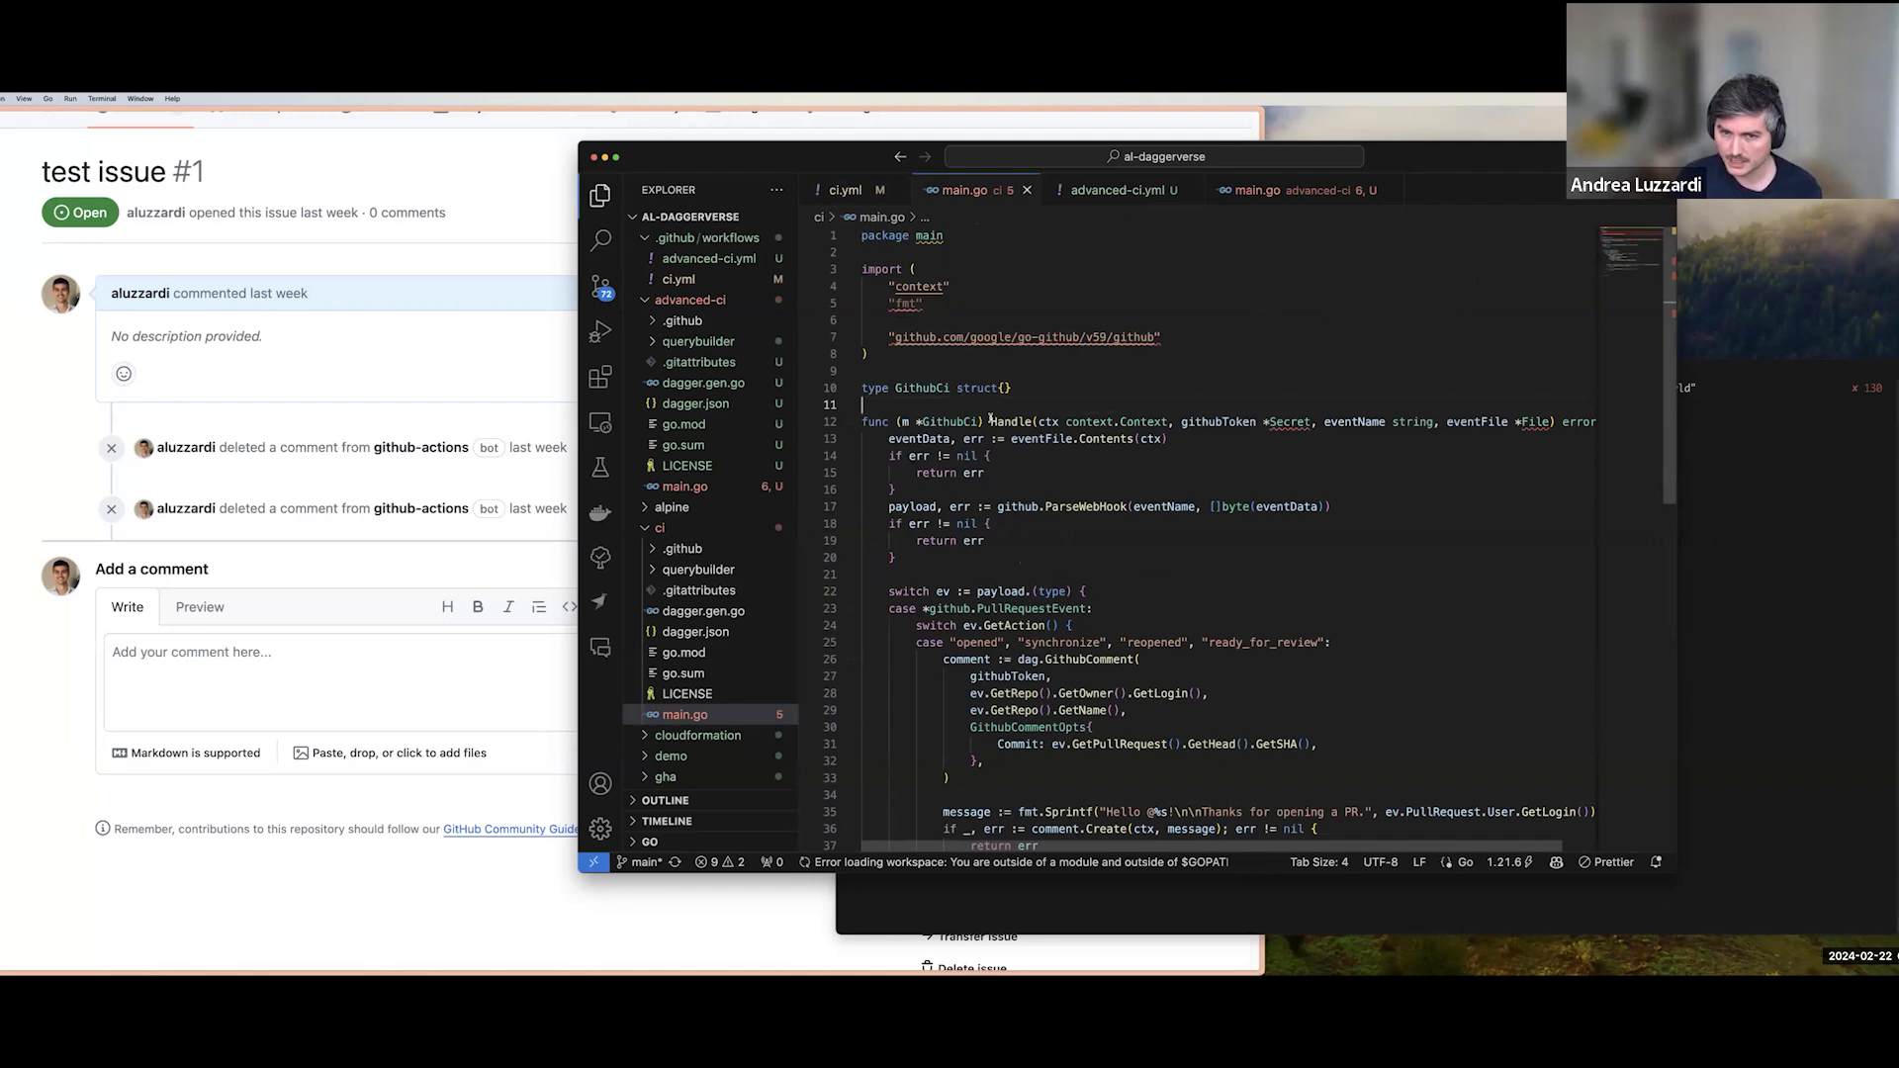
{"action": "left_click", "coordinate": [840, 189]}
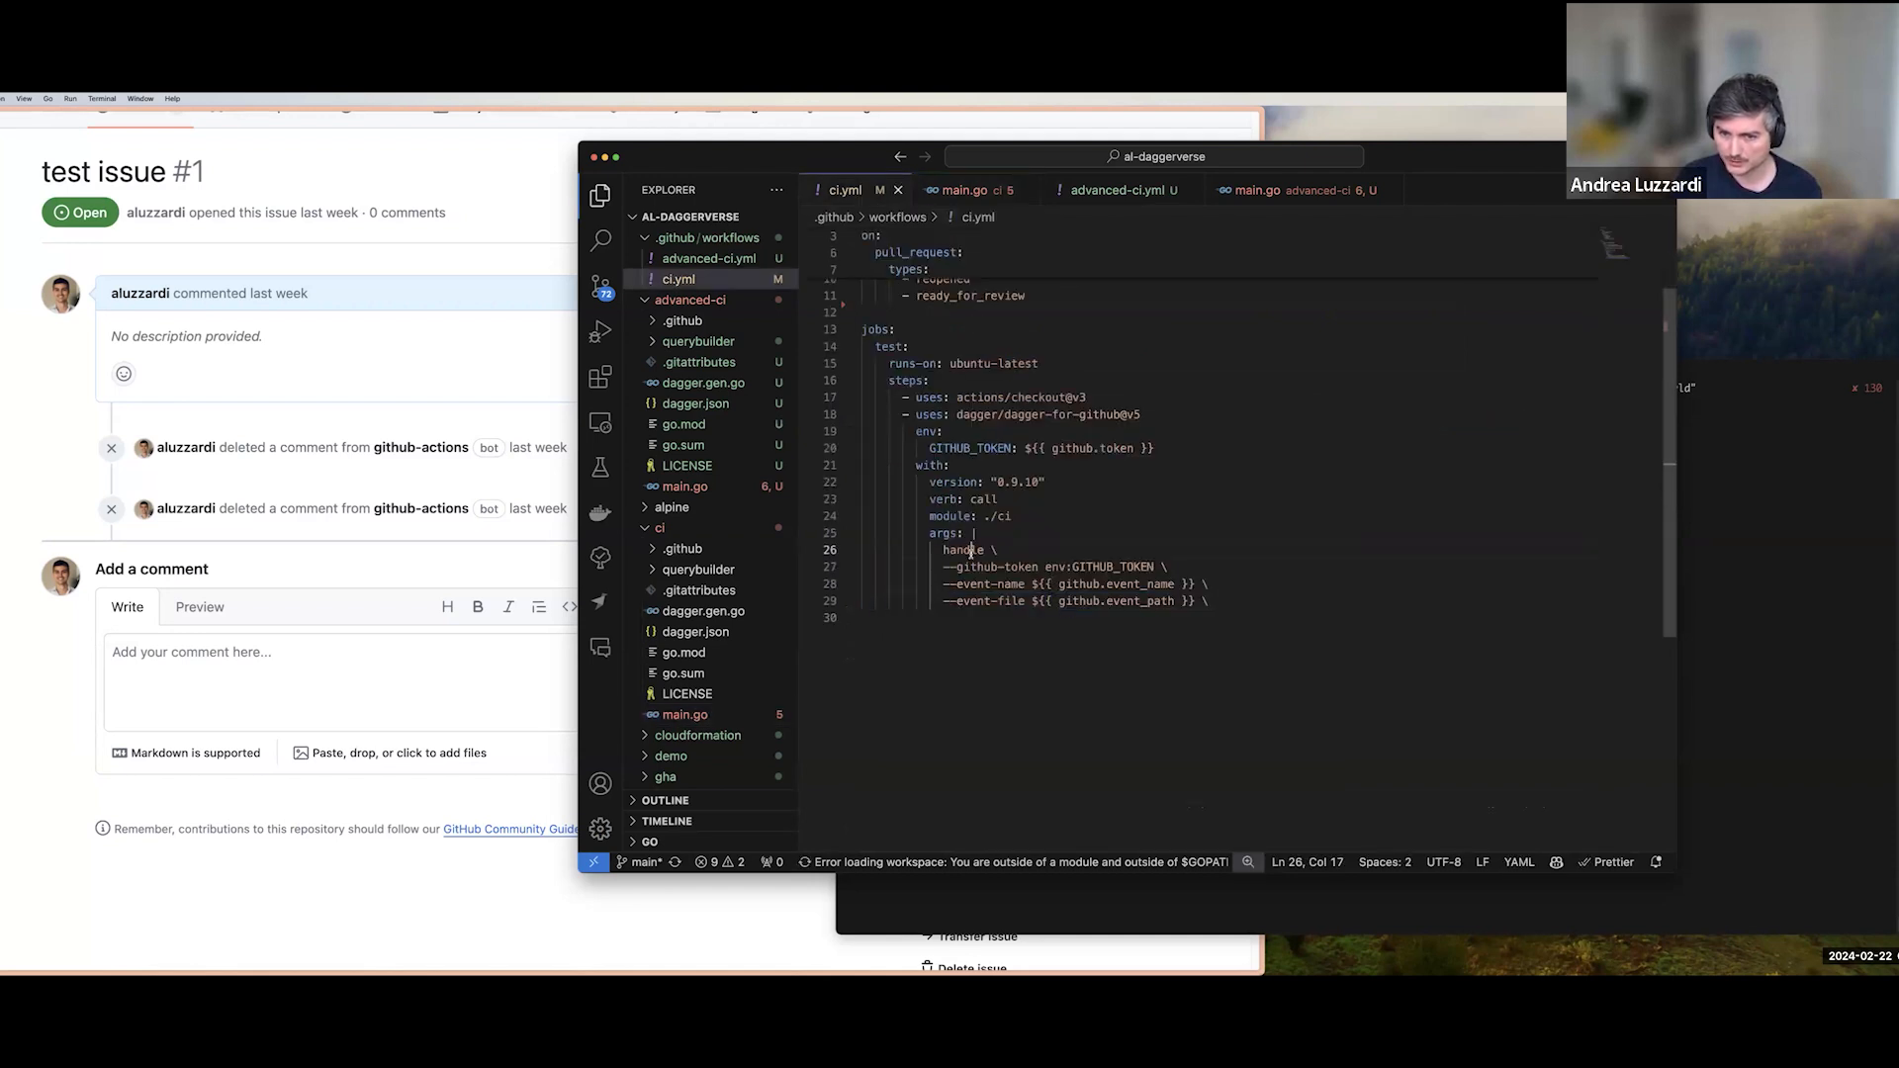
{"action": "left_click", "coordinate": [963, 188]}
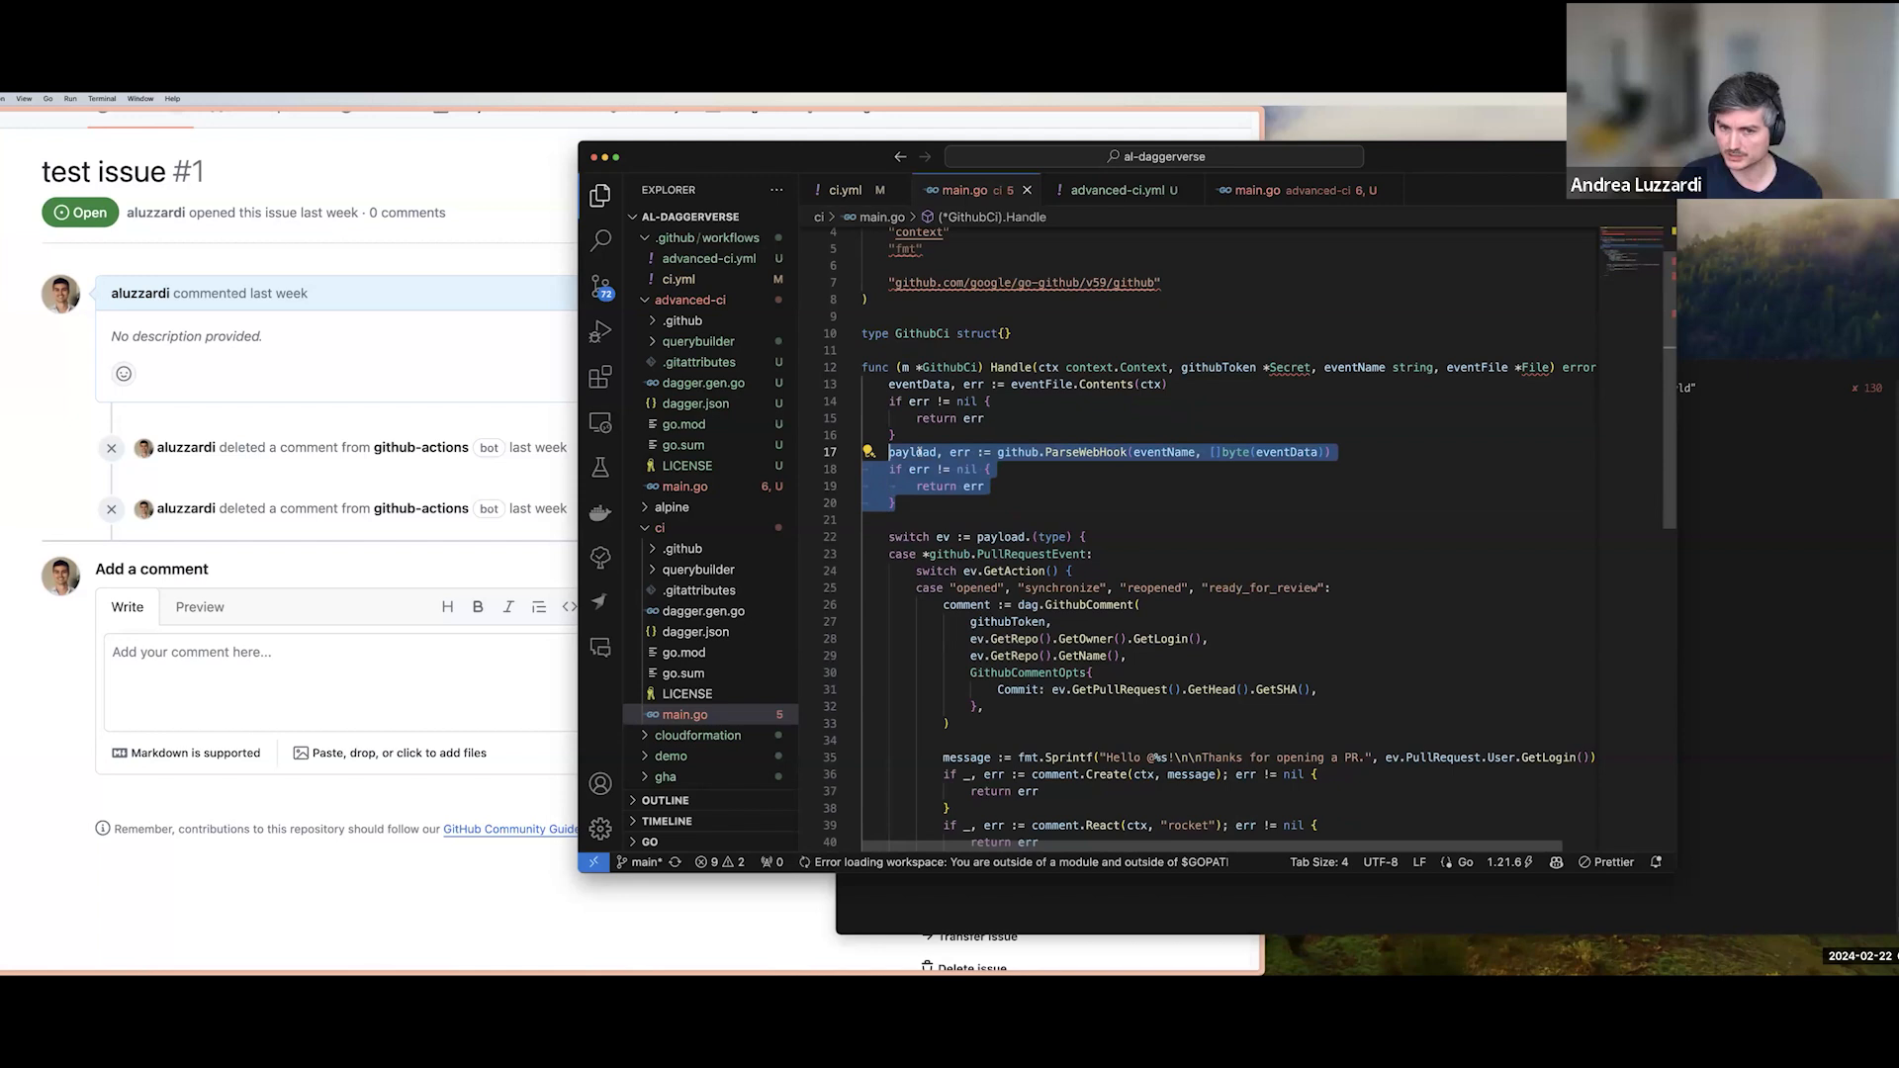
{"action": "scroll", "scroll_direction": "down", "scroll_amount": 3}
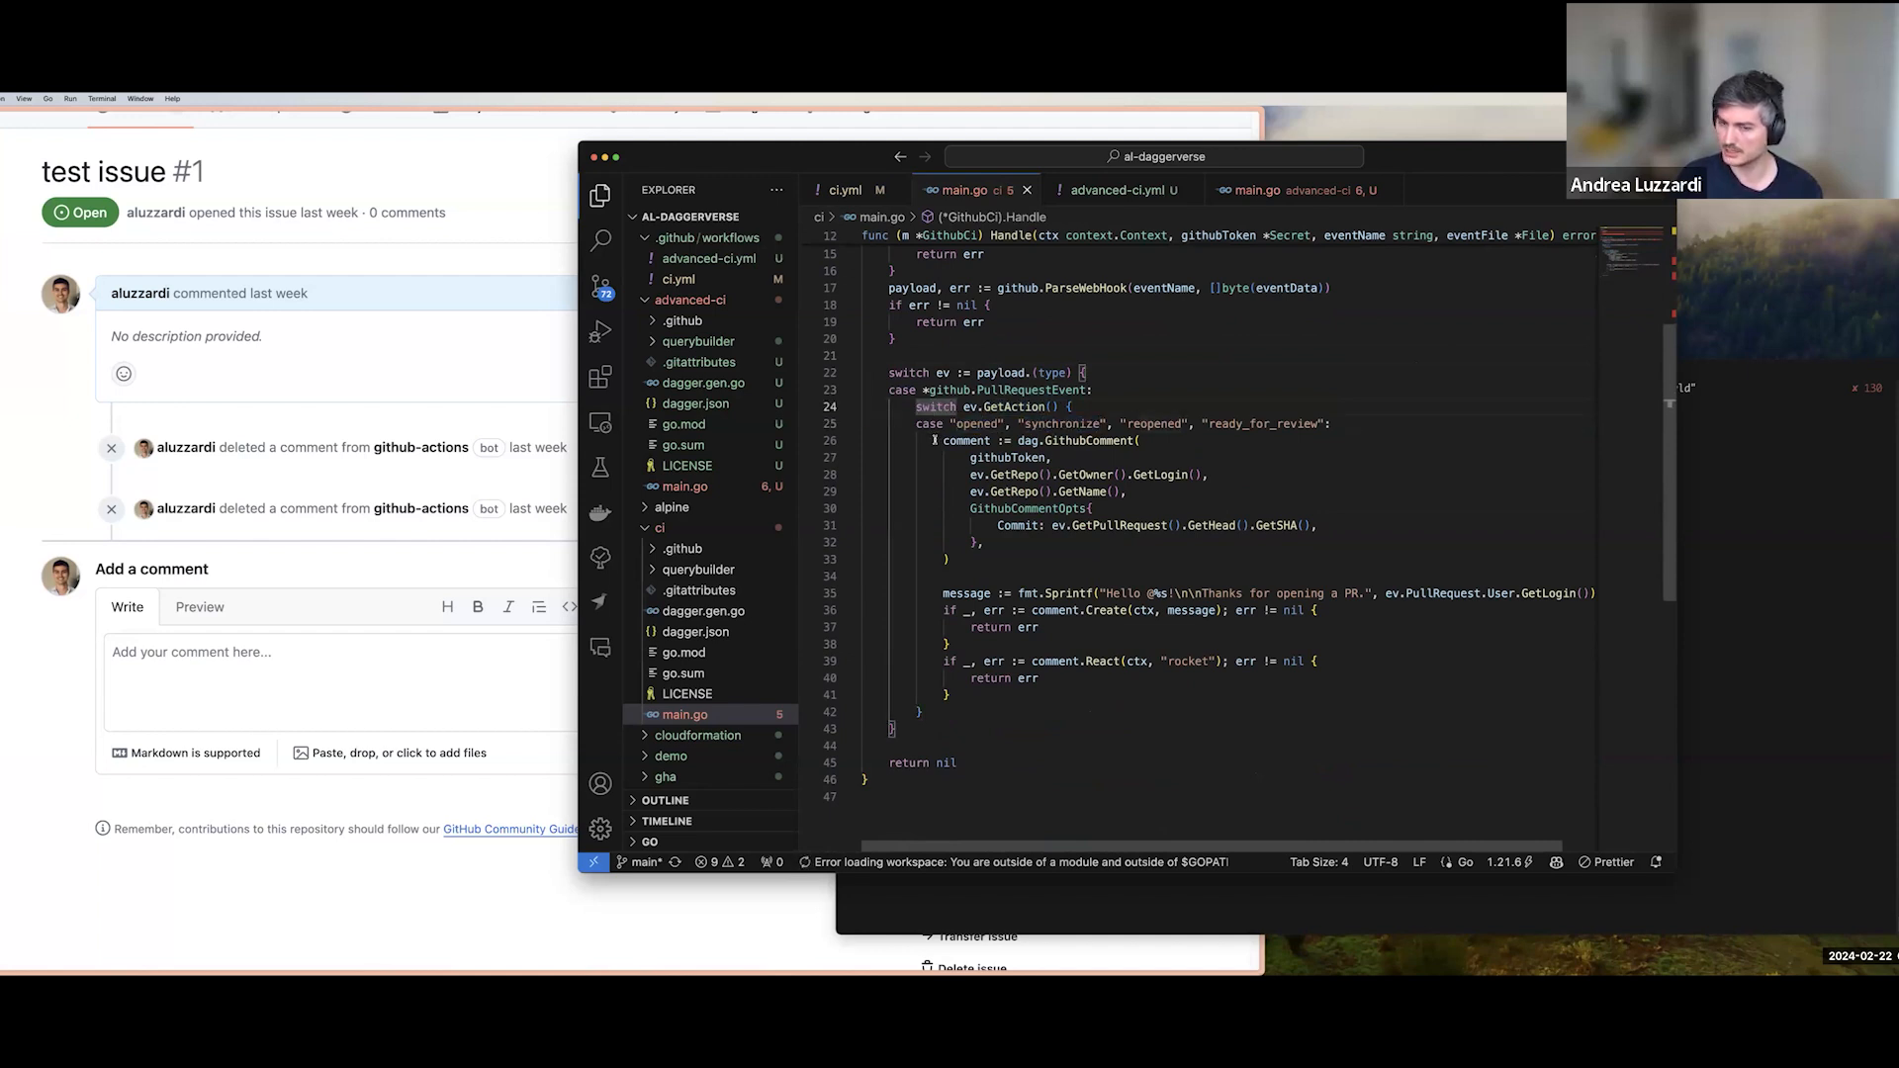
{"action": "left_click_drag", "start_coordinate": [939, 439], "coordinate": [983, 541]}
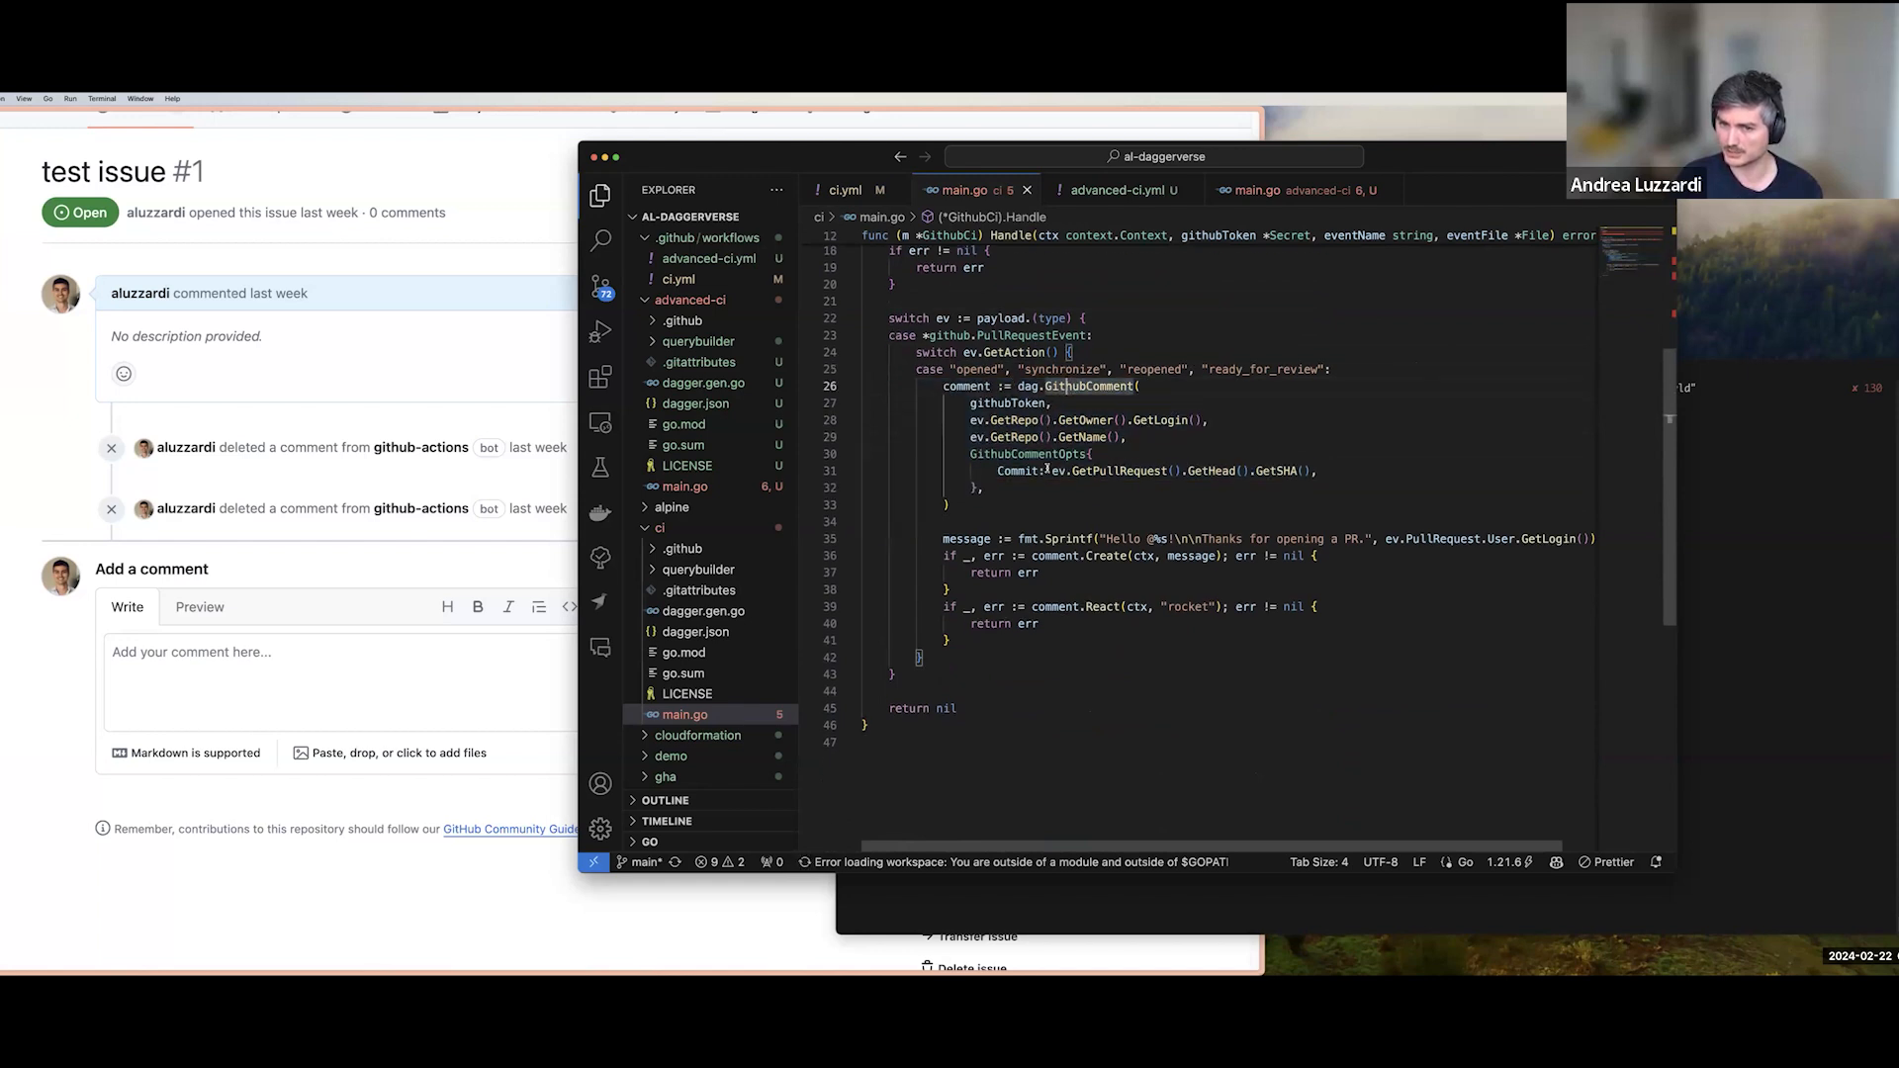
{"action": "left_click_drag", "start_coordinate": [943, 538], "coordinate": [1364, 538]}
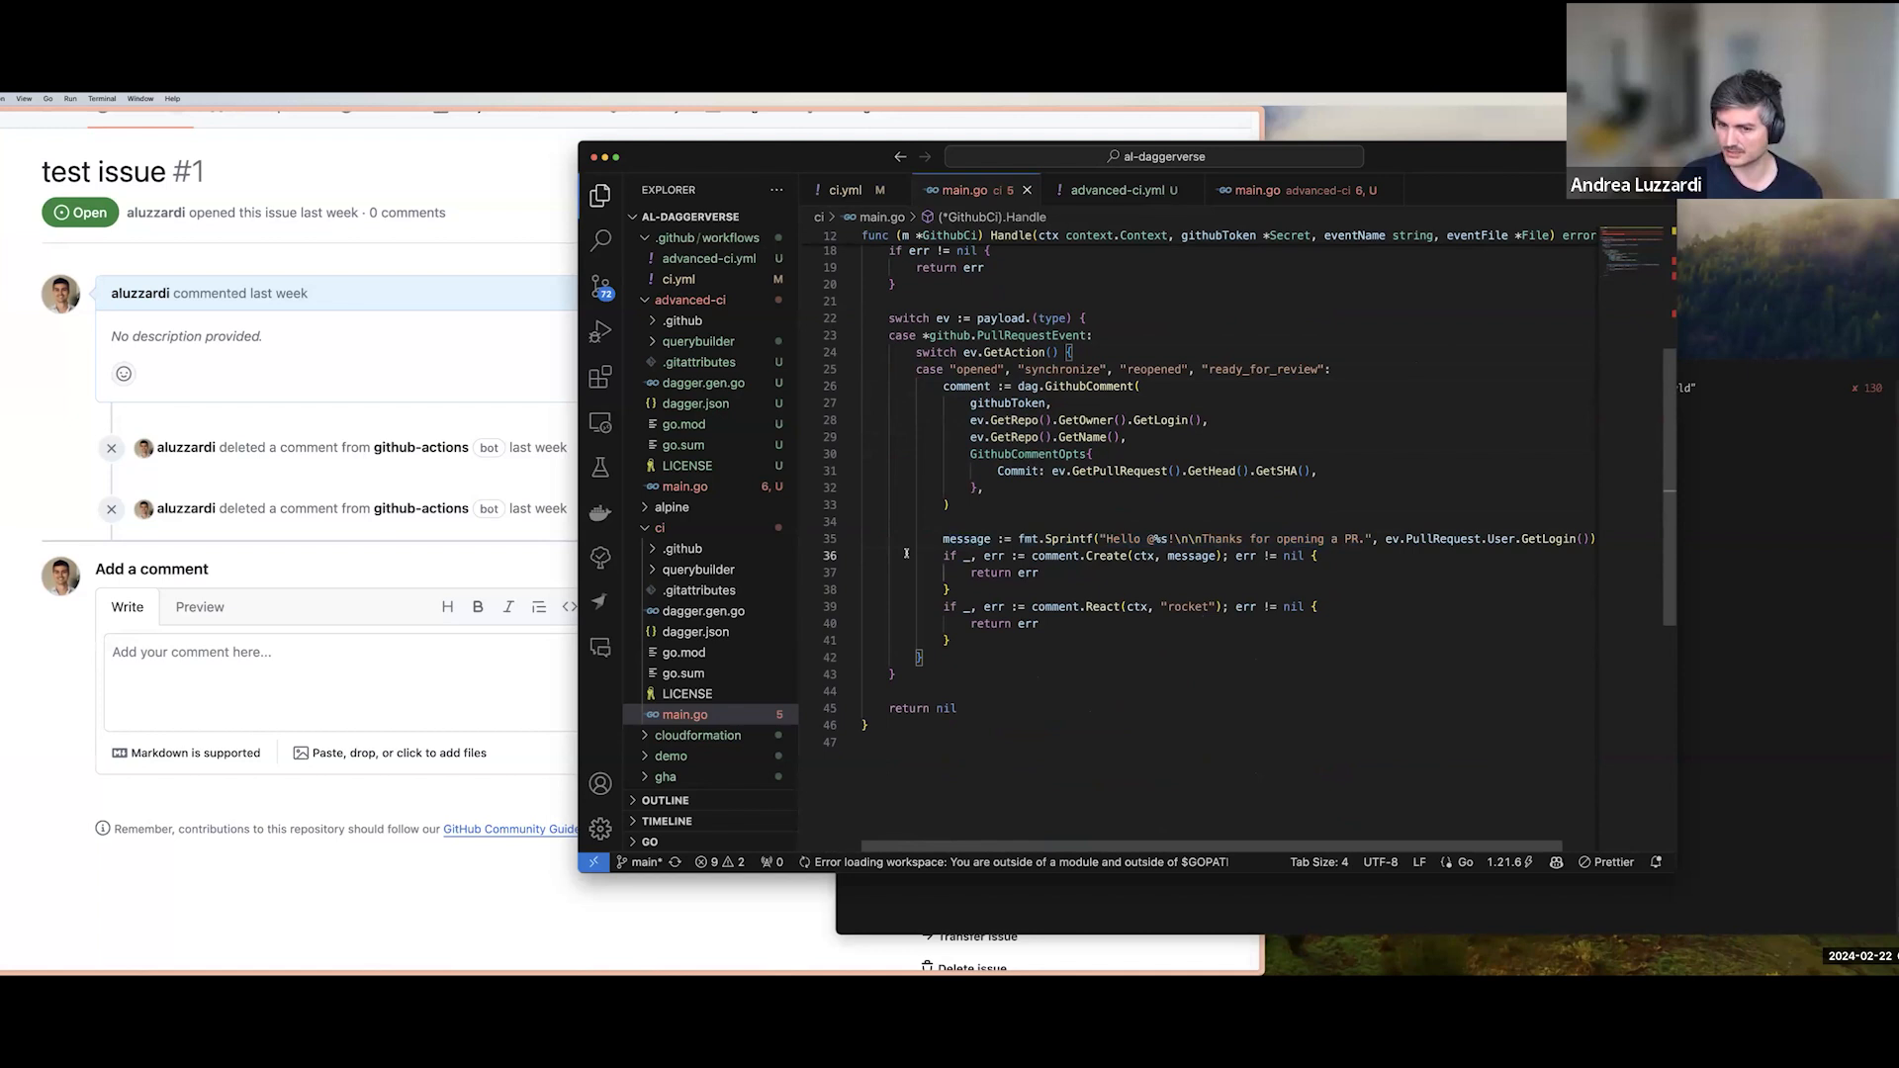
{"action": "left_click_drag", "start_coordinate": [944, 555], "coordinate": [950, 589]}
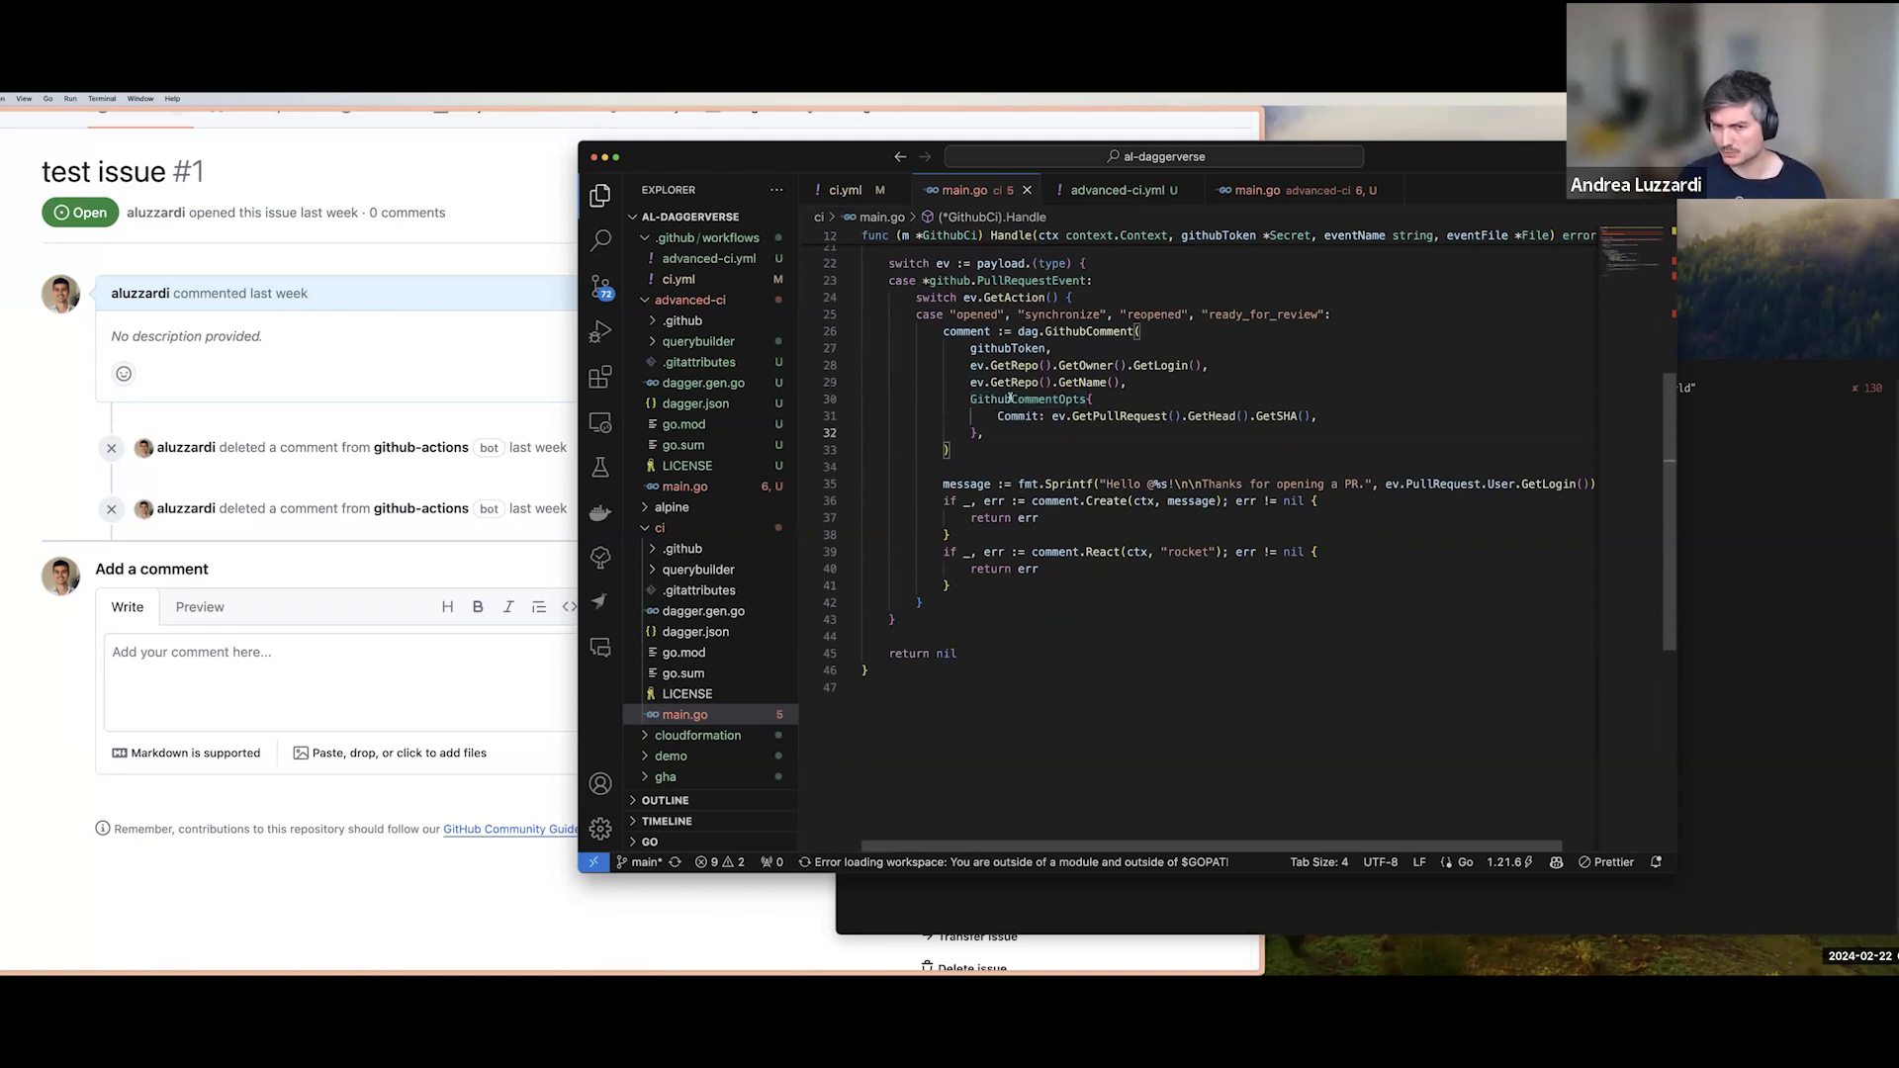
Highlight the ev variable and the go-github import path in main.go.
{"action": "double_click", "coordinate": [1017, 416]}
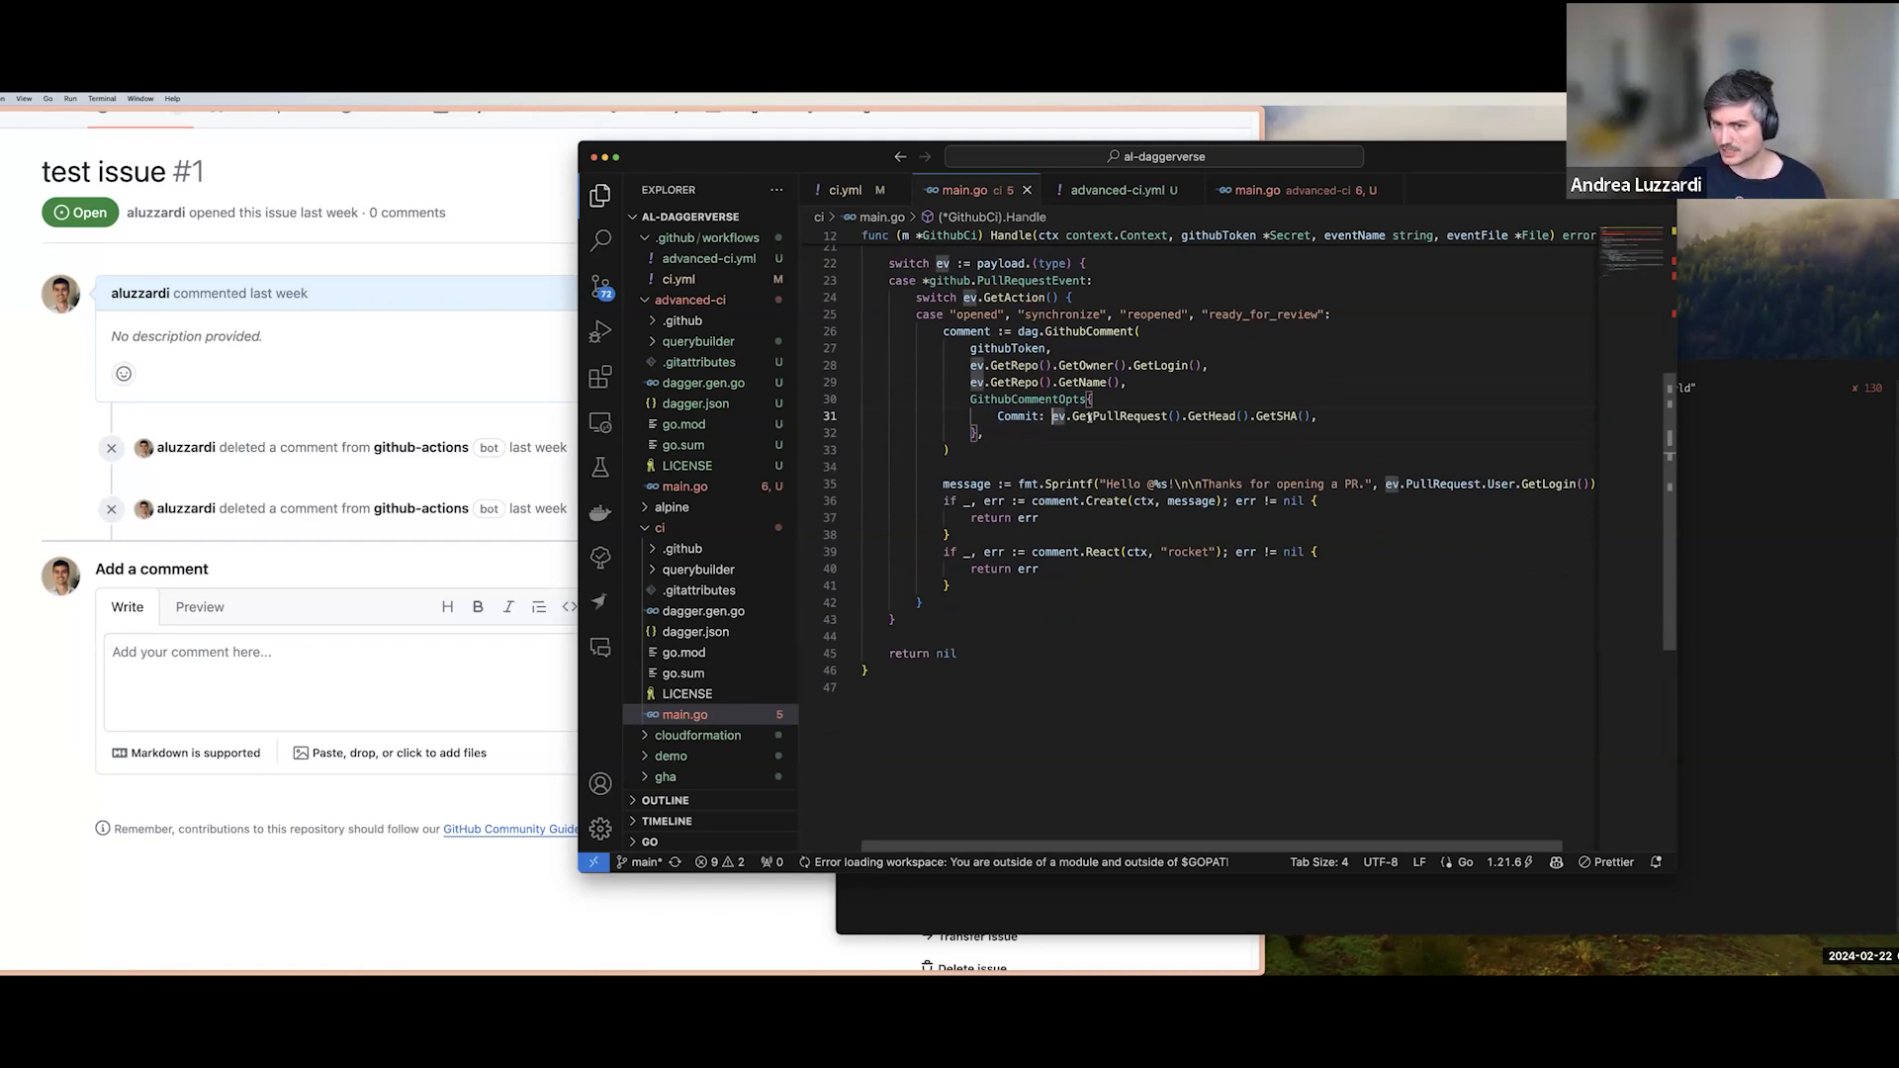
{"action": "left_click_drag", "start_coordinate": [1051, 415], "coordinate": [1307, 416]}
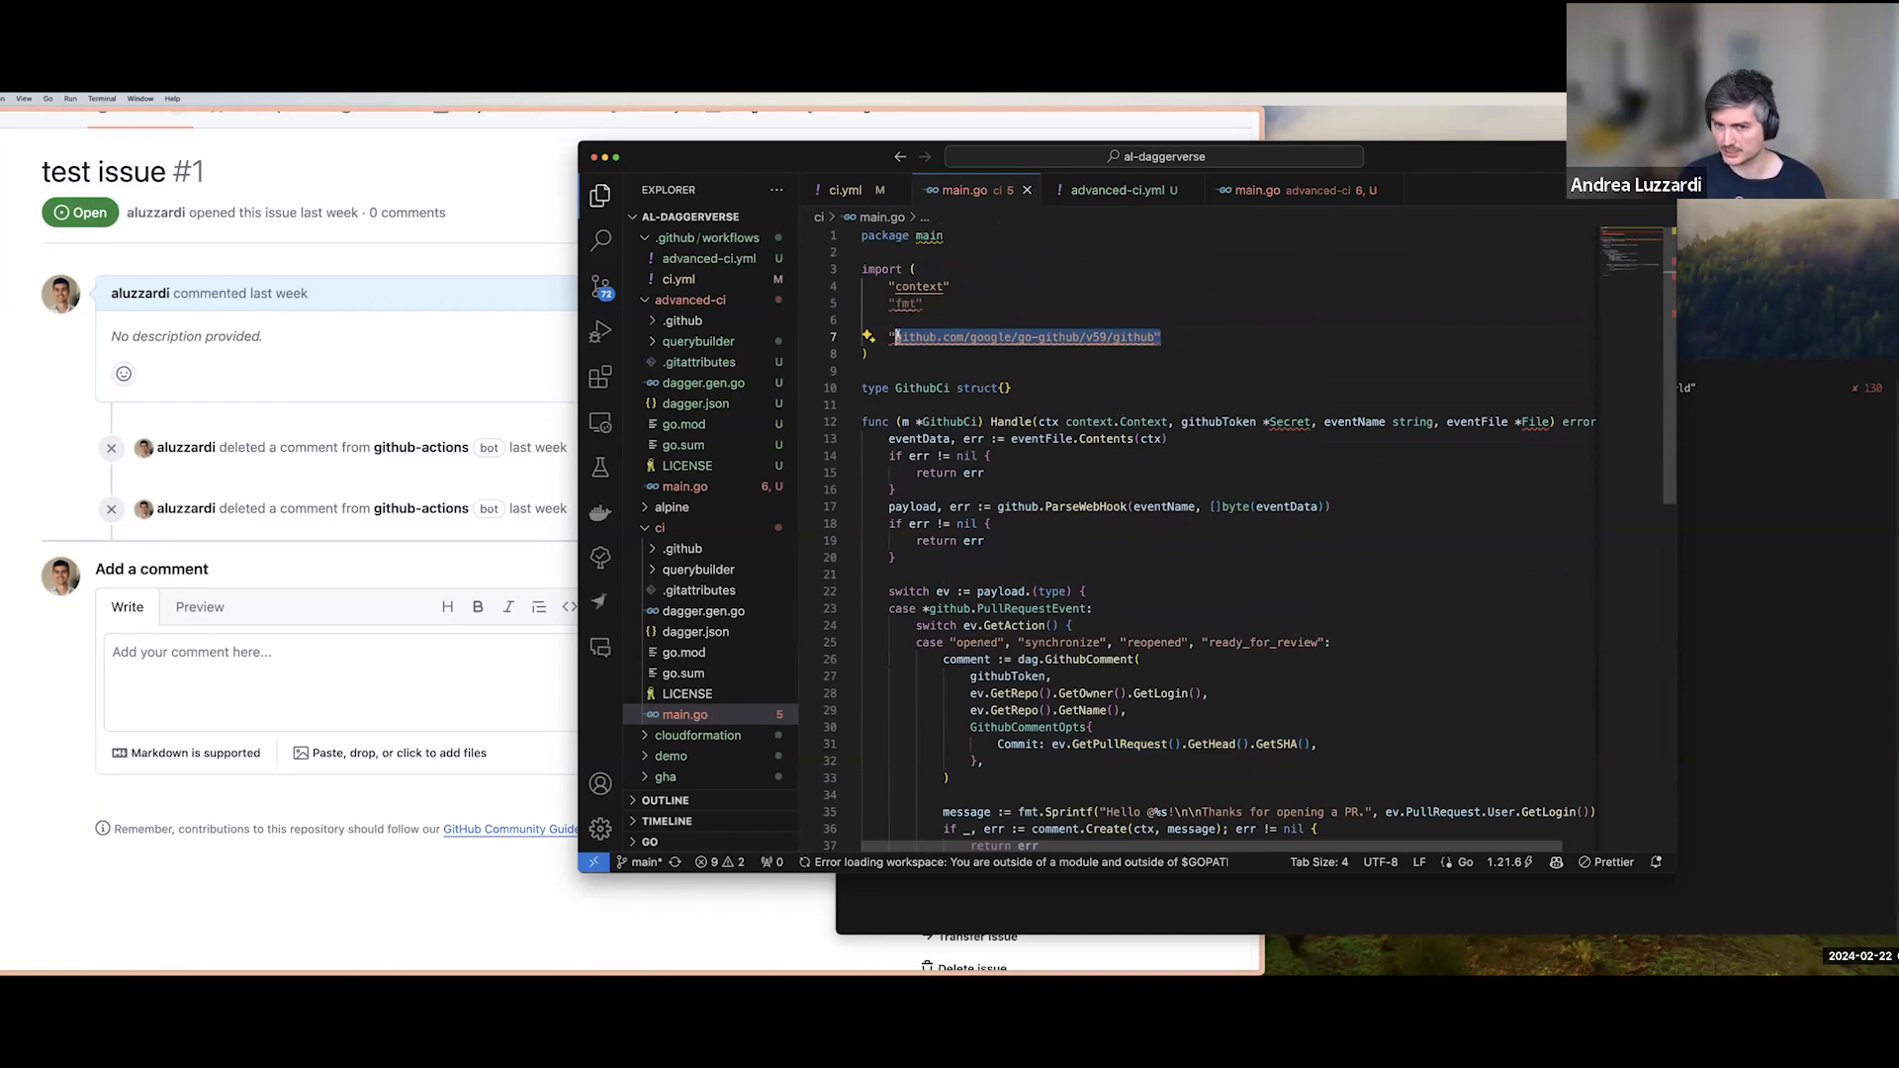
{"action": "scroll", "scroll_direction": "down", "scroll_amount": 3}
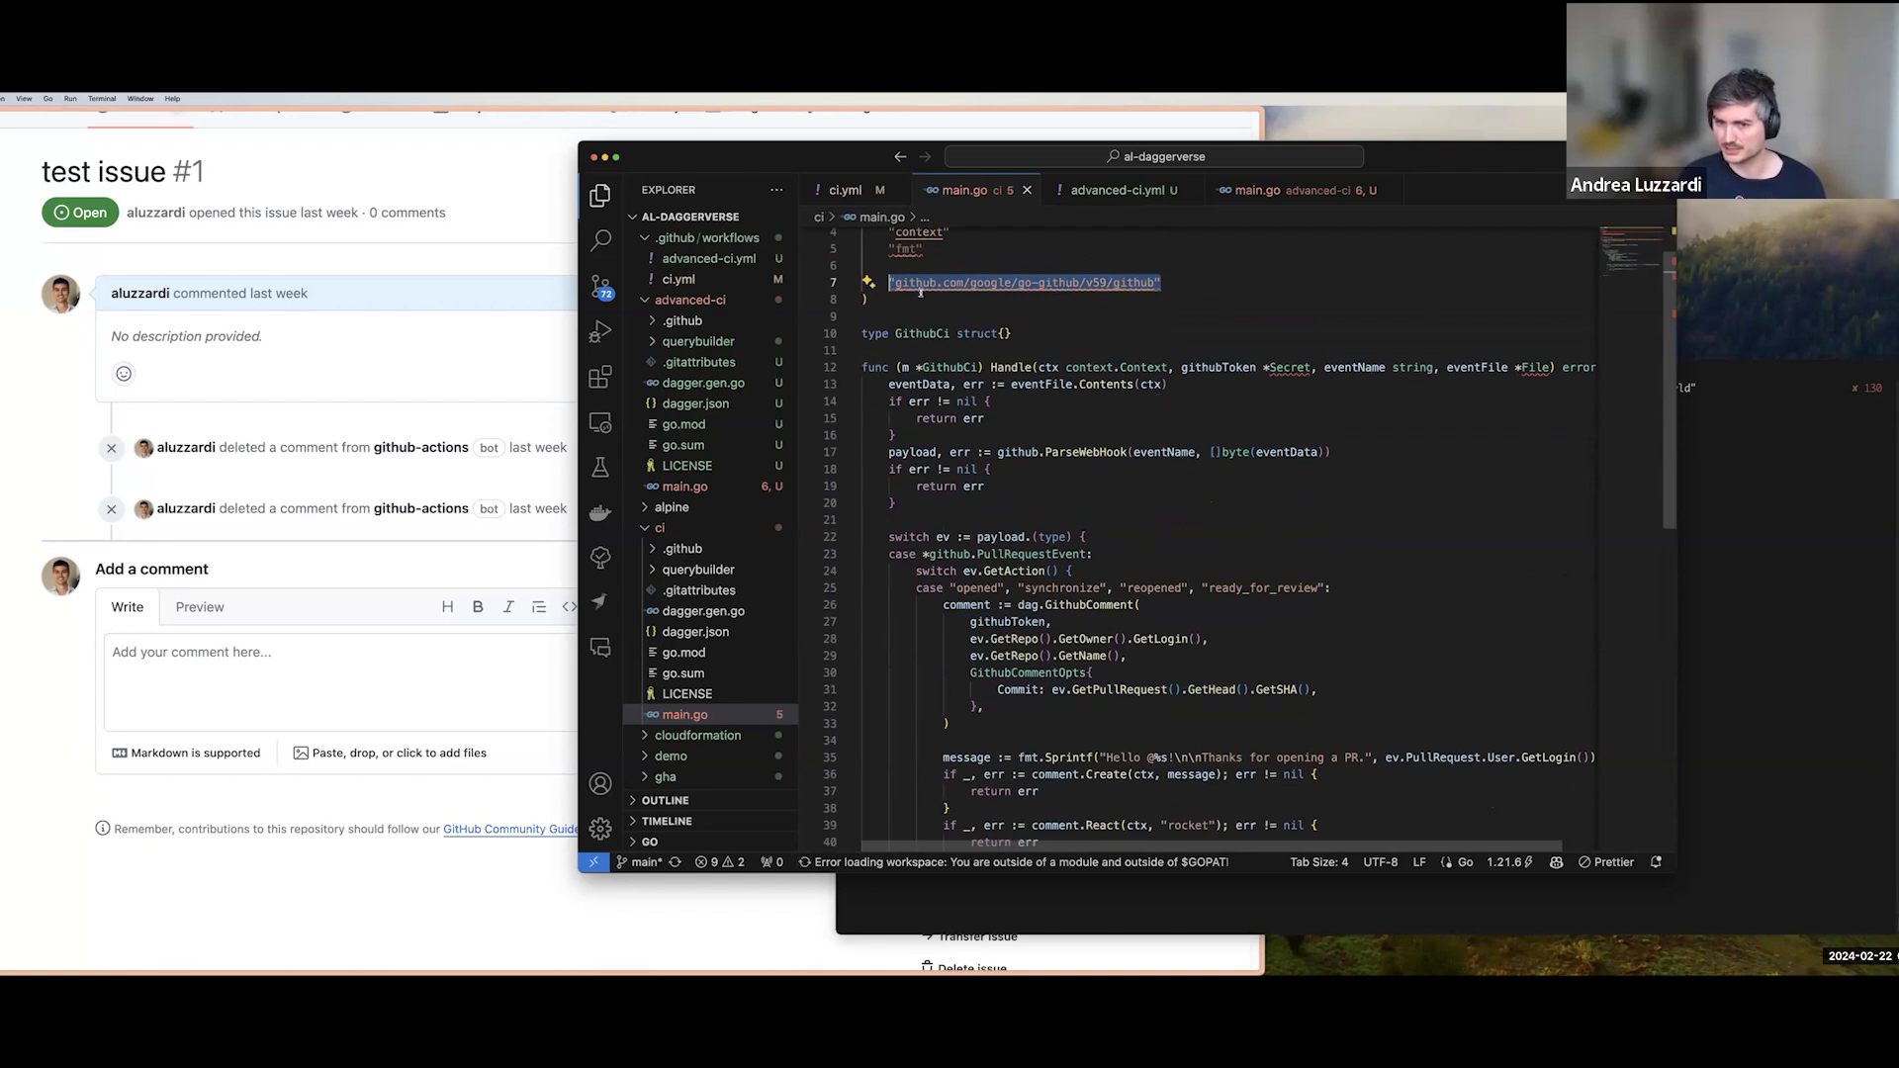
Show the --event-file argument in ci.yml, then bring the GitHub issue page forward.
{"action": "left_click", "coordinate": [840, 190]}
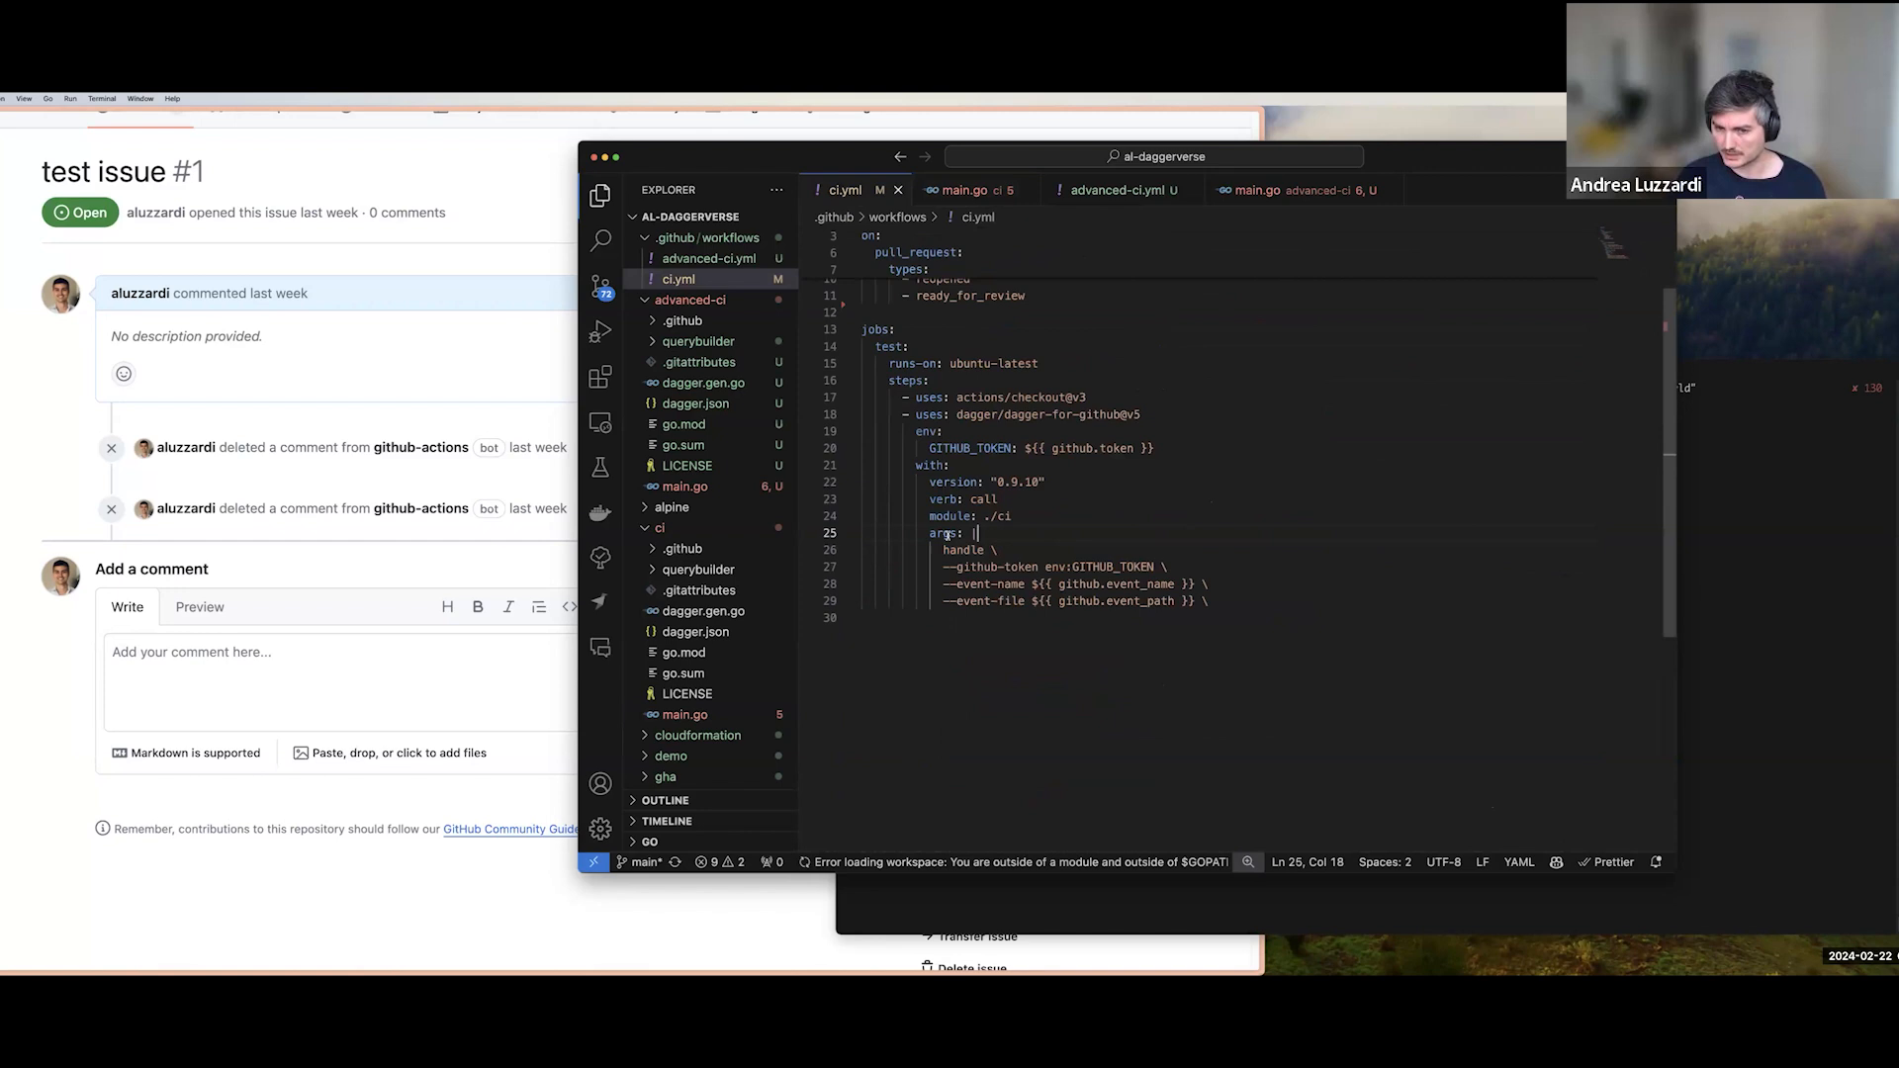
{"action": "left_click", "coordinate": [964, 189]}
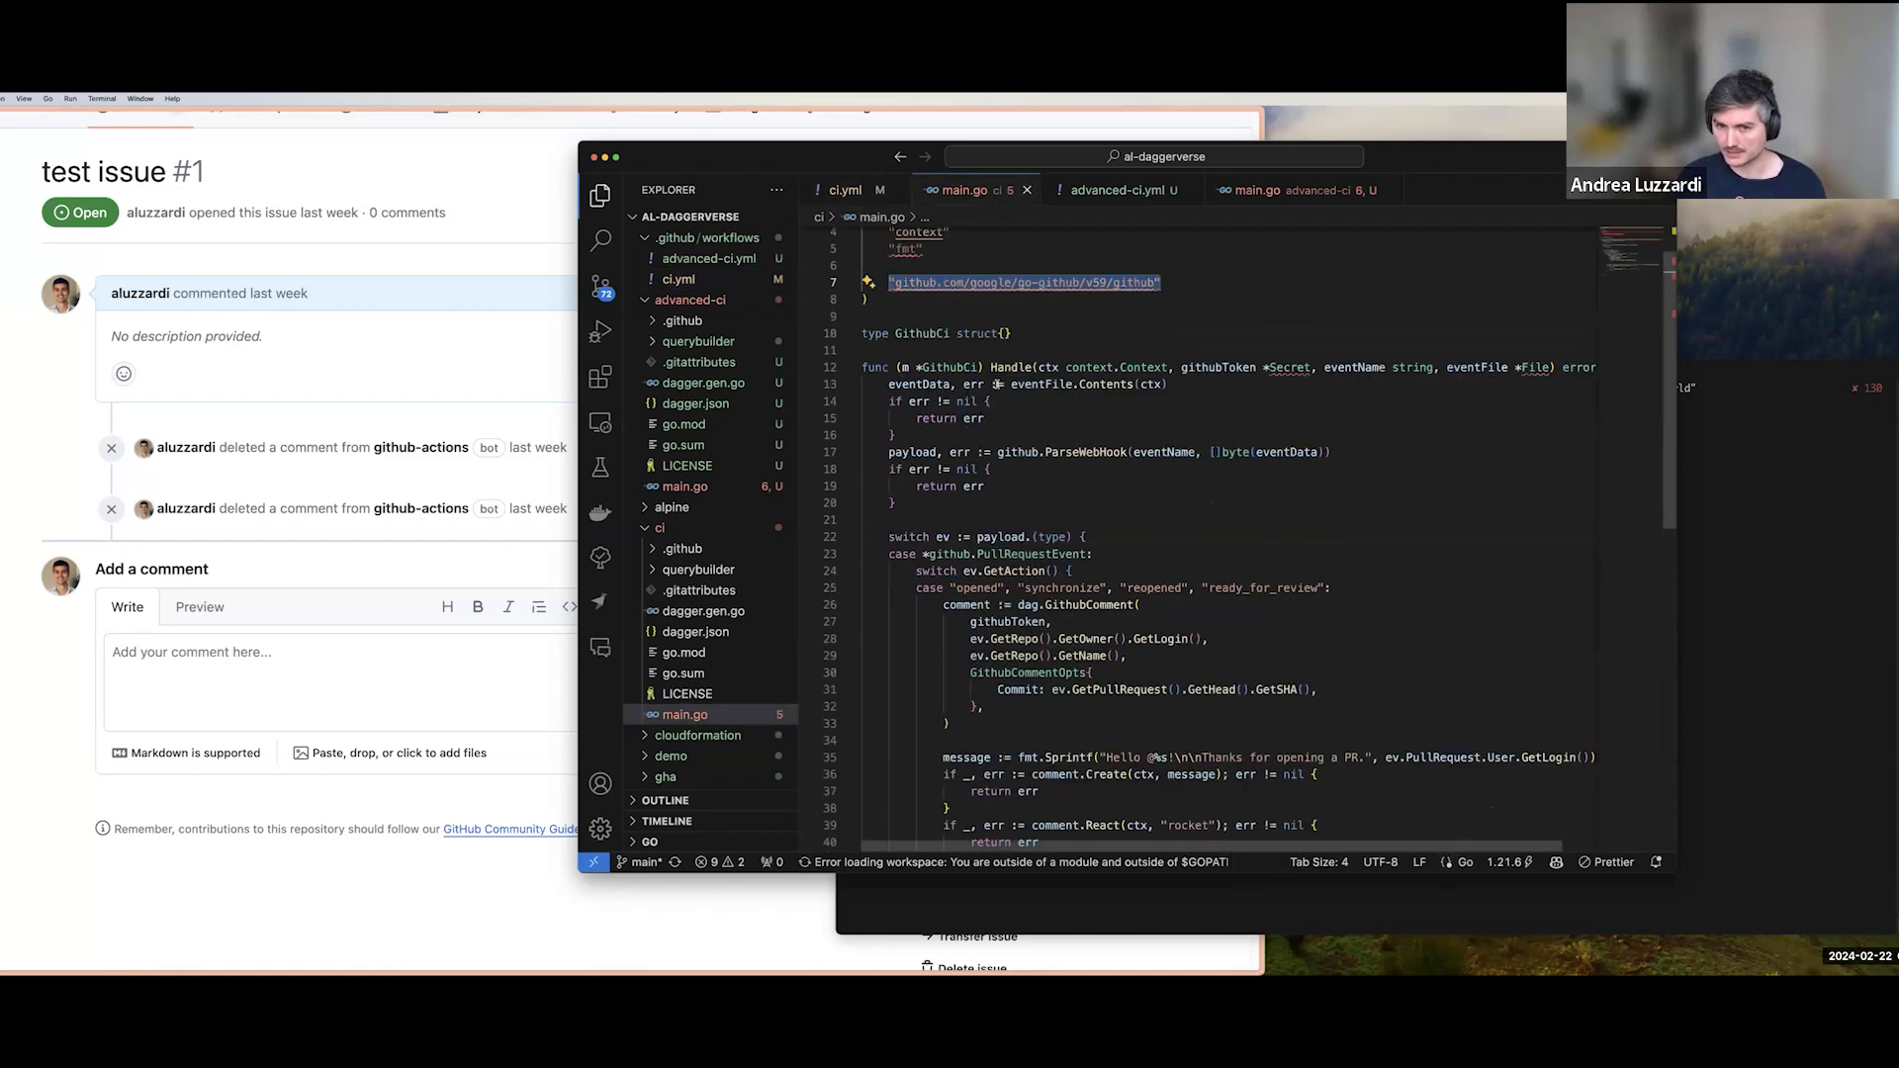
{"action": "left_click", "coordinate": [841, 189]}
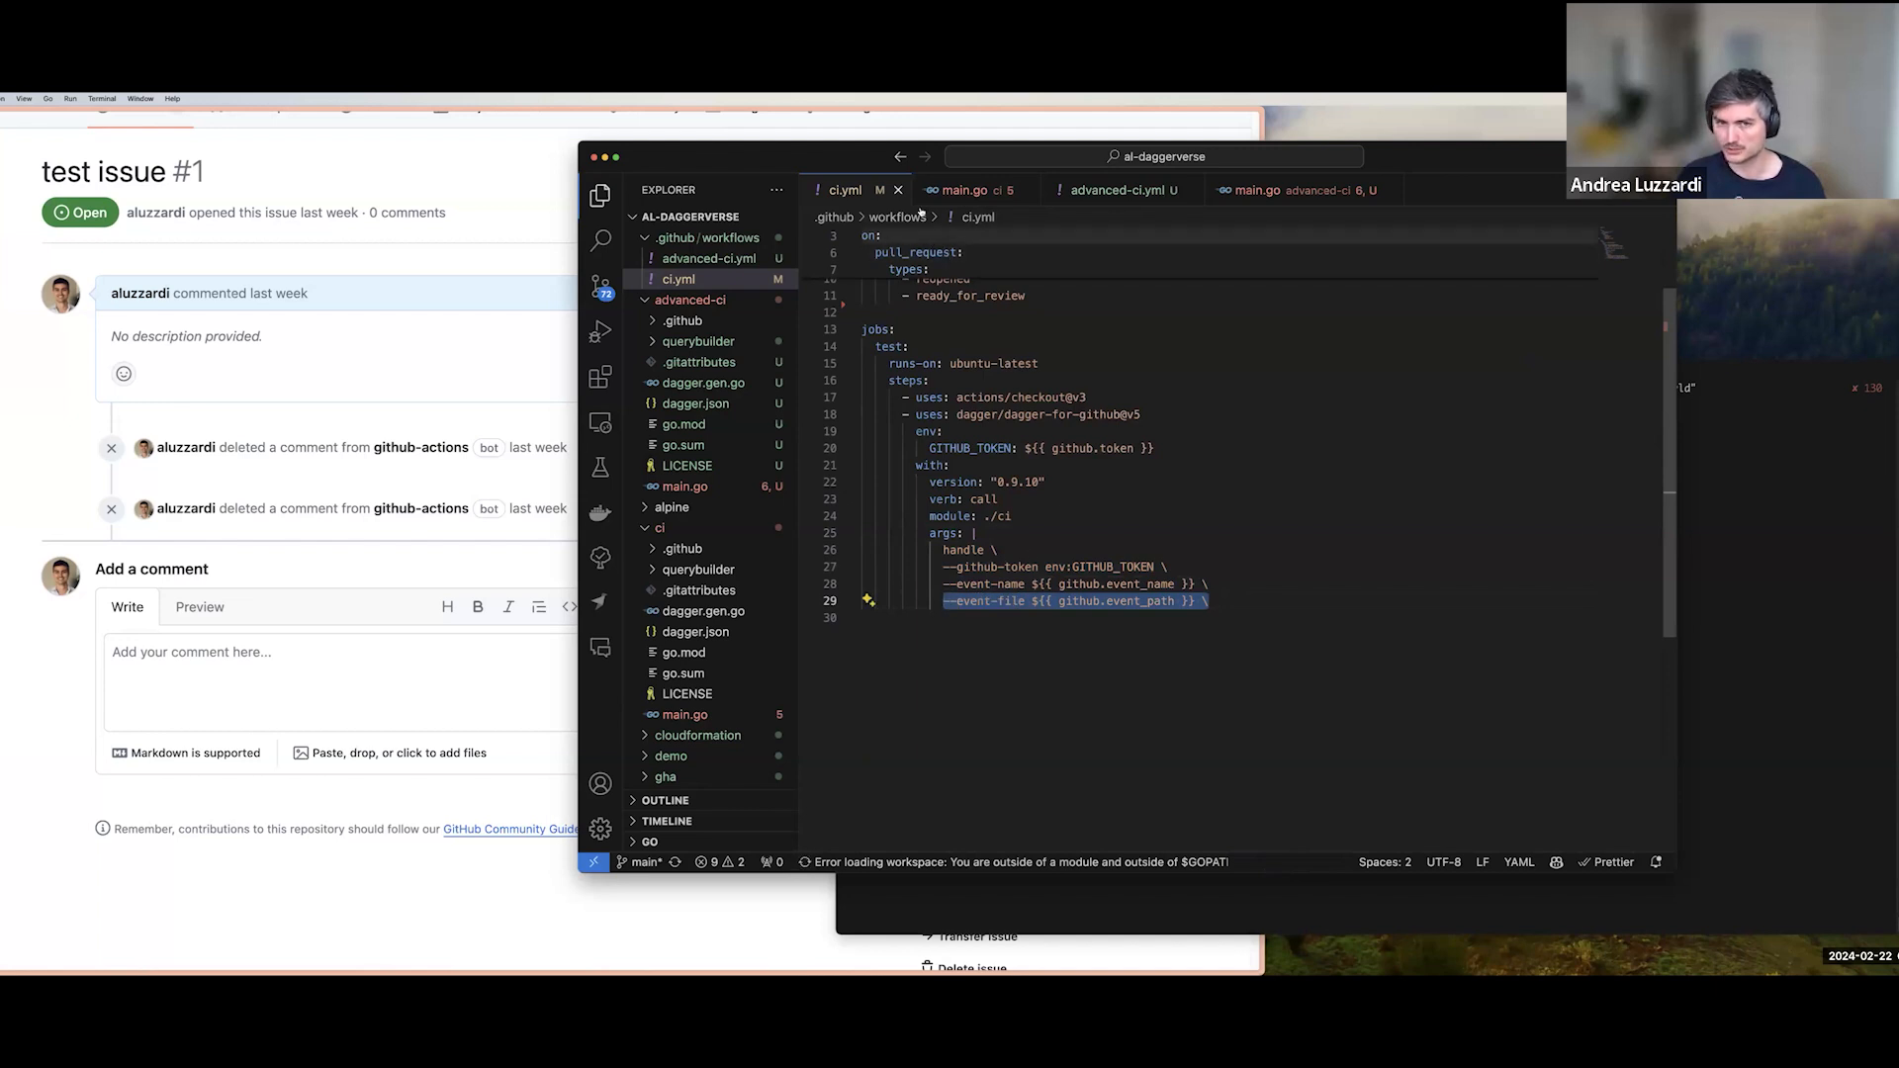
{"action": "left_click", "coordinate": [964, 190]}
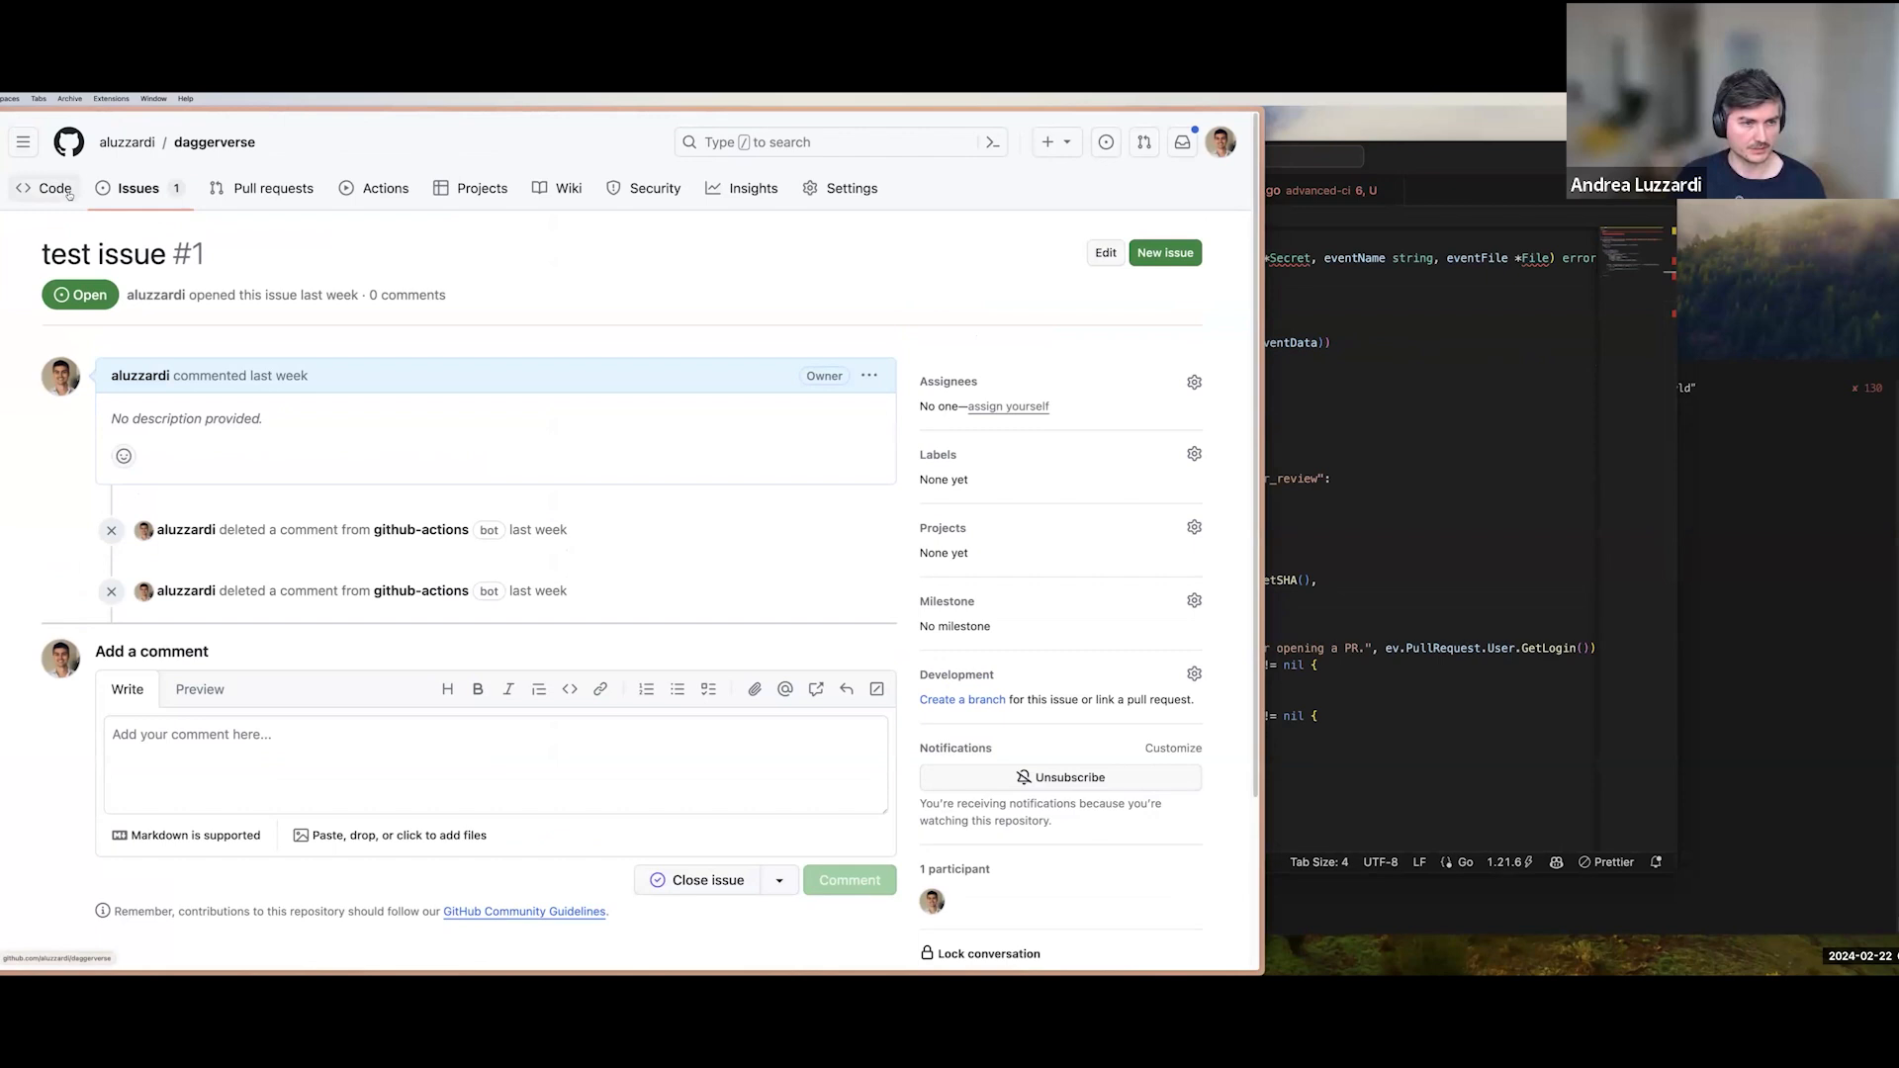
Start a new README.md containing "Hello world" from the repository page.
{"action": "left_click", "coordinate": [54, 188]}
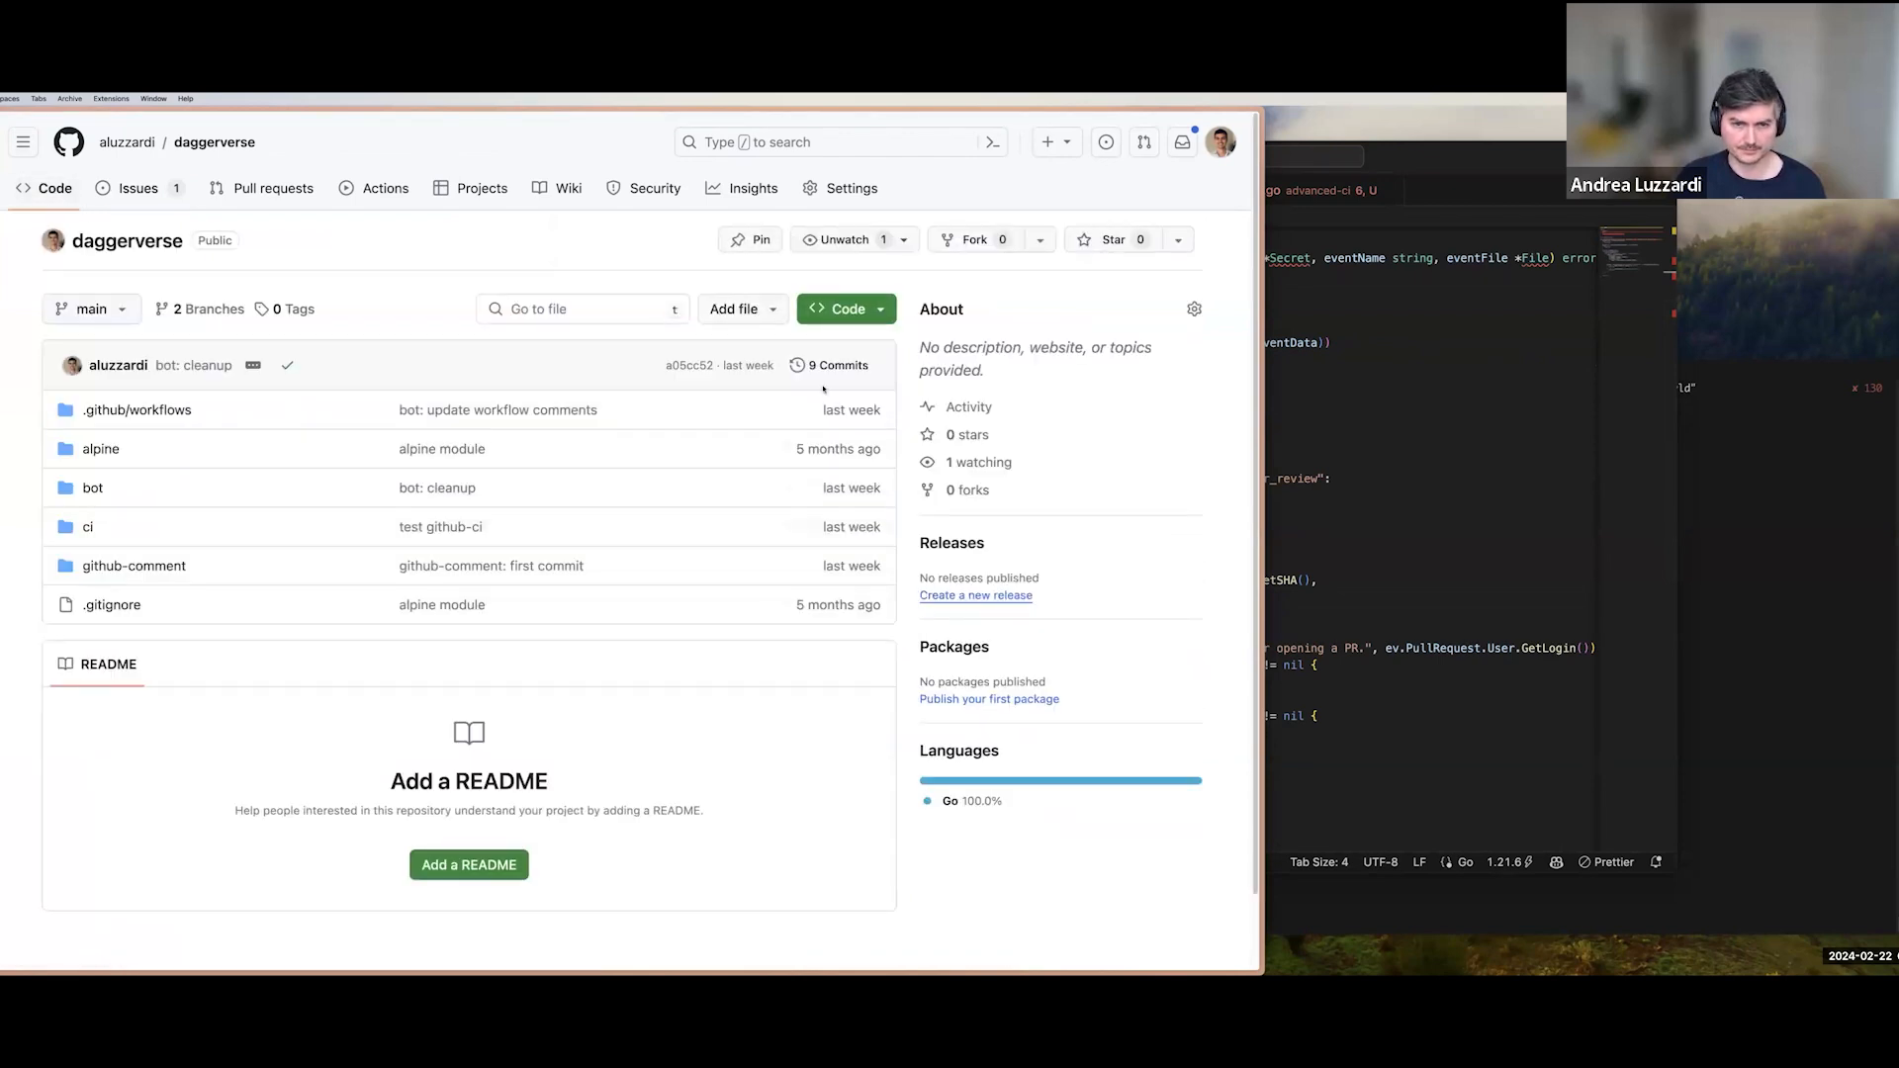
{"action": "left_click", "coordinate": [469, 865]}
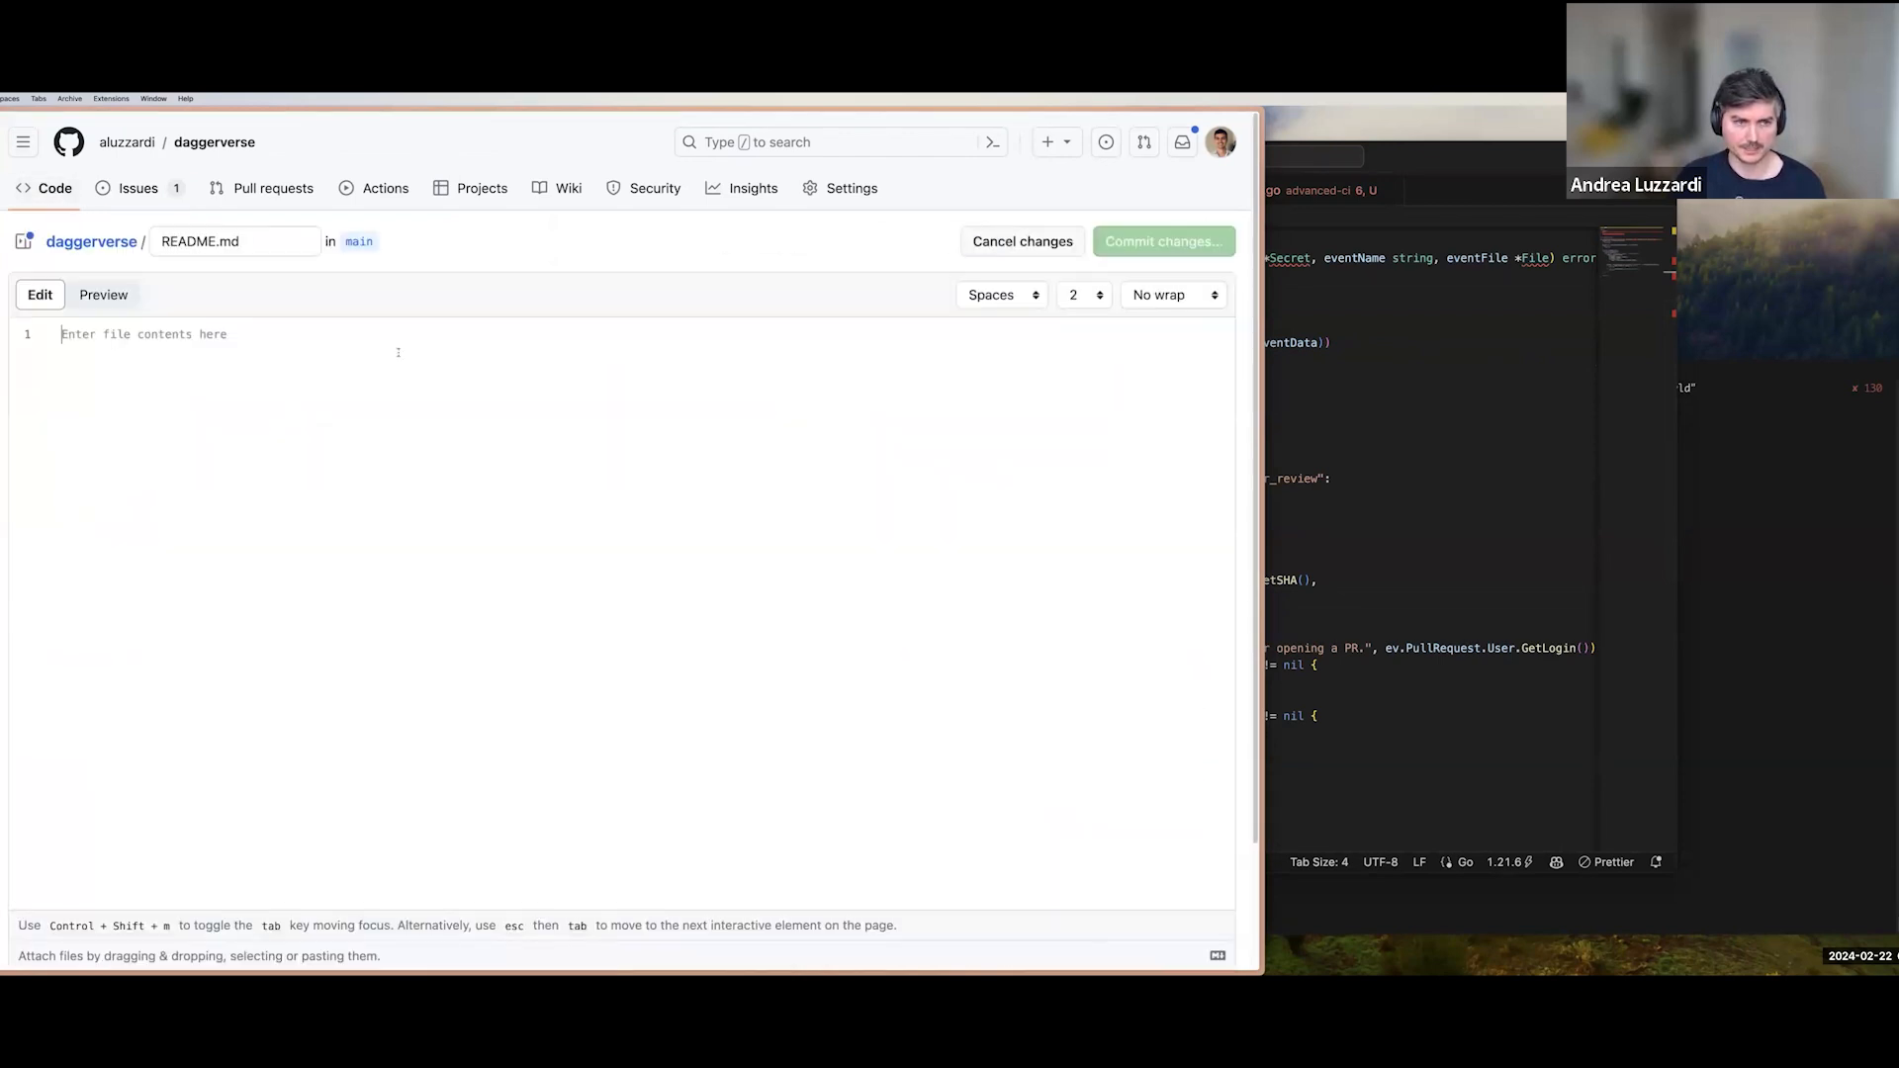
{"action": "type", "text": "Hello world"}
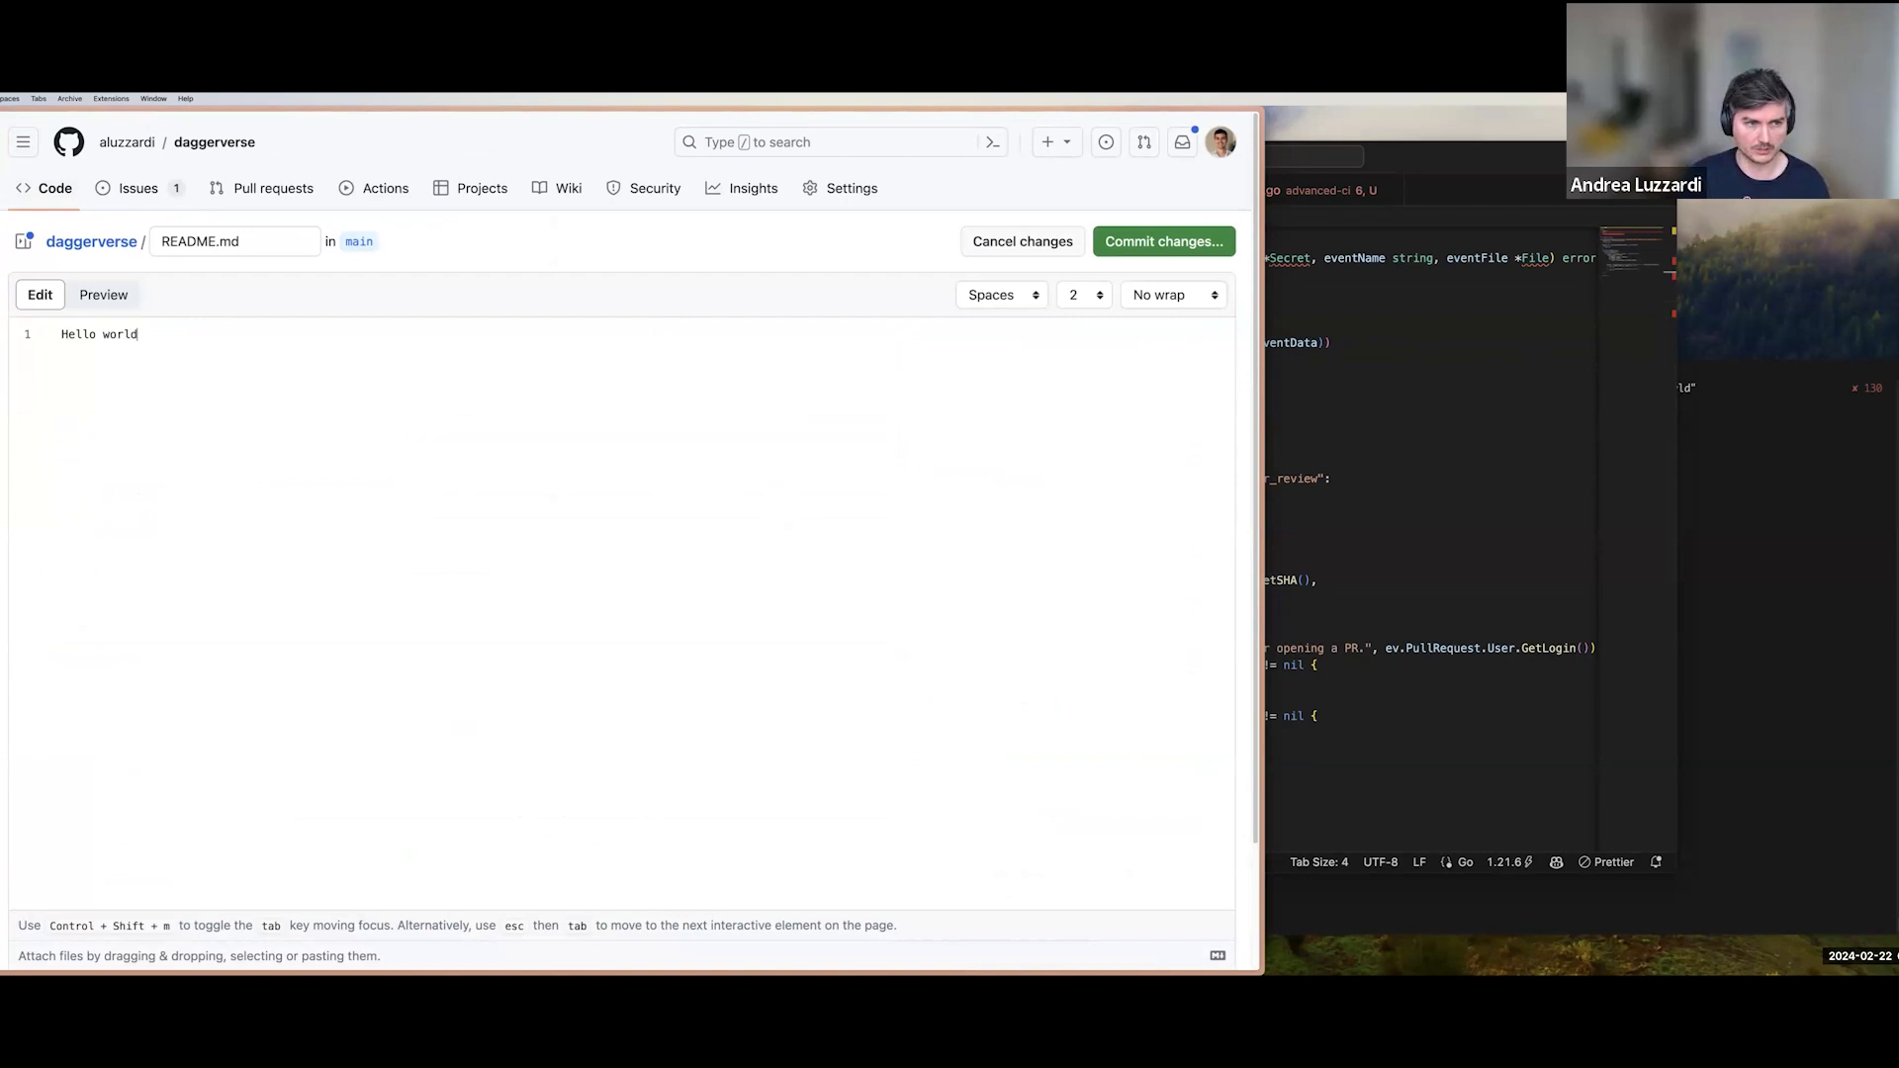
Commit the README to a new branch and create the pull request.
{"action": "left_click", "coordinate": [1164, 241]}
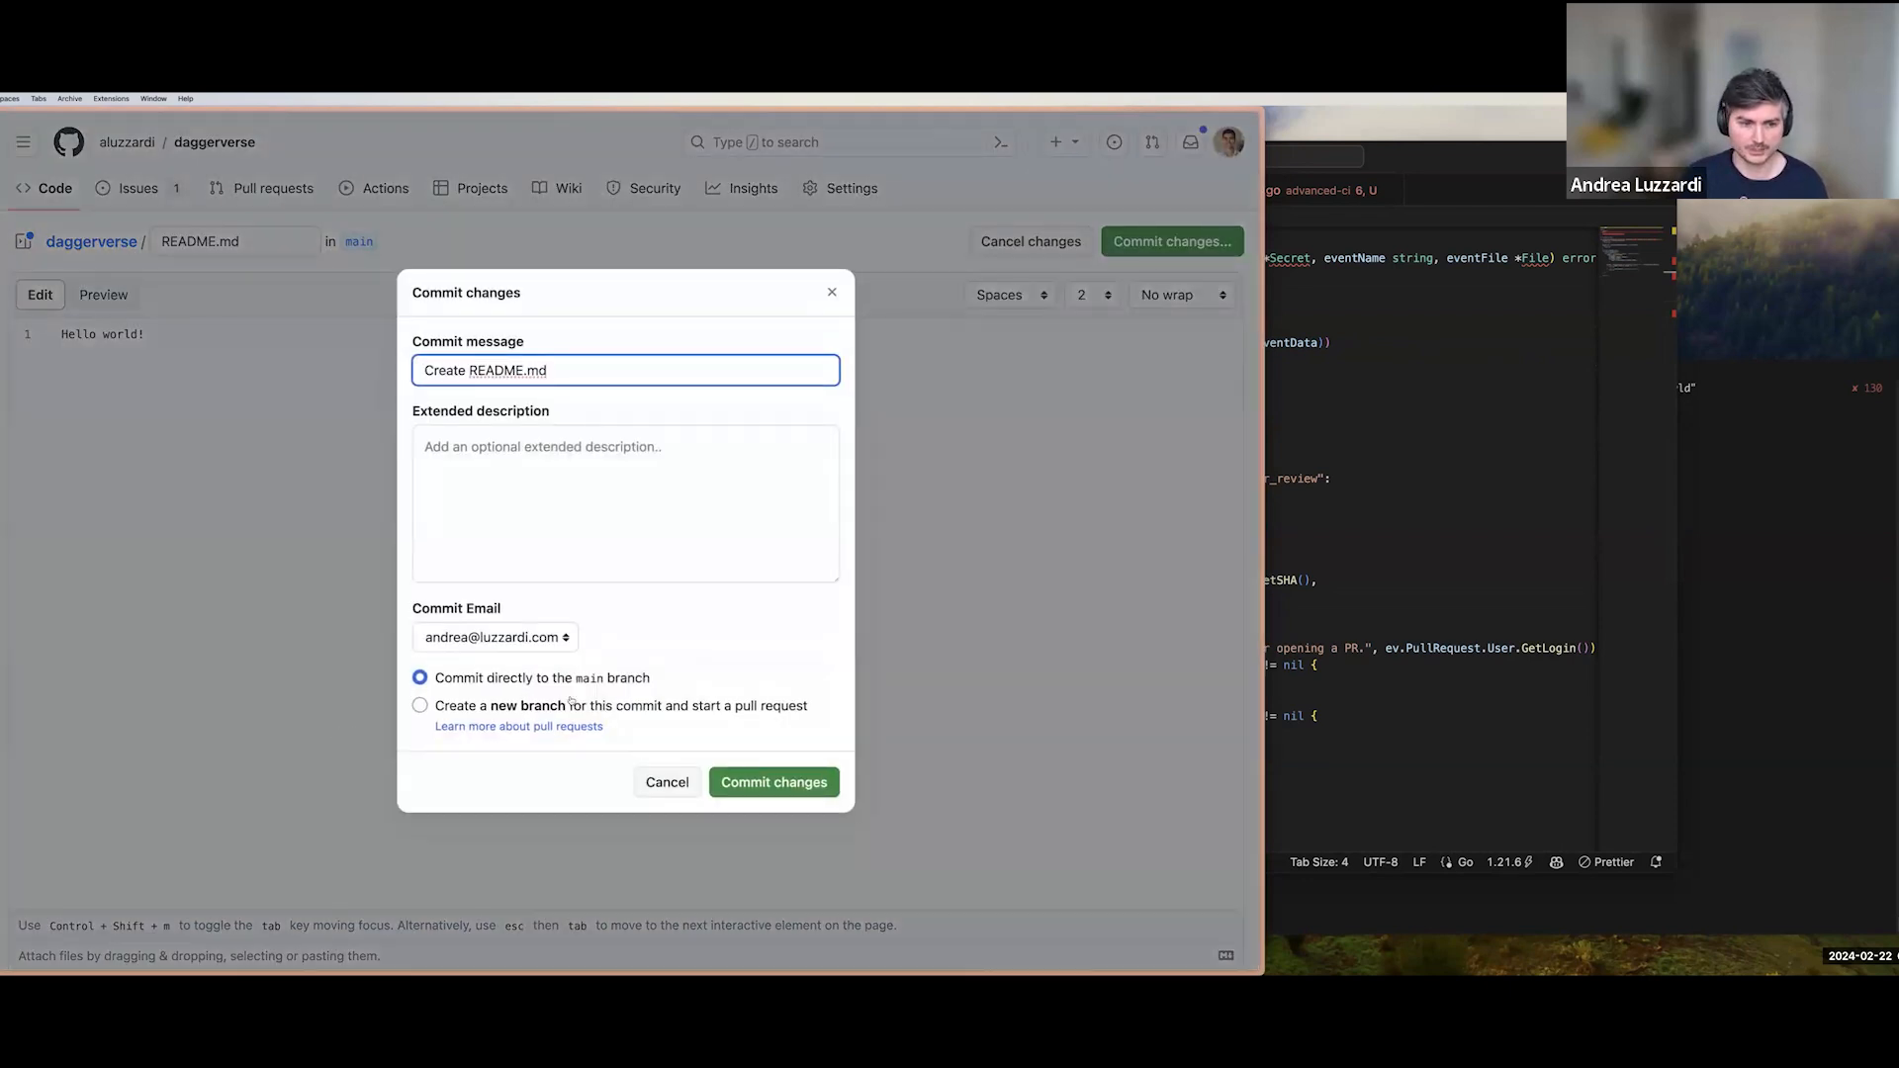
{"action": "left_click", "coordinate": [667, 781]}
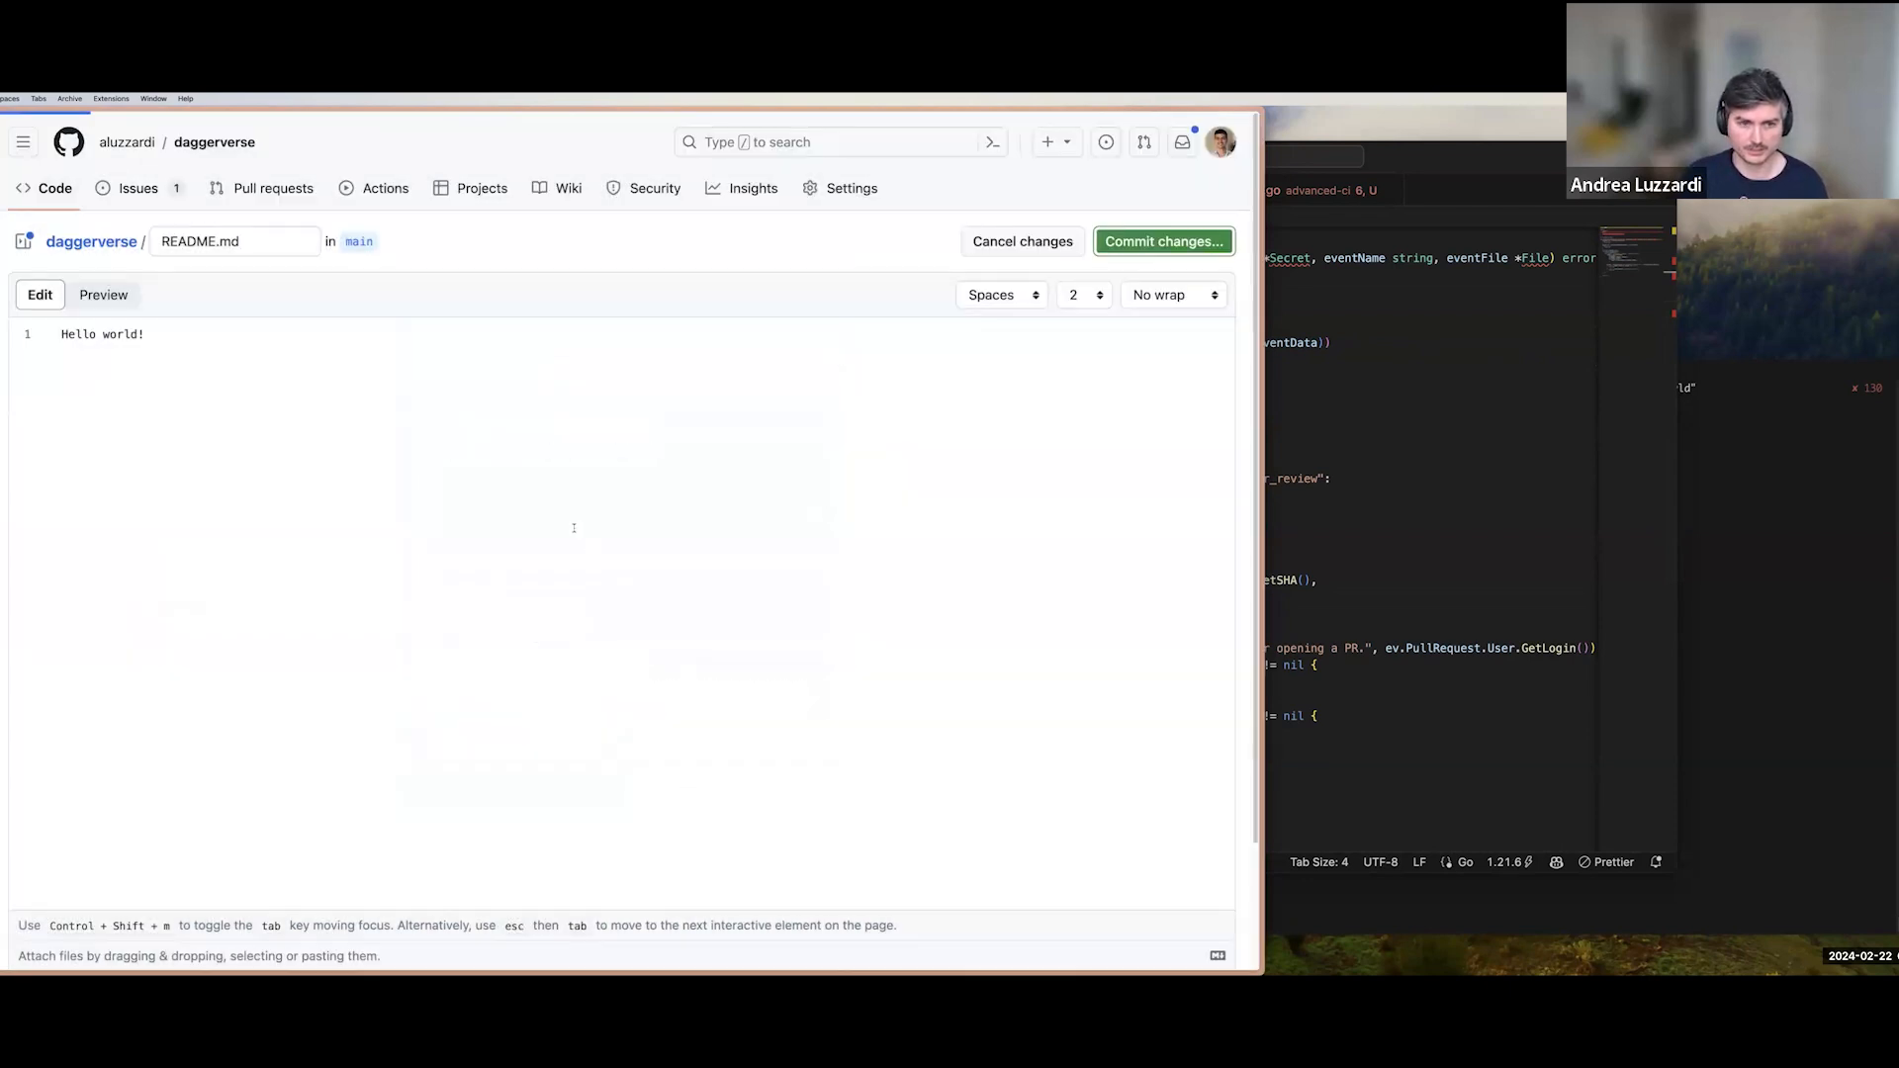
{"action": "left_click", "coordinate": [1163, 242]}
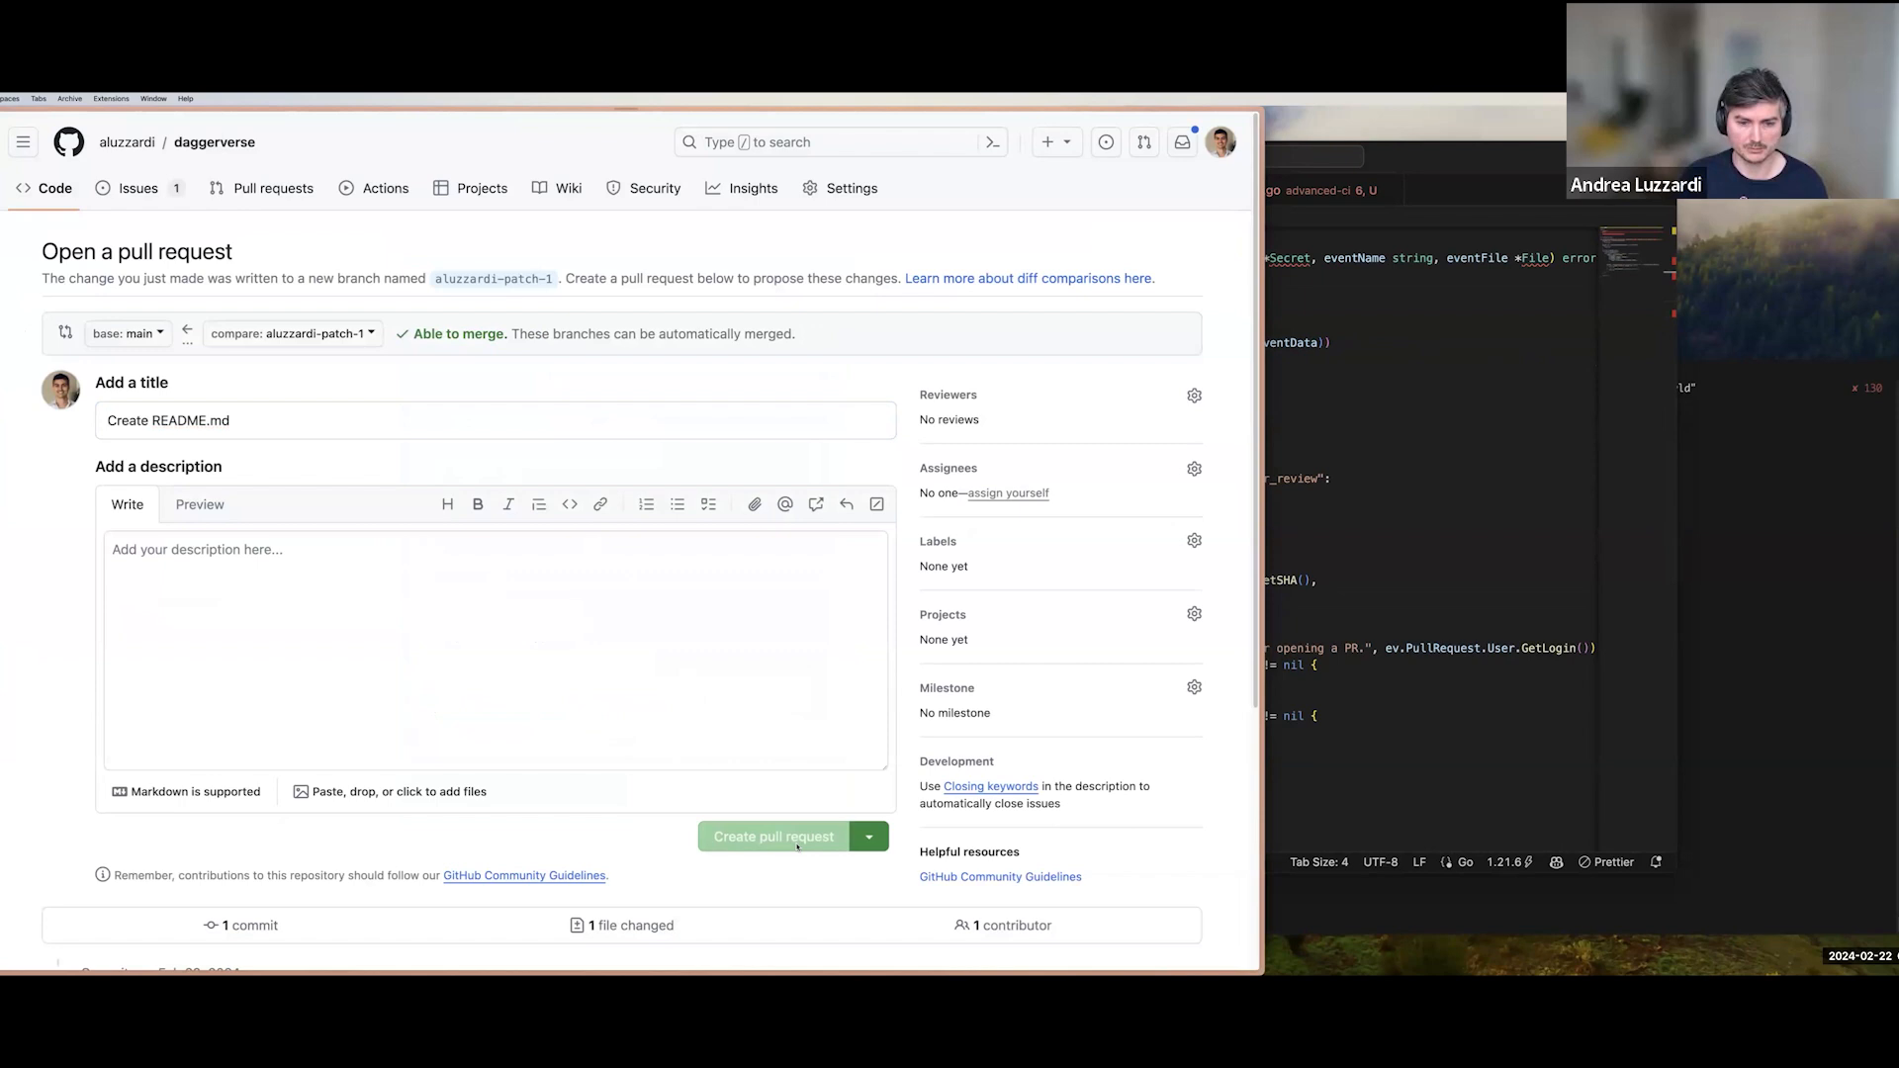
{"action": "left_click", "coordinate": [773, 836]}
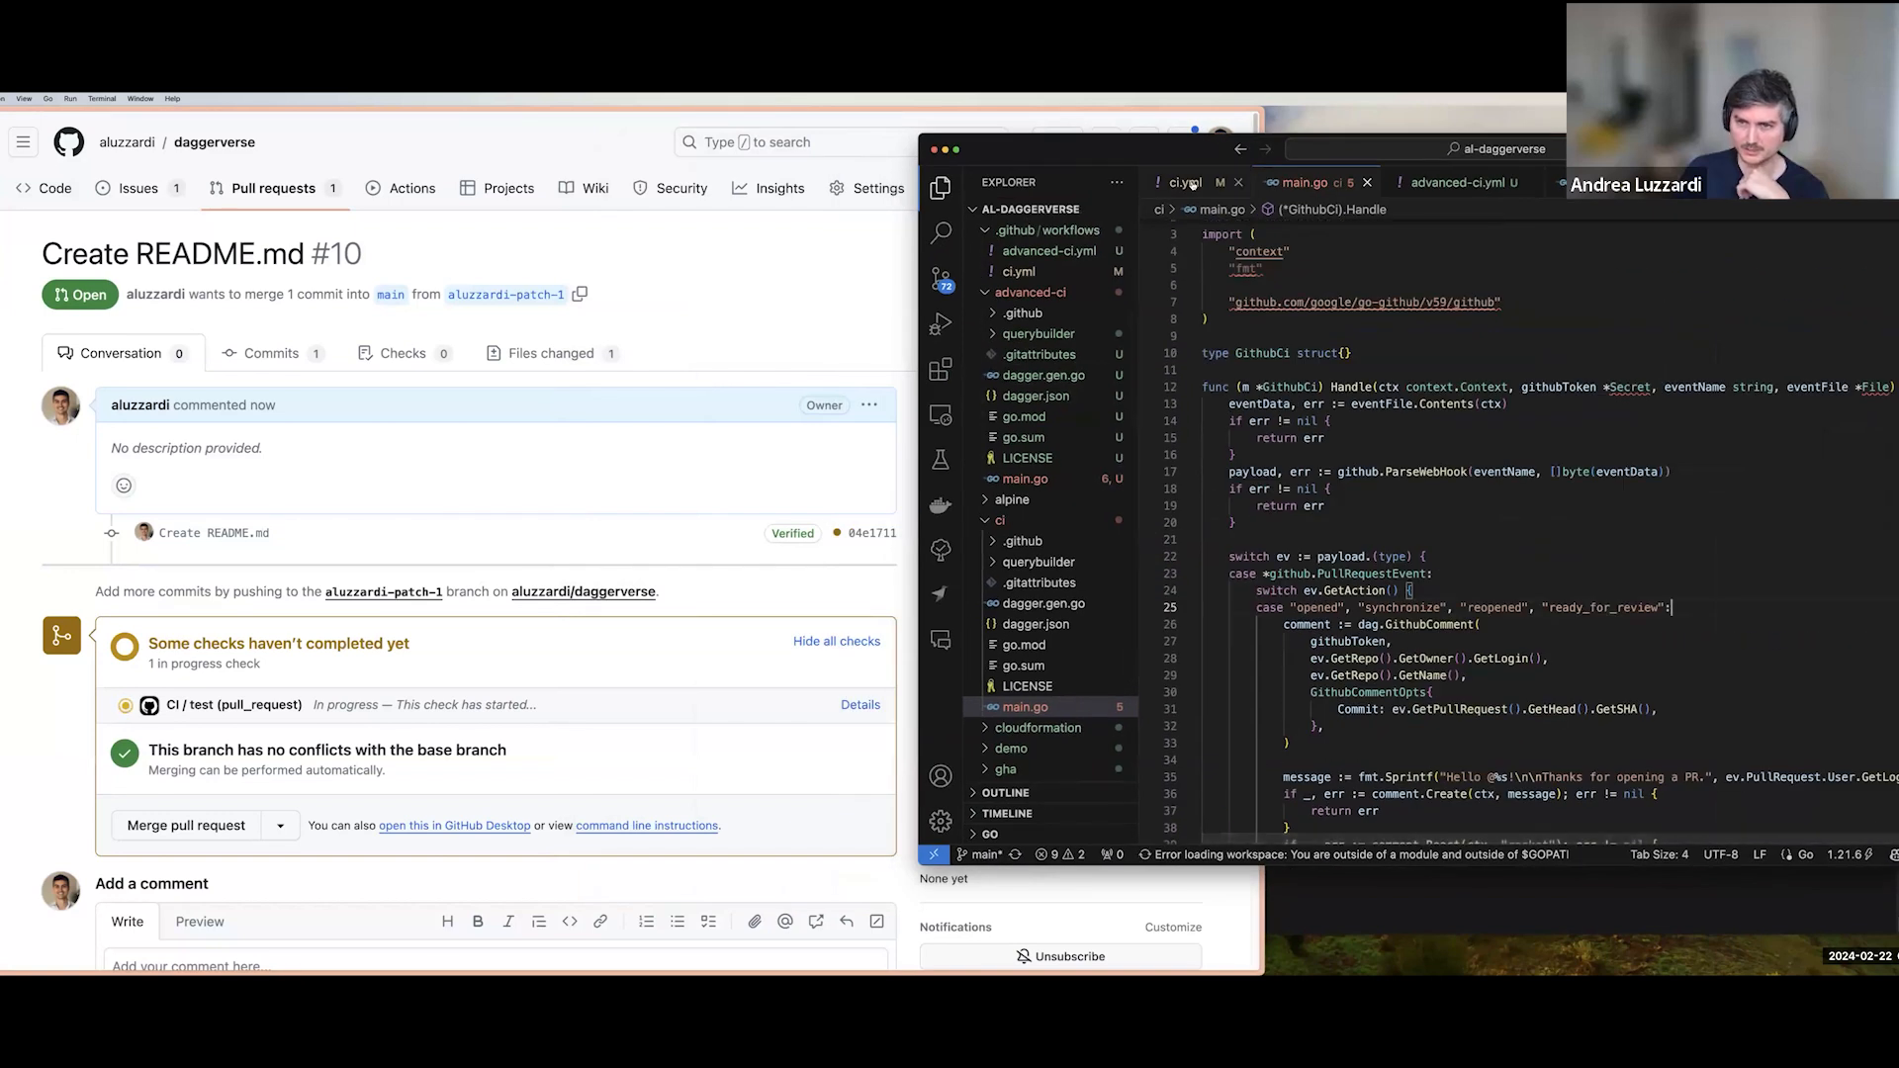
{"action": "left_click", "coordinate": [1186, 182]}
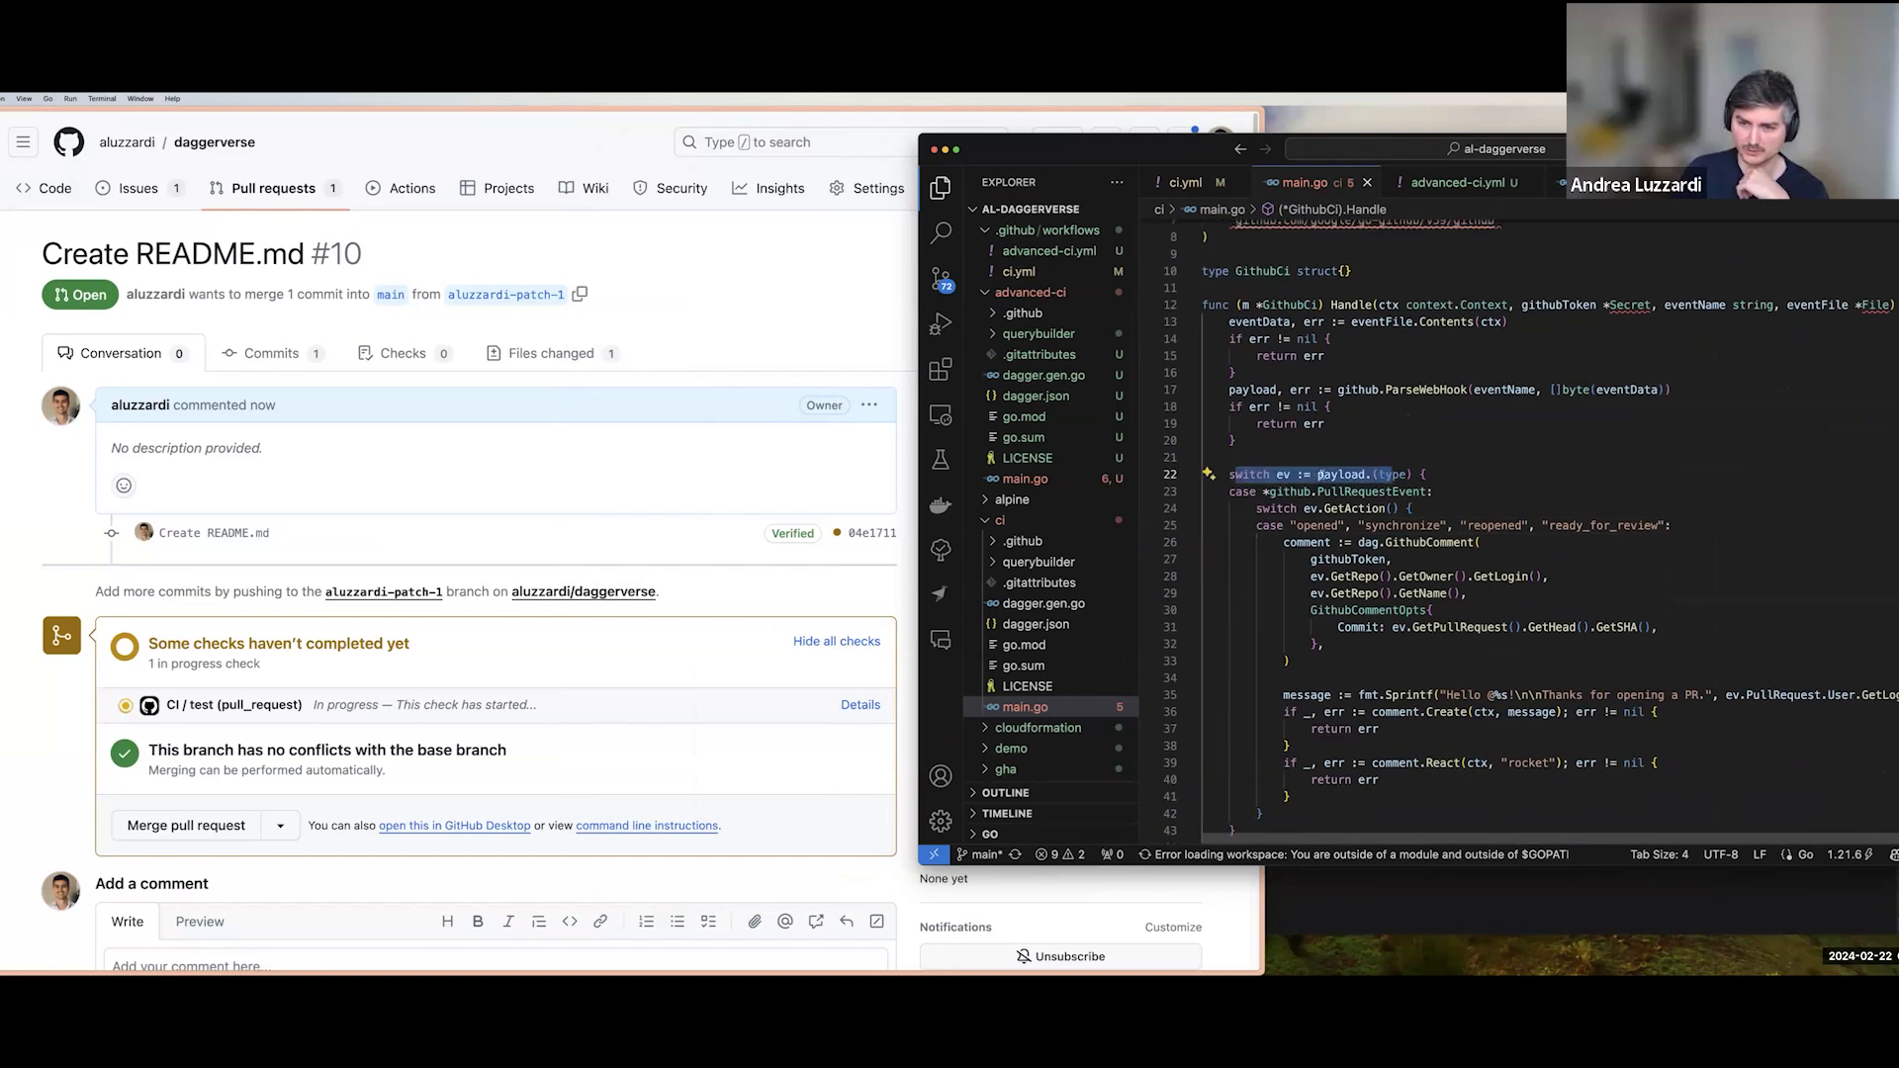
{"action": "scroll", "scroll_direction": "down", "scroll_amount": 3}
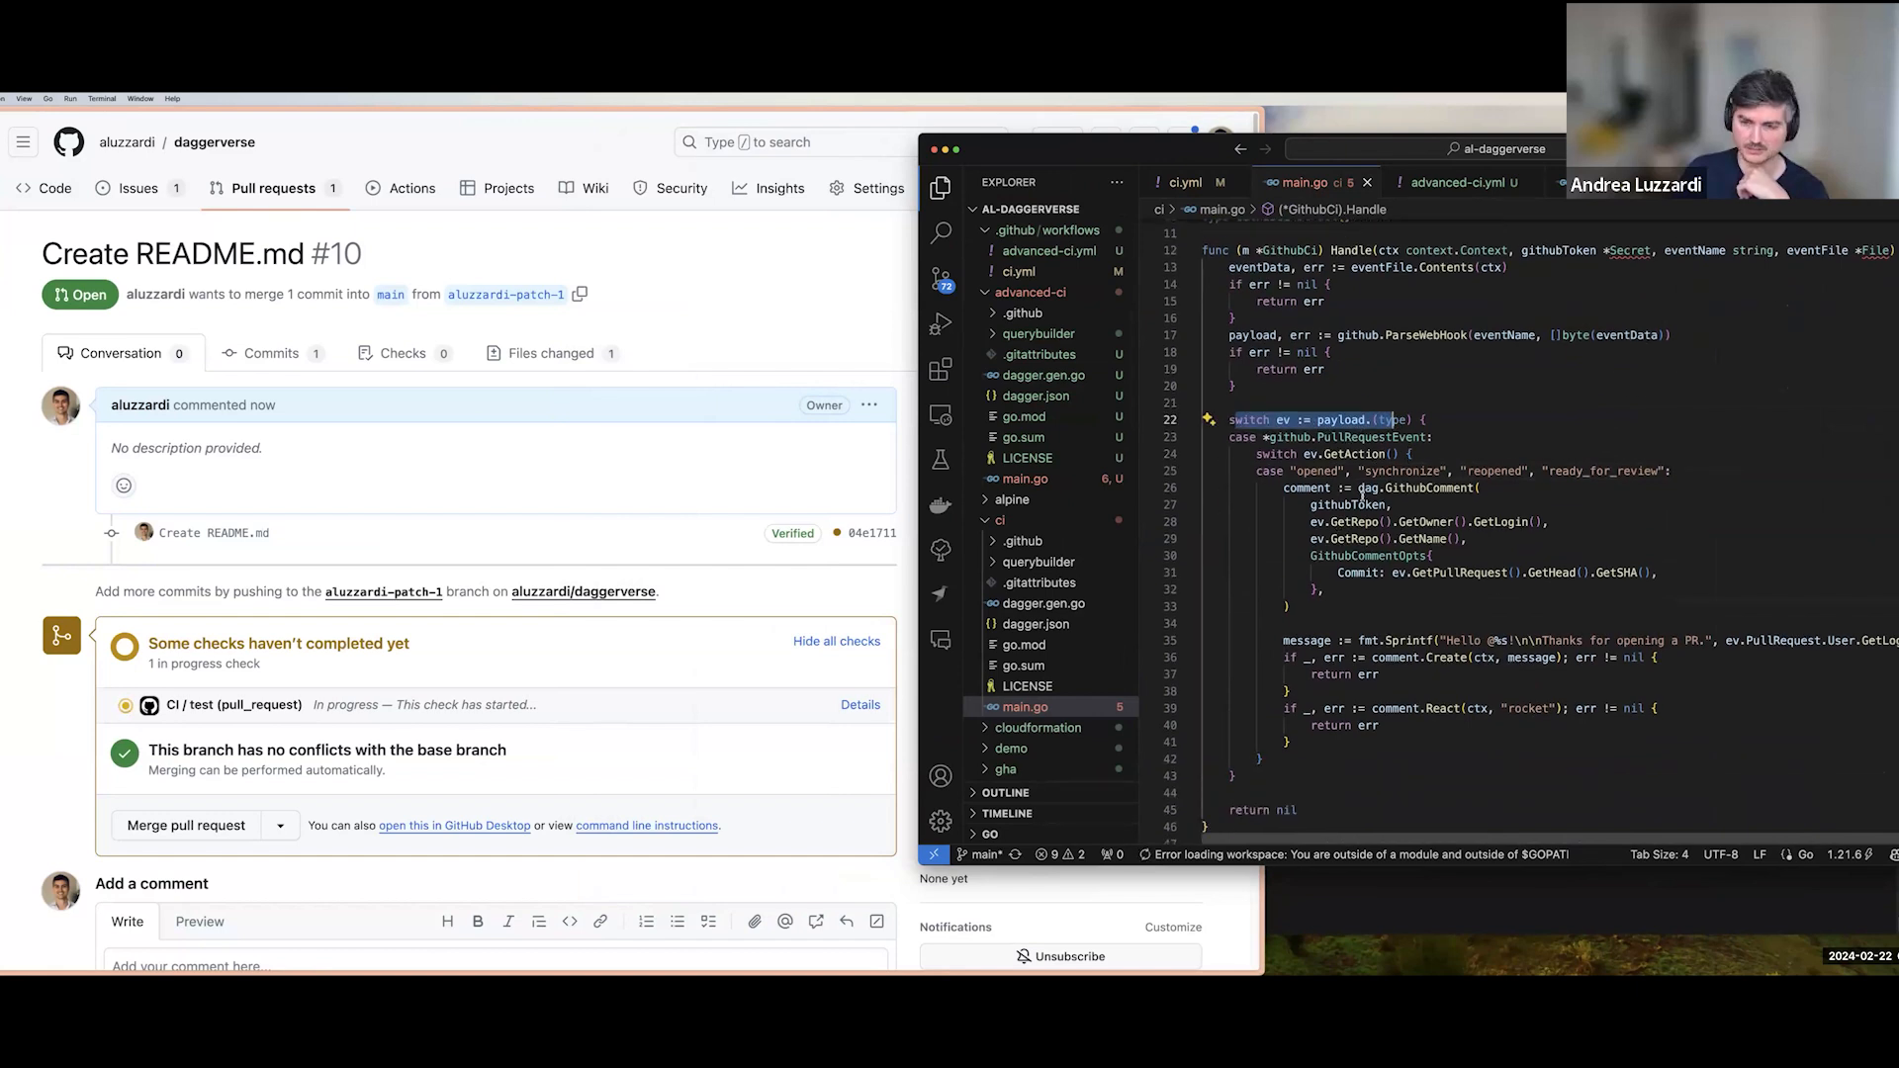
{"action": "mouse_move", "coordinate": [367, 704]}
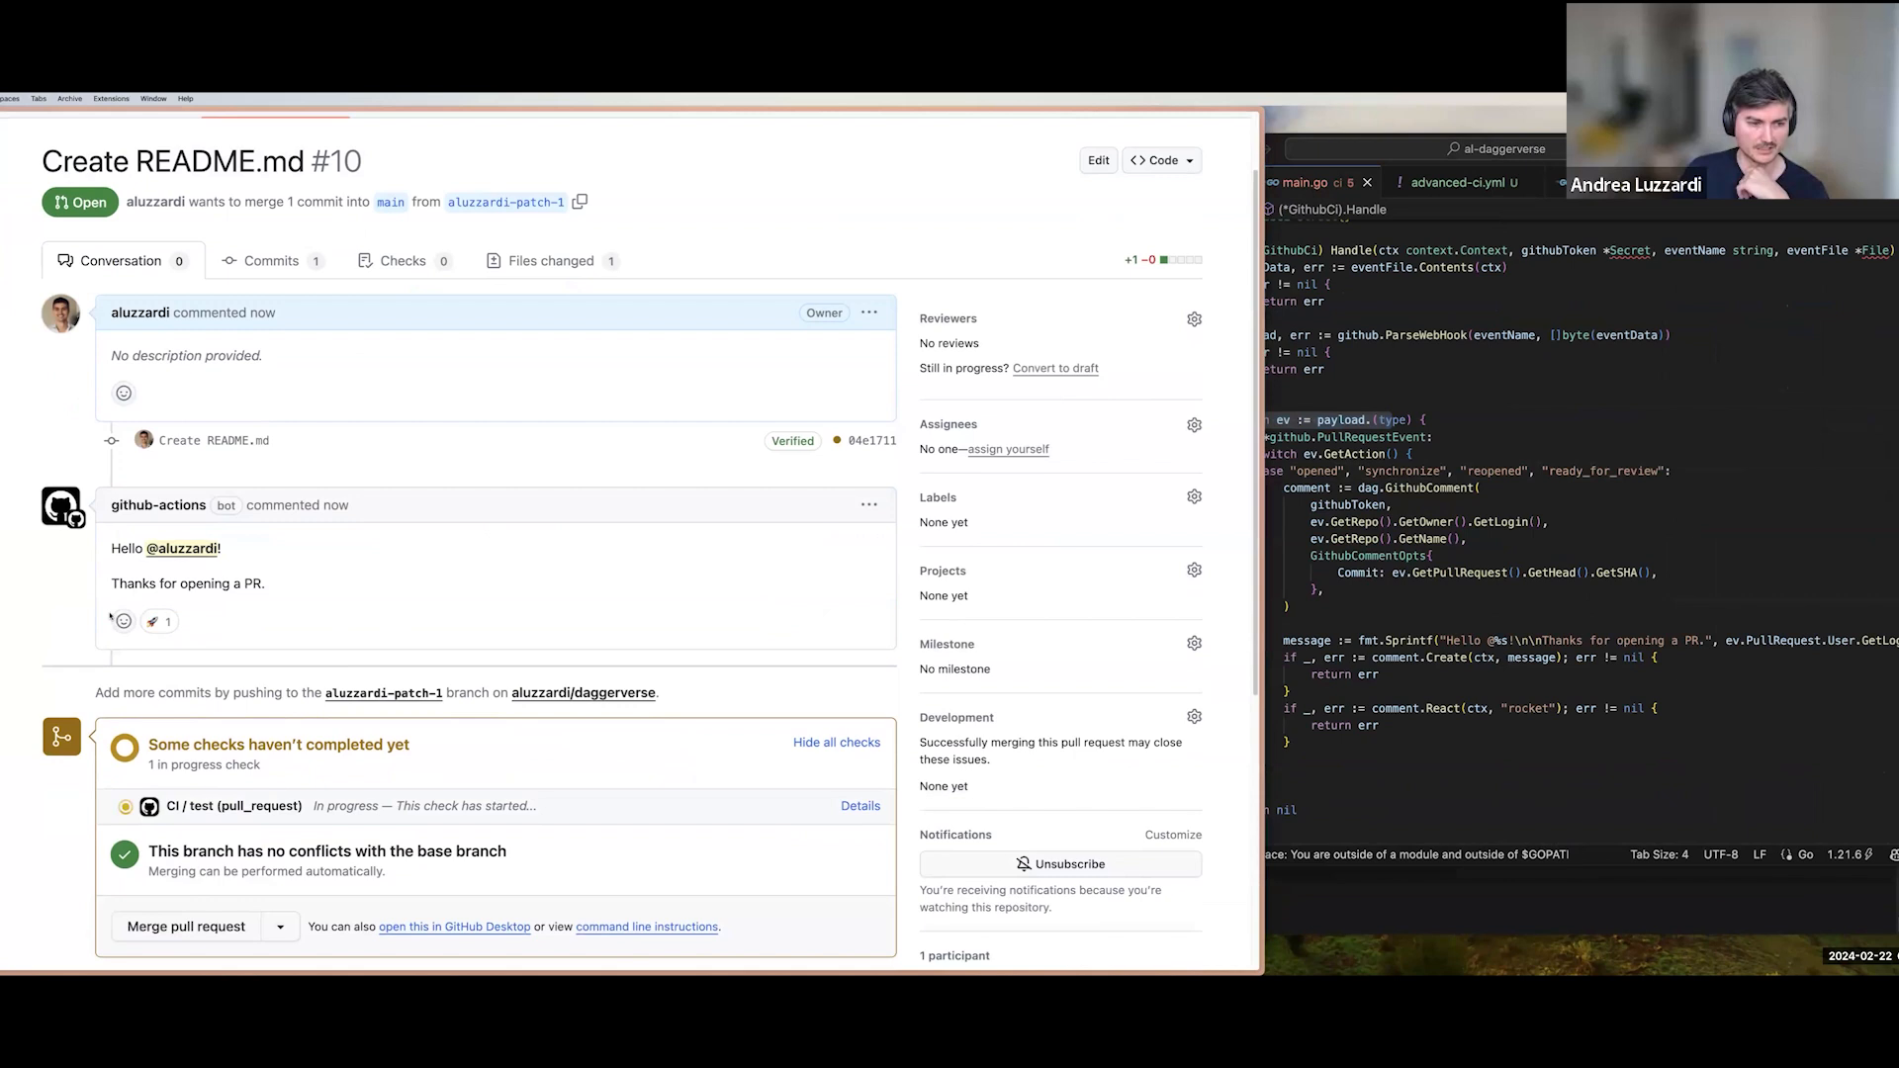
{"action": "mouse_move", "coordinate": [250, 544]}
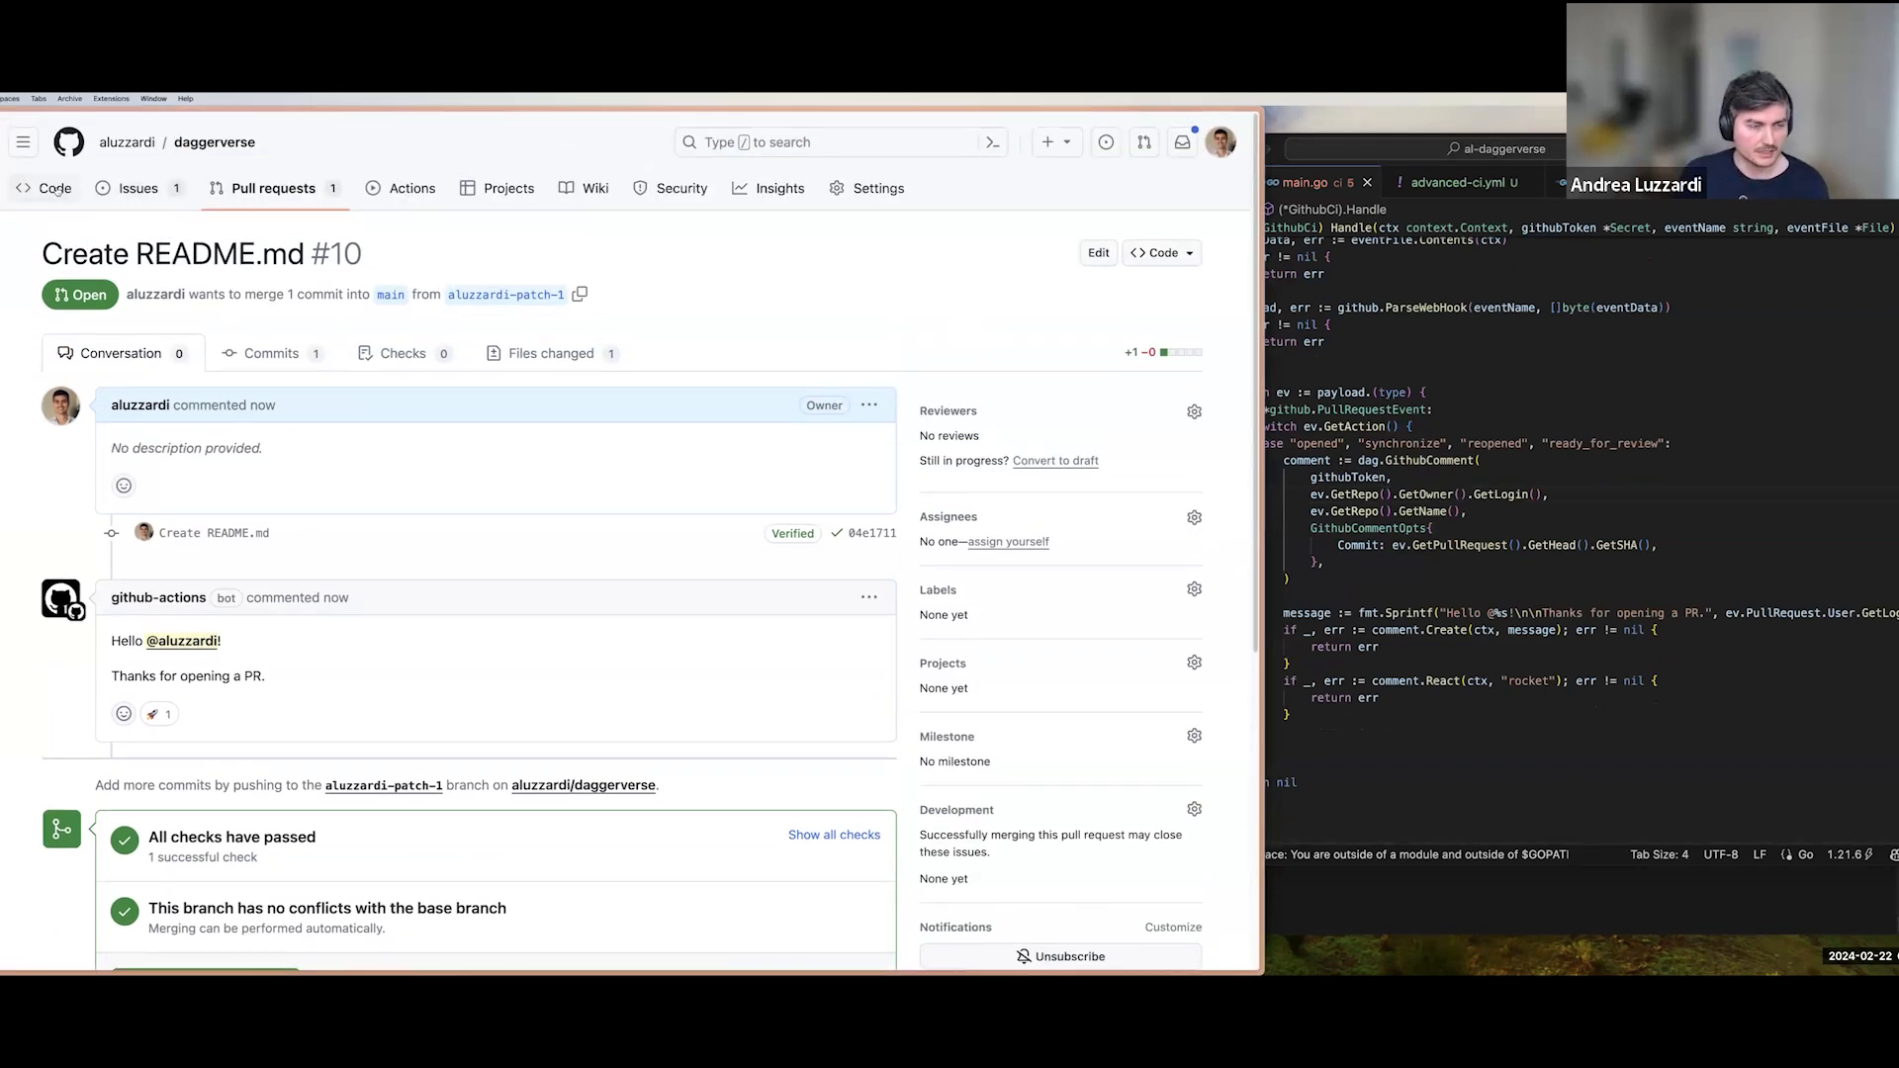
{"action": "left_click", "coordinate": [46, 188]}
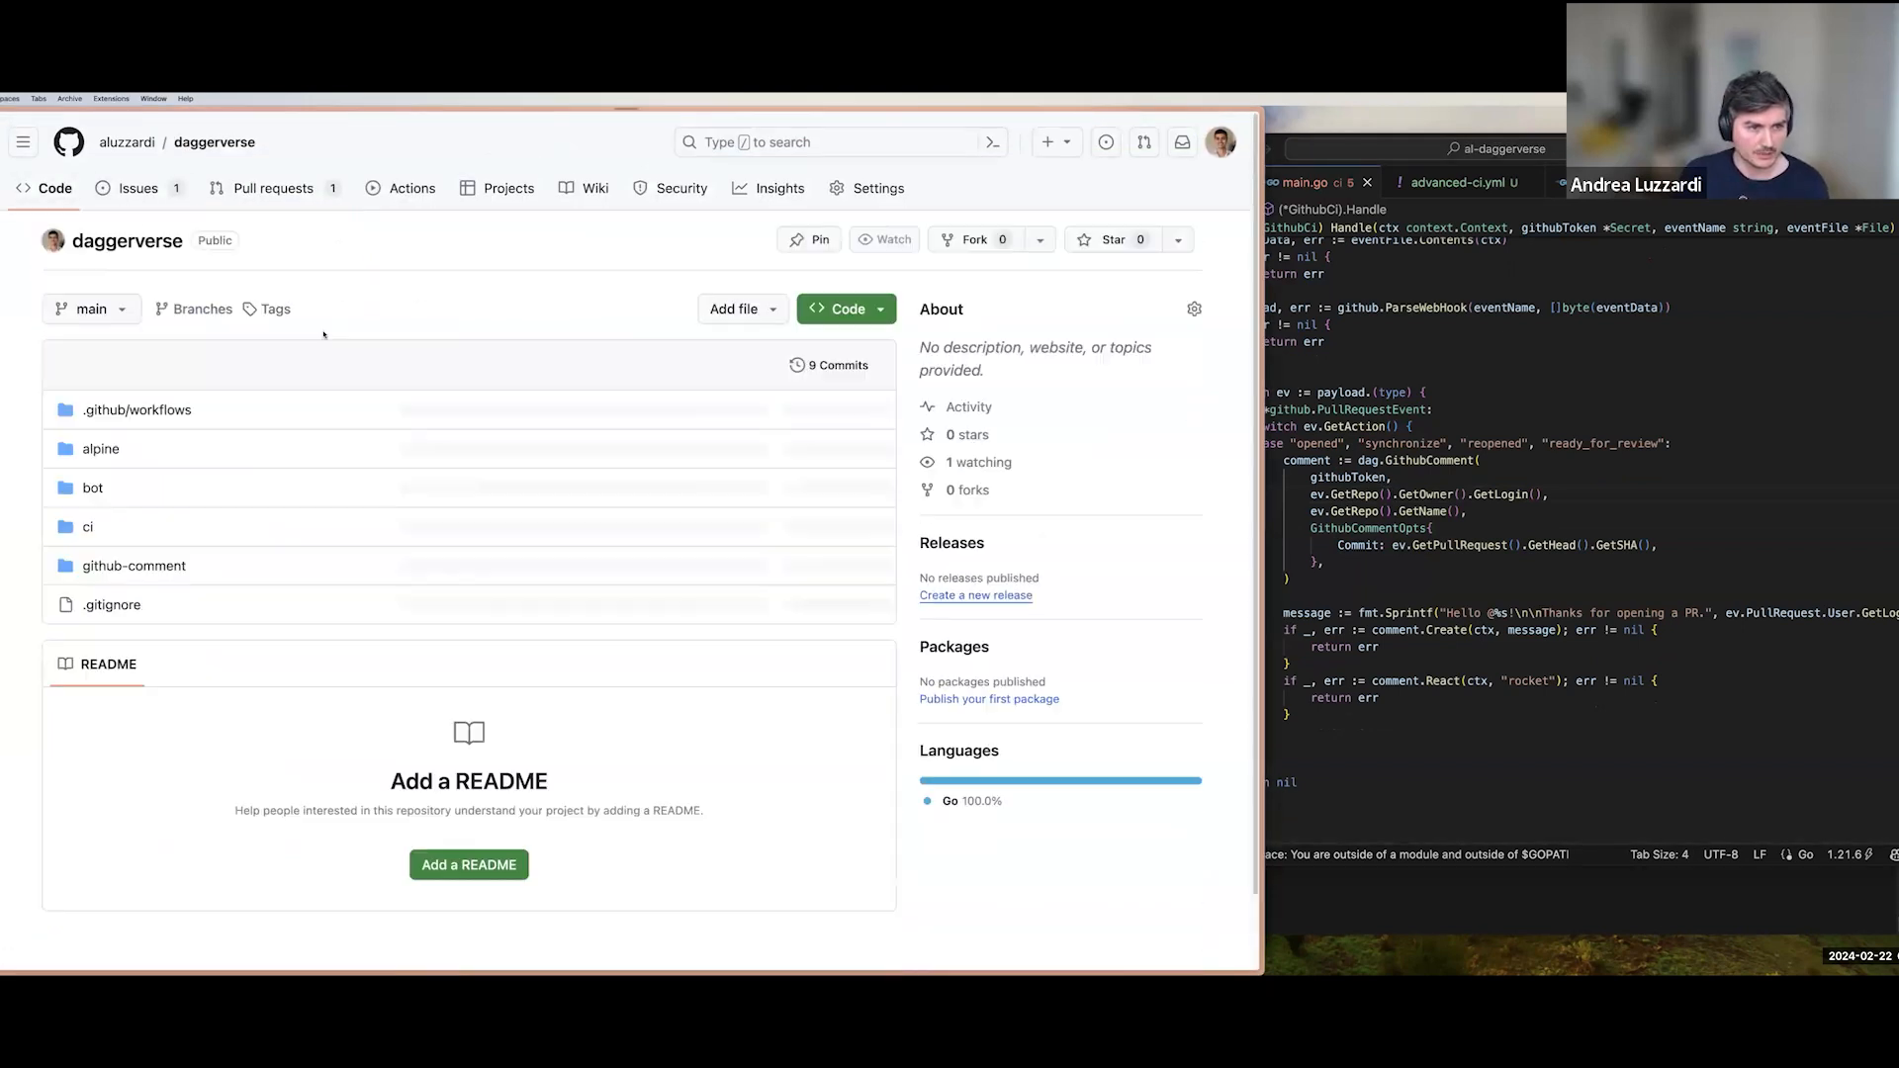
{"action": "left_click", "coordinate": [136, 409]}
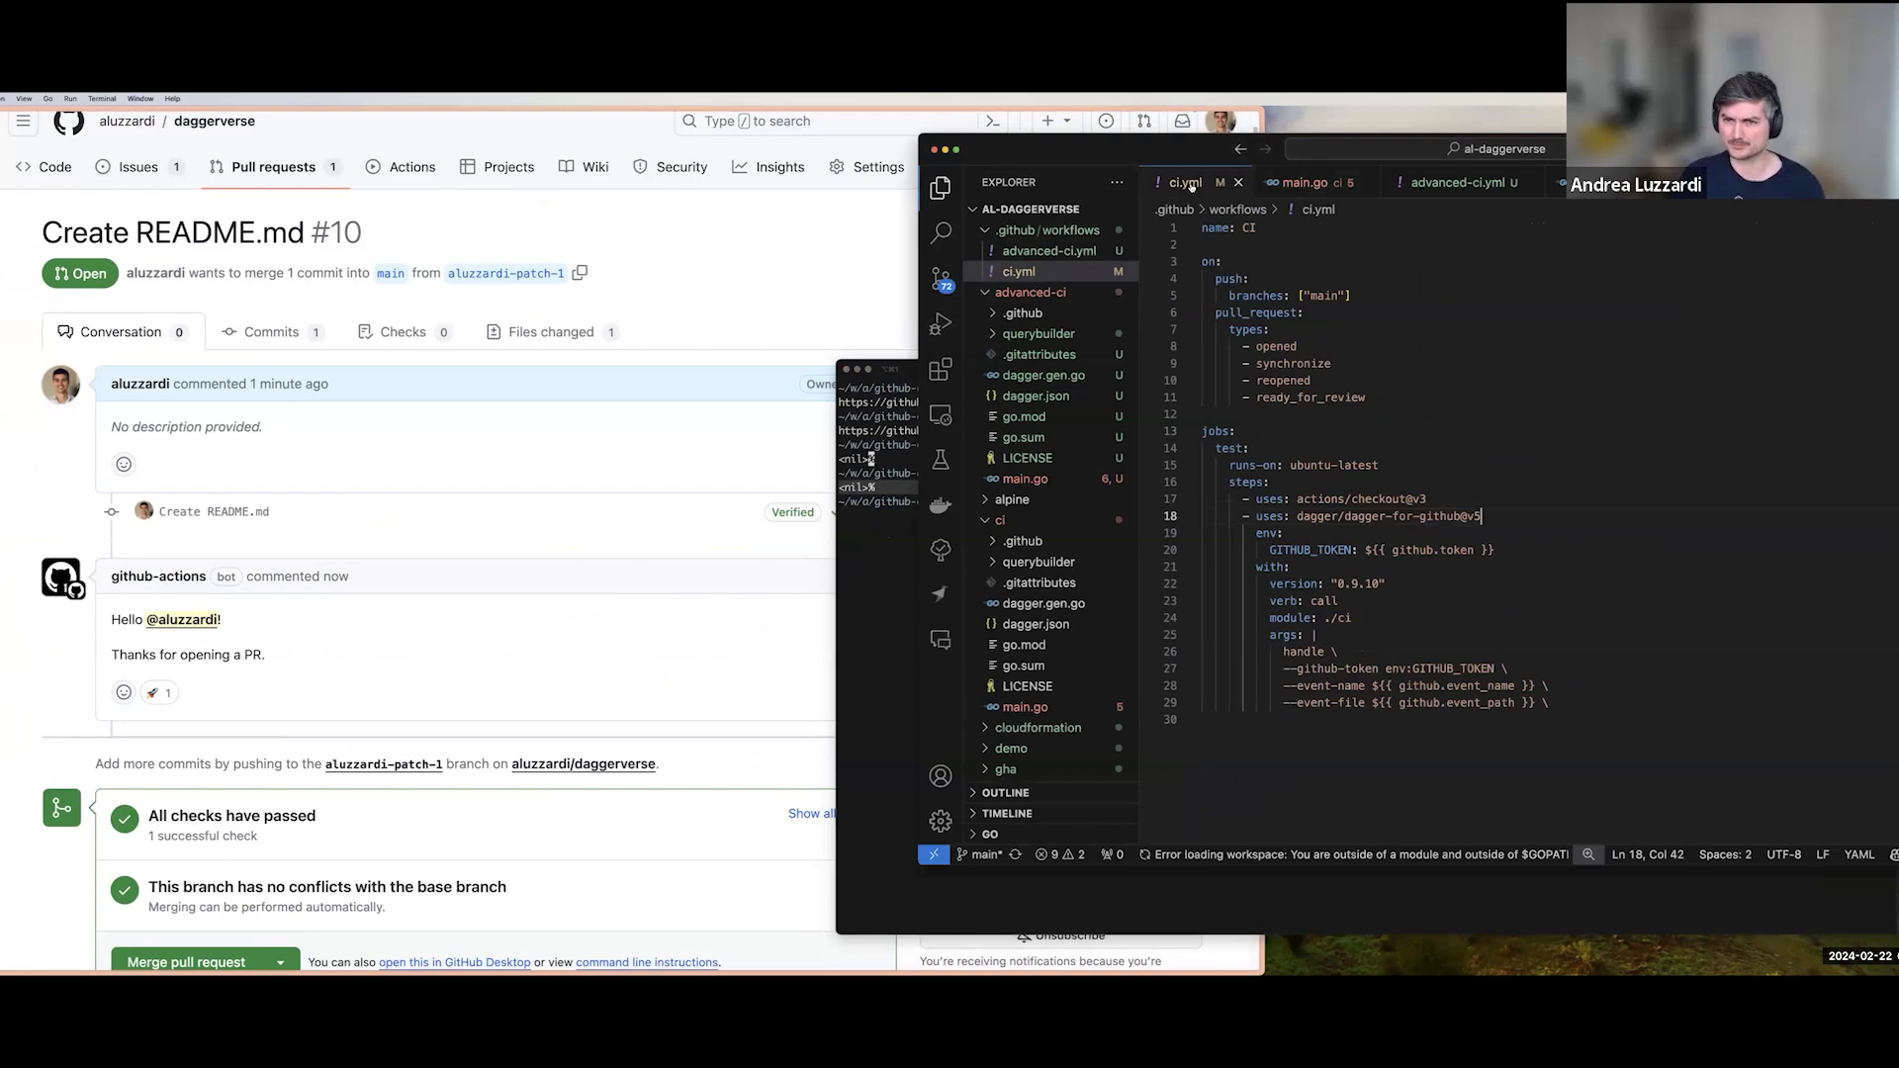
{"action": "key", "text": "Enter"}
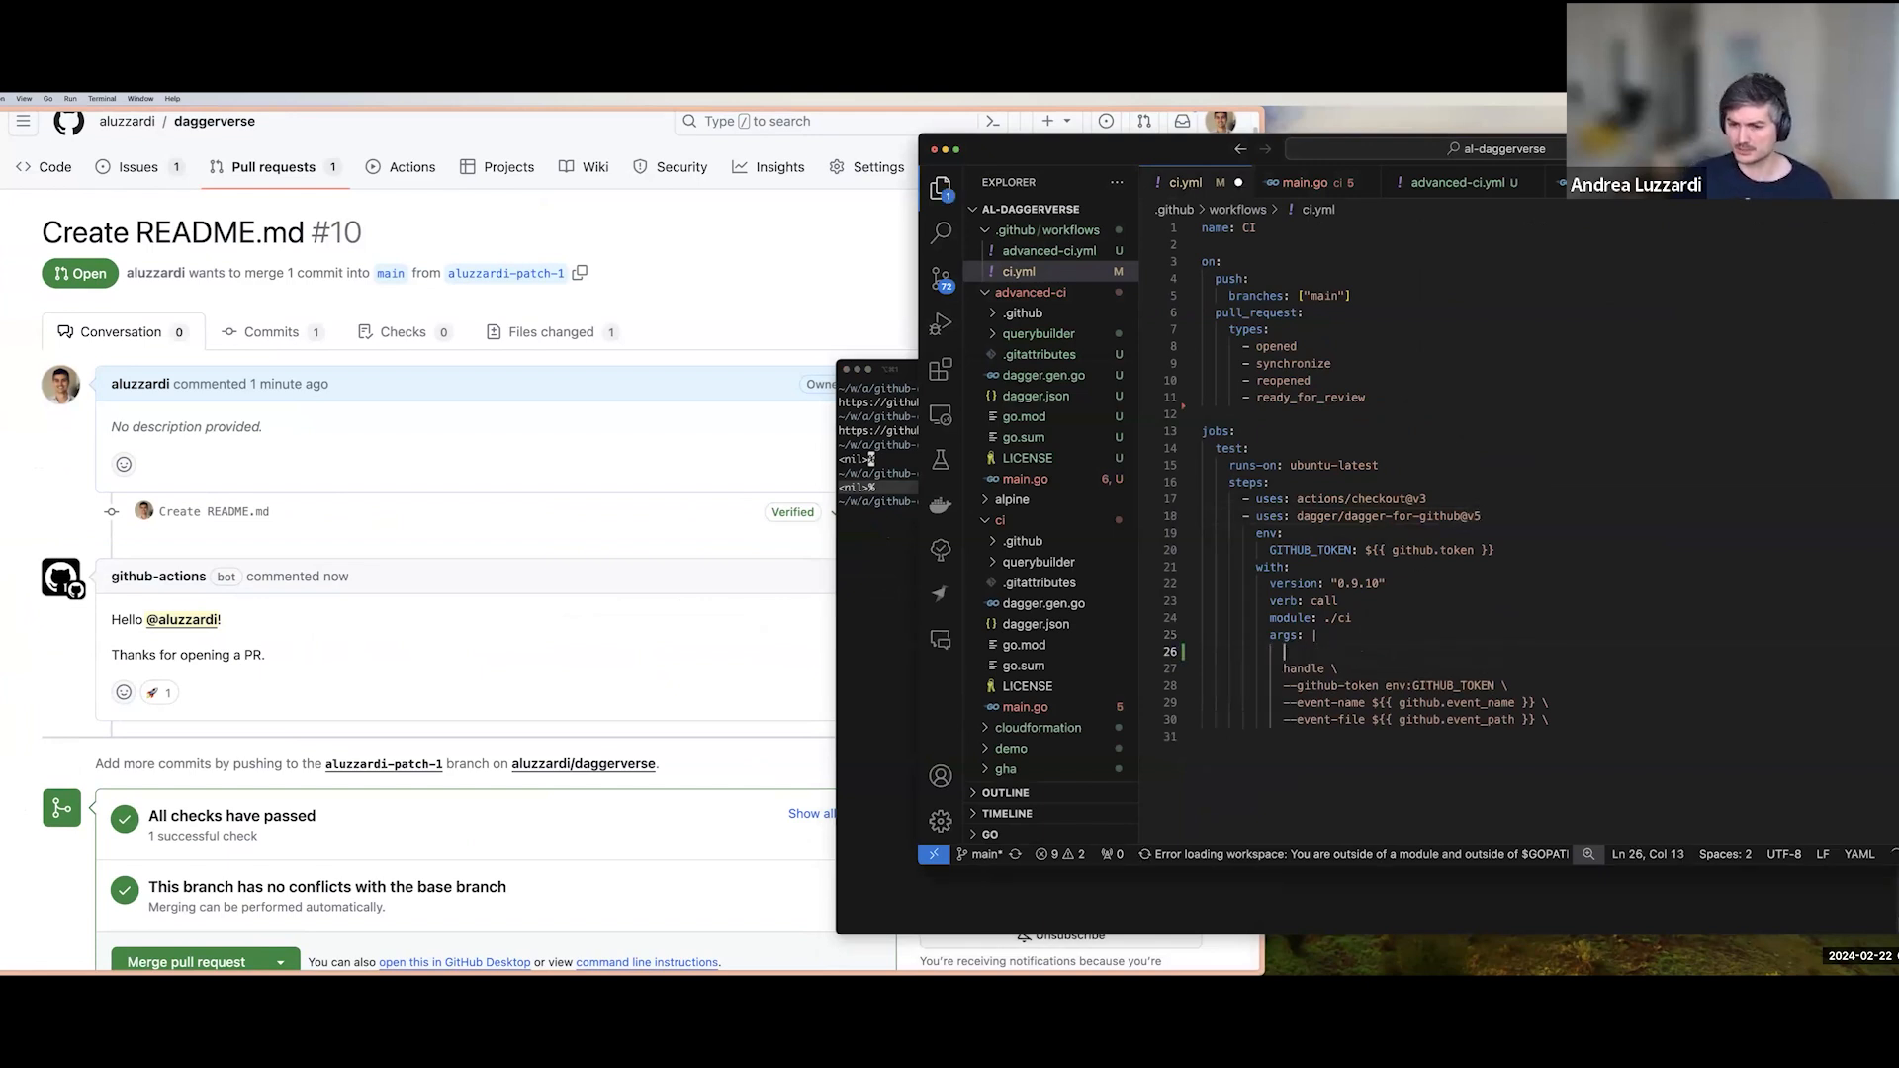
{"action": "type", "text": "comment --message \"Running tests...\""}
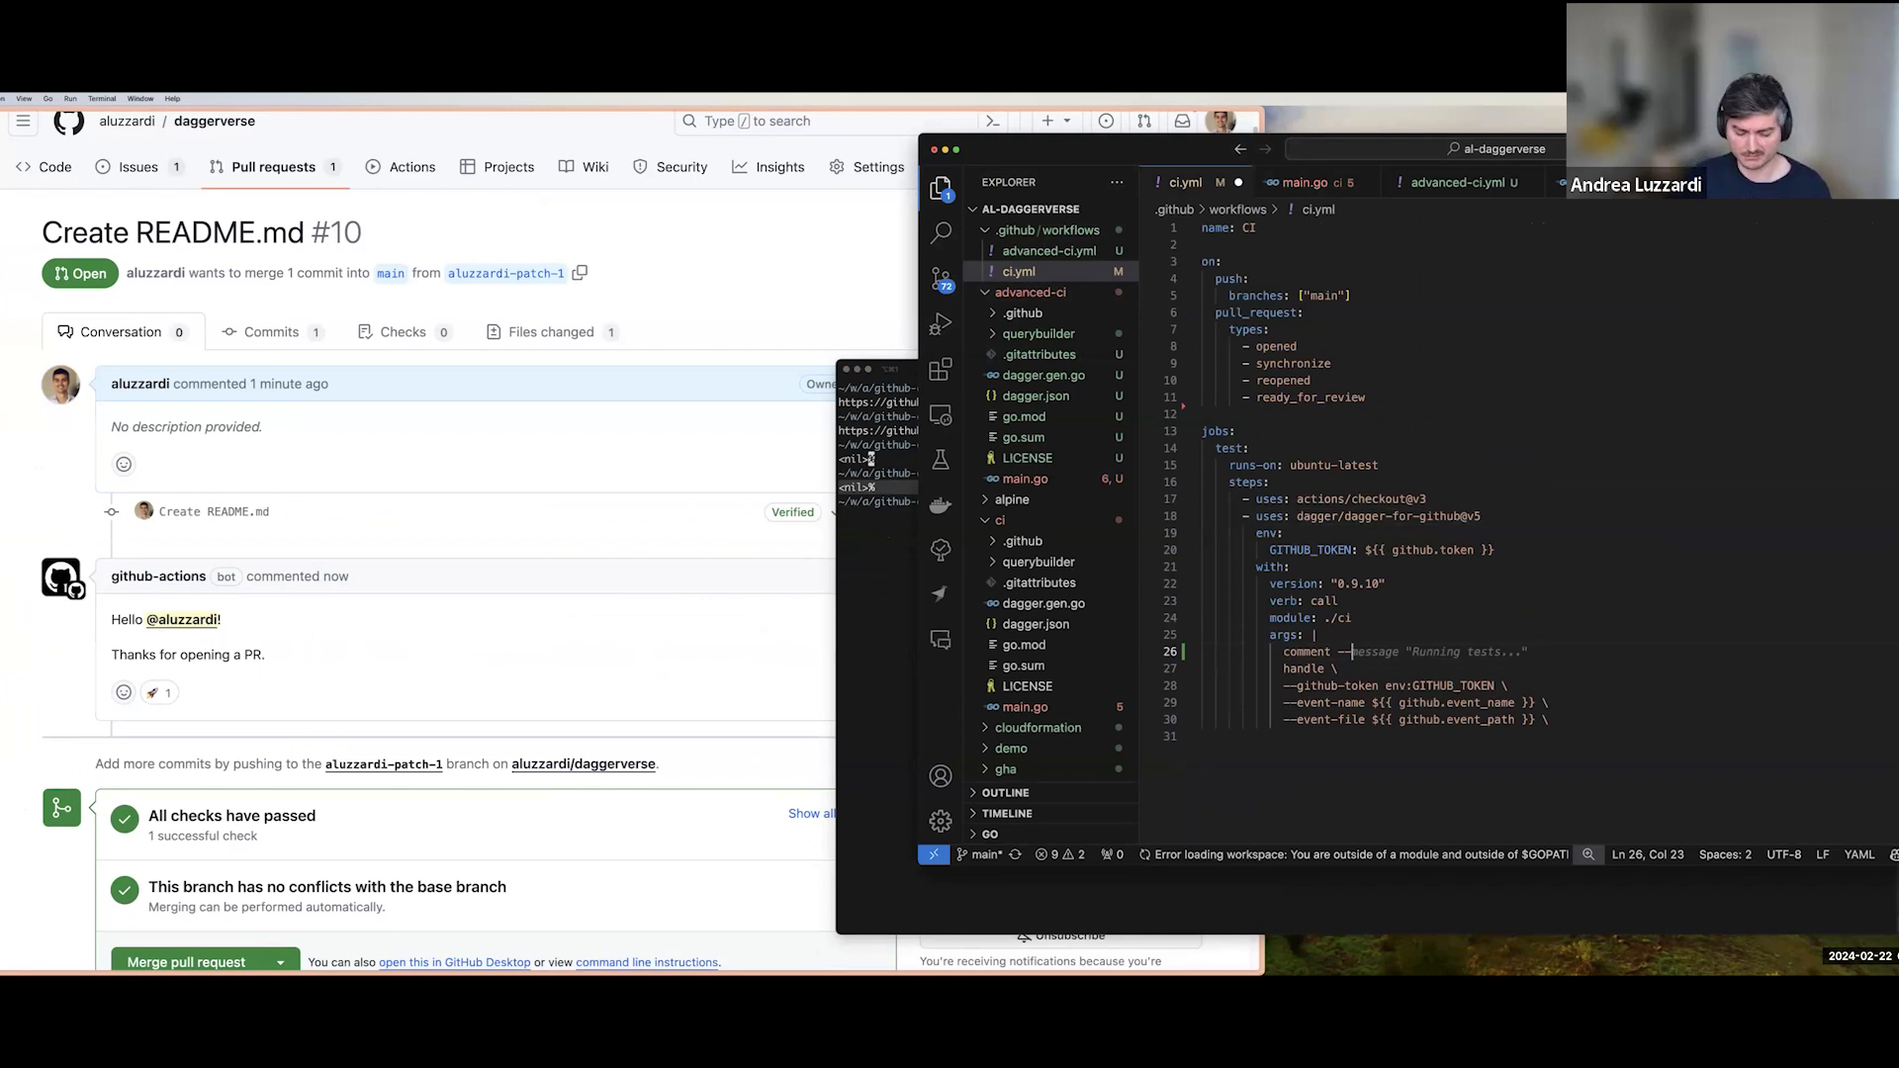
{"action": "type", "text": "--repo $ {{"}
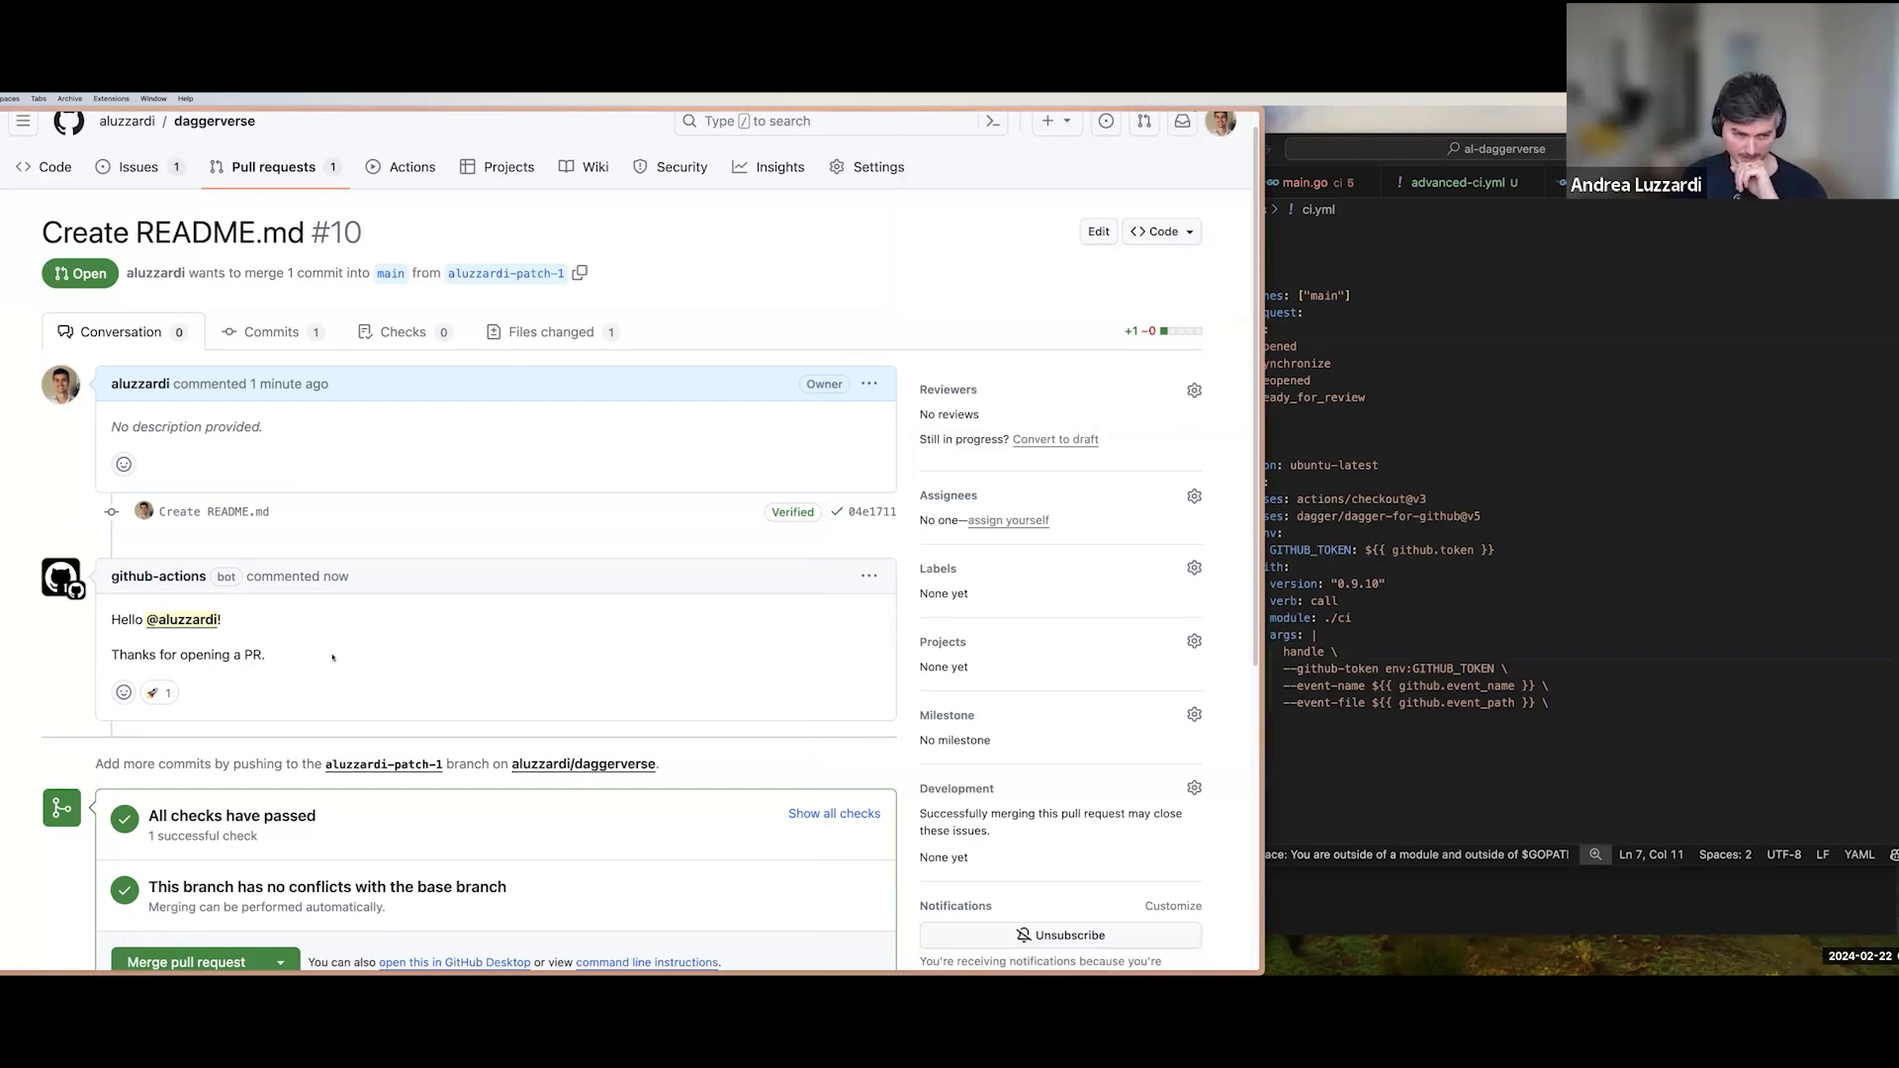
{"action": "left_click_drag", "start_coordinate": [112, 619], "coordinate": [266, 654]}
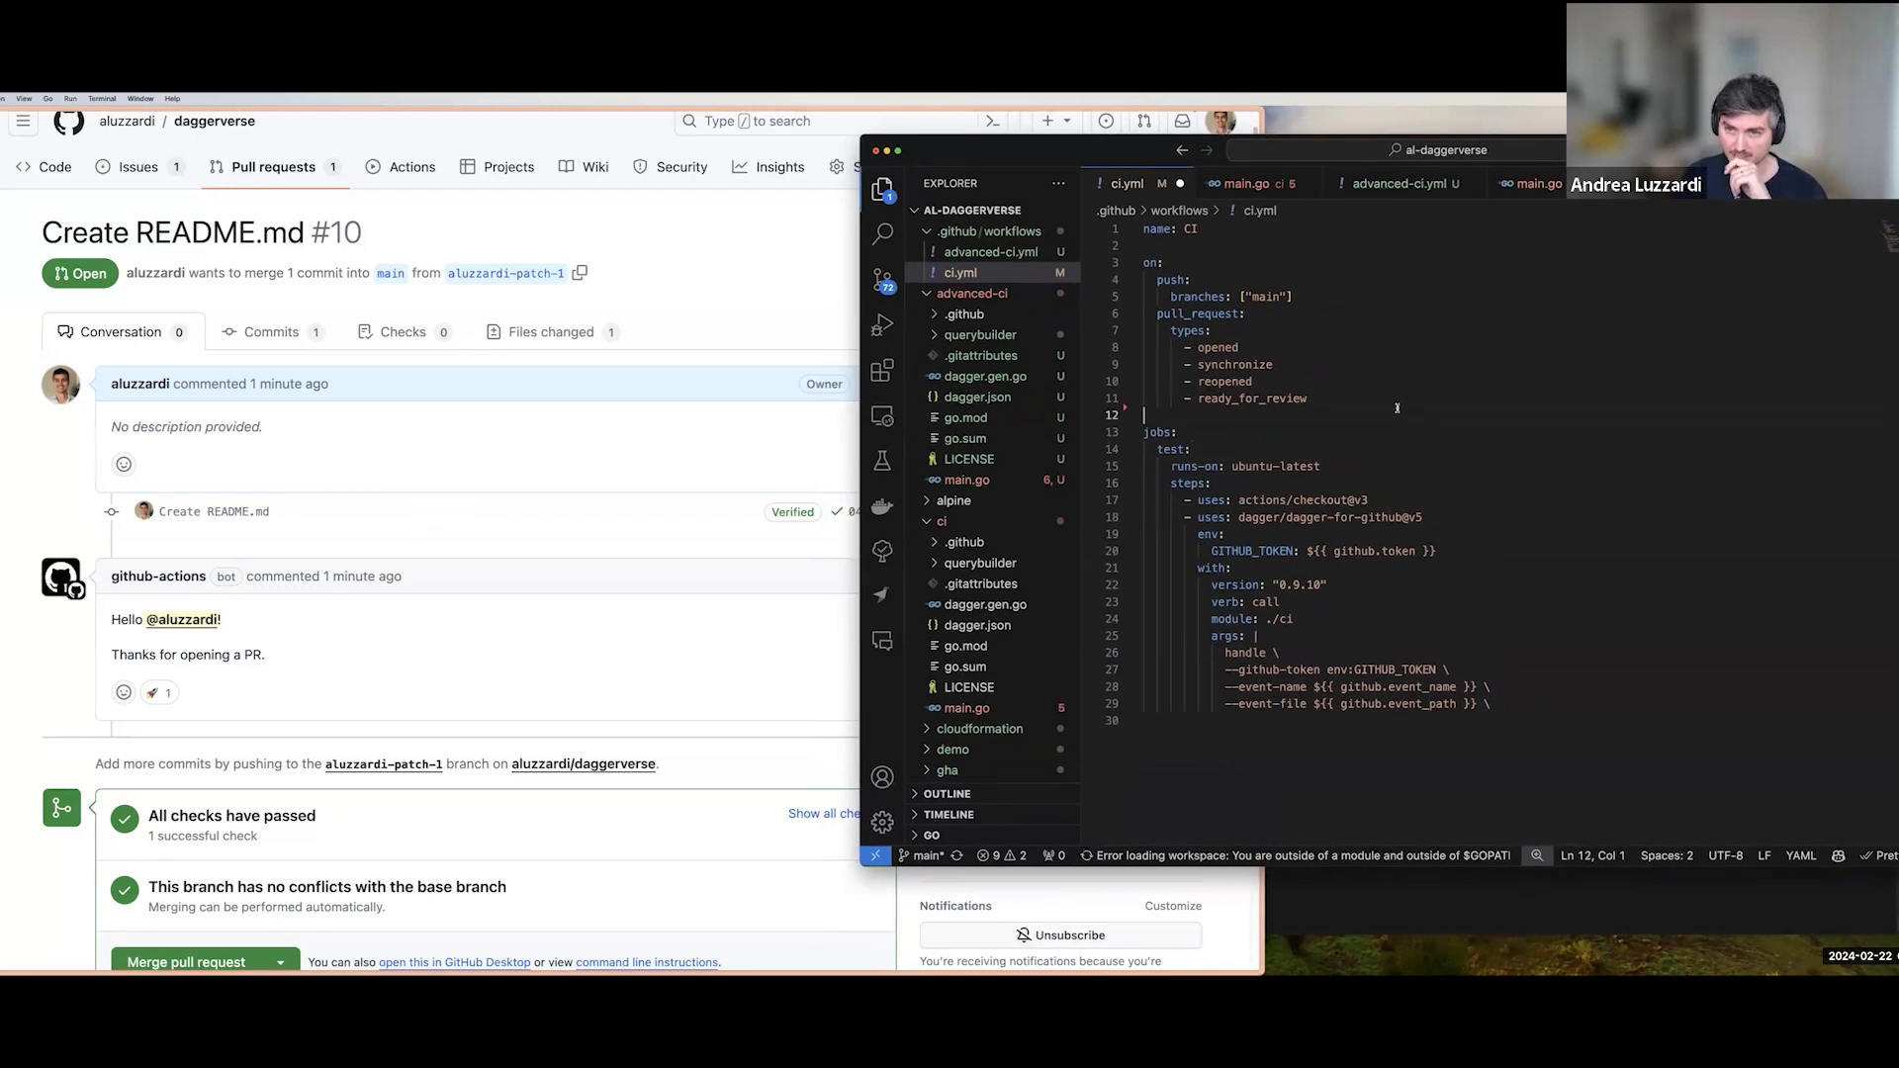
Open advanced-ci.yml and scroll its on: event list, selecting the project event.
{"action": "left_click_drag", "start_coordinate": [1149, 244], "coordinate": [1306, 398]}
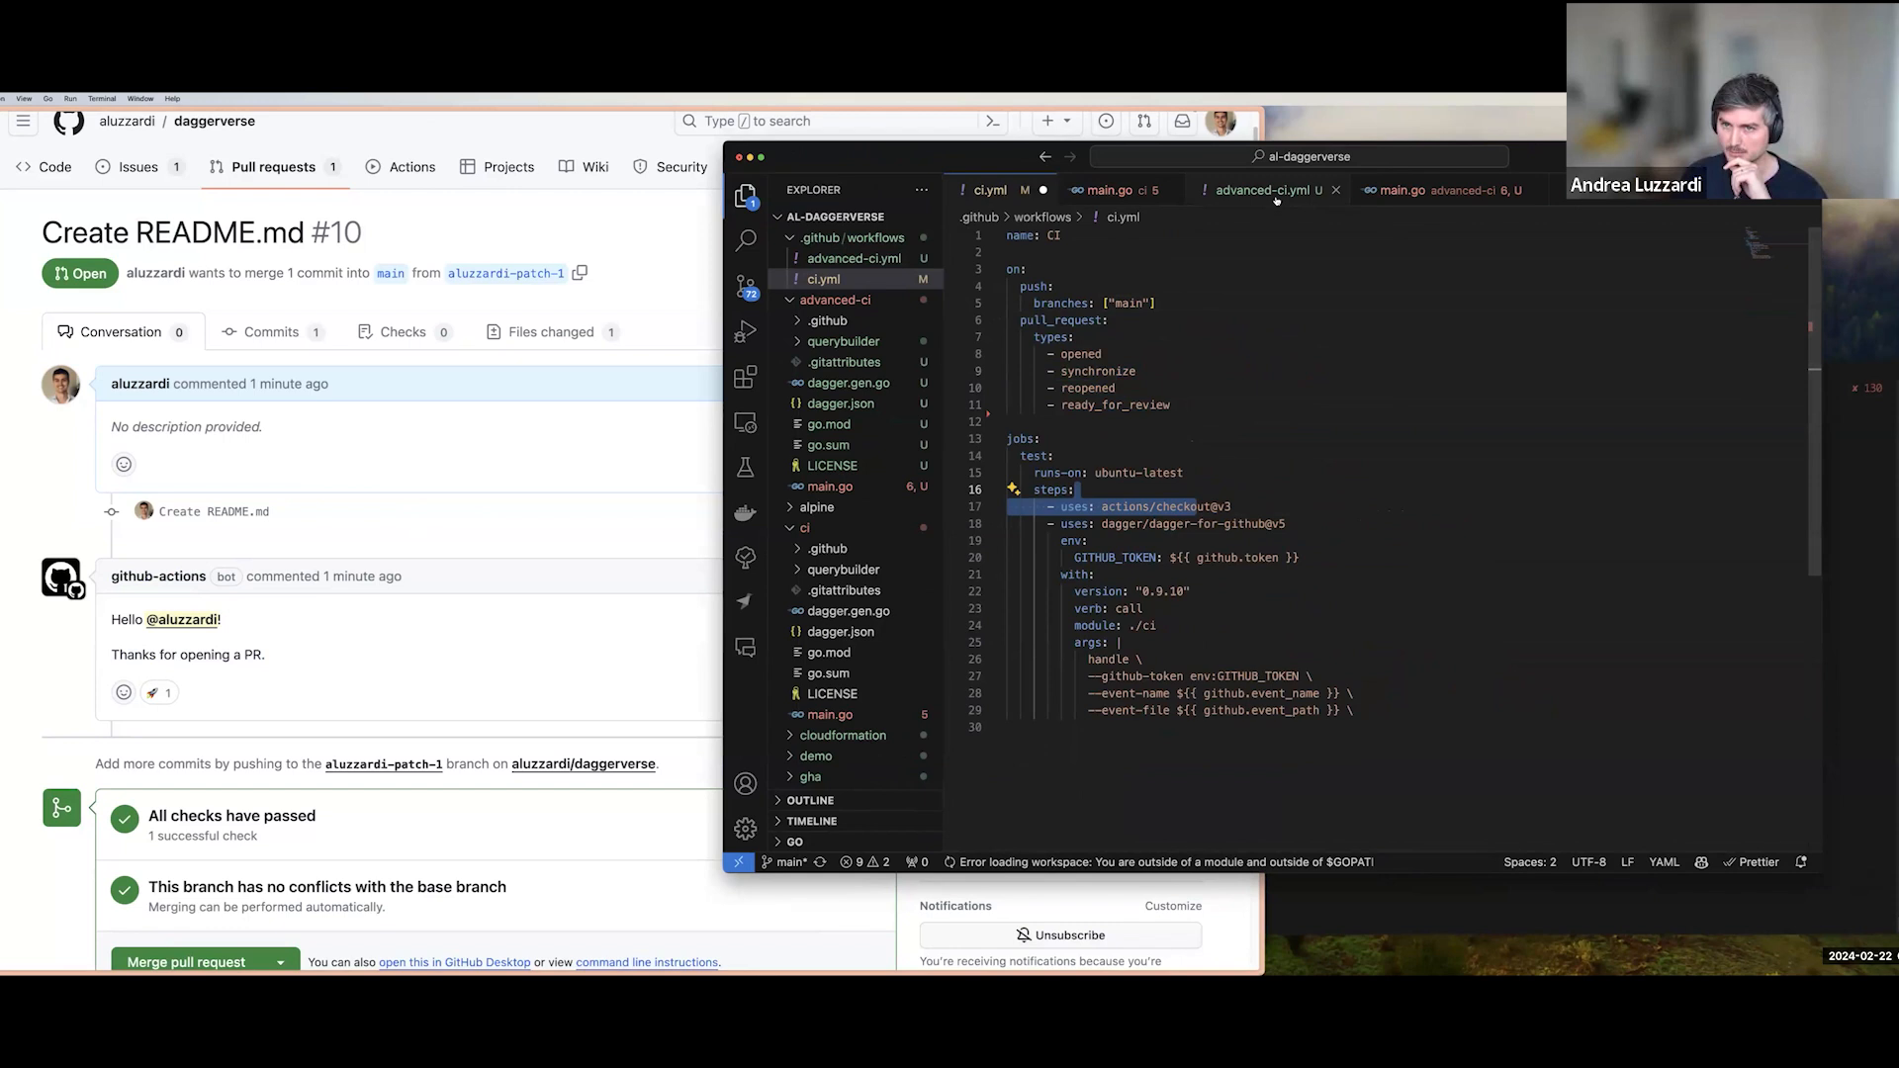
{"action": "left_click", "coordinate": [1263, 190]}
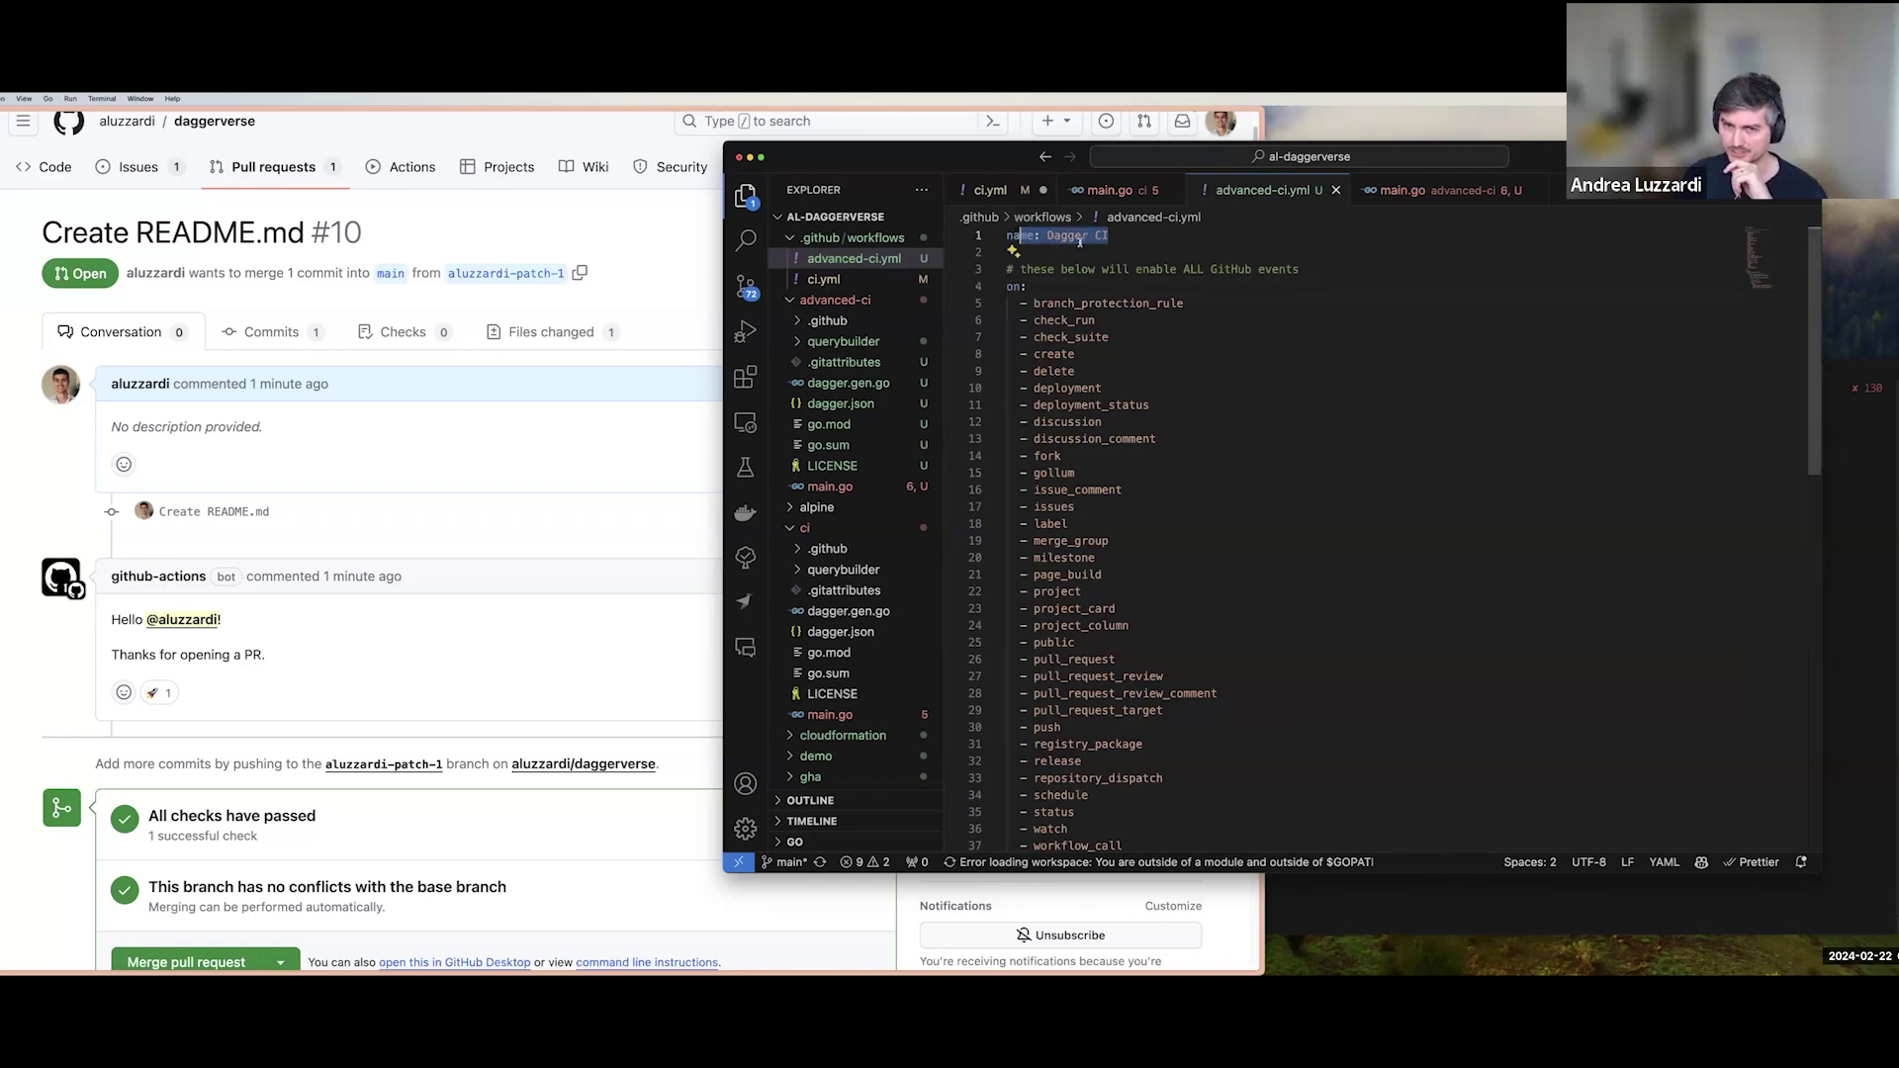
{"action": "scroll", "scroll_direction": "down", "scroll_amount": 3}
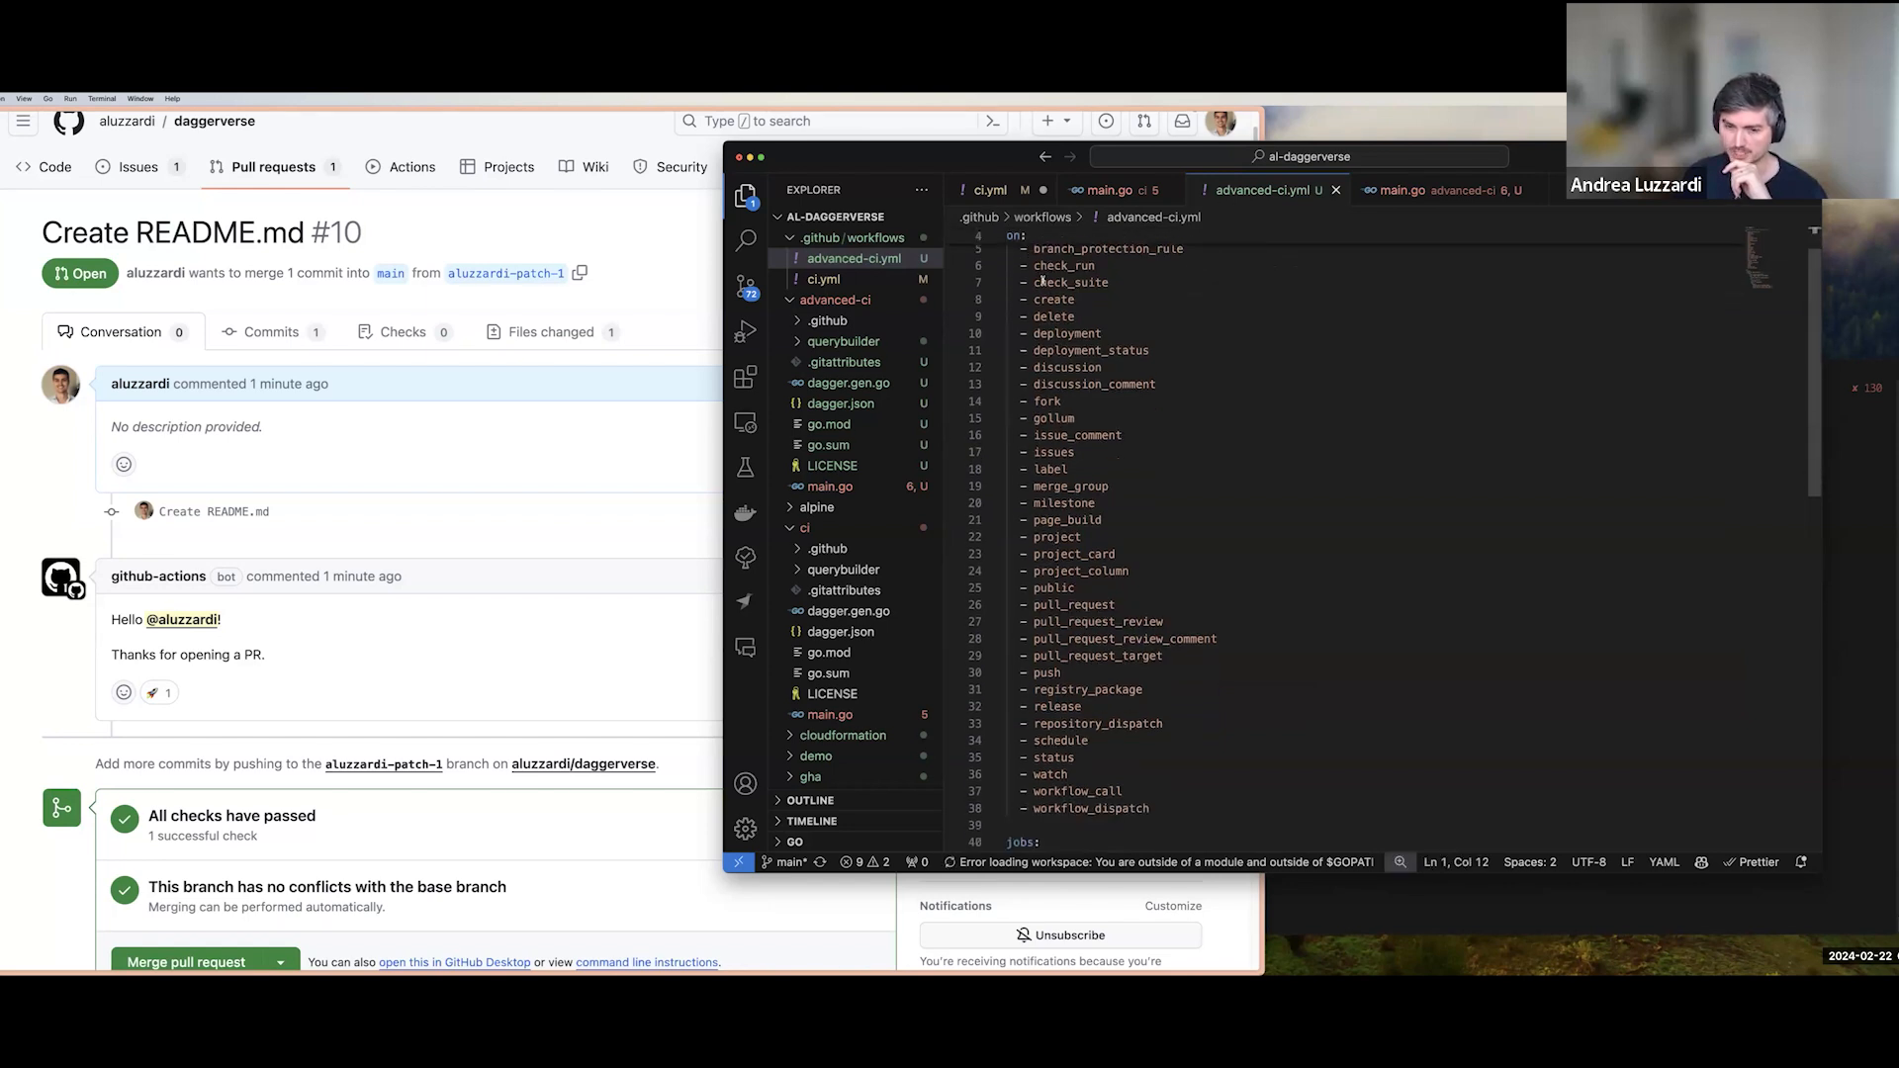
{"action": "scroll", "scroll_direction": "down", "scroll_amount": 3}
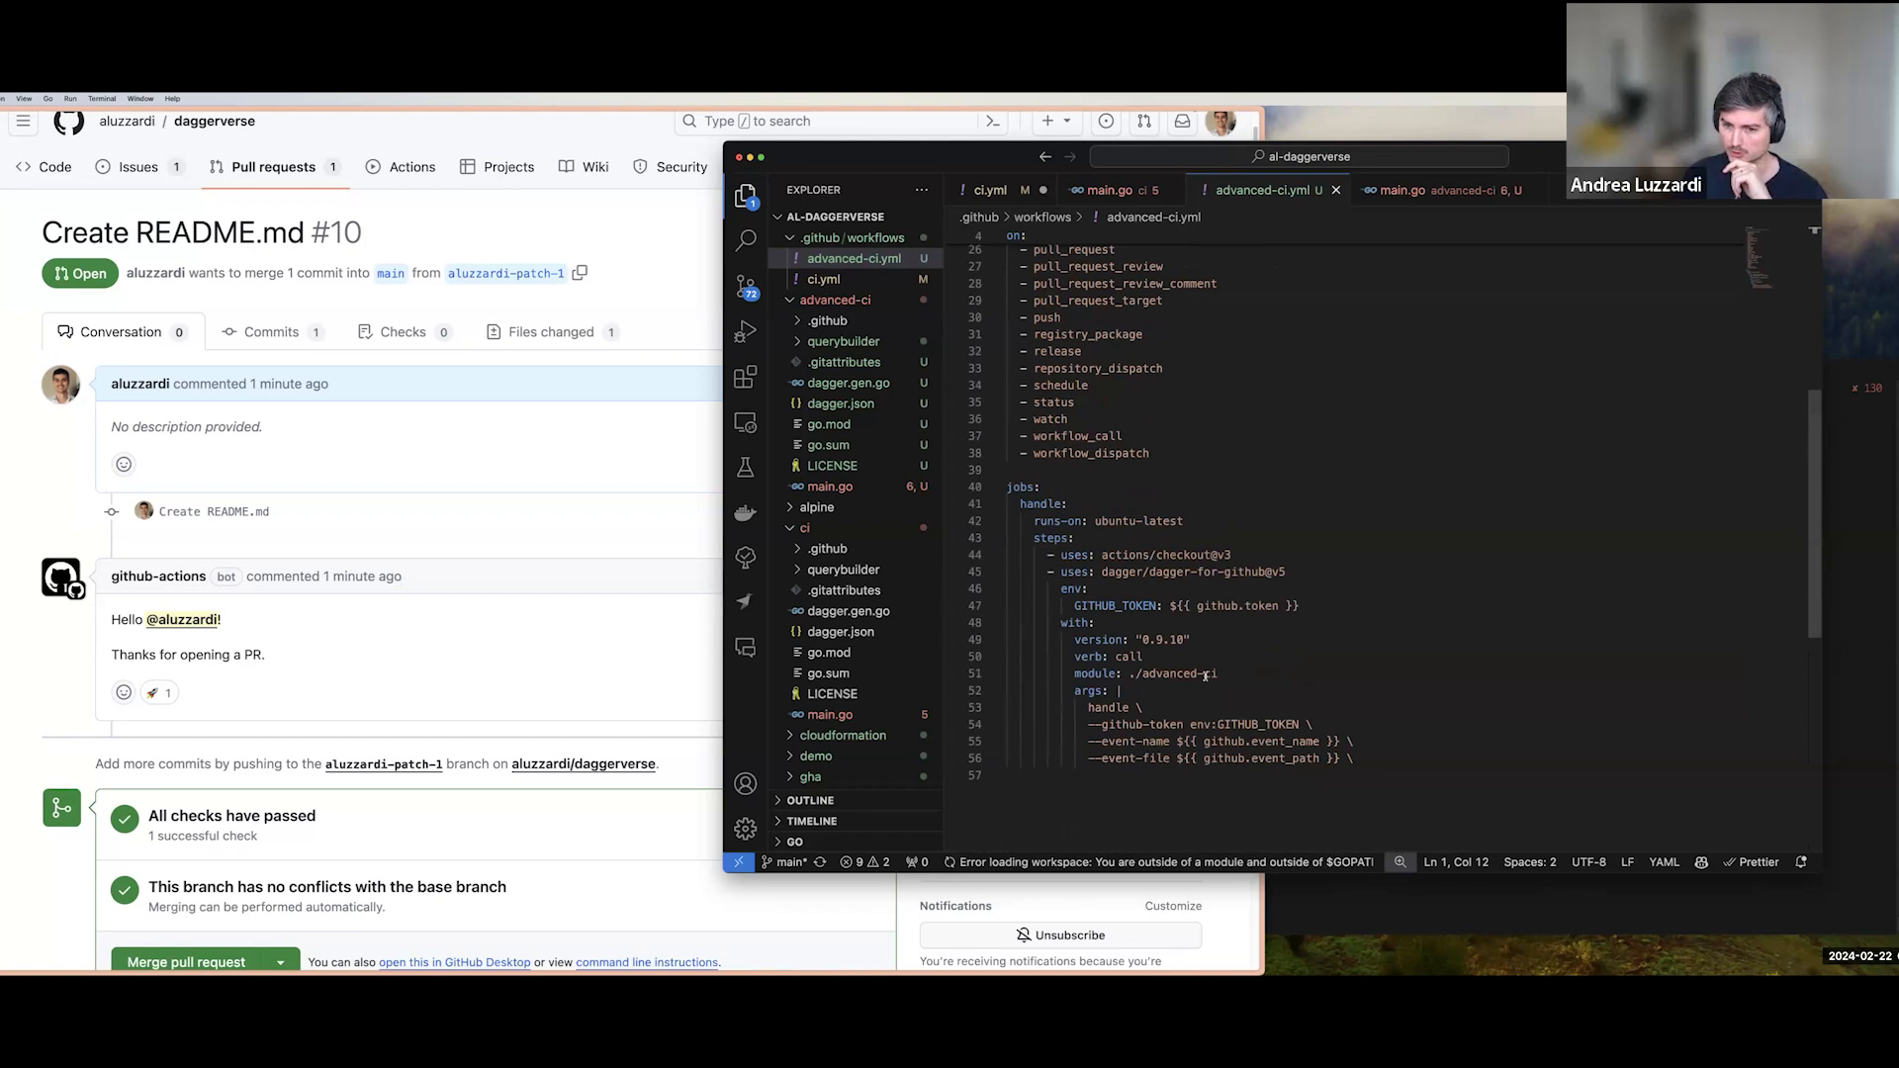
{"action": "left_click_drag", "start_coordinate": [1090, 707], "coordinate": [1355, 759]}
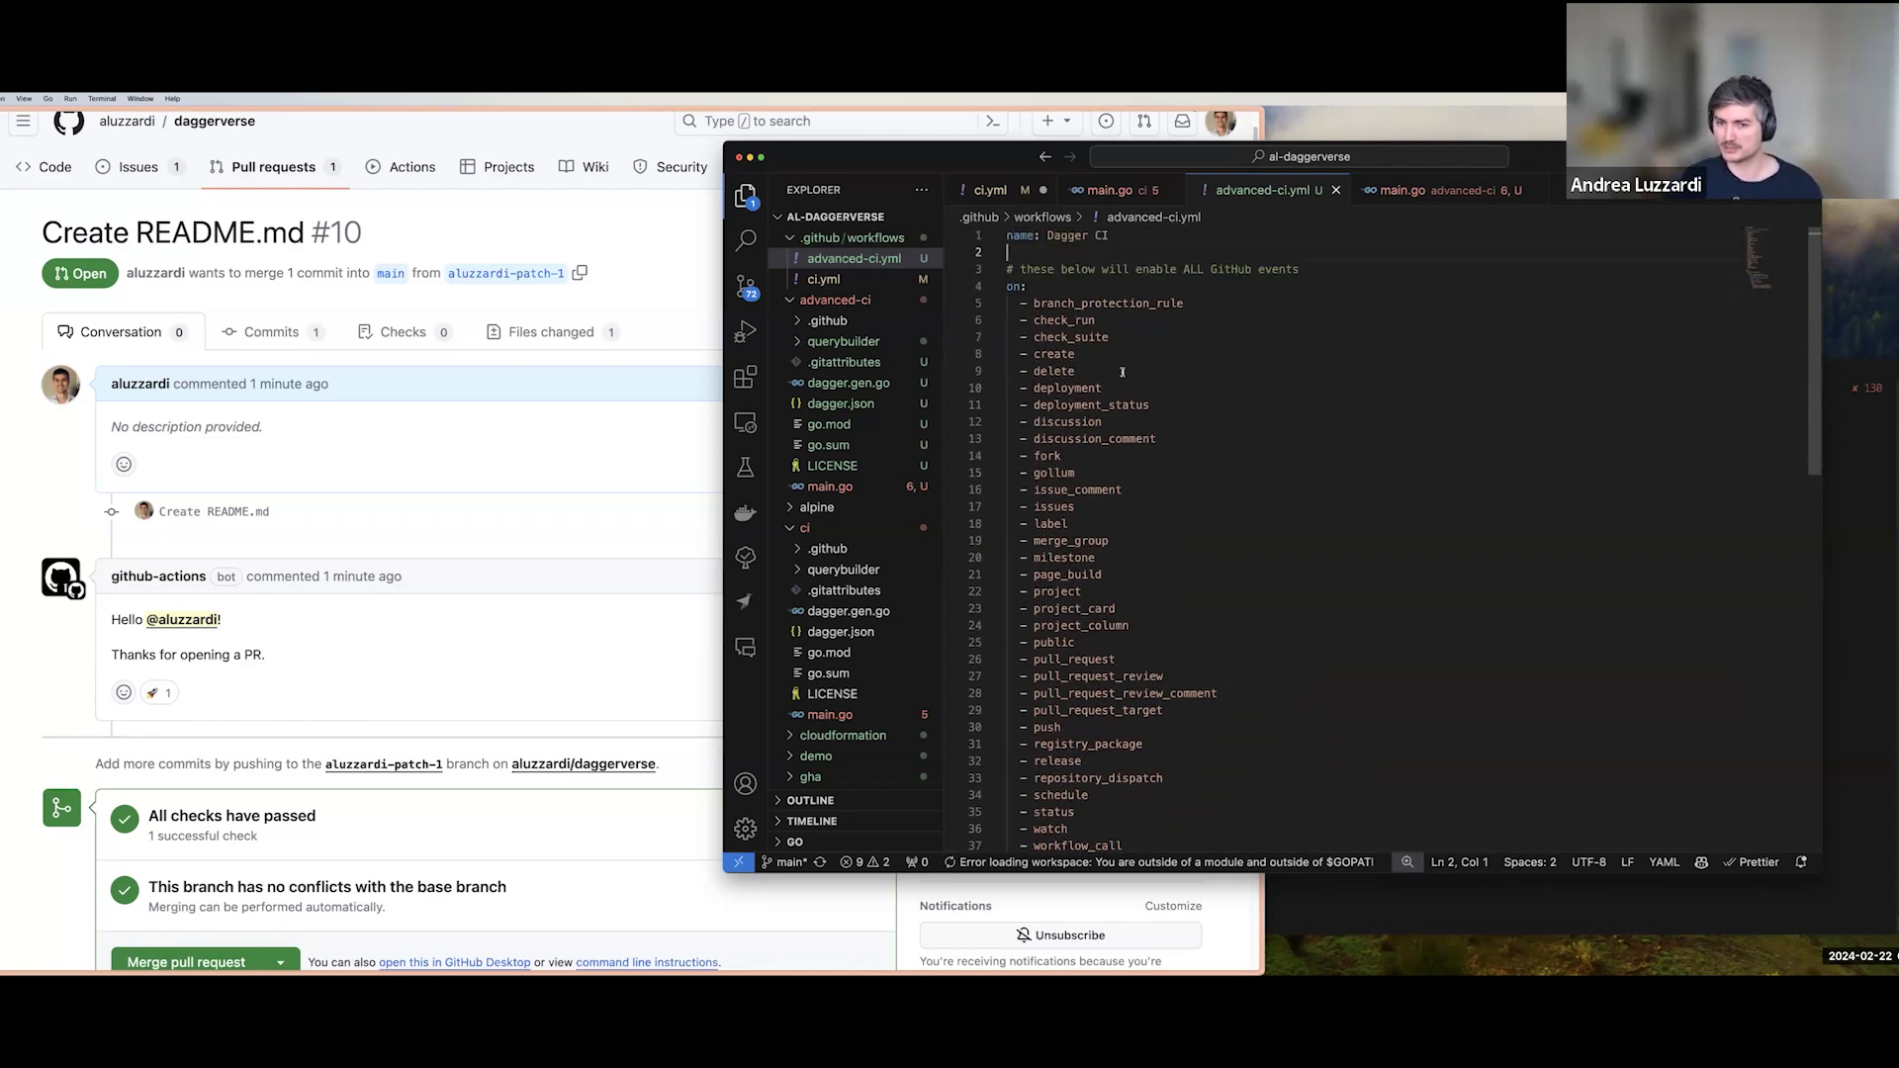
{"action": "double_click", "coordinate": [1077, 490]}
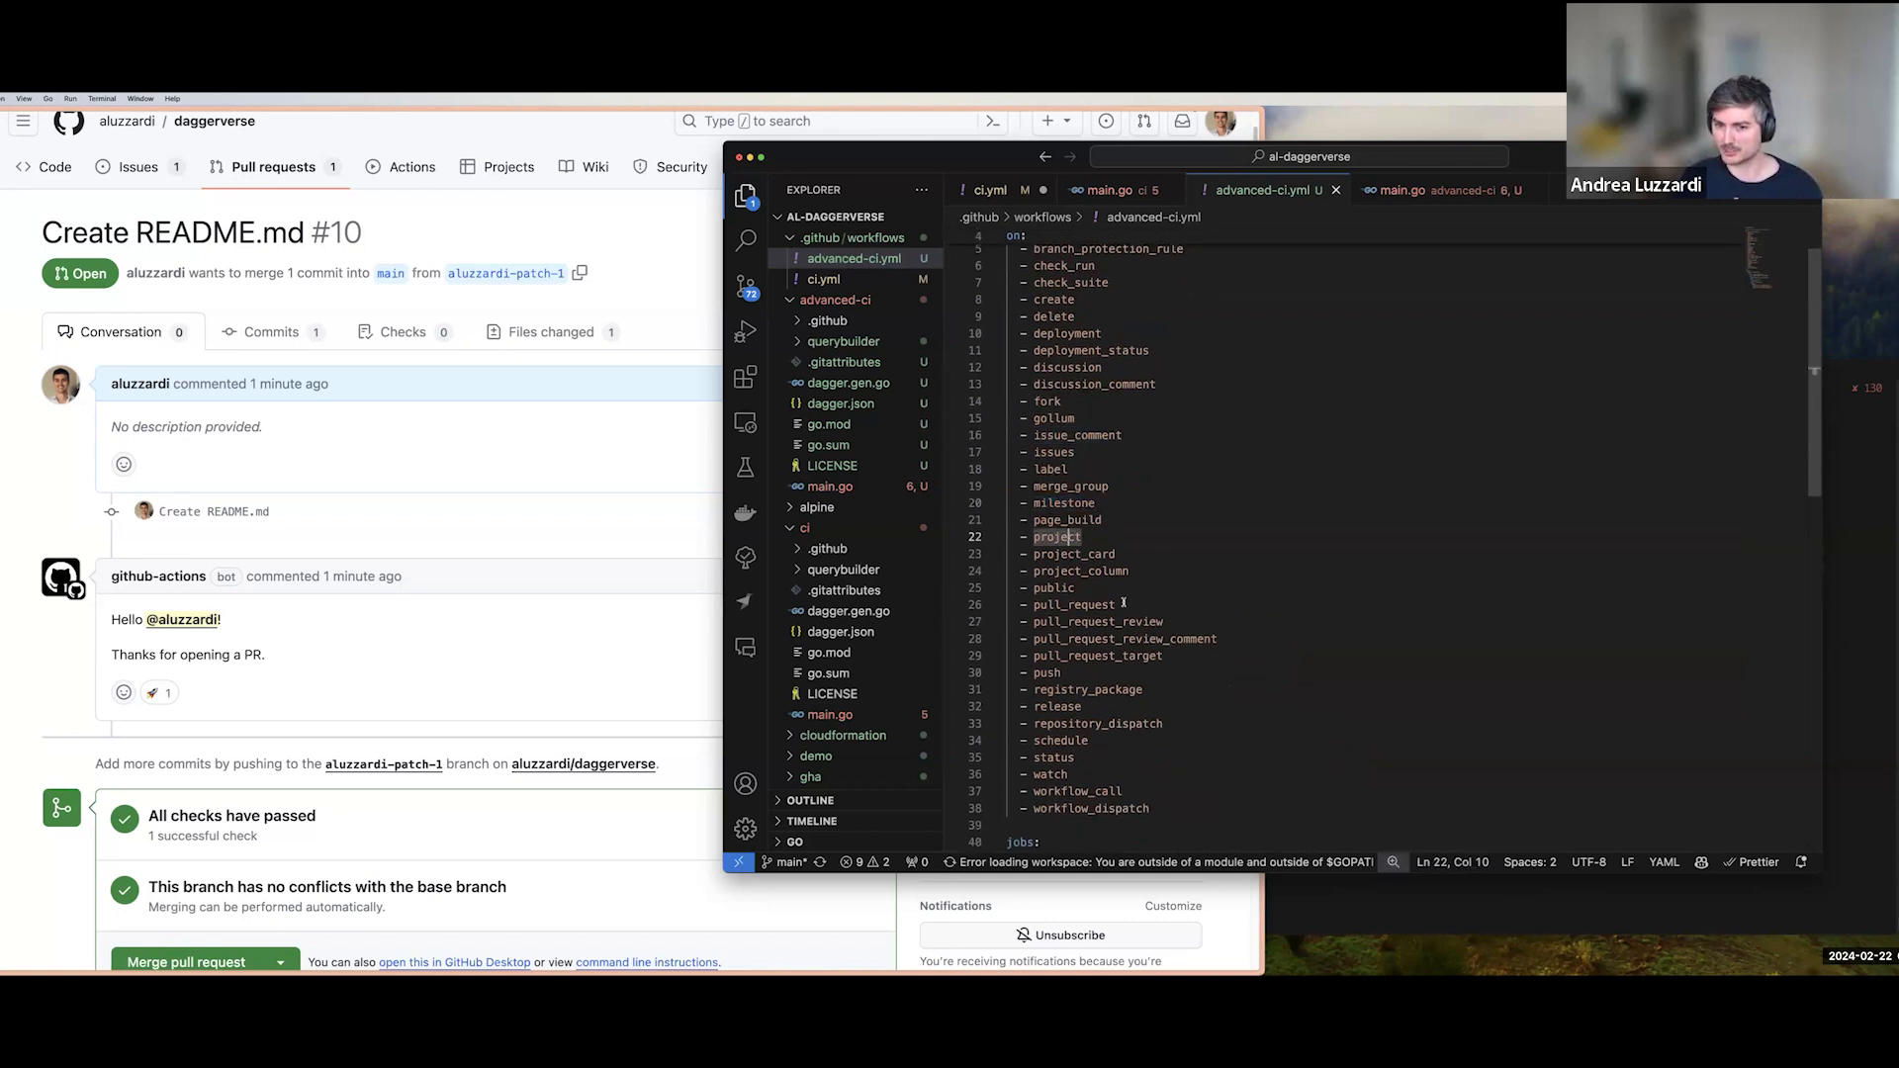
{"action": "scroll", "scroll_direction": "down", "scroll_amount": 3}
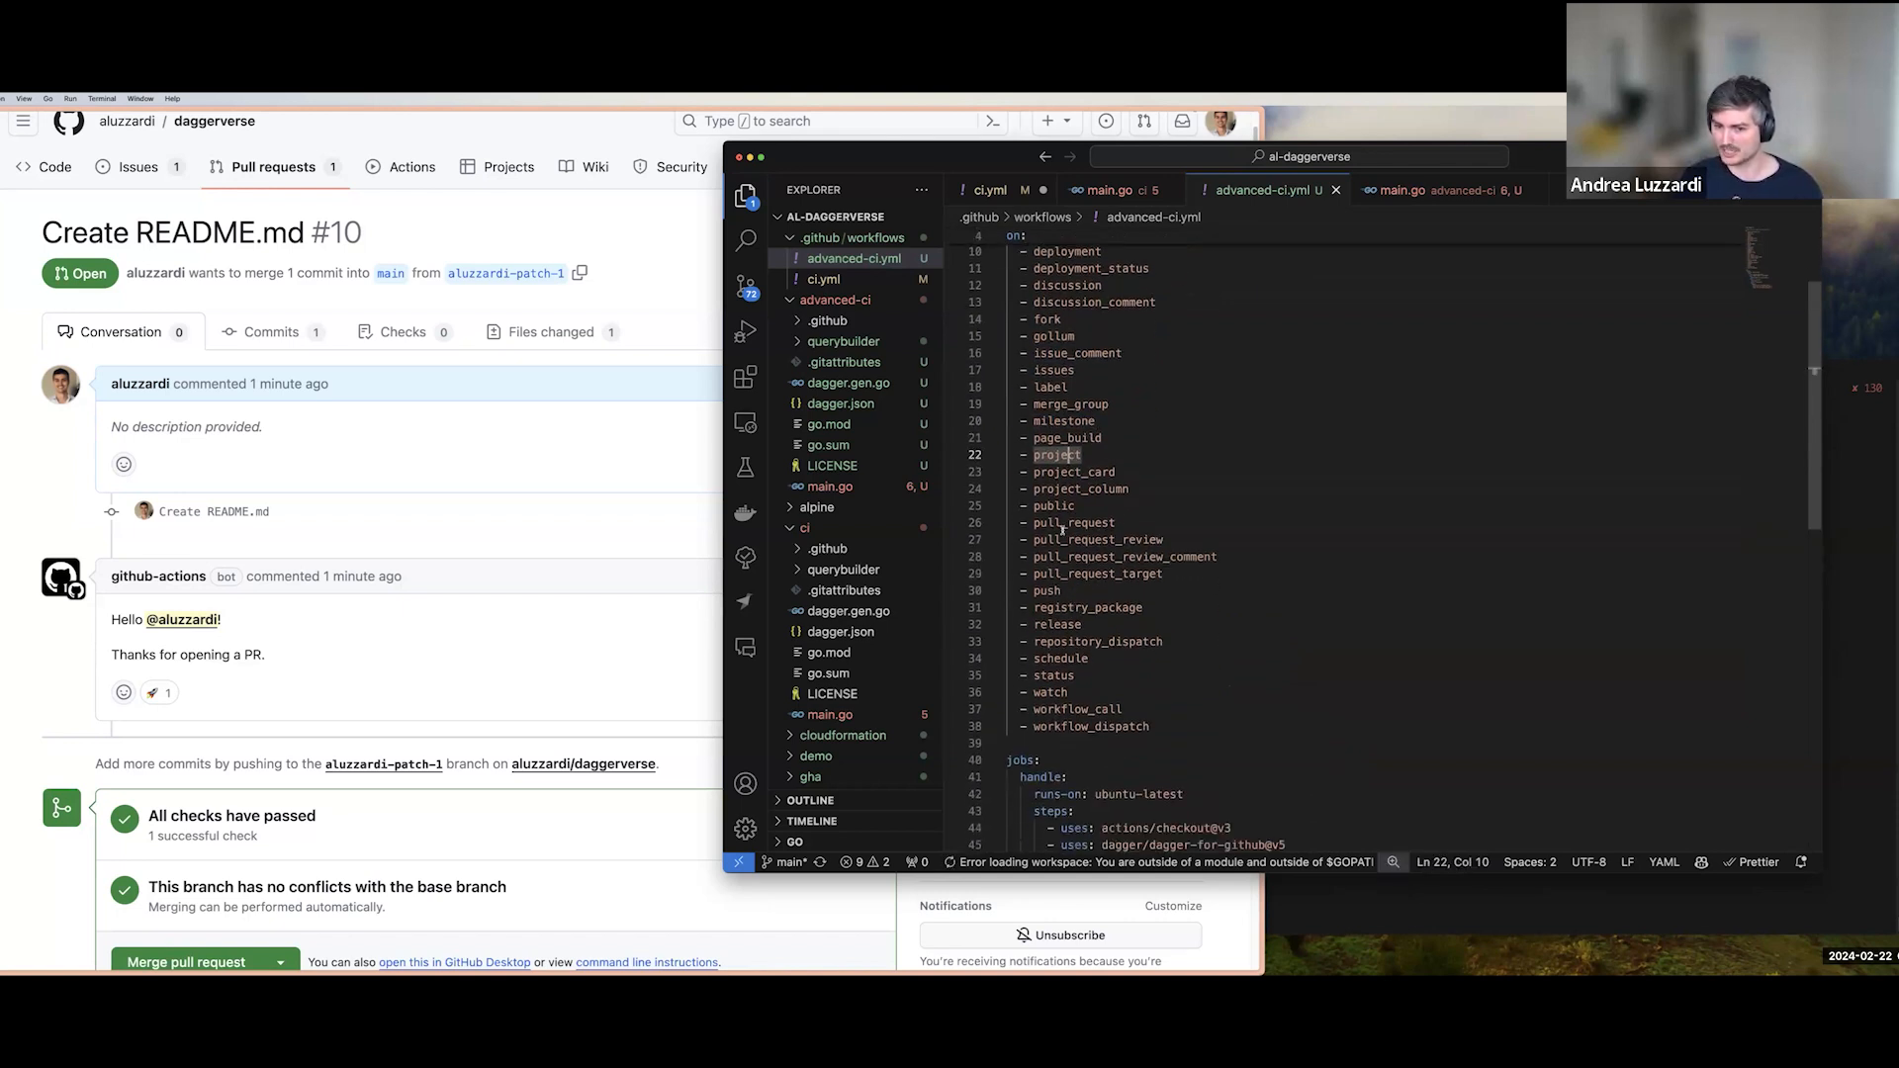
{"action": "scroll", "scroll_direction": "down", "scroll_amount": 3}
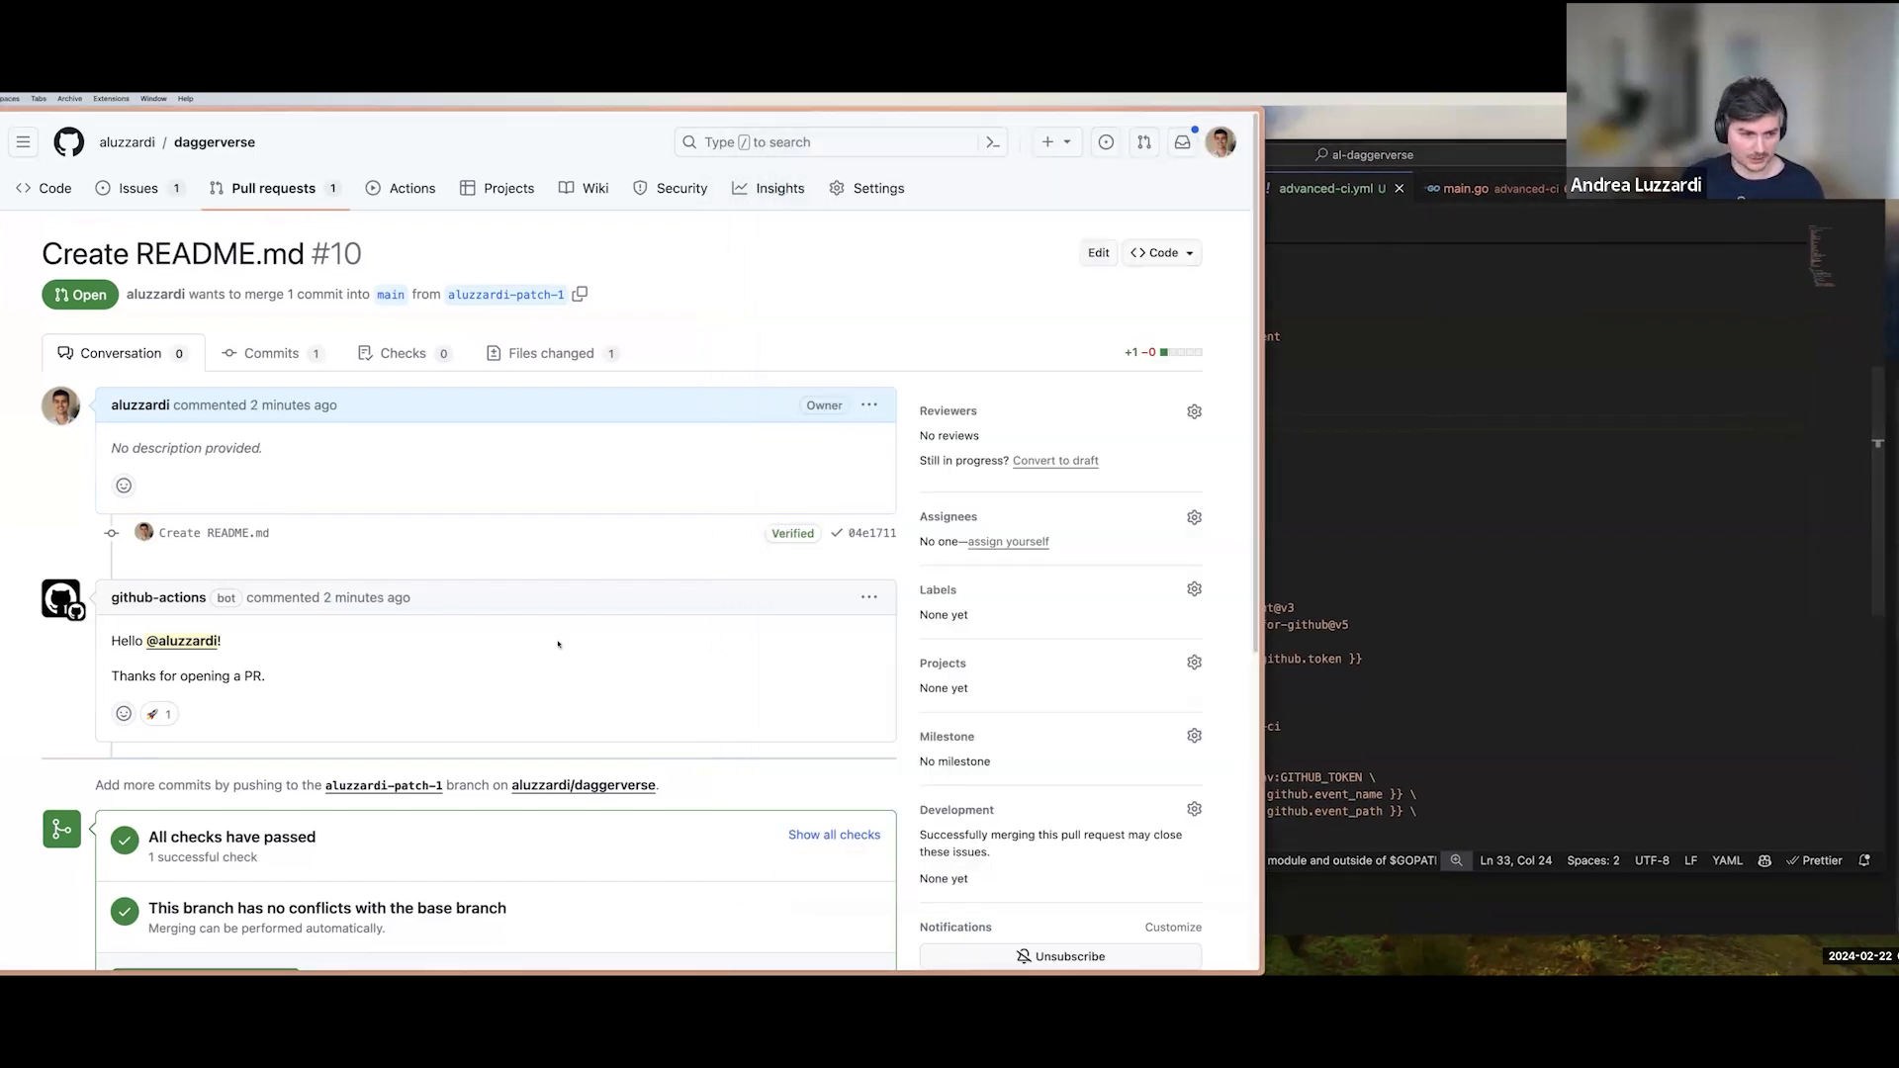
Write and submit an !echo command comment on pull request #10.
{"action": "scroll", "scroll_direction": "down", "scroll_amount": 3}
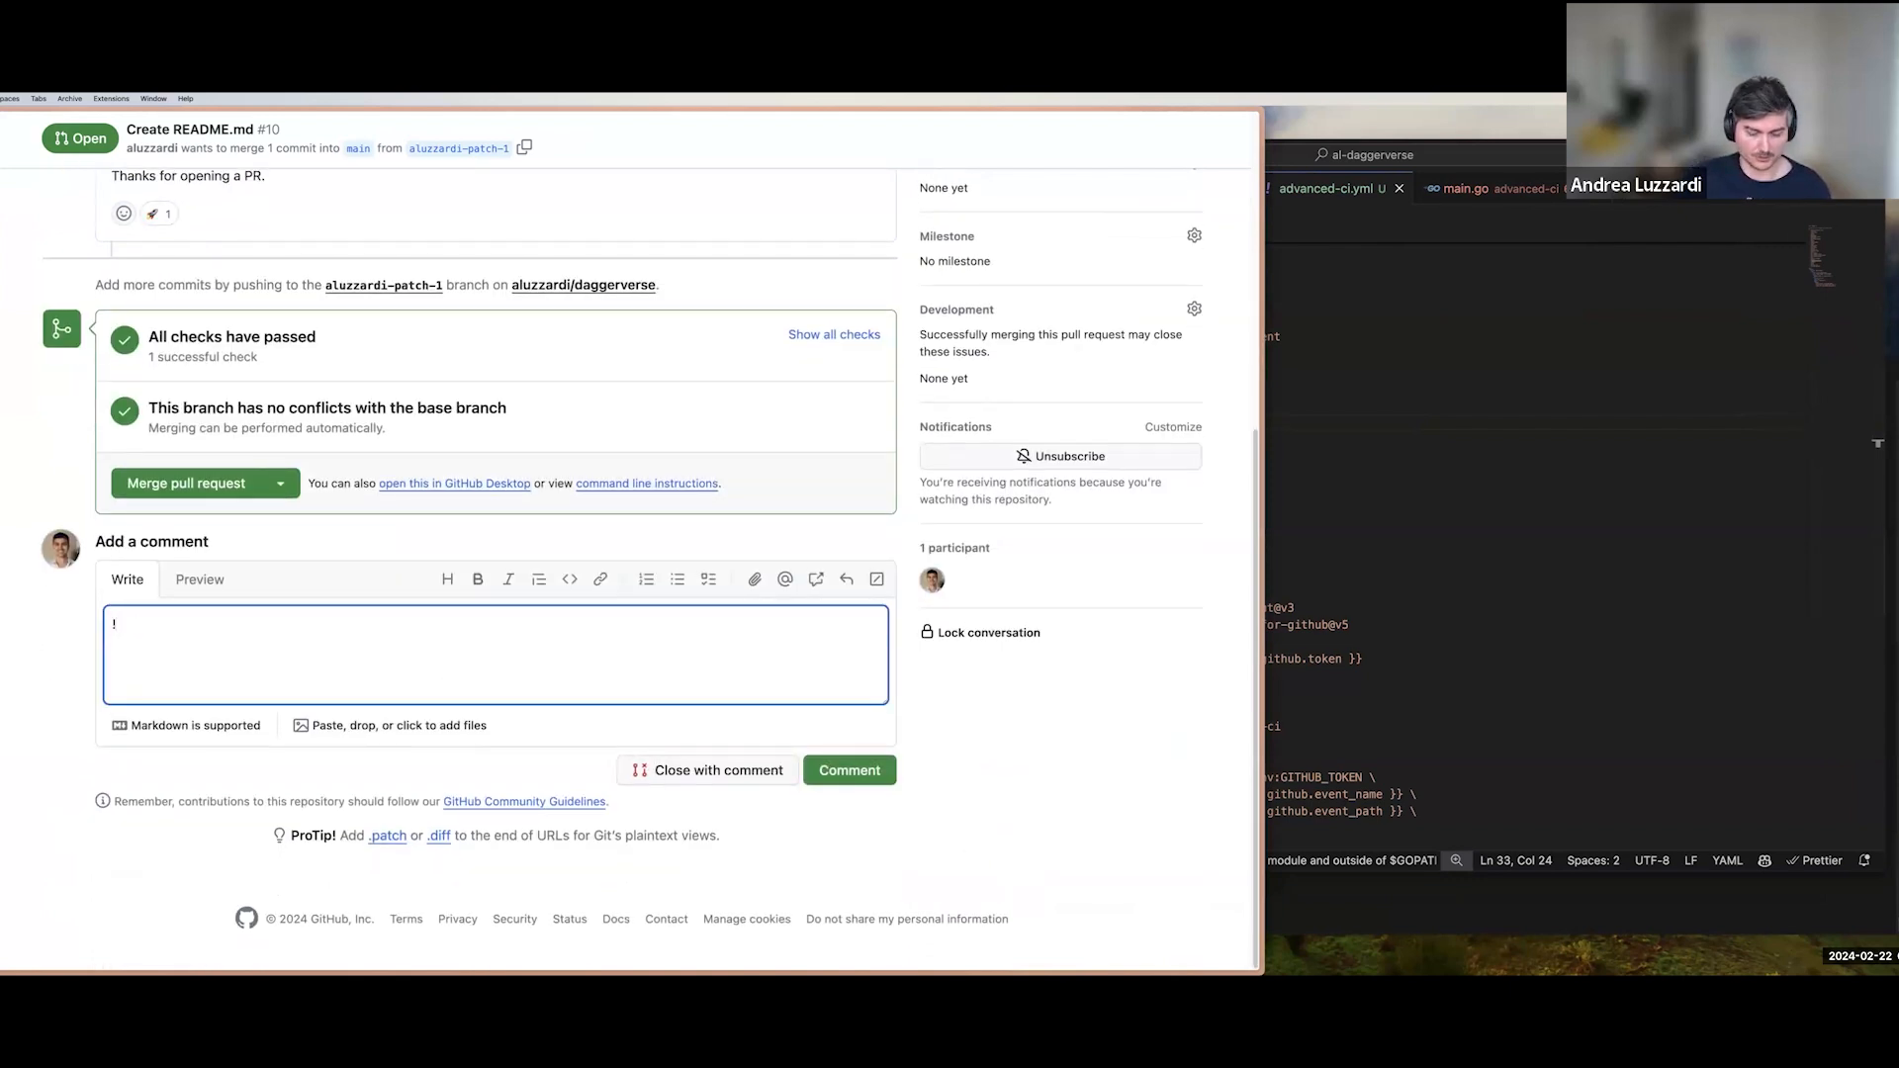
{"action": "type", "text": "echo Hello"}
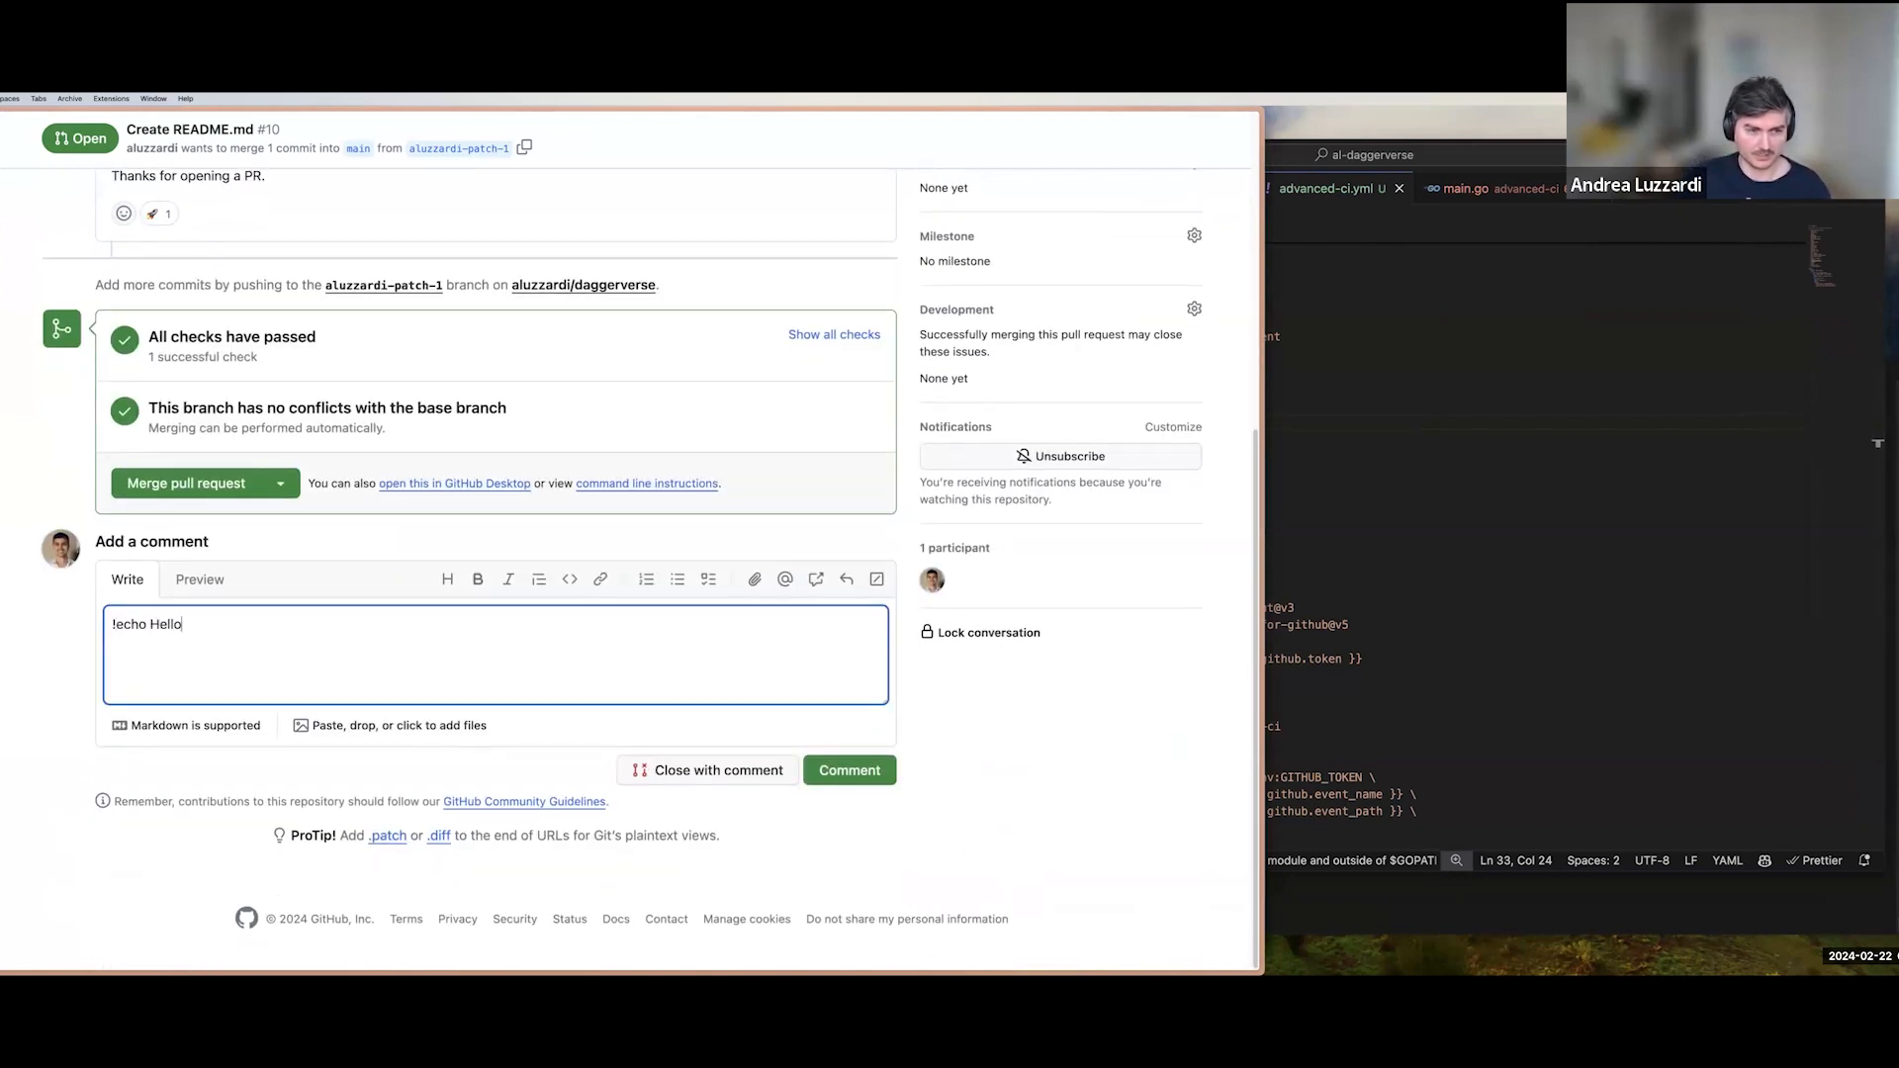
{"action": "key", "text": "Backspace"}
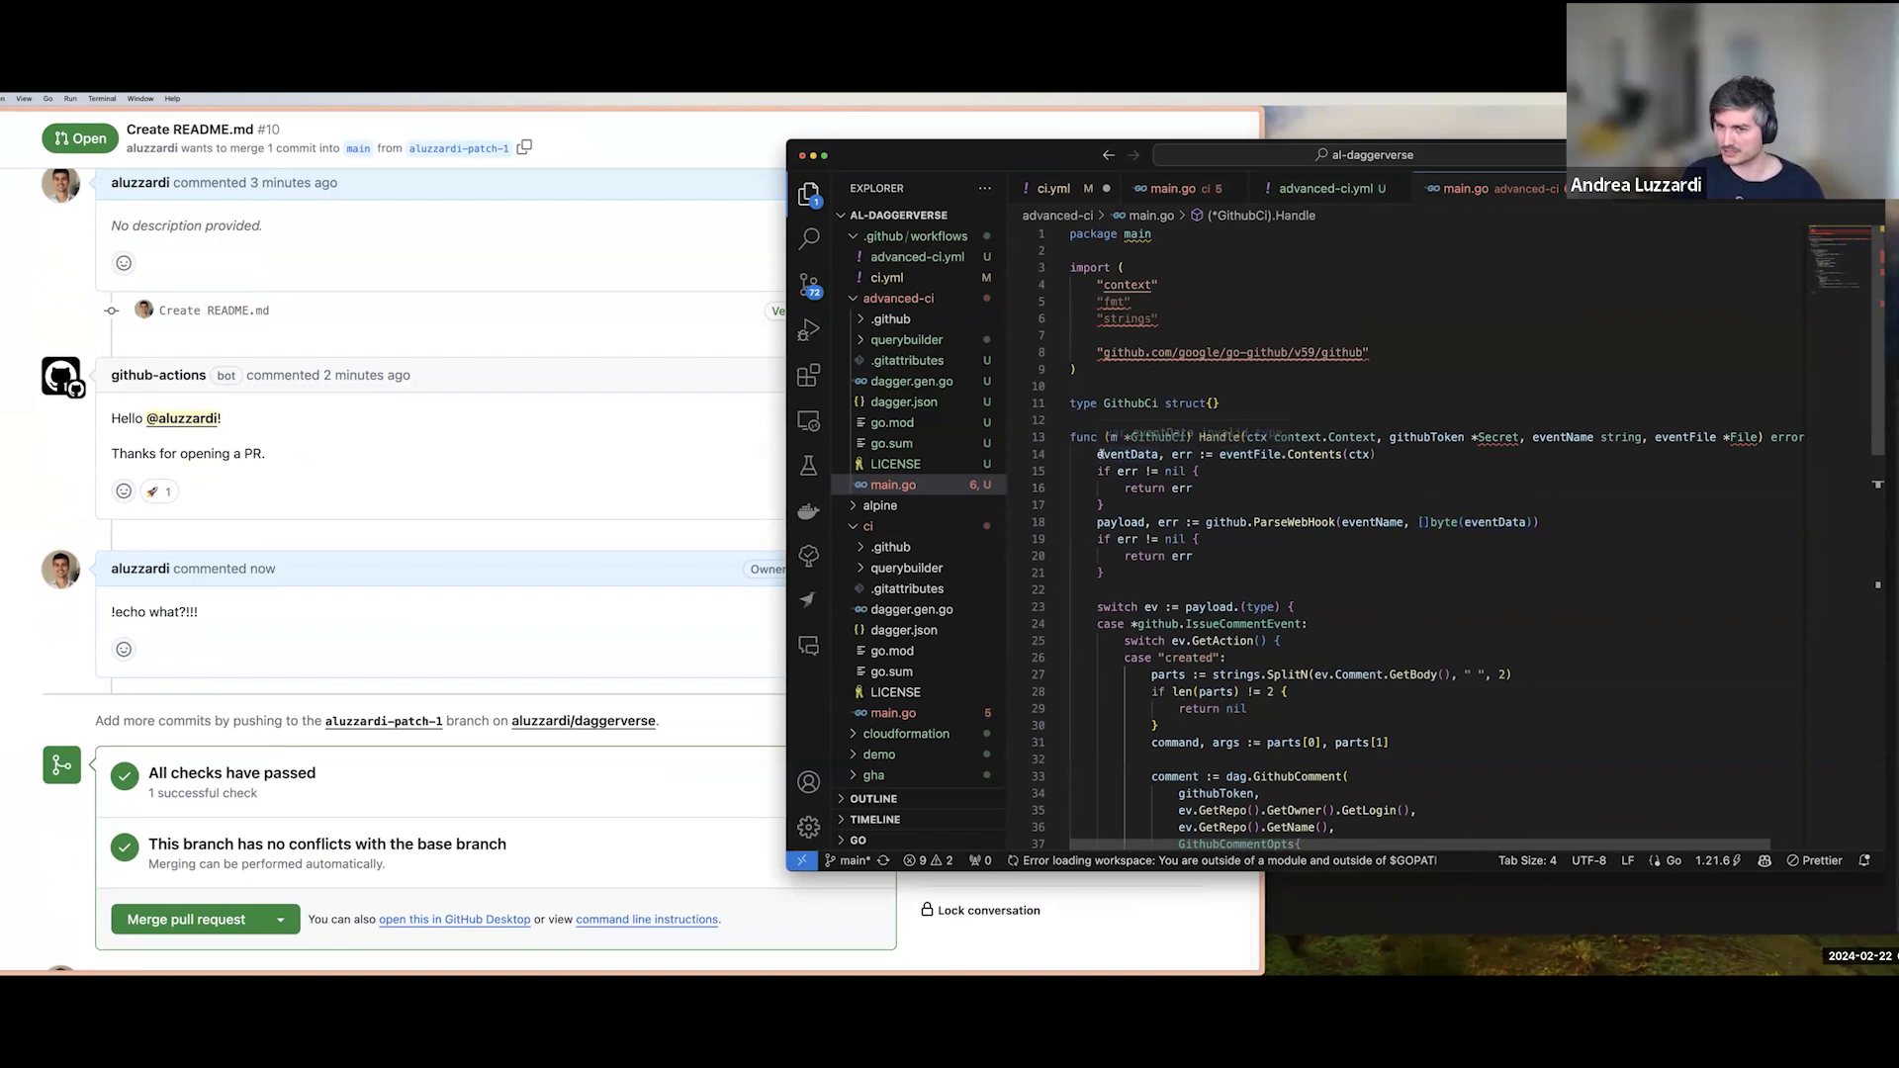
Select the event parsing lines in main.go's Handle function and scroll through the command handling.
{"action": "left_click_drag", "start_coordinate": [1095, 453], "coordinate": [1198, 539]}
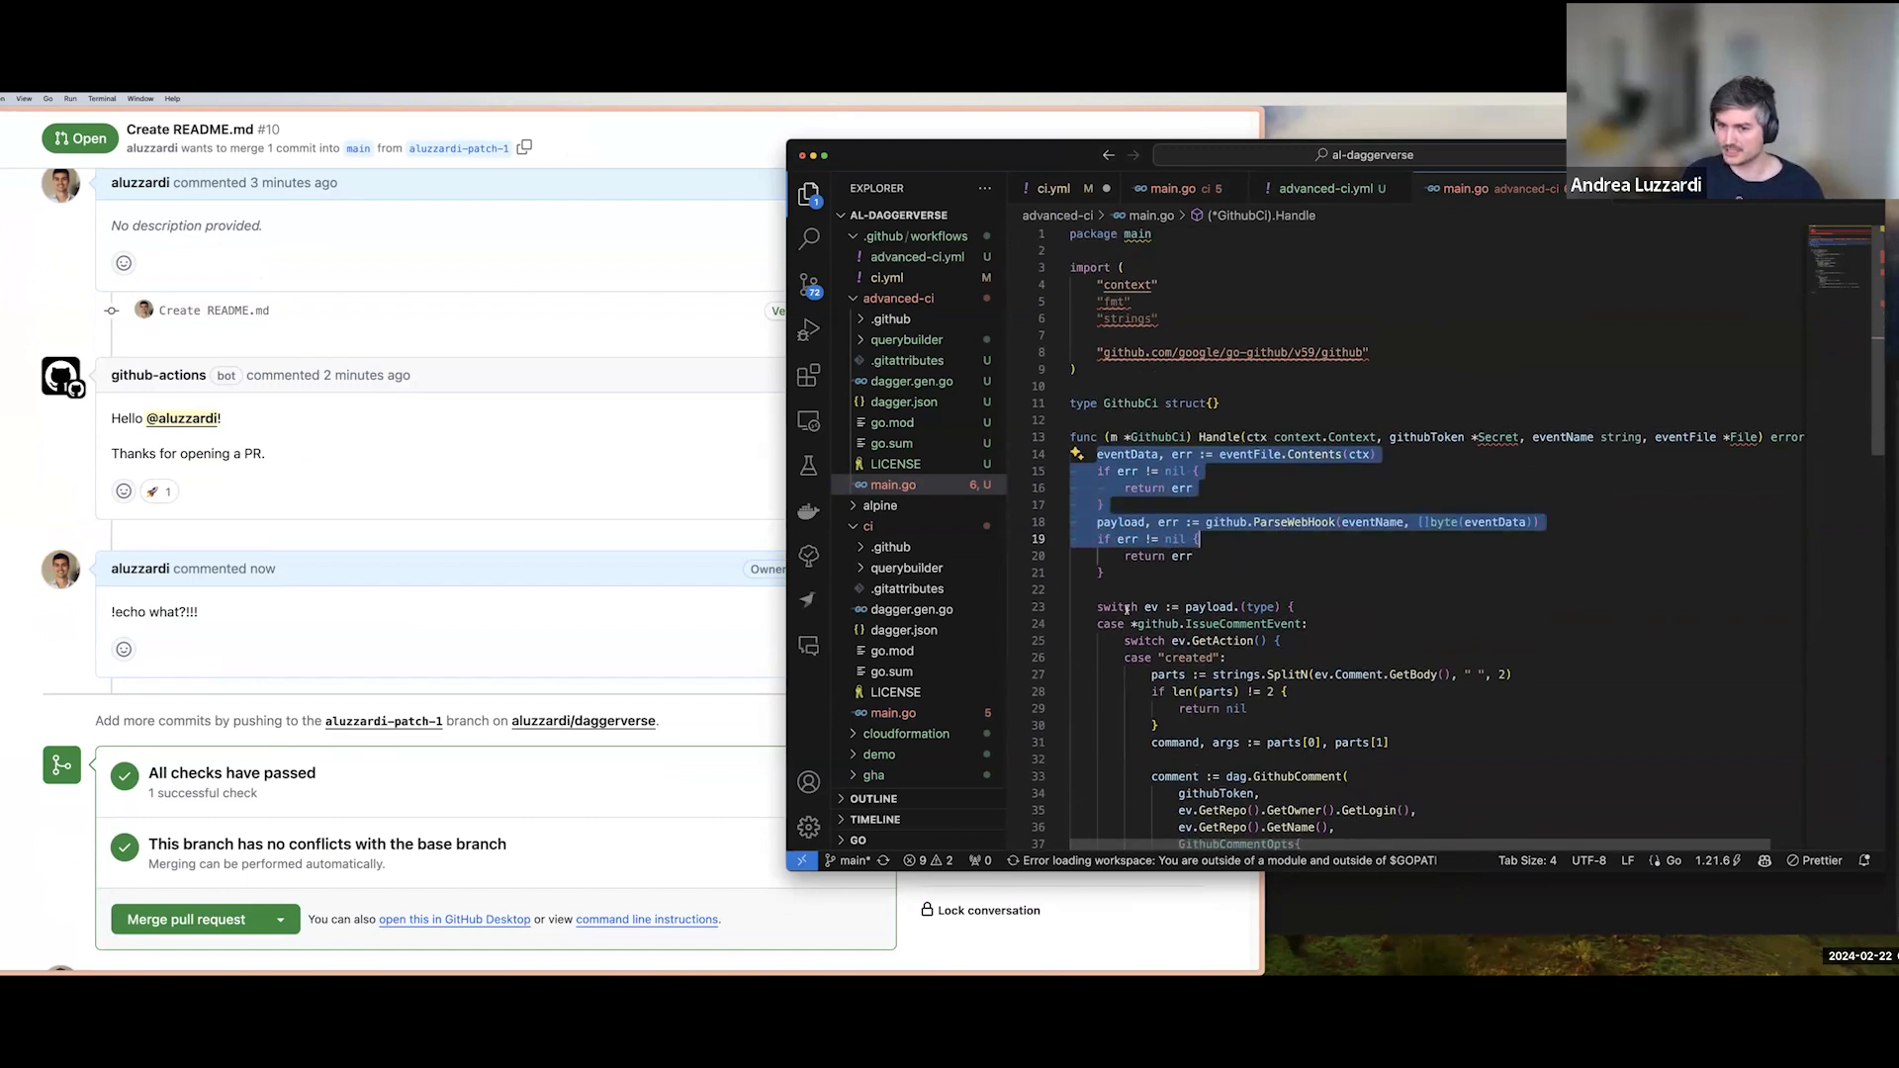
{"action": "left_click", "coordinate": [1174, 187]}
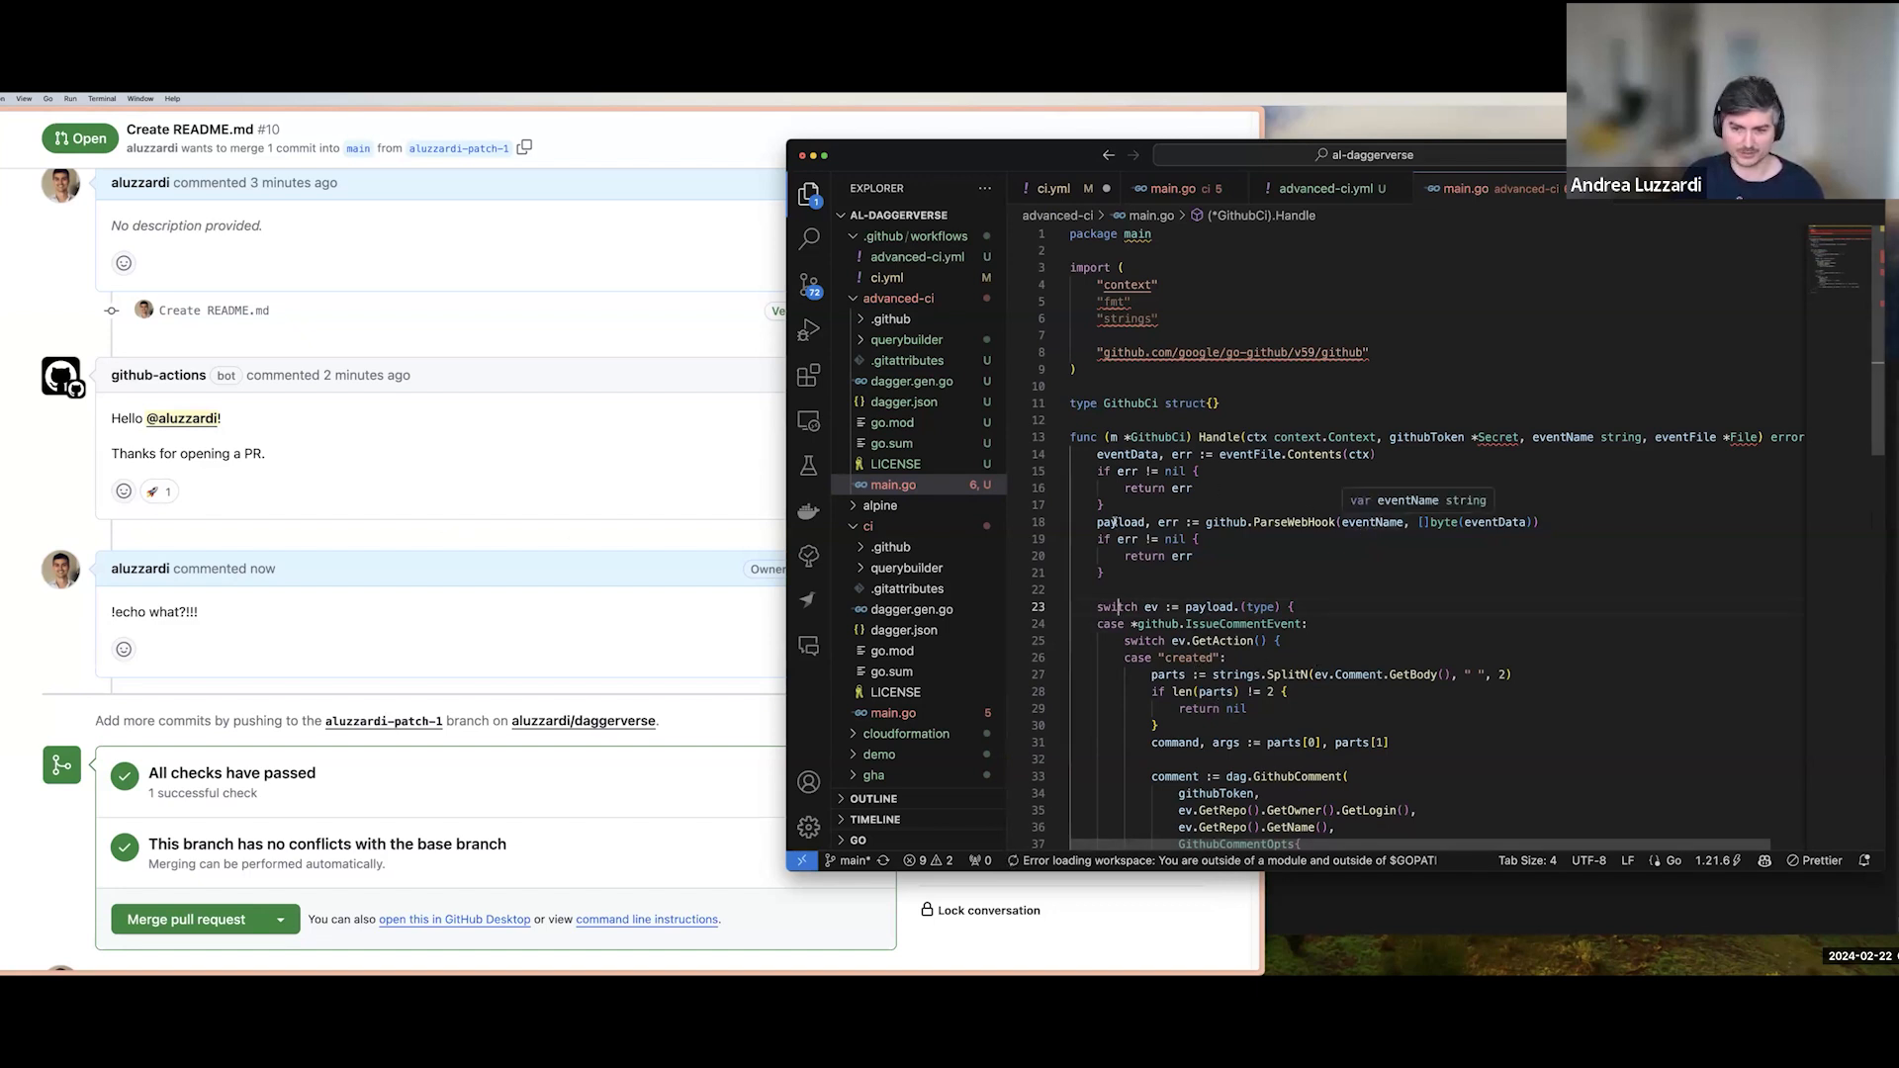
{"action": "scroll", "scroll_direction": "down", "scroll_amount": 3}
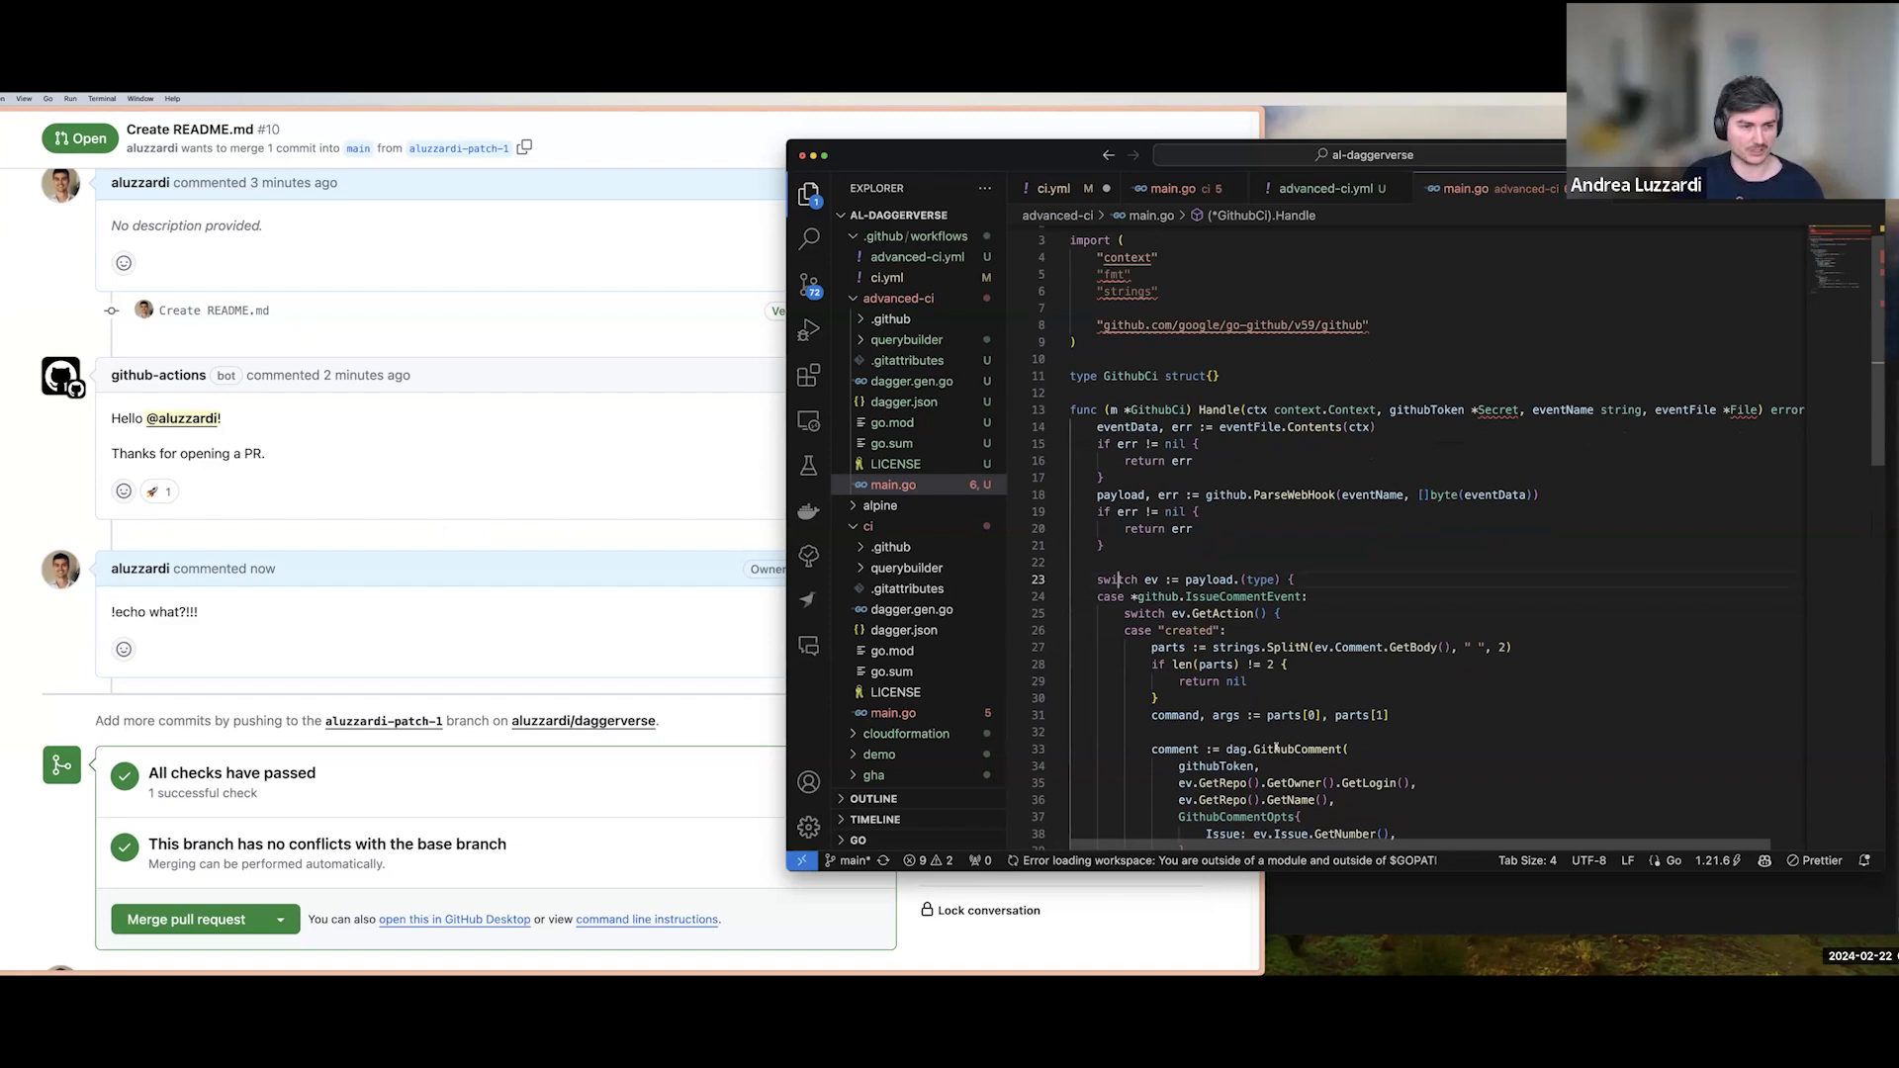
{"action": "mouse_move", "coordinate": [1270, 744]}
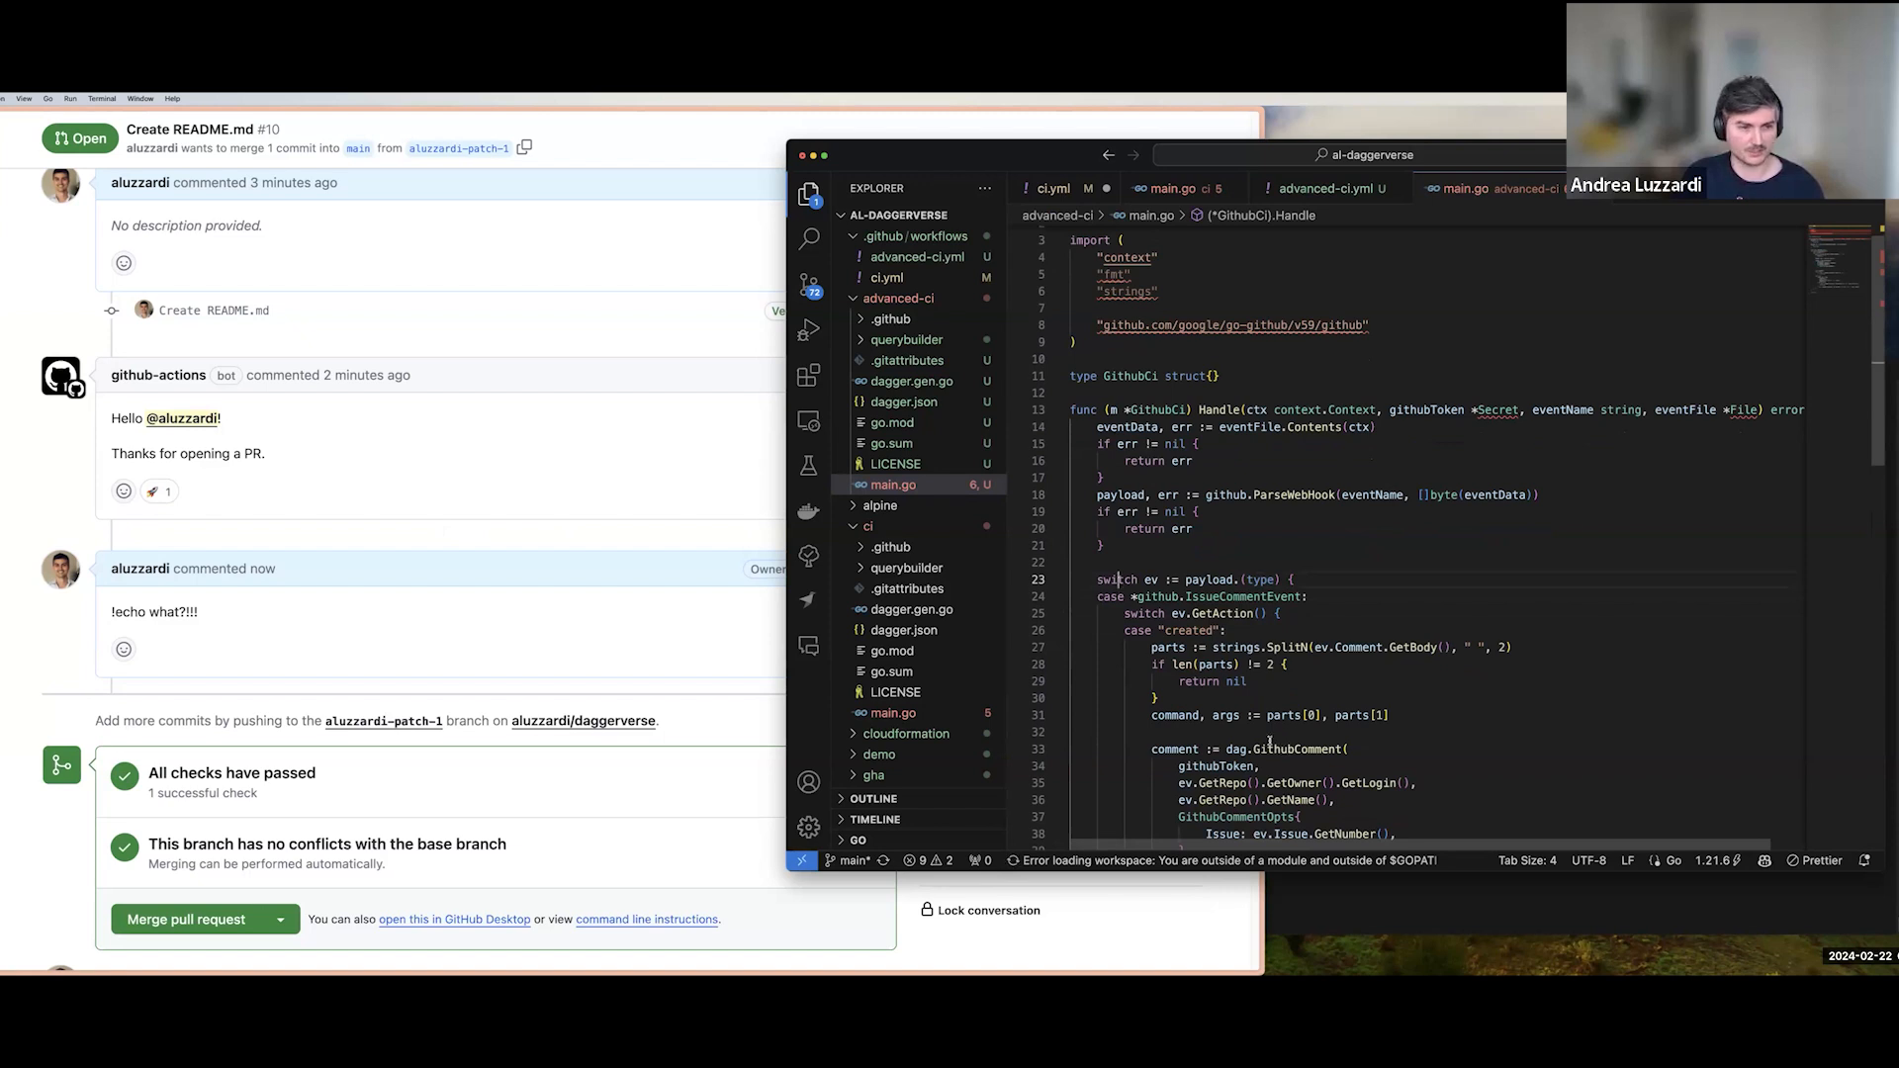
{"action": "mouse_move", "coordinate": [338, 645]}
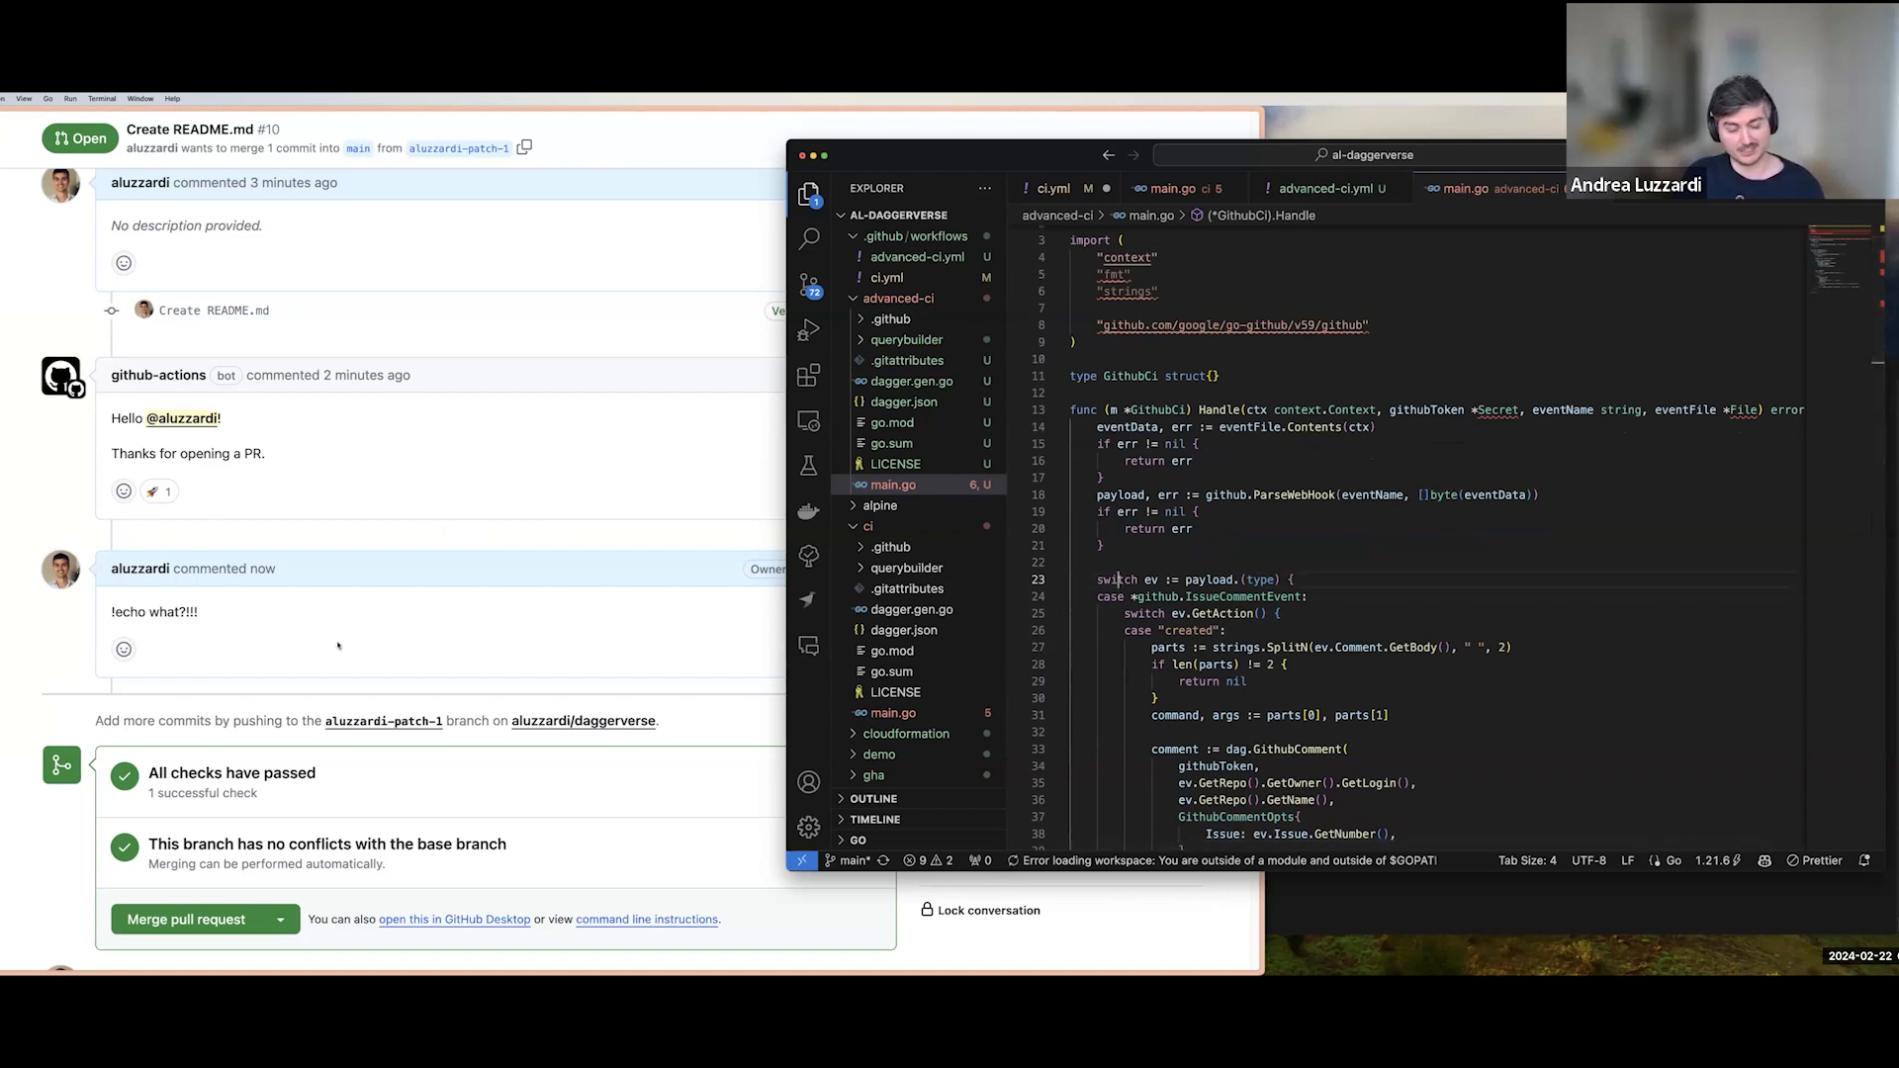
{"action": "mouse_move", "coordinate": [347, 642]}
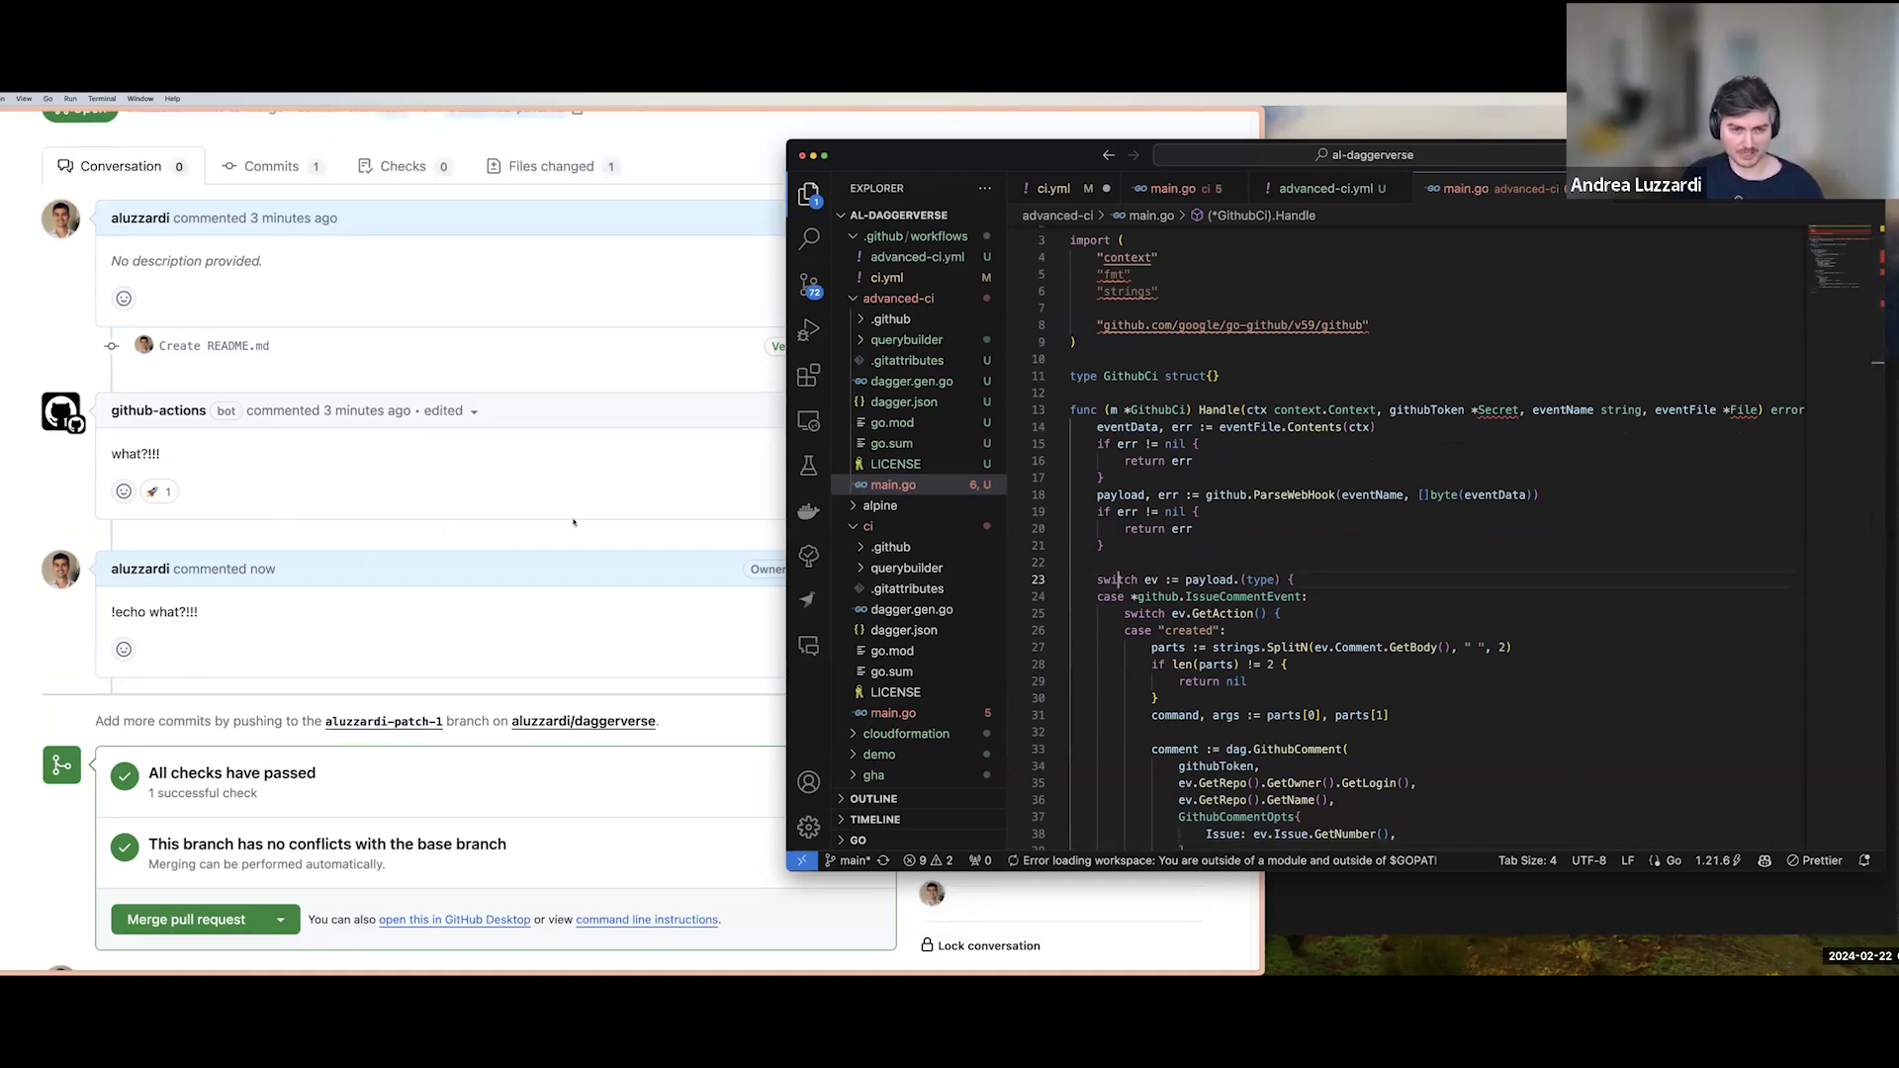
{"action": "scroll", "scroll_direction": "down", "scroll_amount": 3}
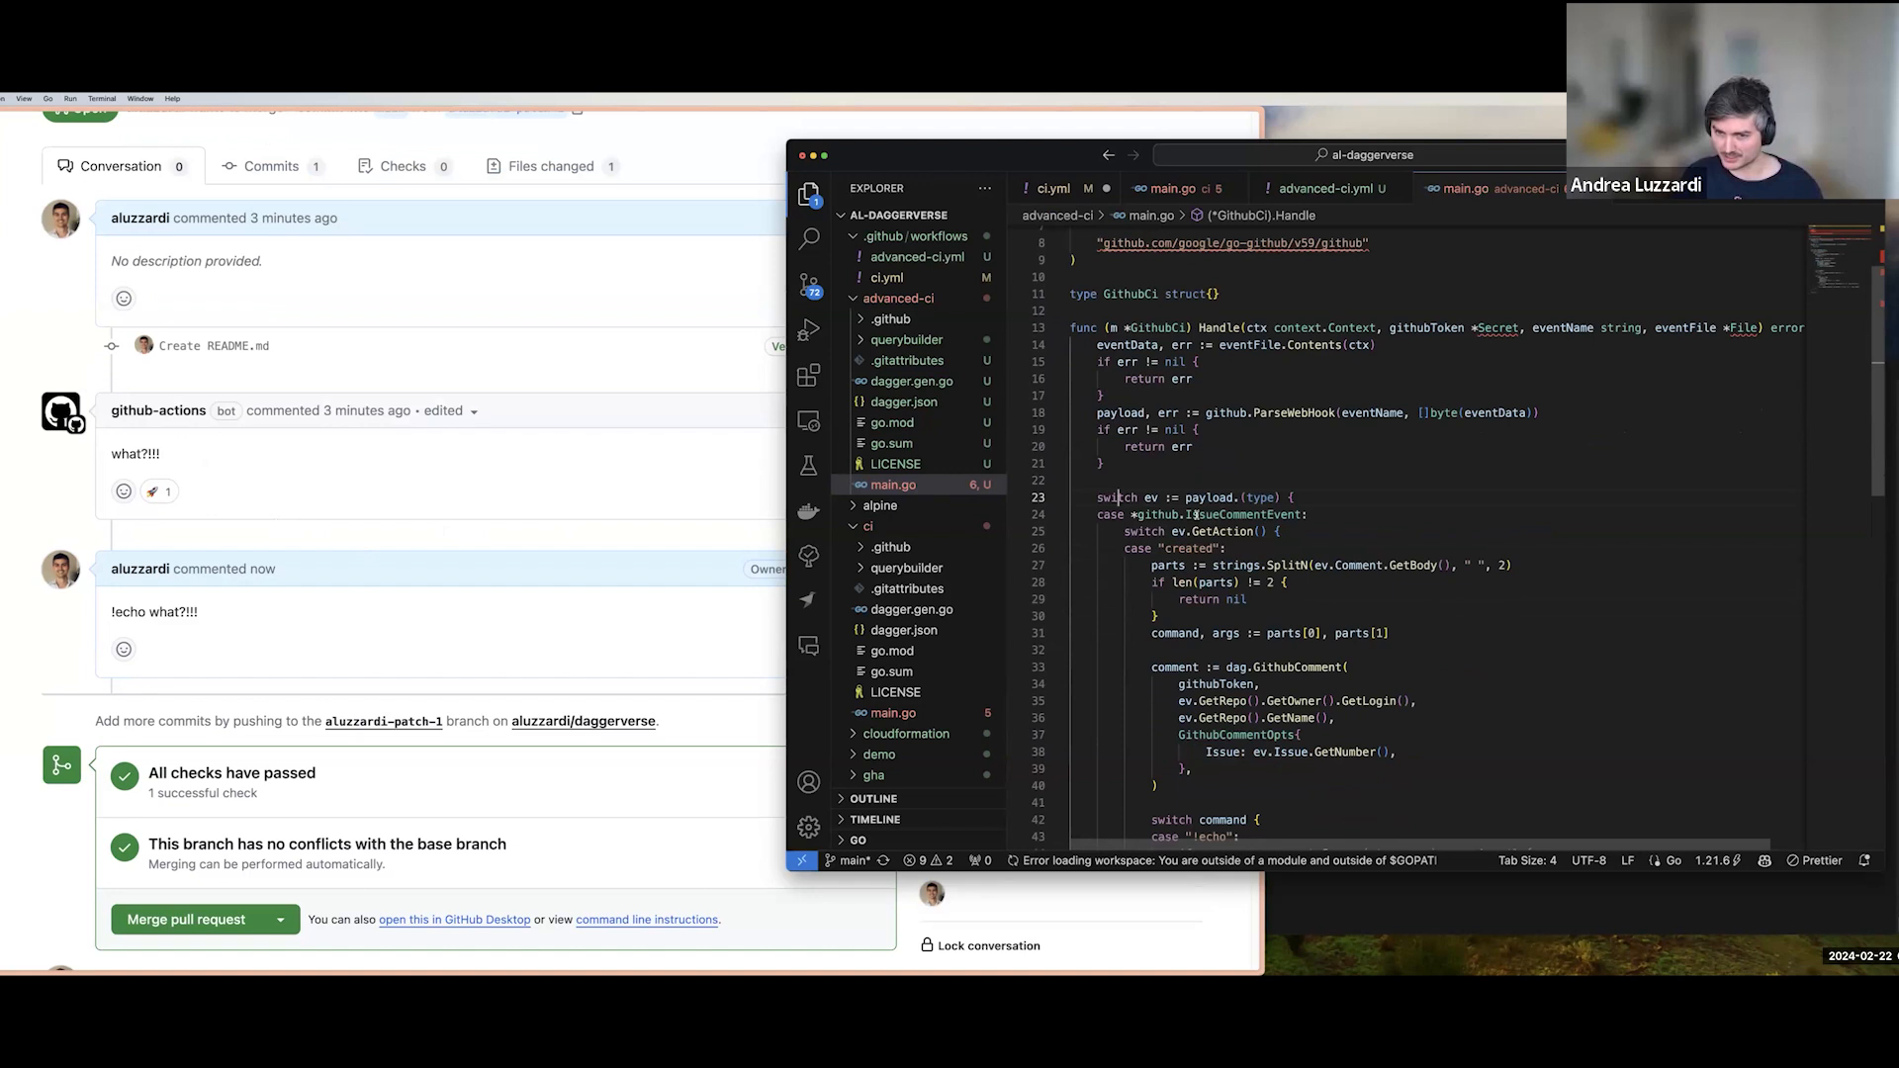
{"action": "double_click", "coordinate": [1243, 514]}
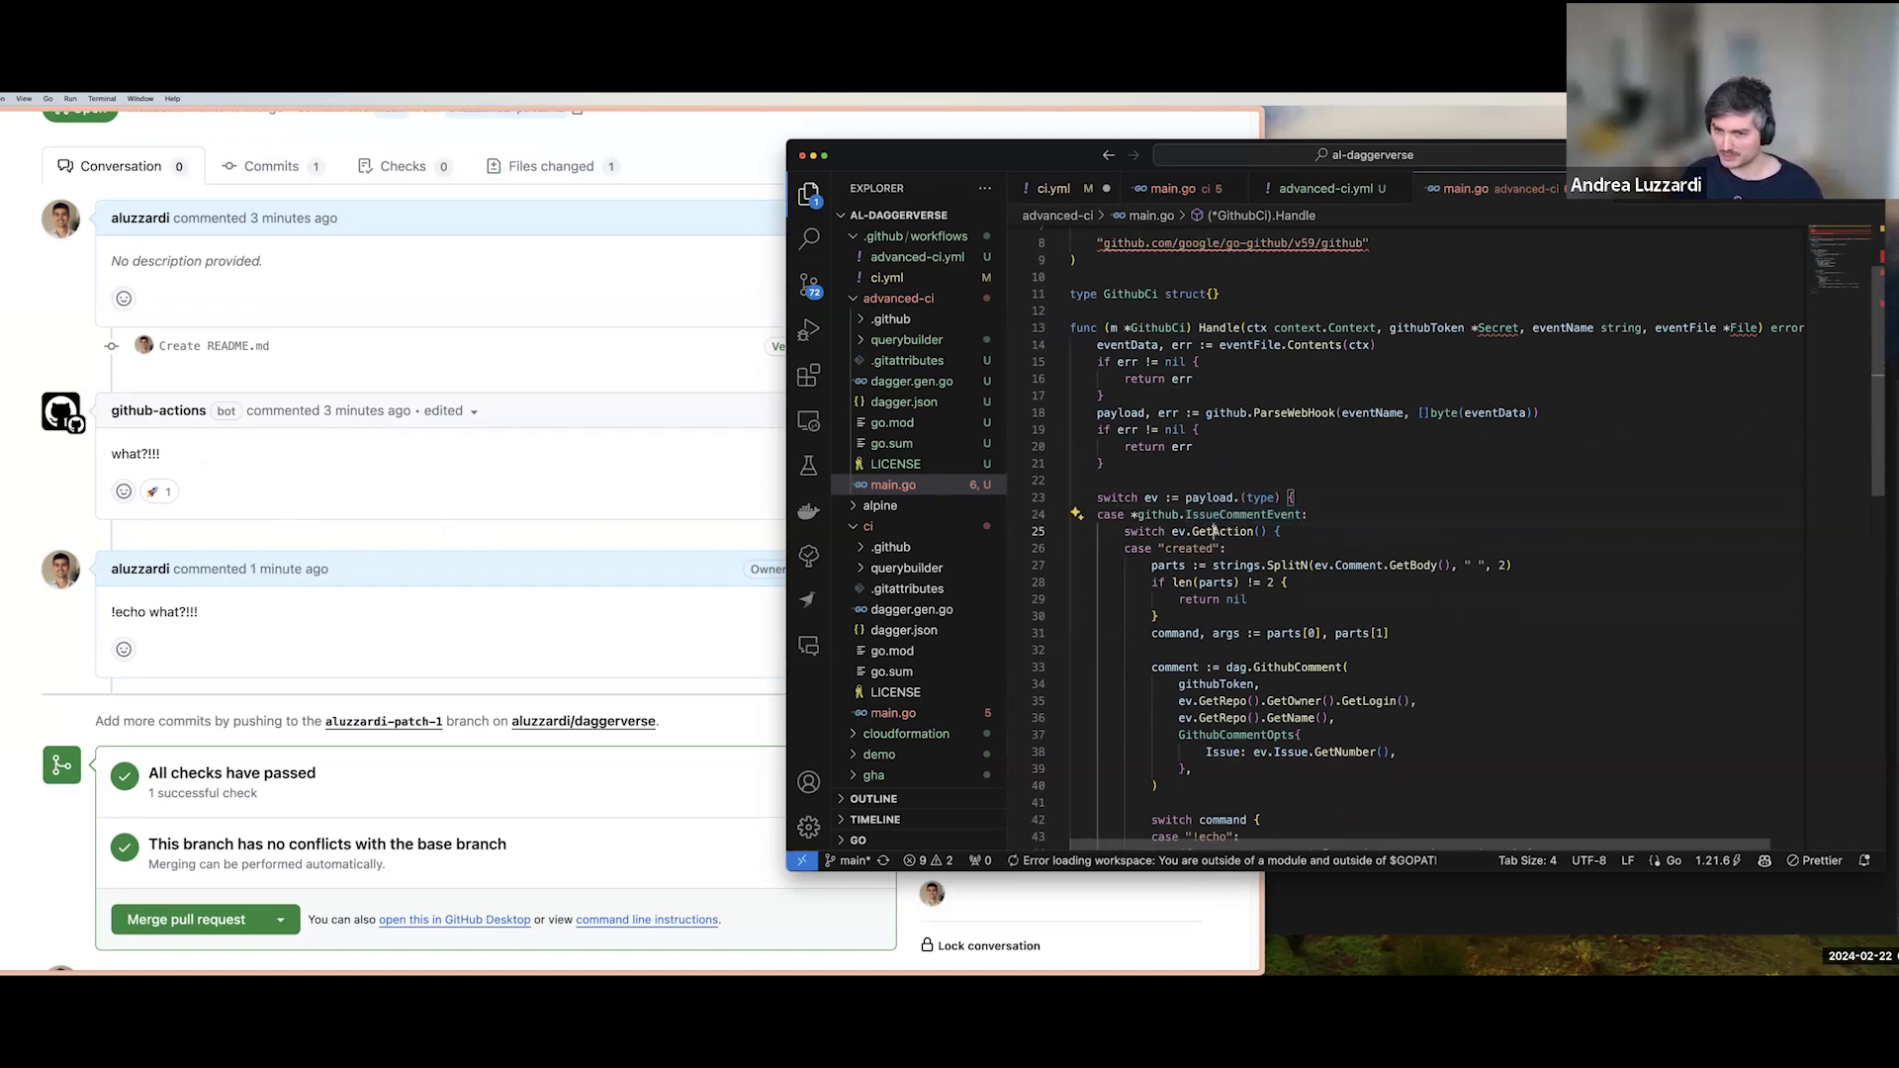
{"action": "scroll", "scroll_direction": "down", "scroll_amount": 3}
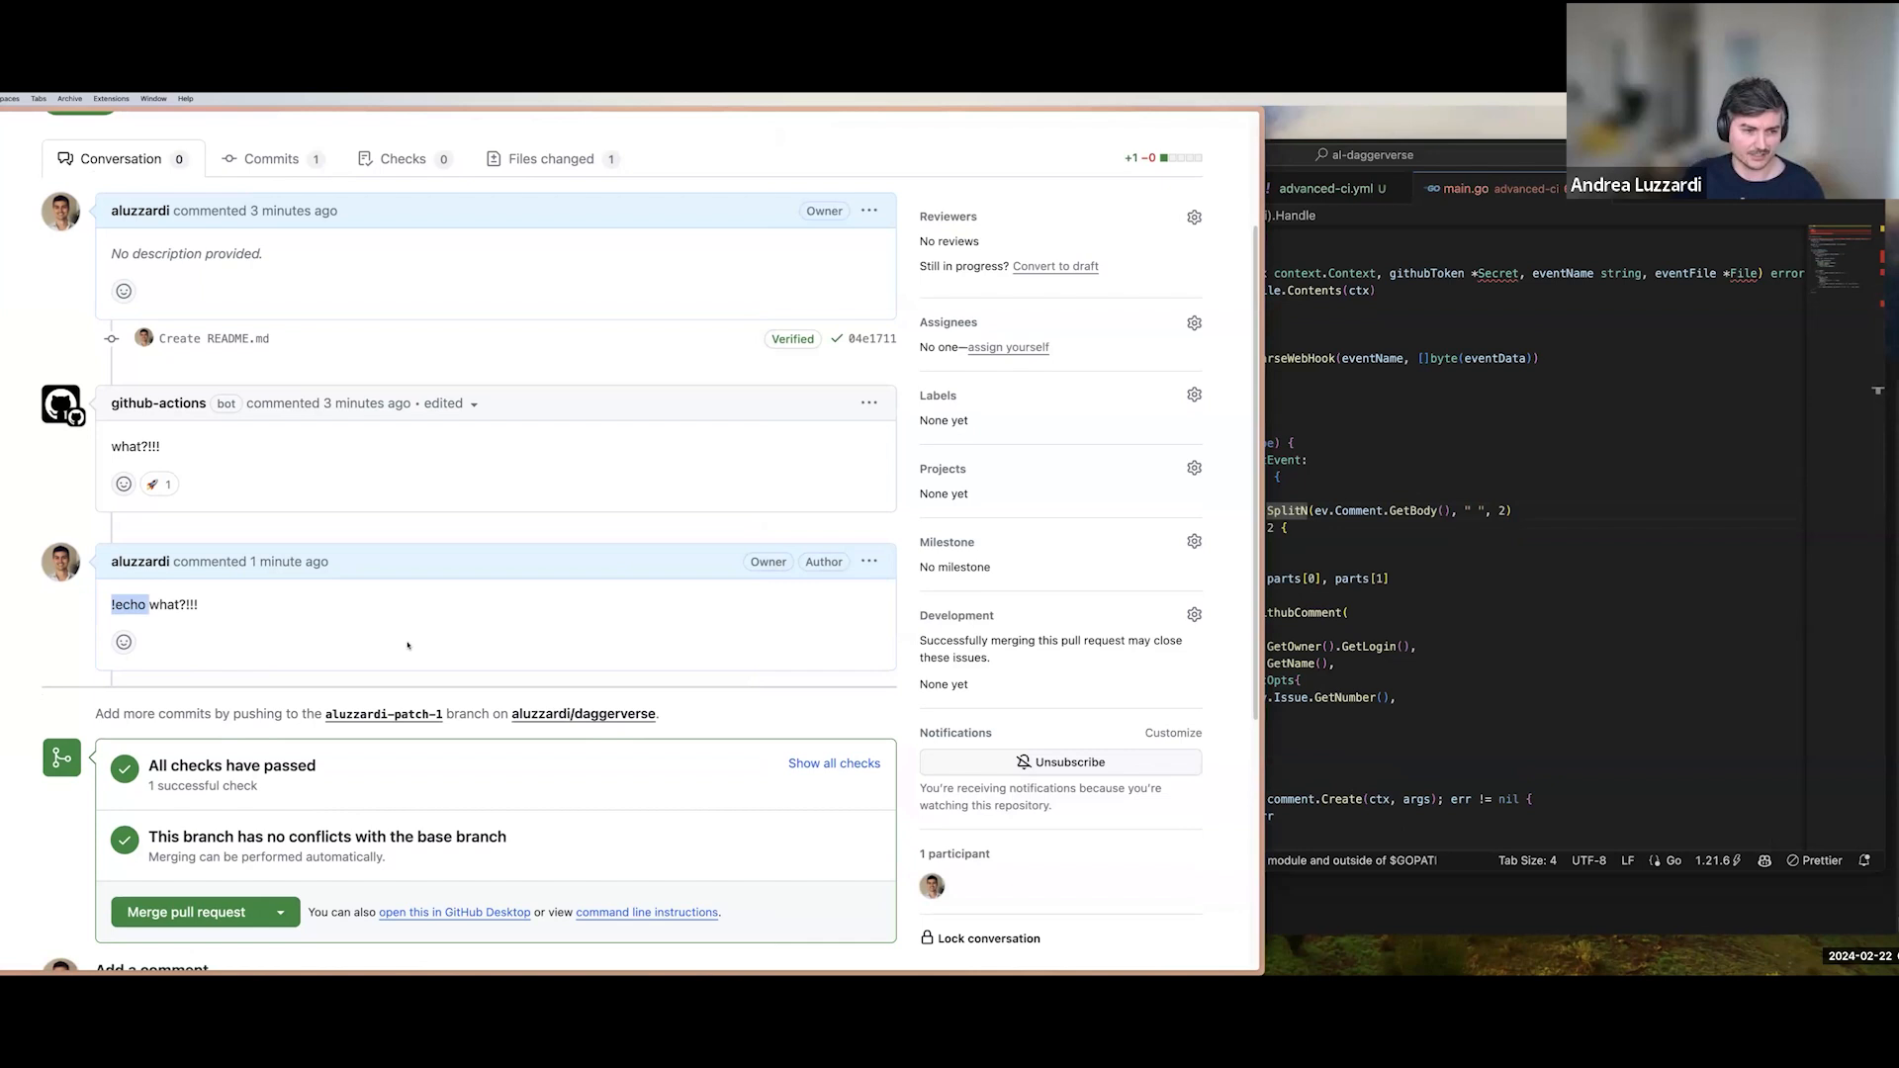
Comment '!sh apk add curl && echo "My IP address is $(curl ifconfig.me)"' on PR #10.
{"action": "scroll", "scroll_direction": "down", "scroll_amount": 3}
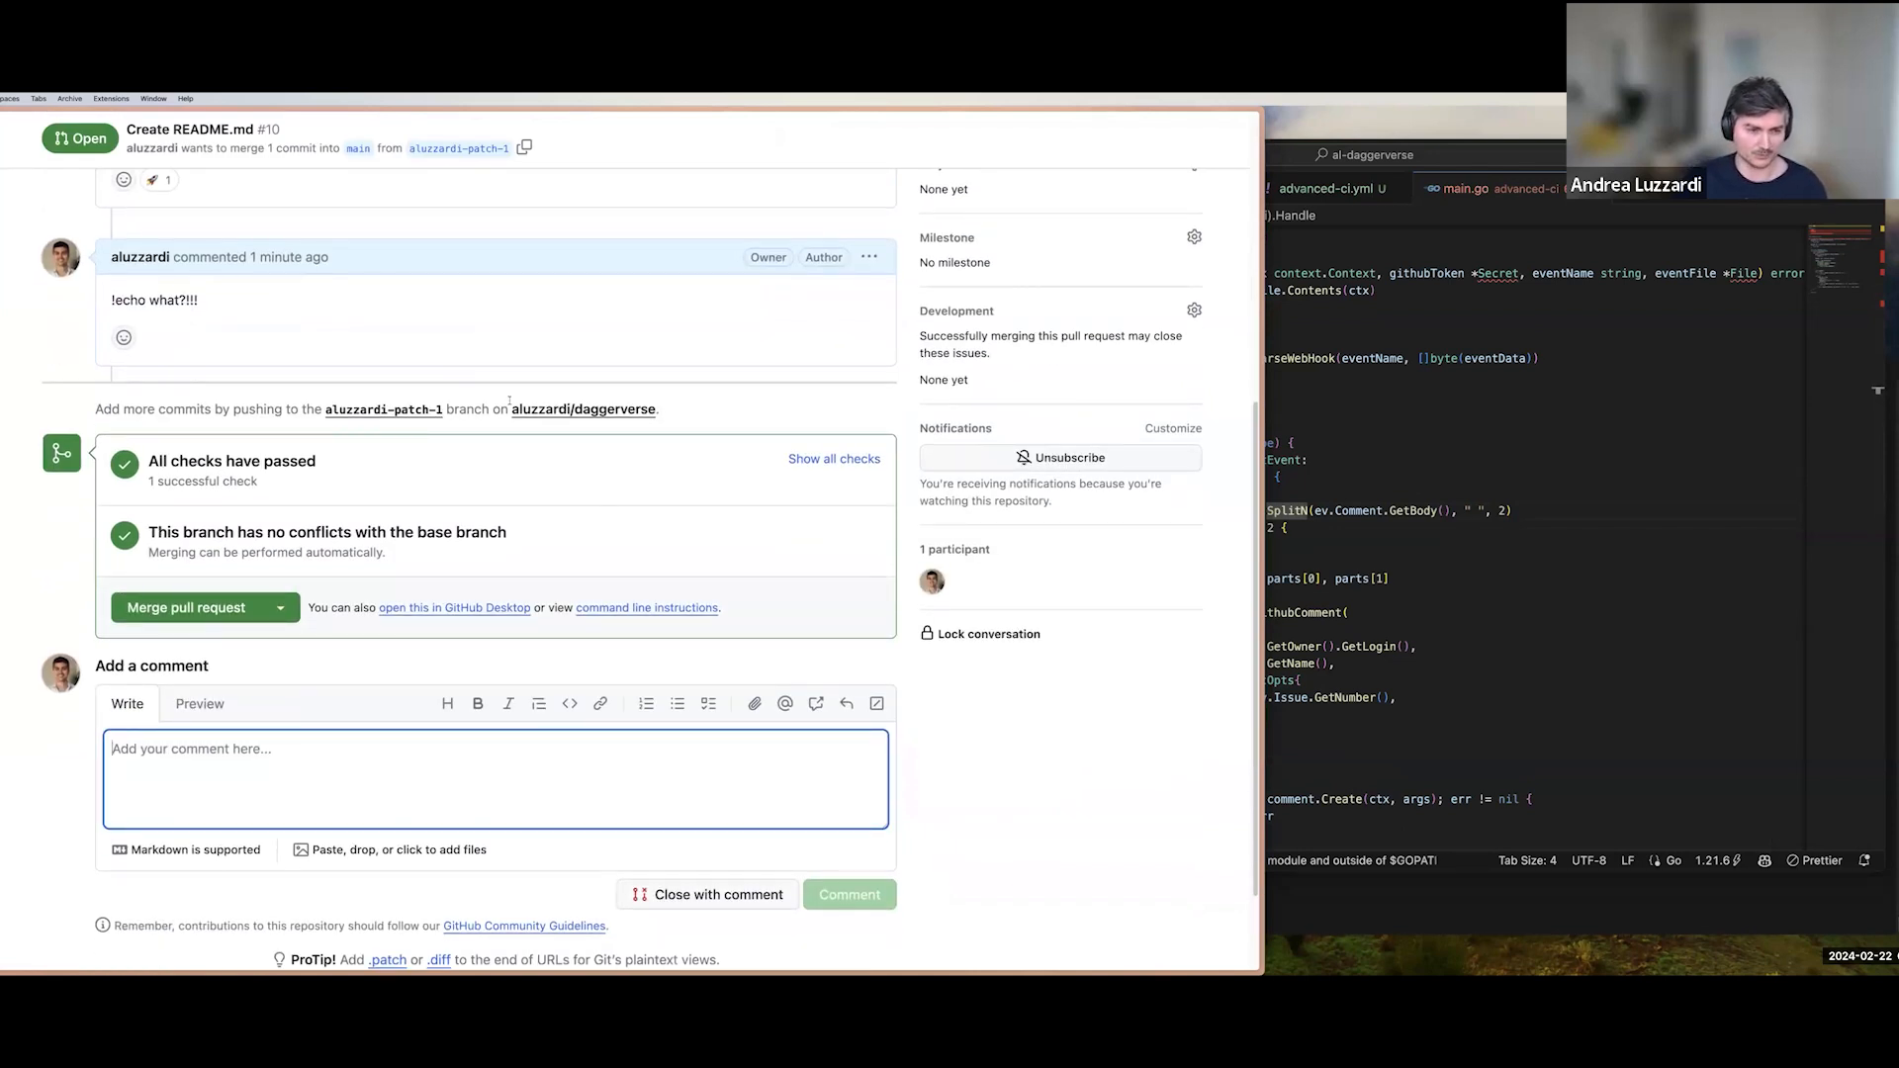
{"action": "type", "text": "!sh"}
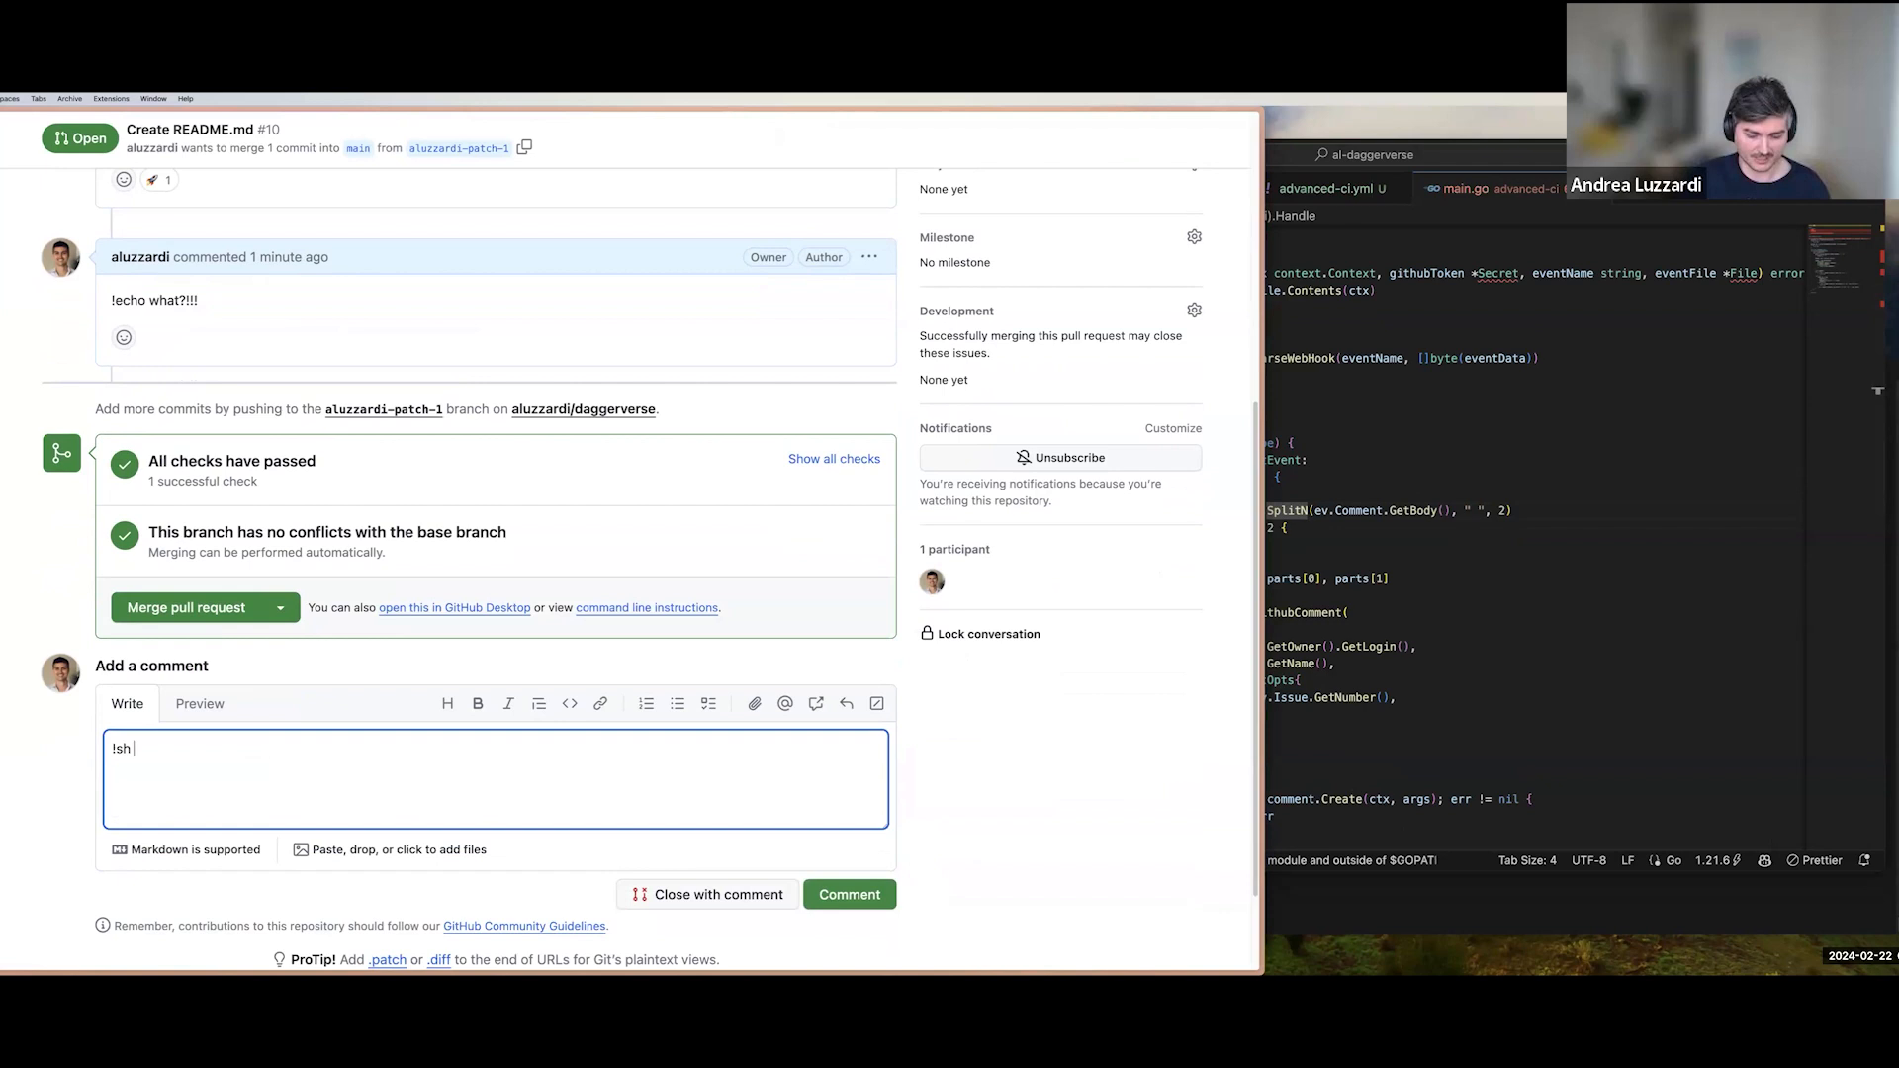
{"action": "type", "text": "apk add curl &&"}
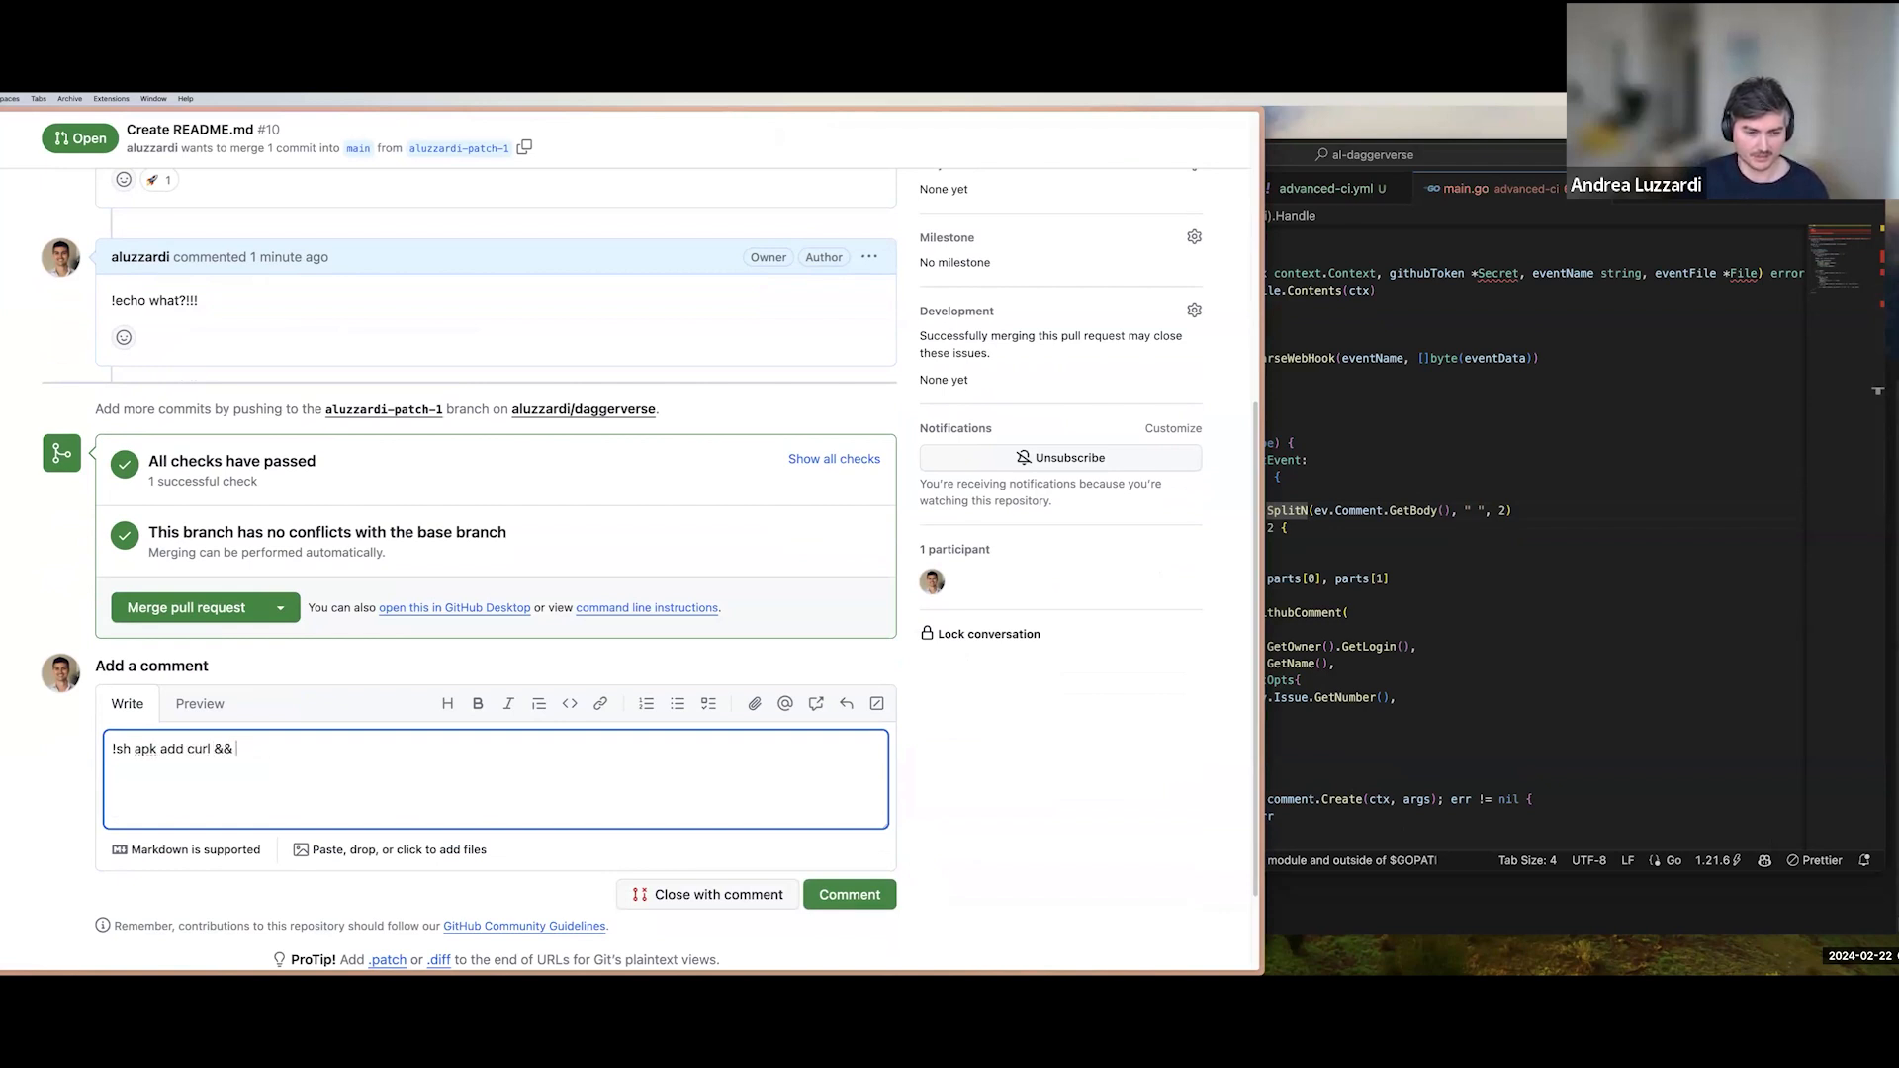
{"action": "type", "text": "echo \"My IP address is $(curl ifconfig.me"}
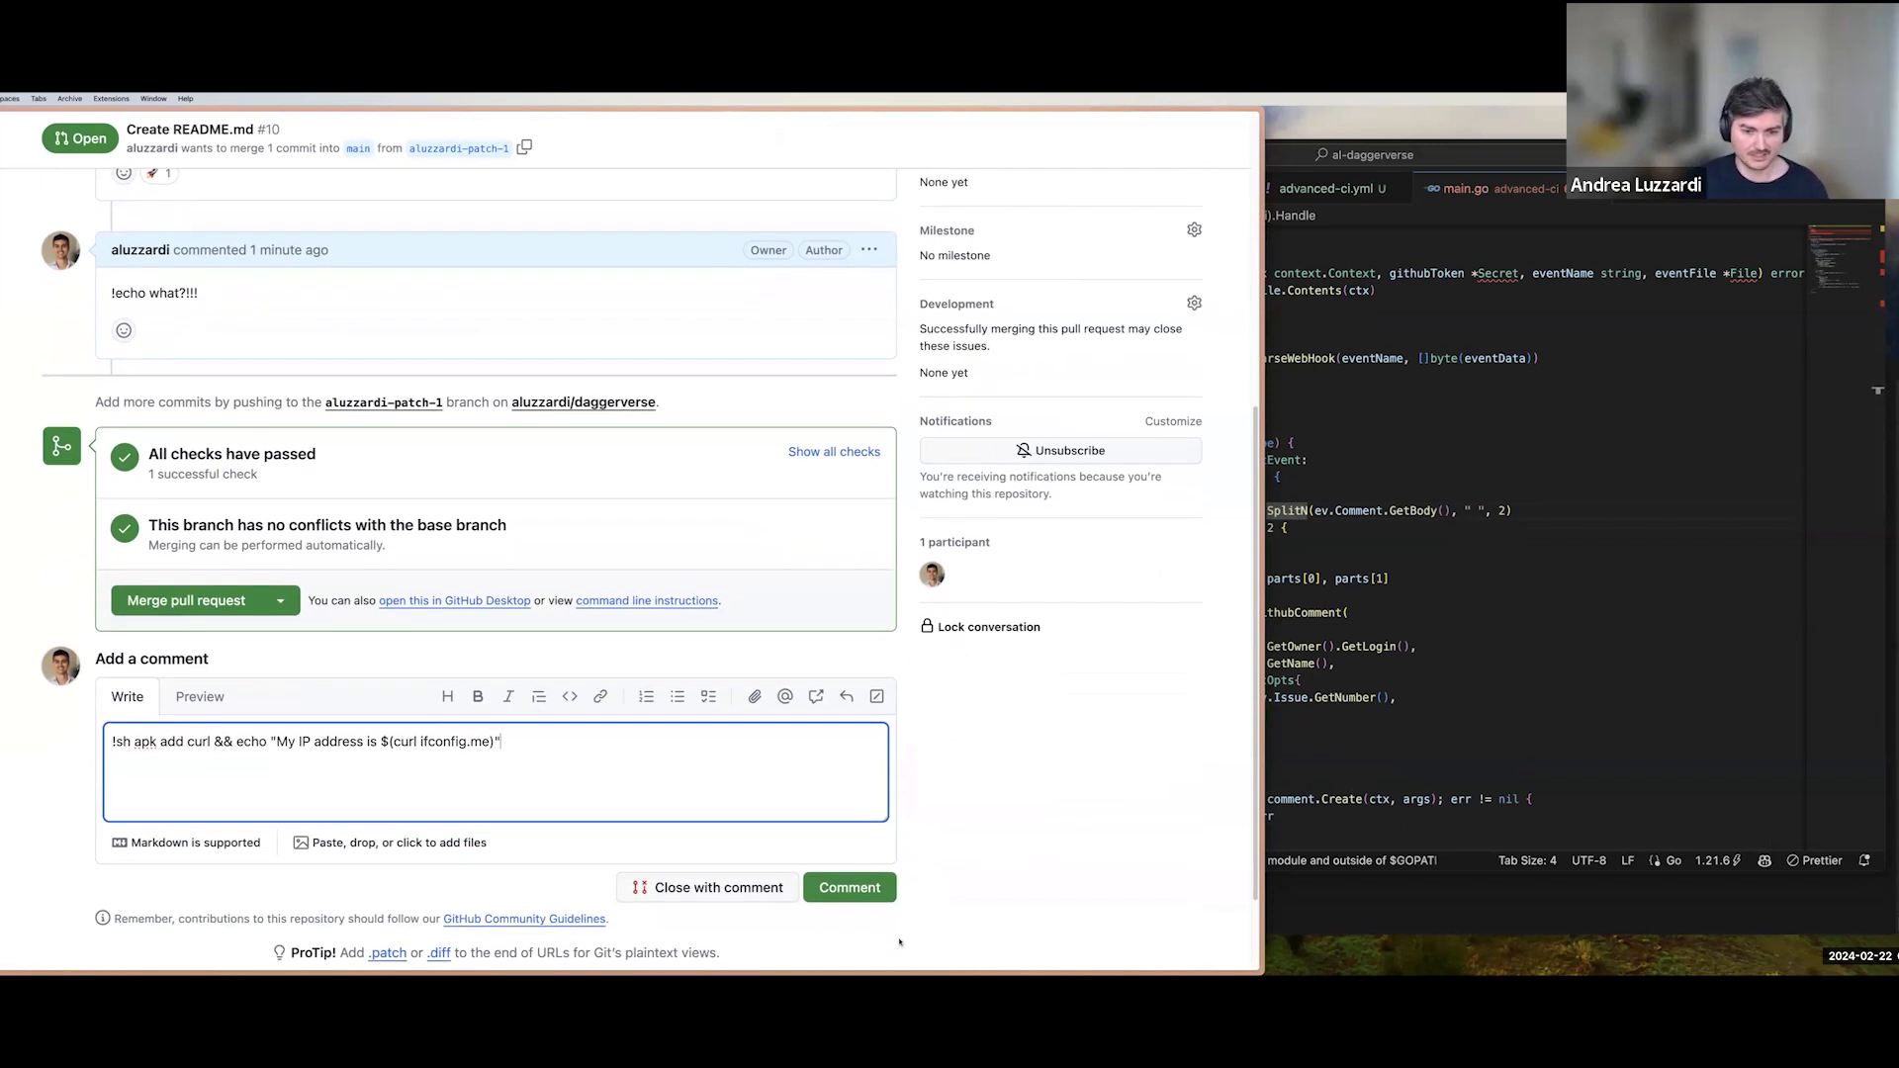
{"action": "left_click", "coordinate": [849, 887]}
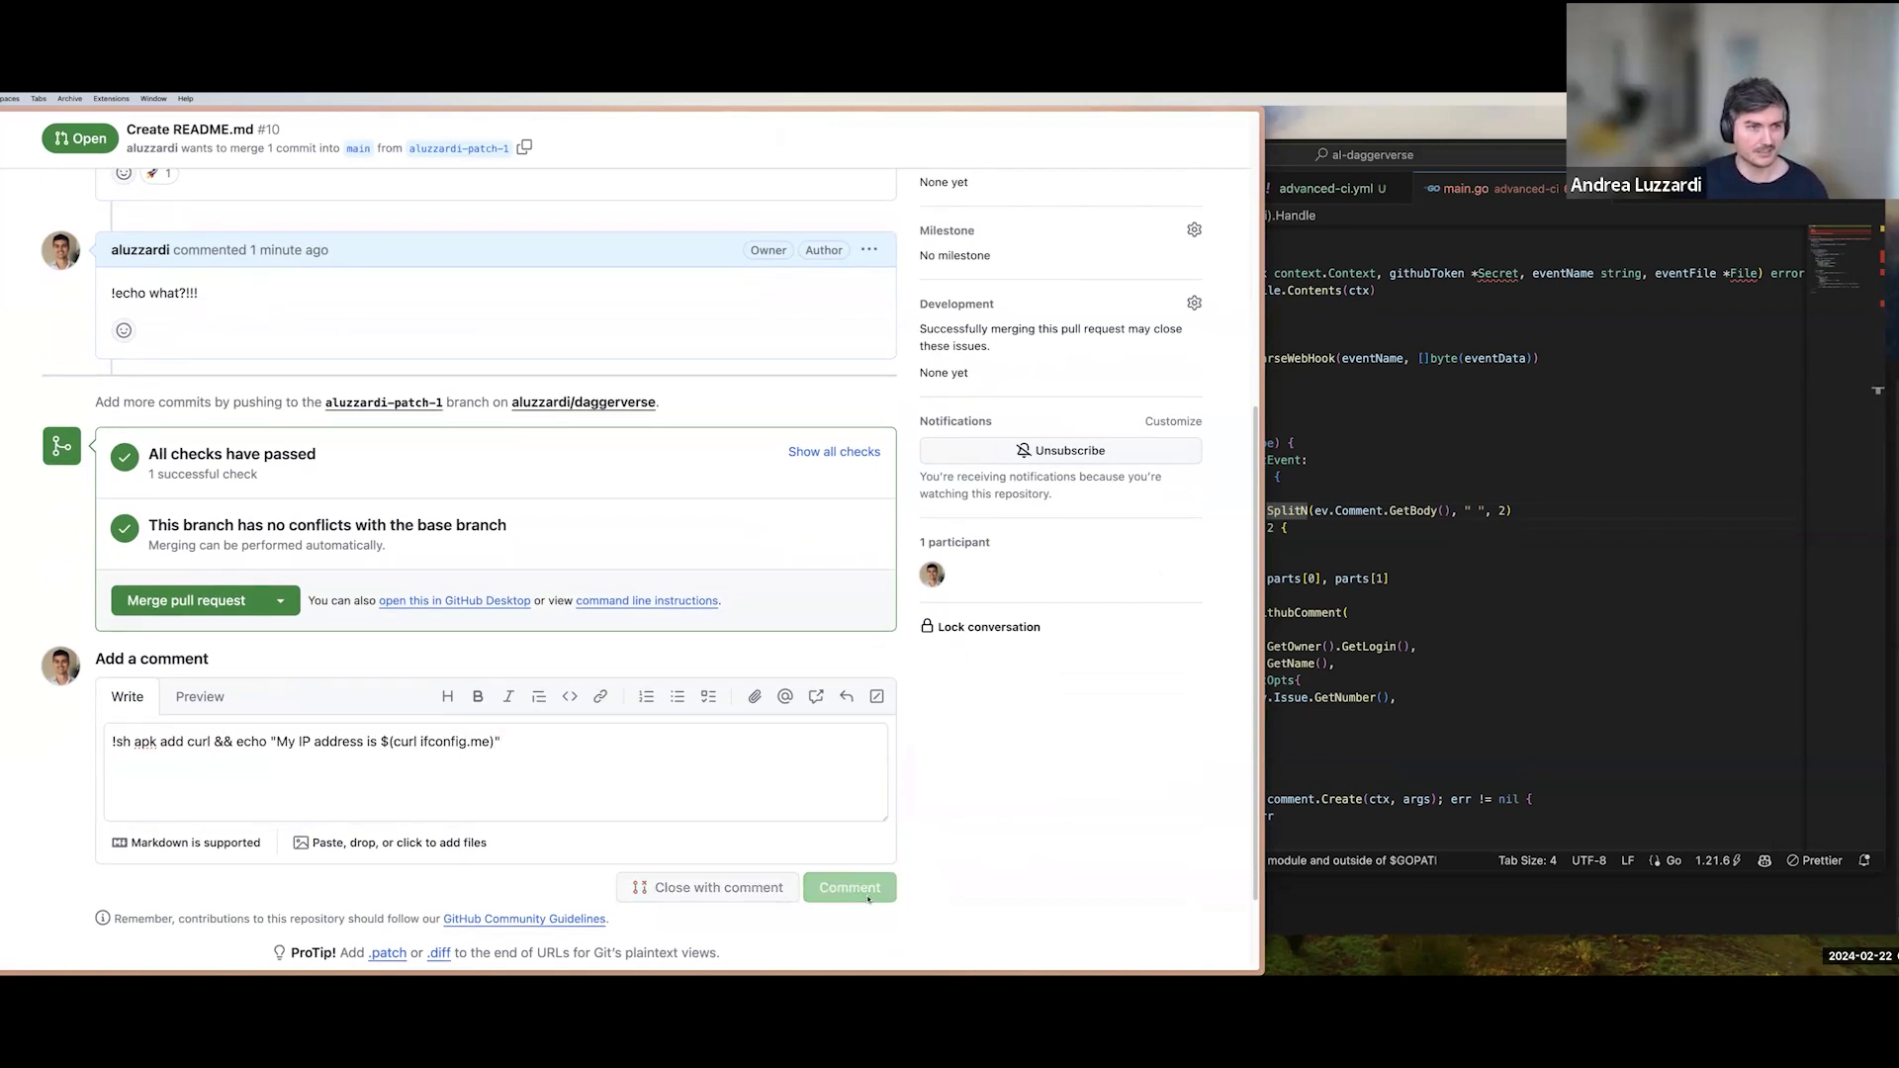
{"action": "left_click", "coordinate": [849, 887]}
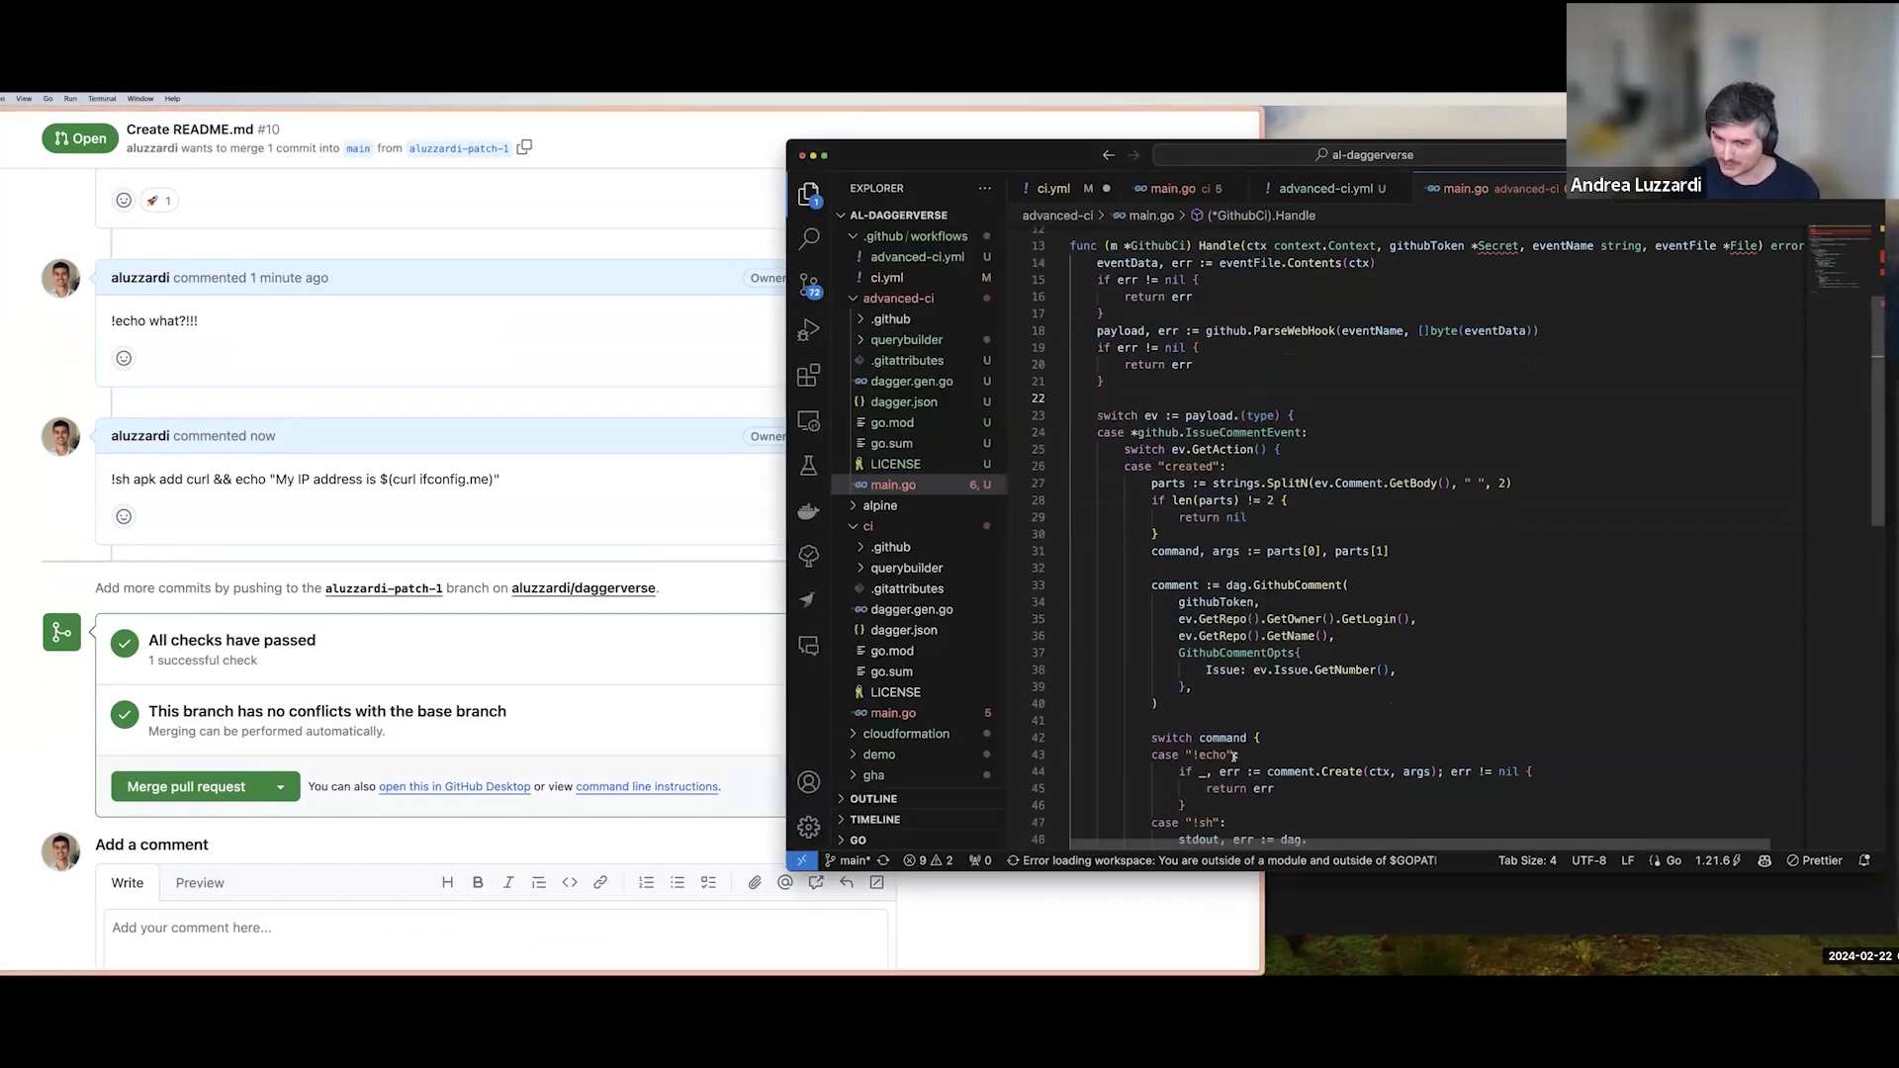
{"action": "scroll", "scroll_direction": "down", "scroll_amount": 3}
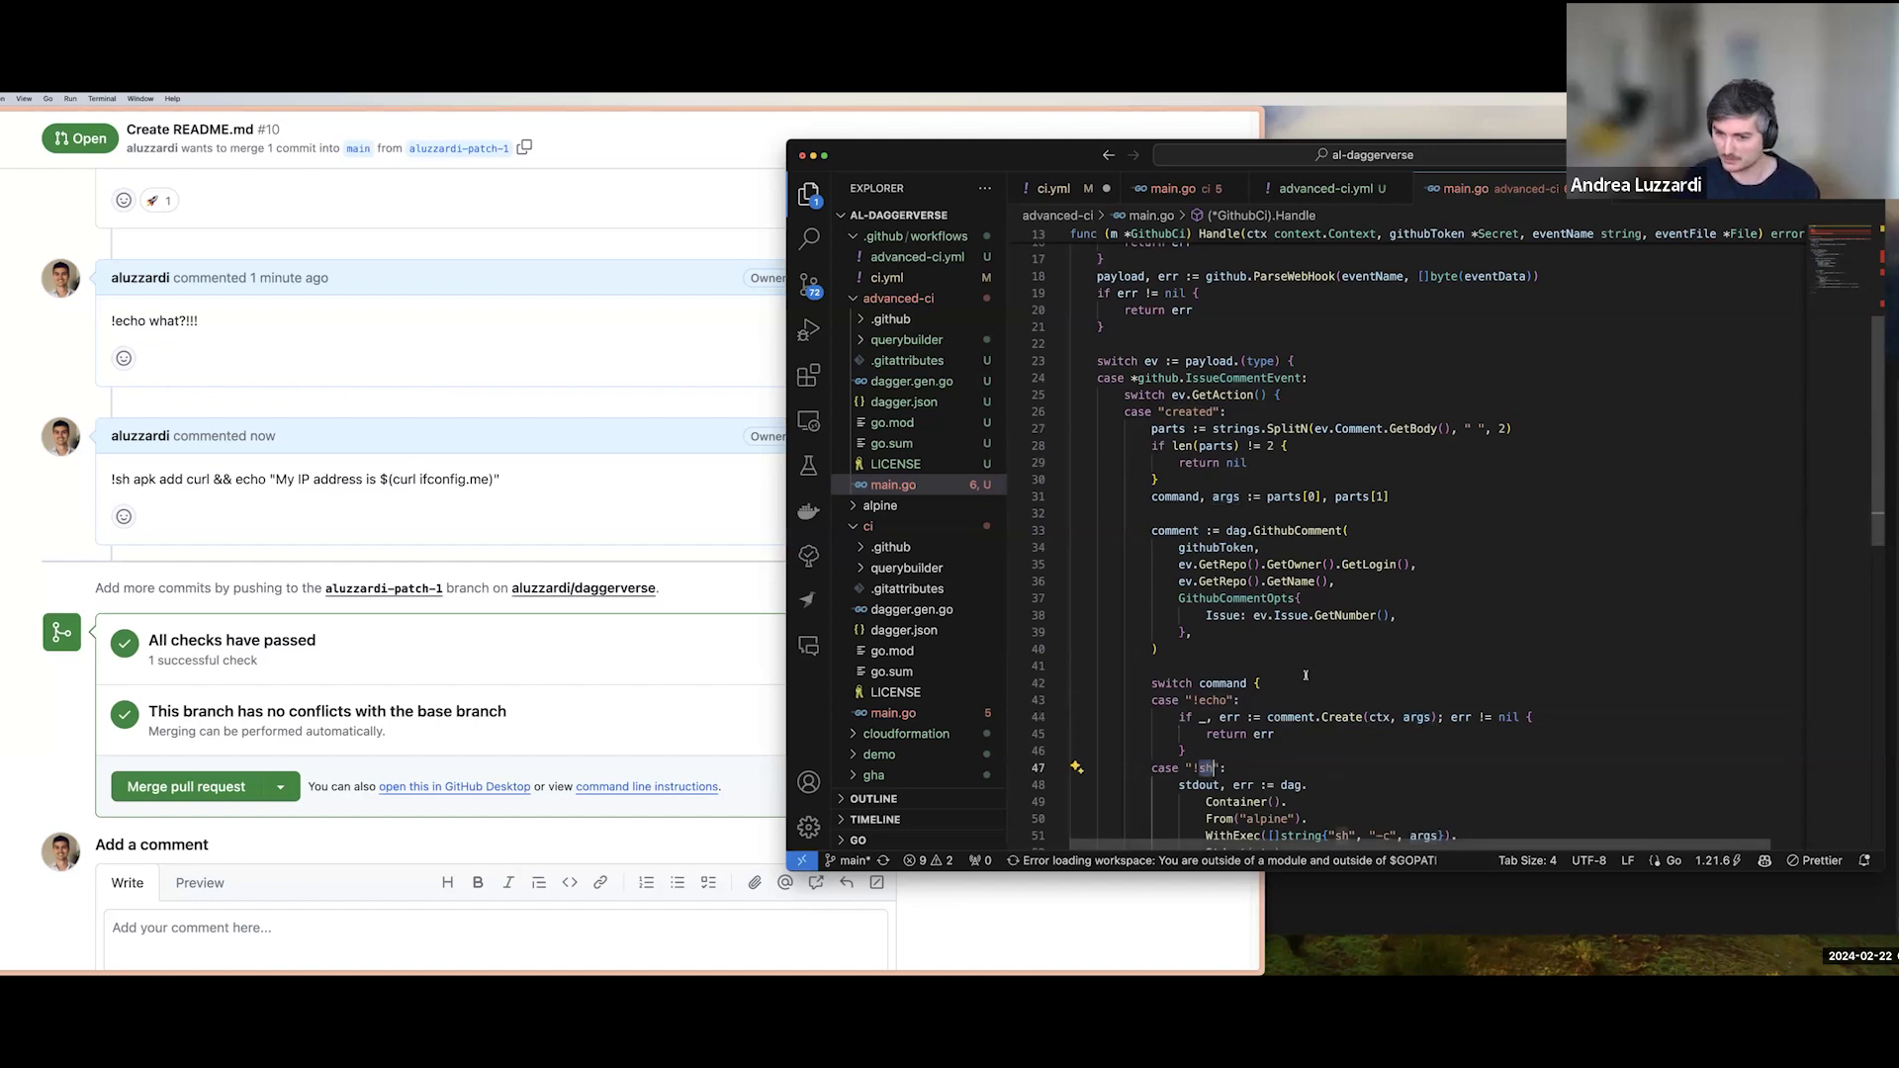
{"action": "scroll", "scroll_direction": "down", "scroll_amount": 3}
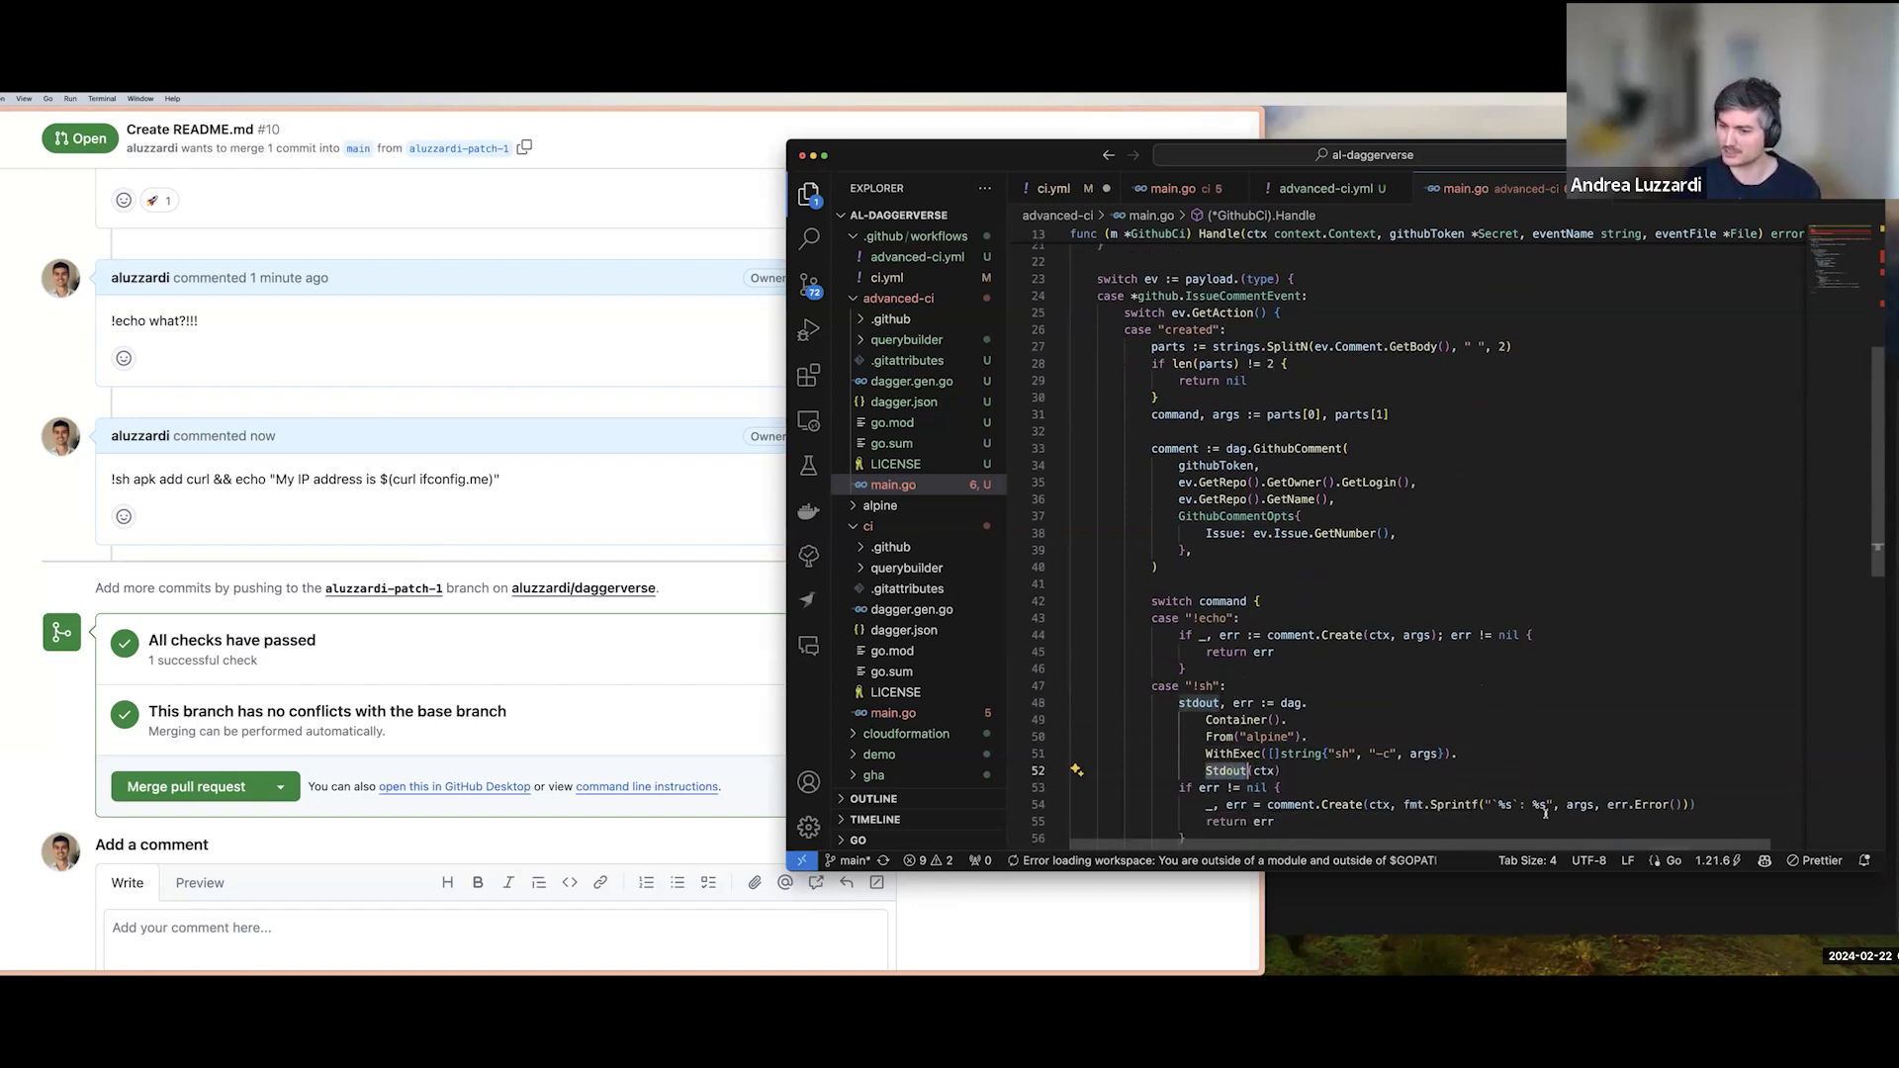
{"action": "scroll", "scroll_direction": "down", "scroll_amount": 3}
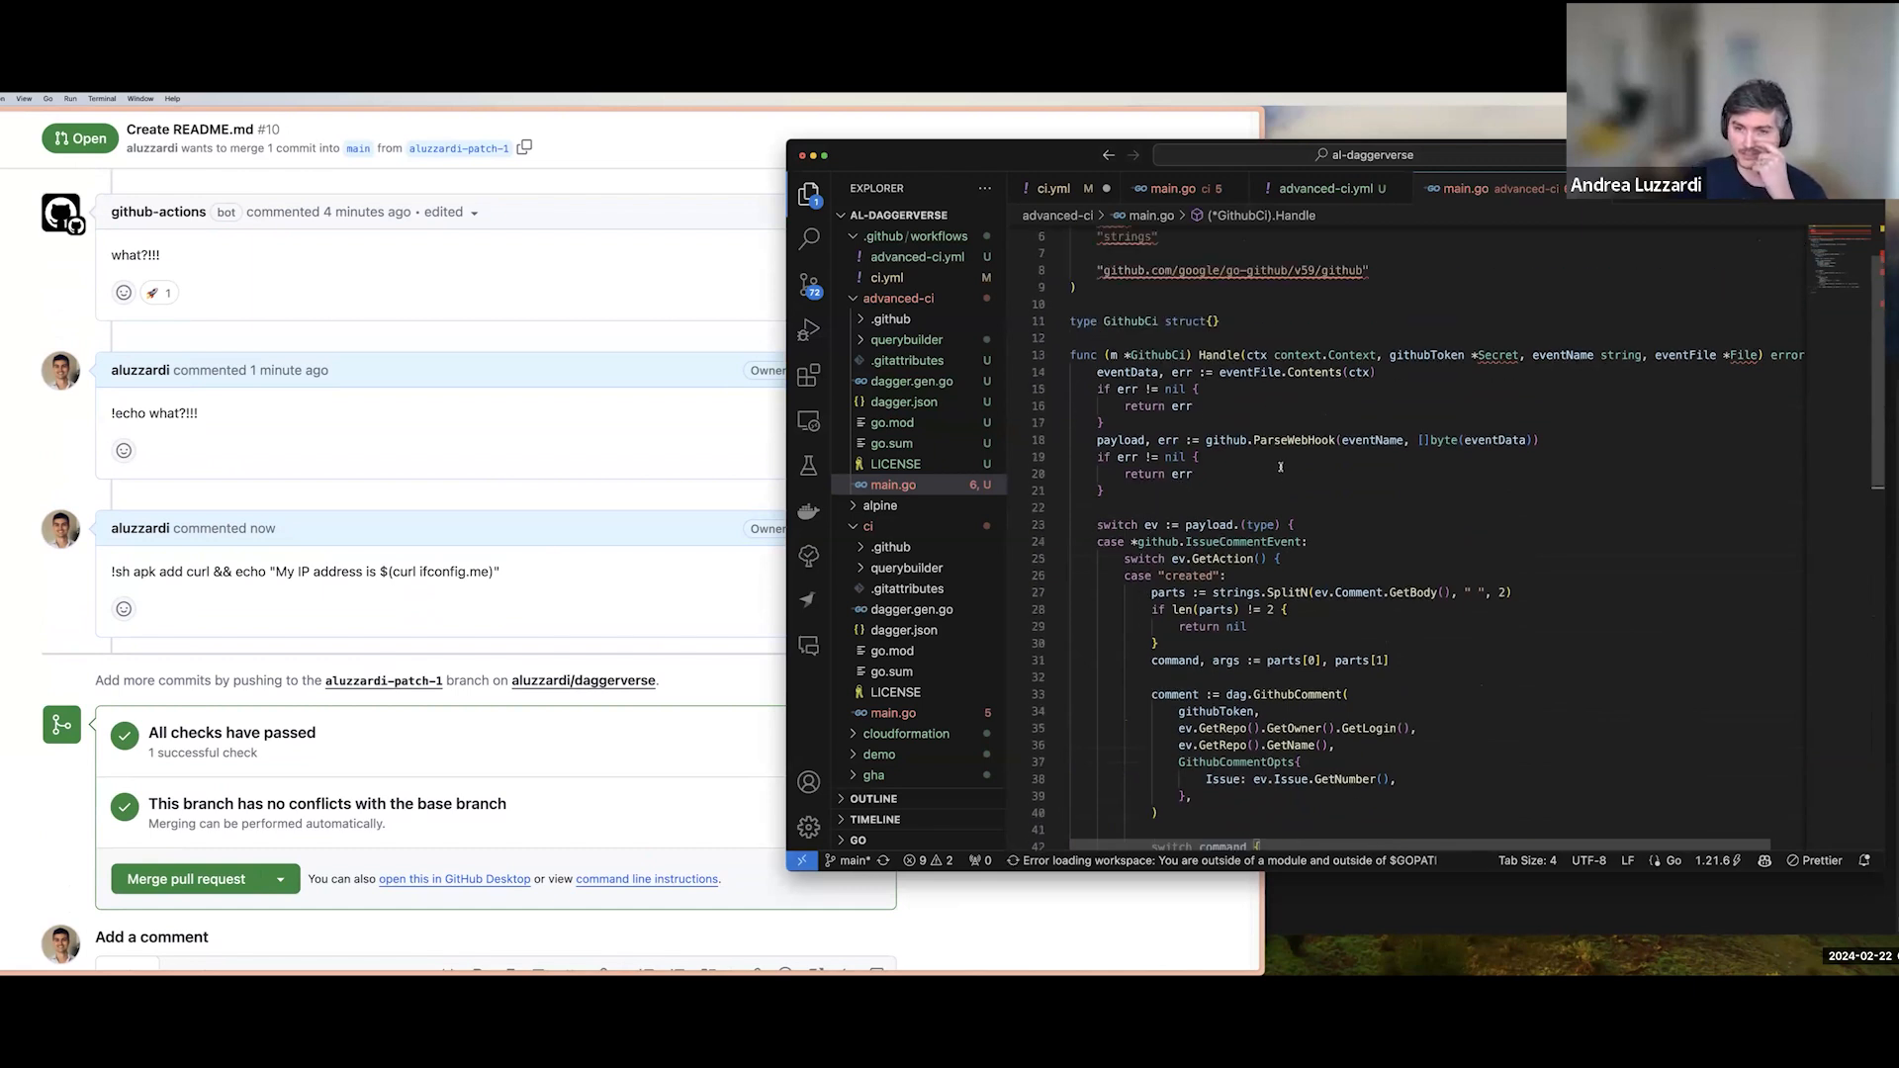
{"action": "mouse_move", "coordinate": [1222, 359]}
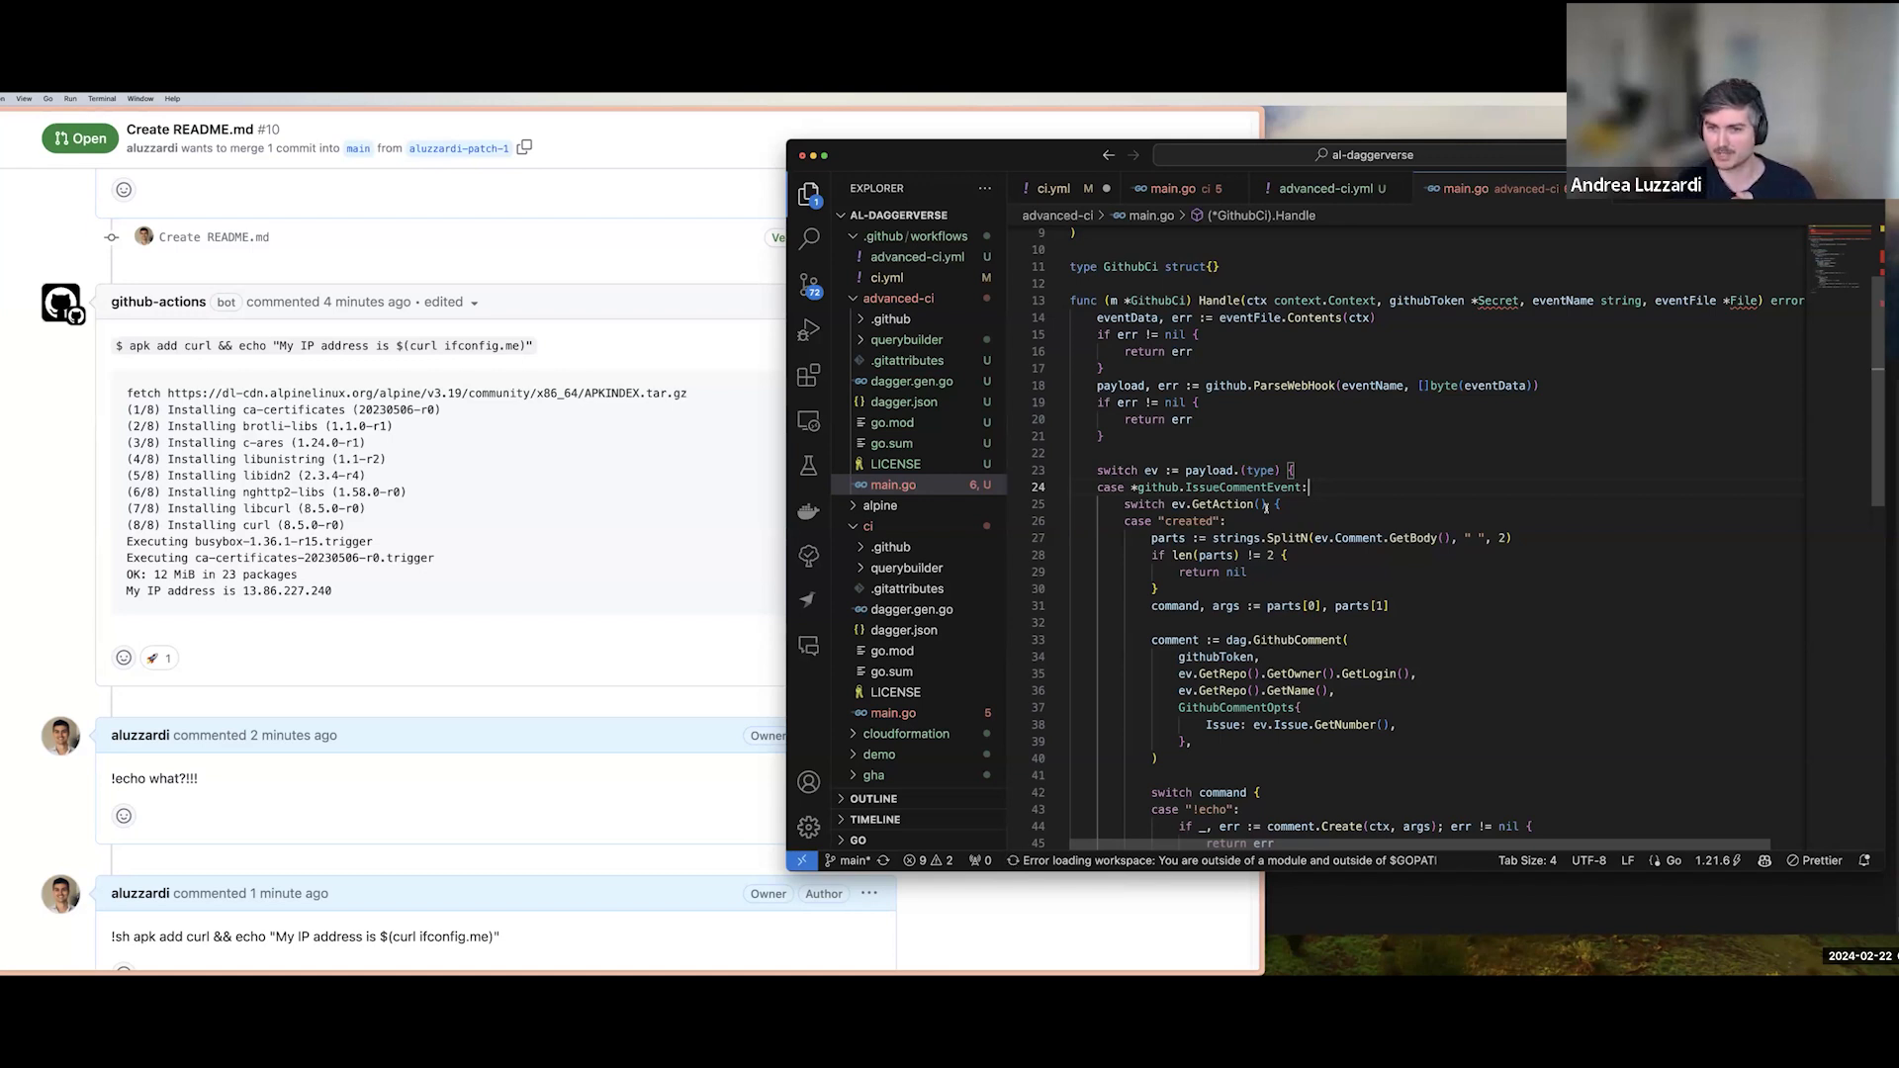
{"action": "scroll", "scroll_direction": "down", "scroll_amount": 3}
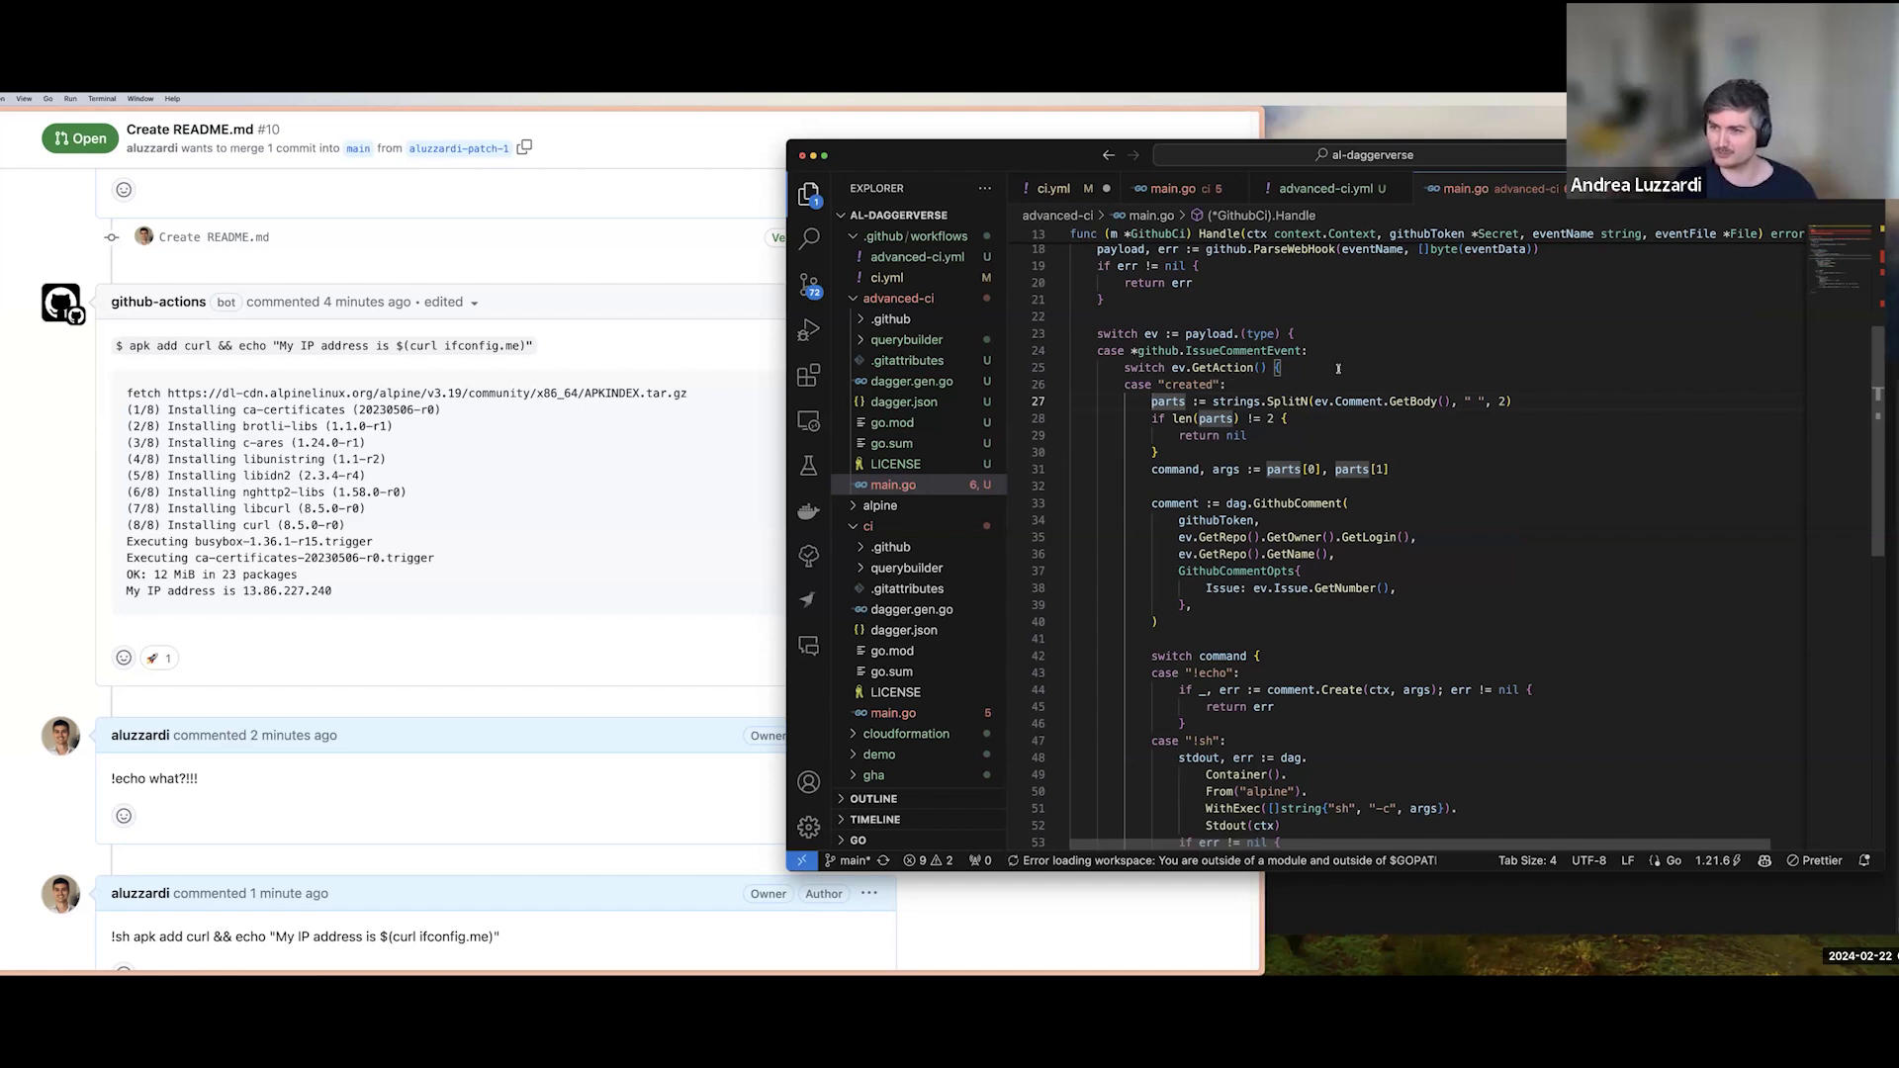
{"action": "scroll", "scroll_direction": "down", "scroll_amount": 3}
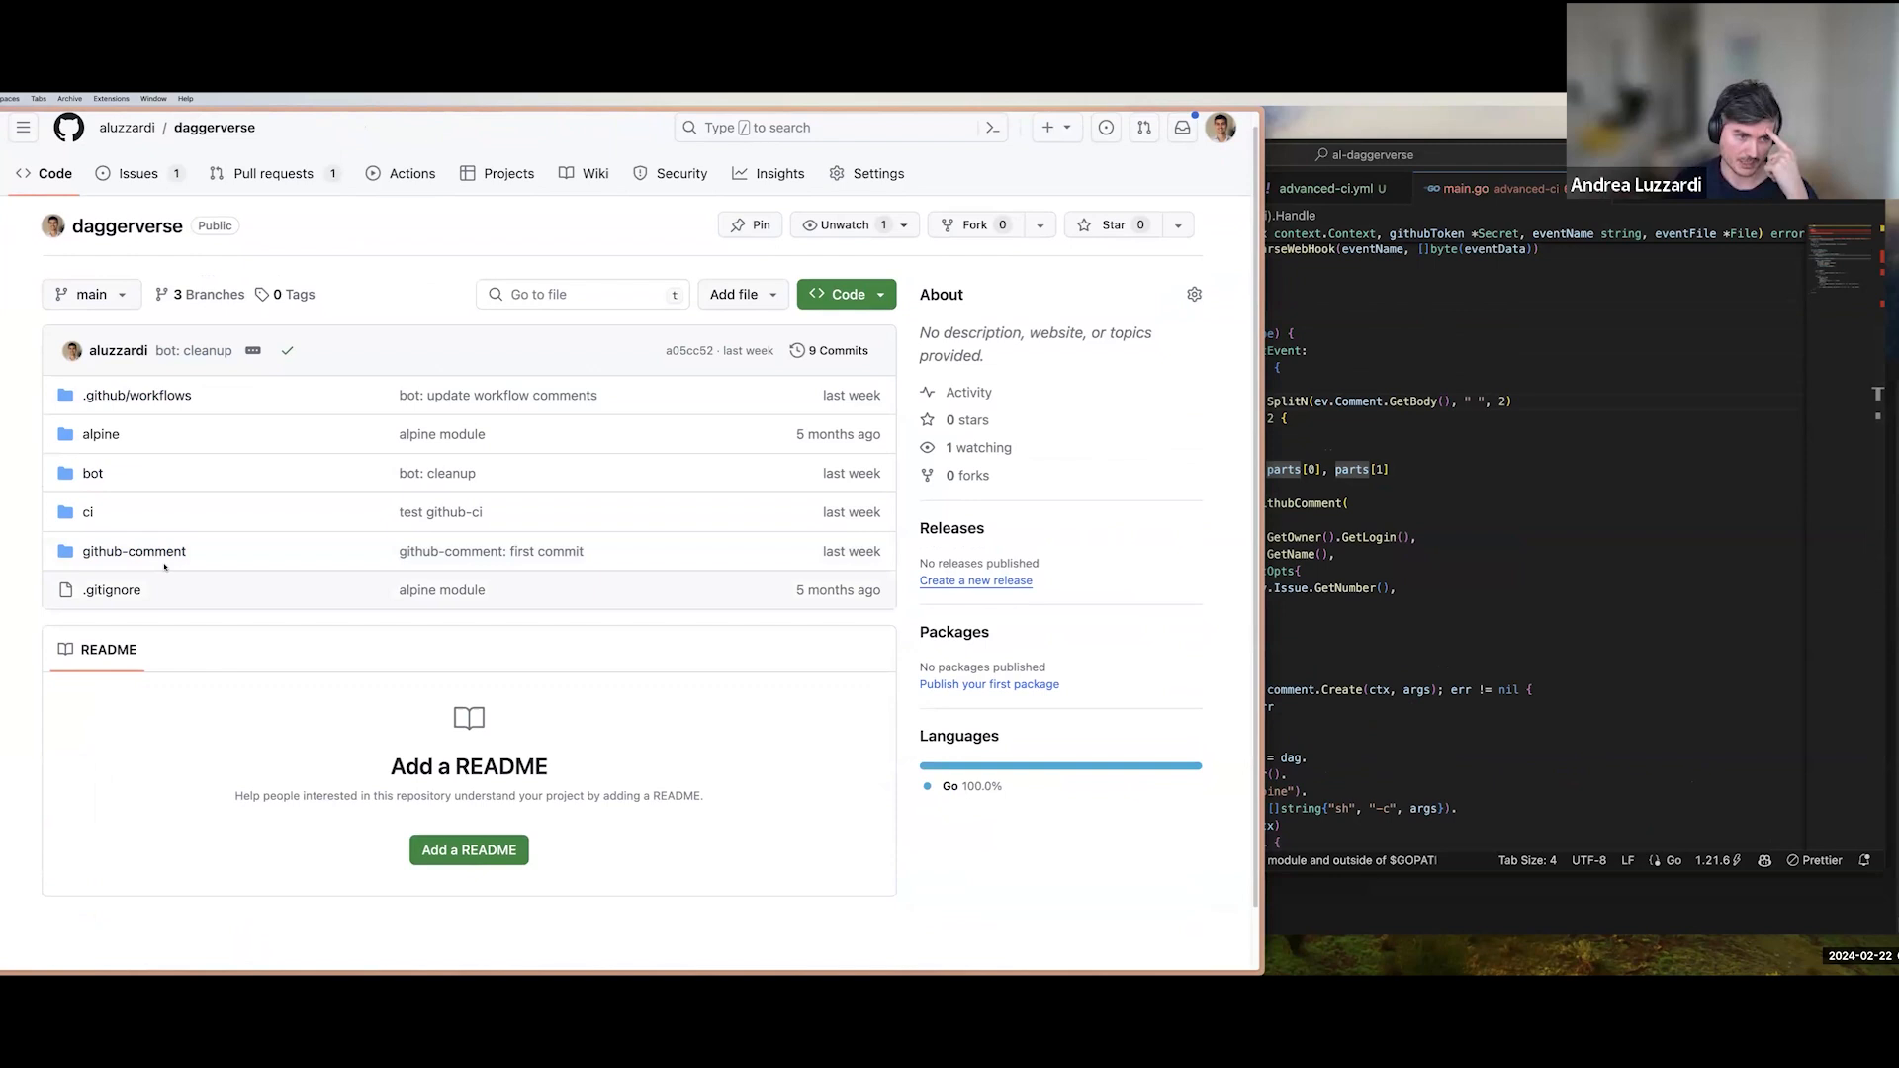
Navigate through .github/workflows and ci to view the module's main.go pull-request handler.
{"action": "left_click", "coordinate": [134, 551]}
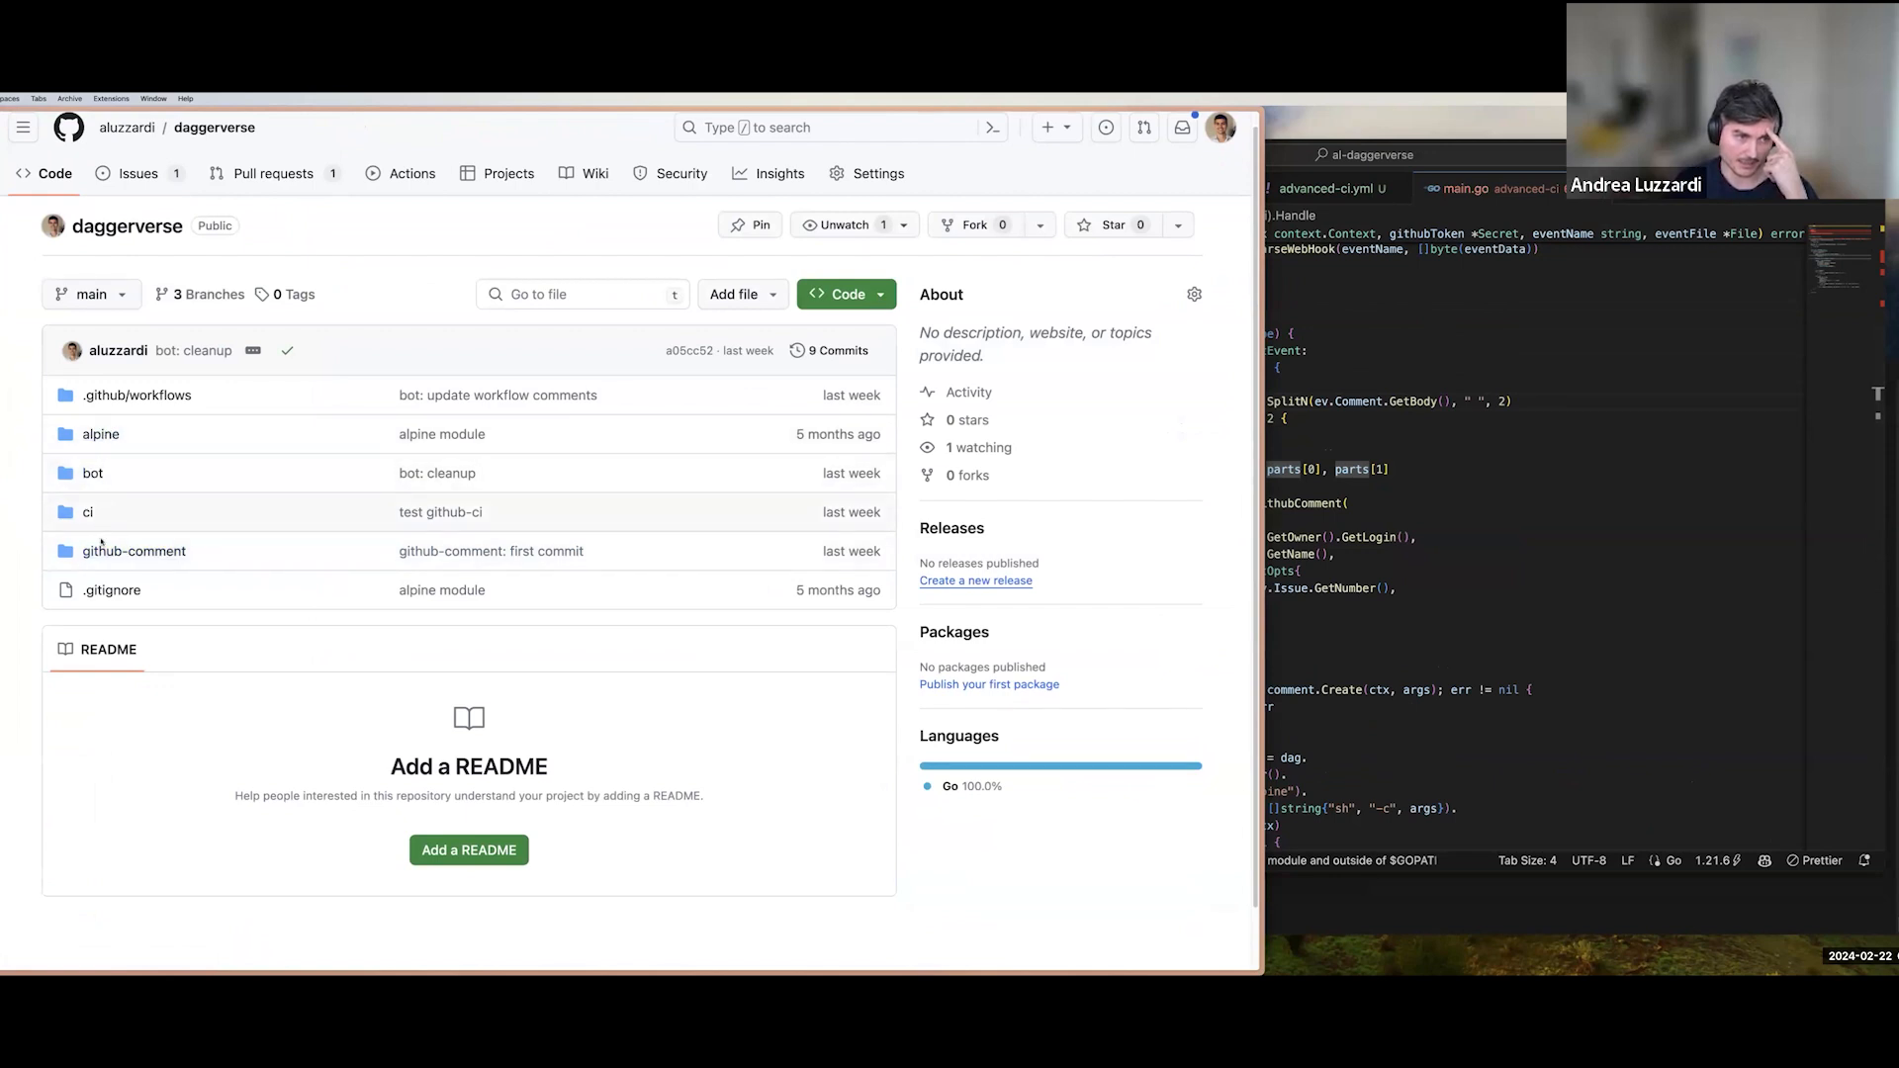
{"action": "mouse_move", "coordinate": [137, 394]}
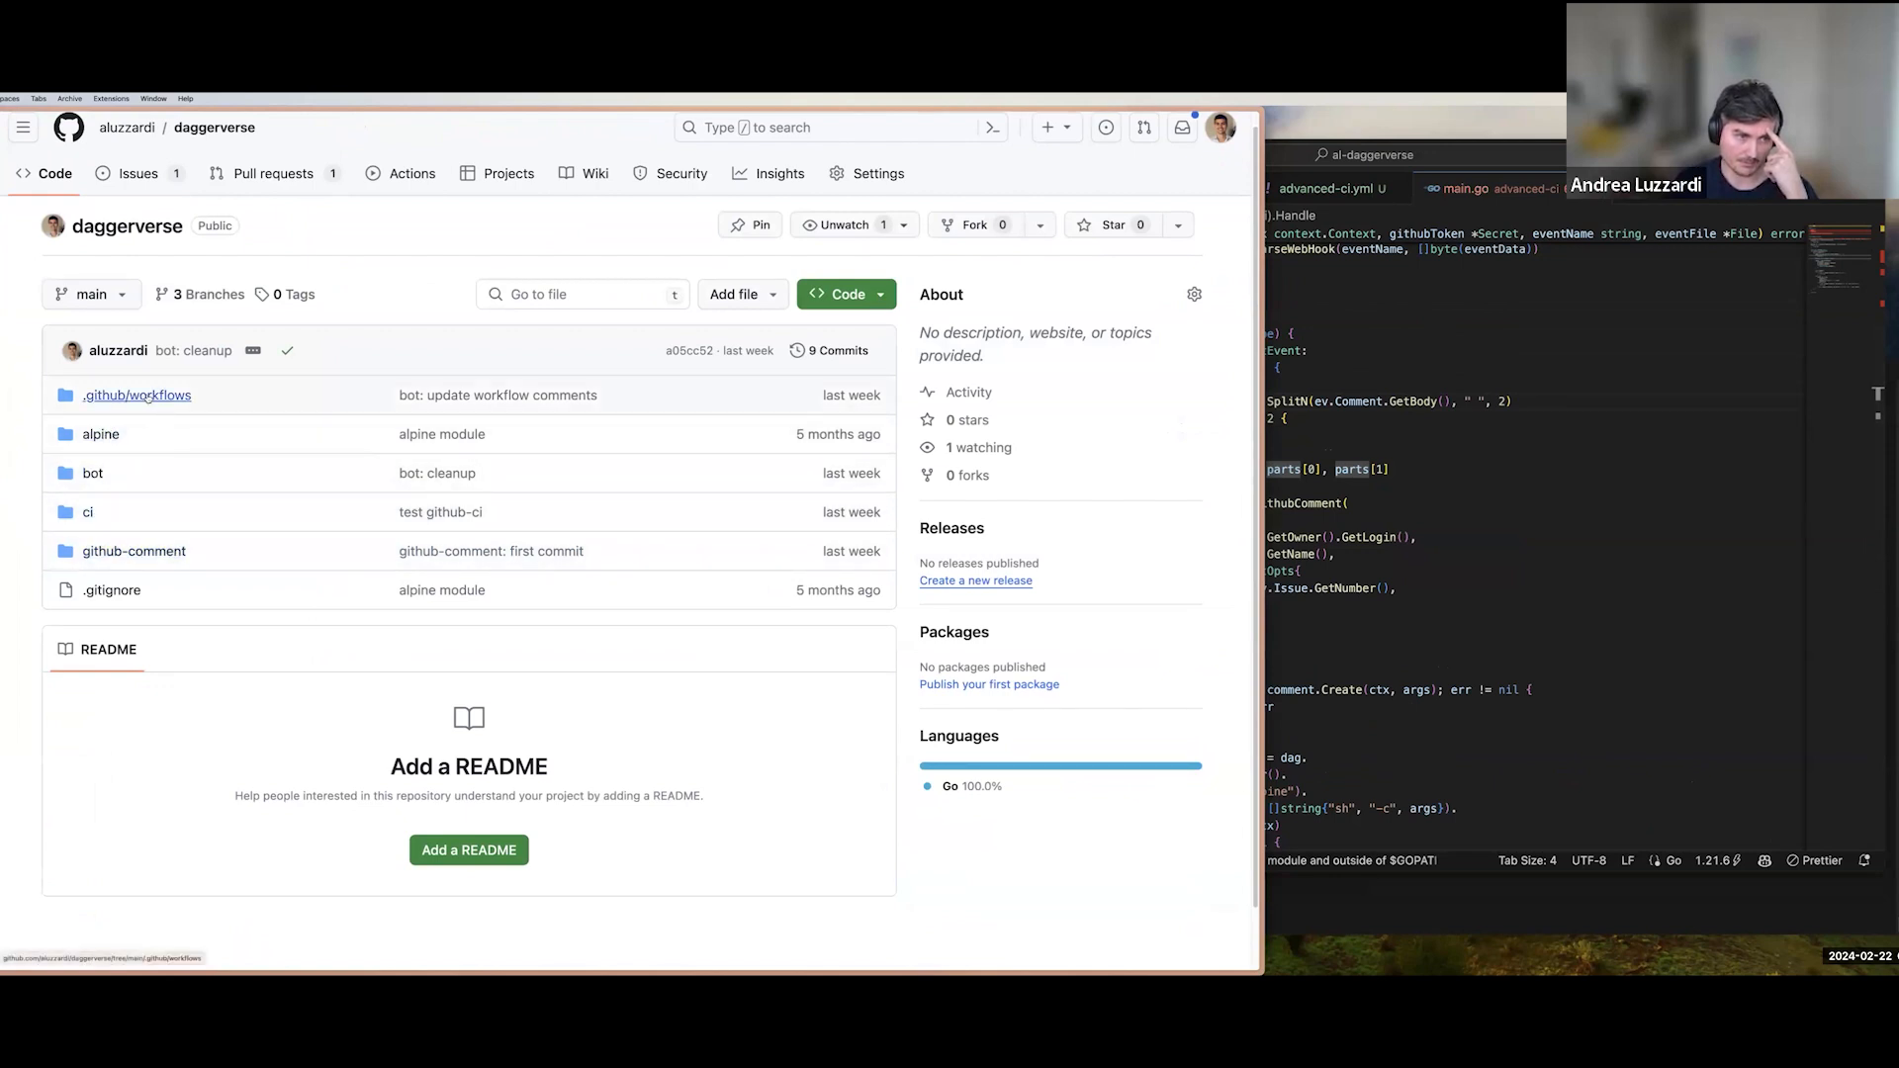
{"action": "left_click", "coordinate": [136, 396]}
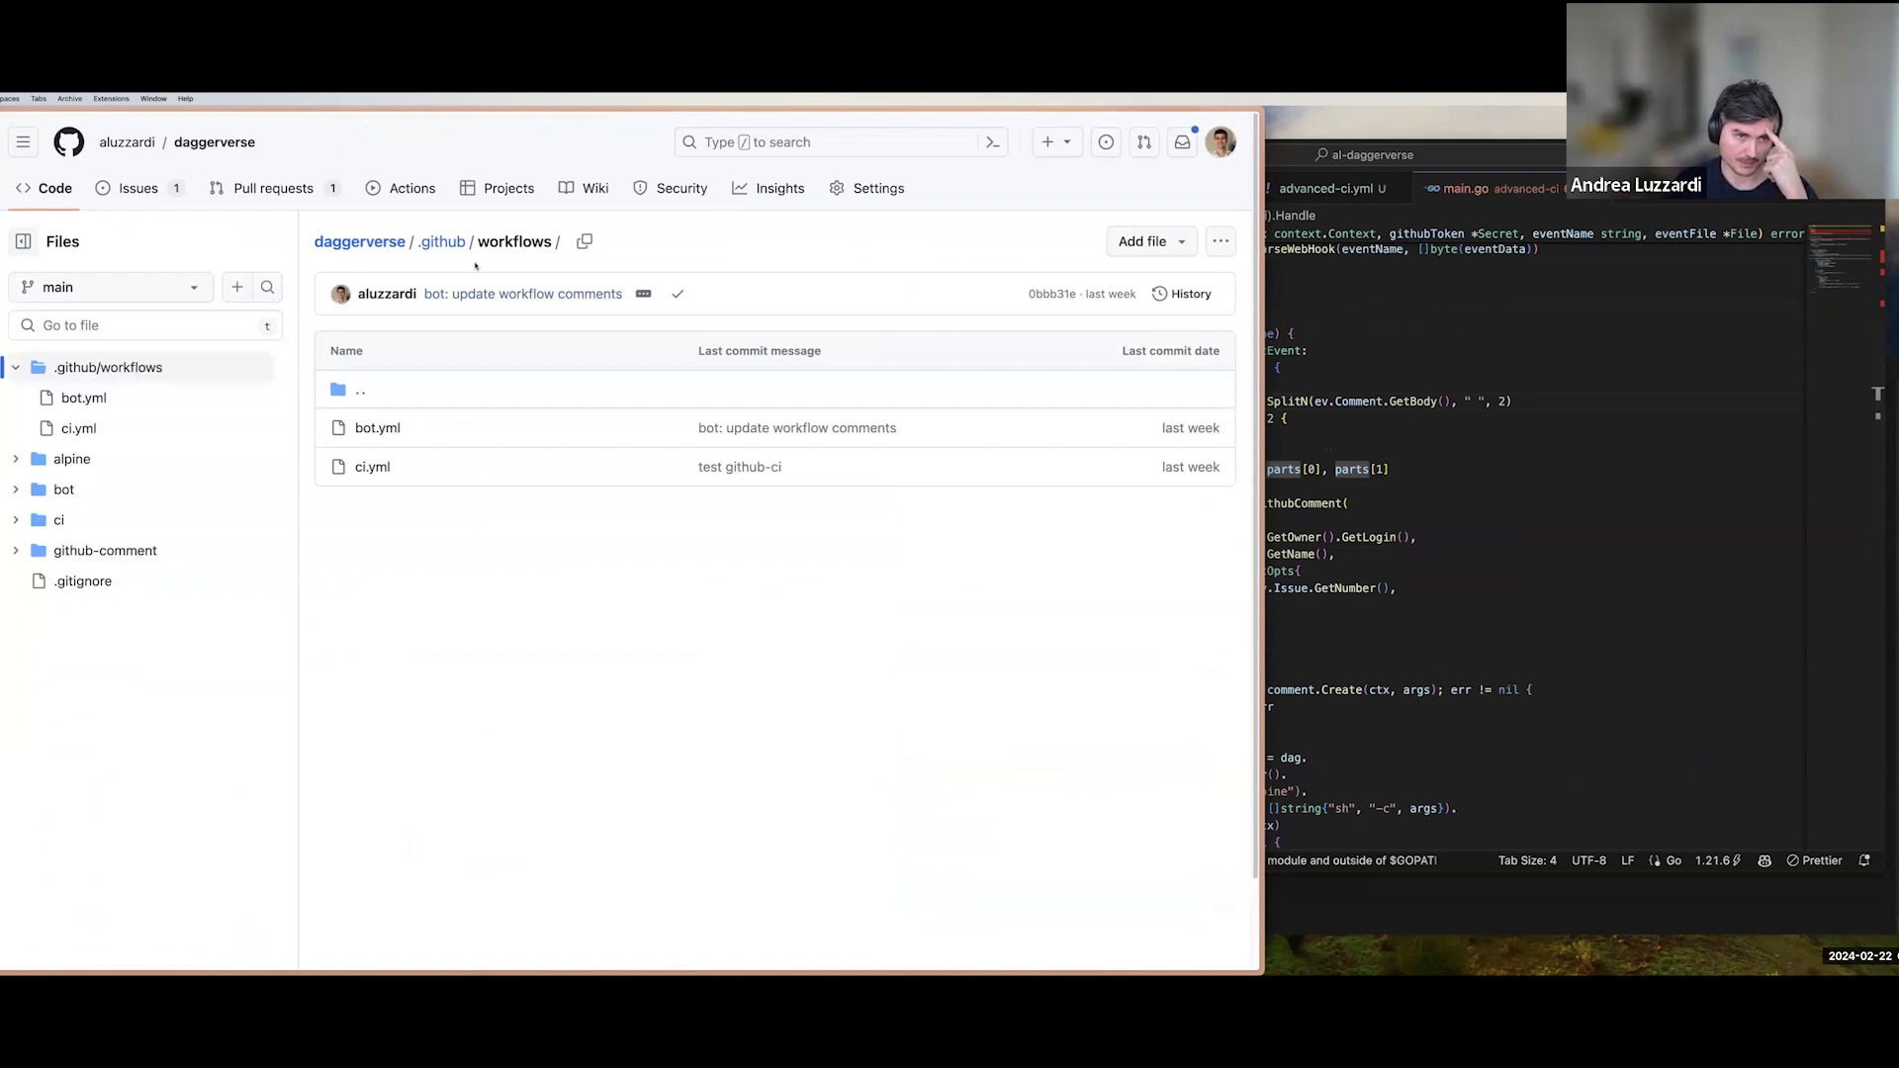
{"action": "mouse_move", "coordinate": [372, 467]}
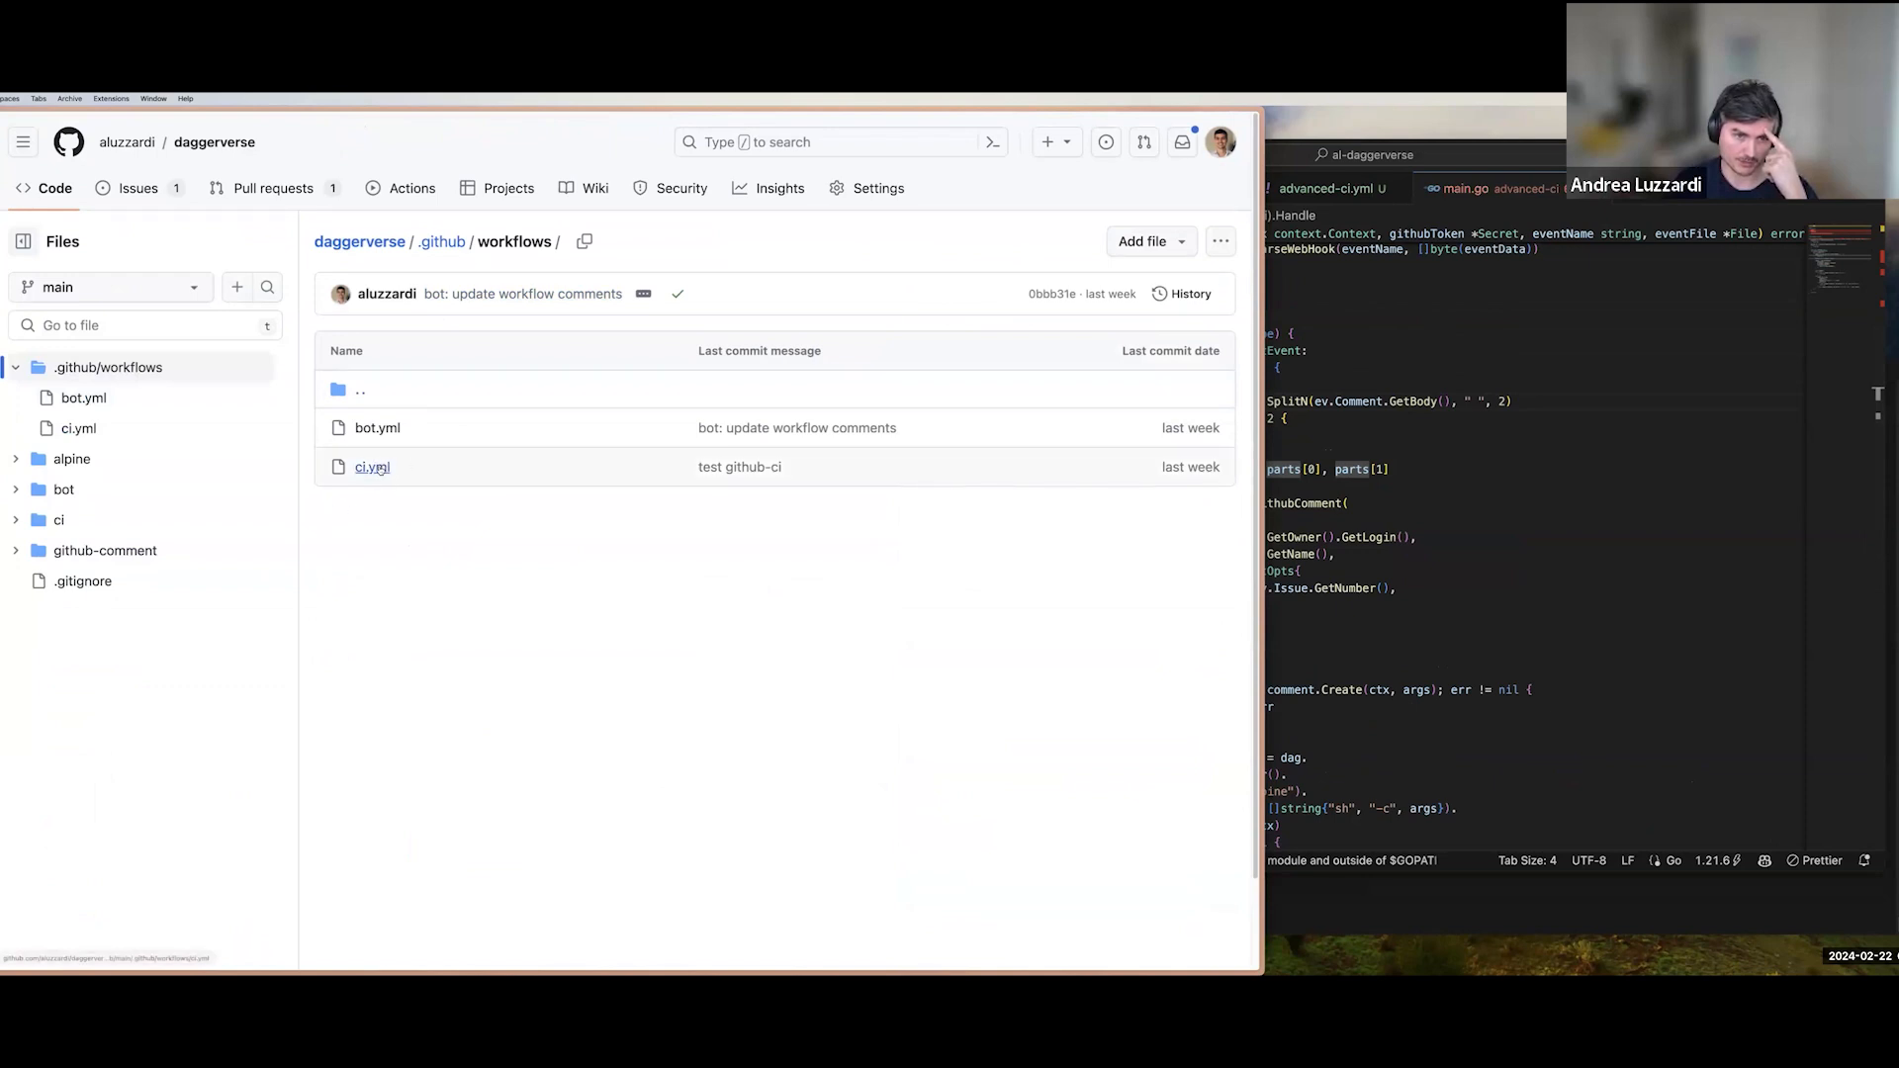
{"action": "left_click", "coordinate": [375, 428]}
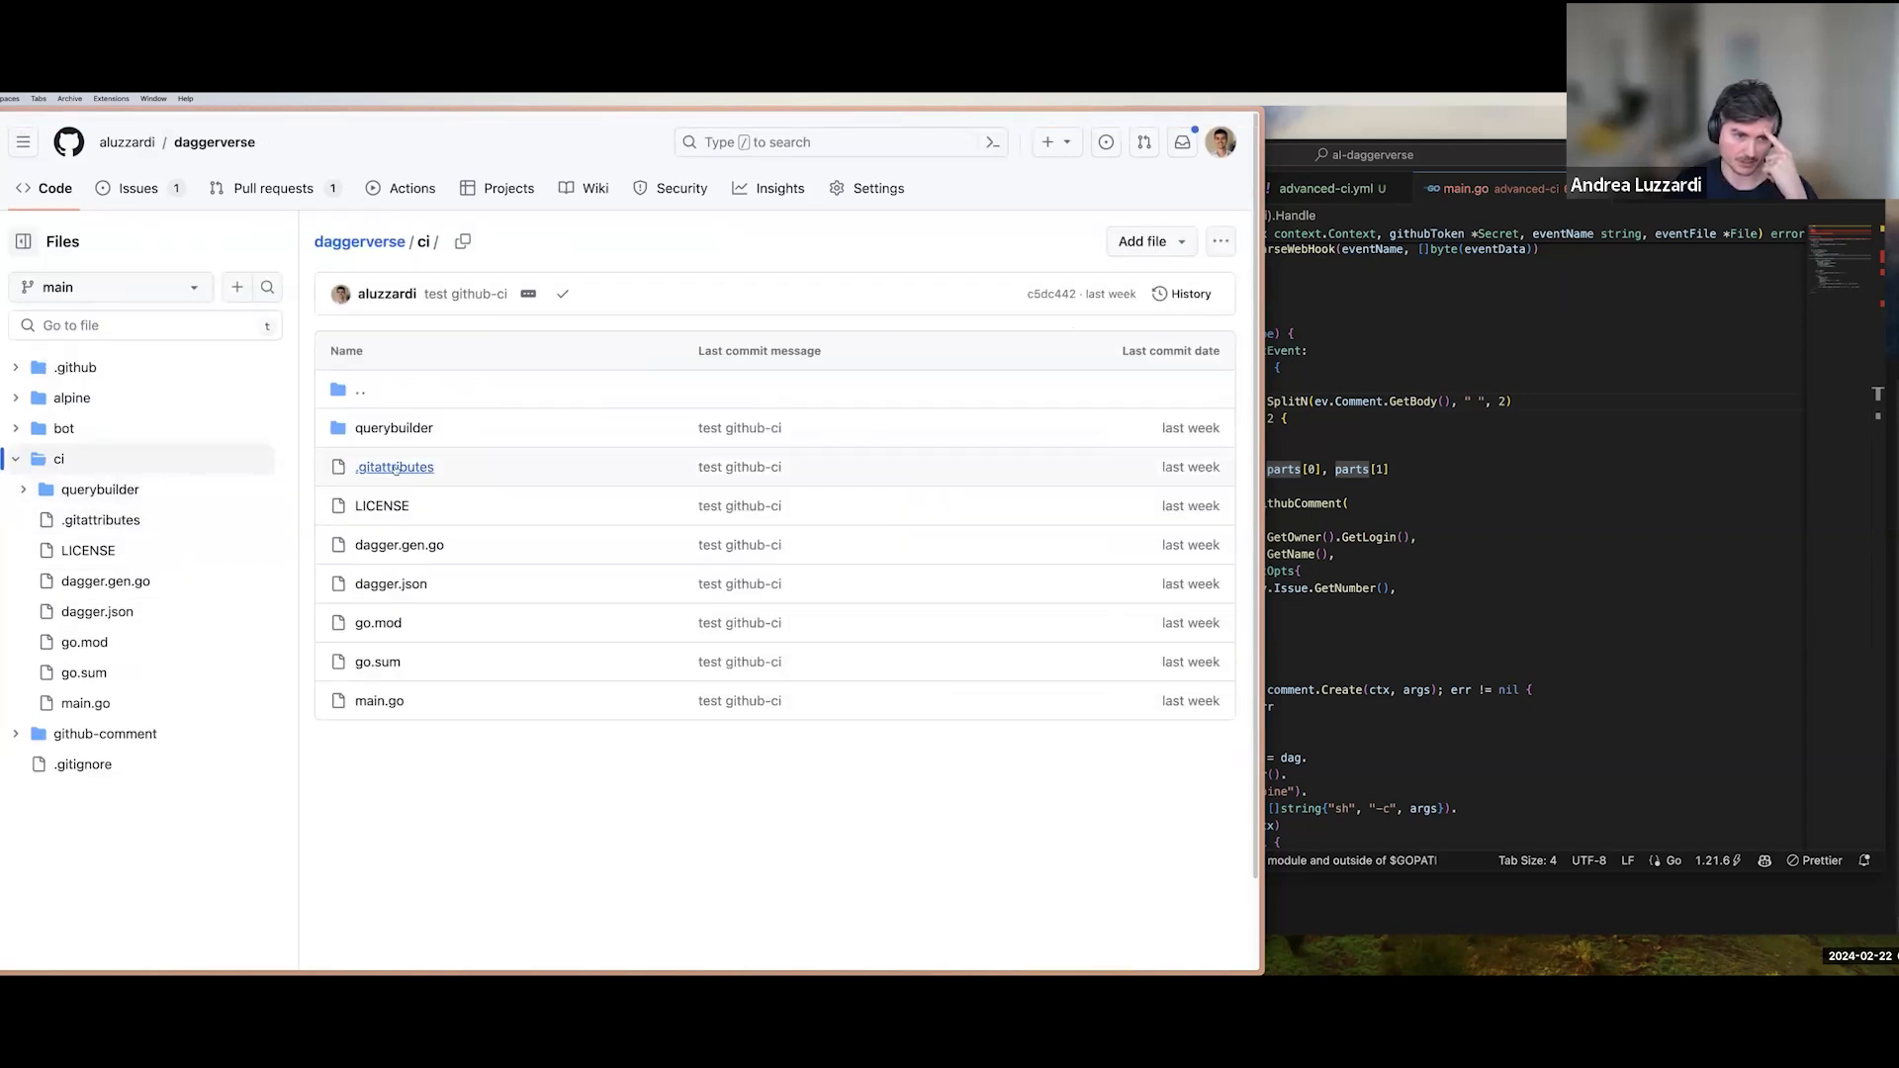
{"action": "left_click", "coordinate": [379, 700]}
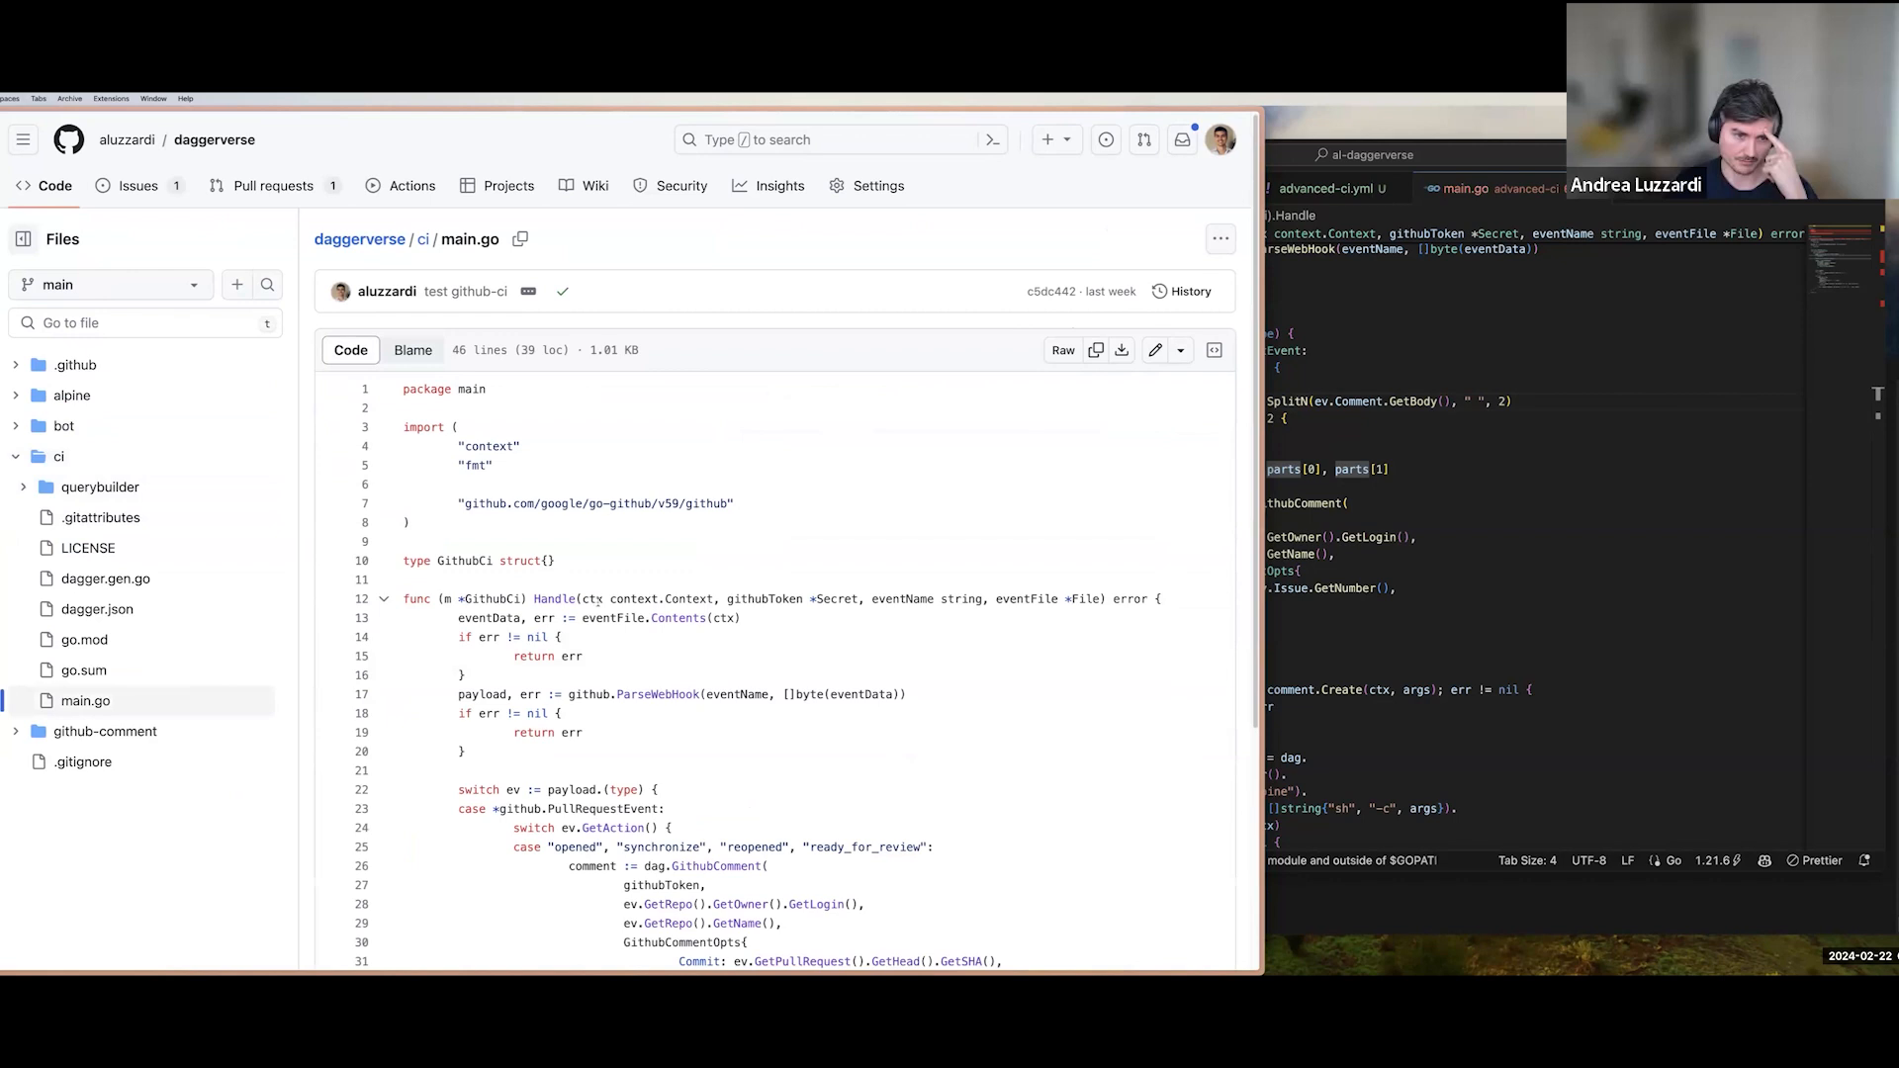
{"action": "scroll", "scroll_direction": "down", "scroll_amount": 3}
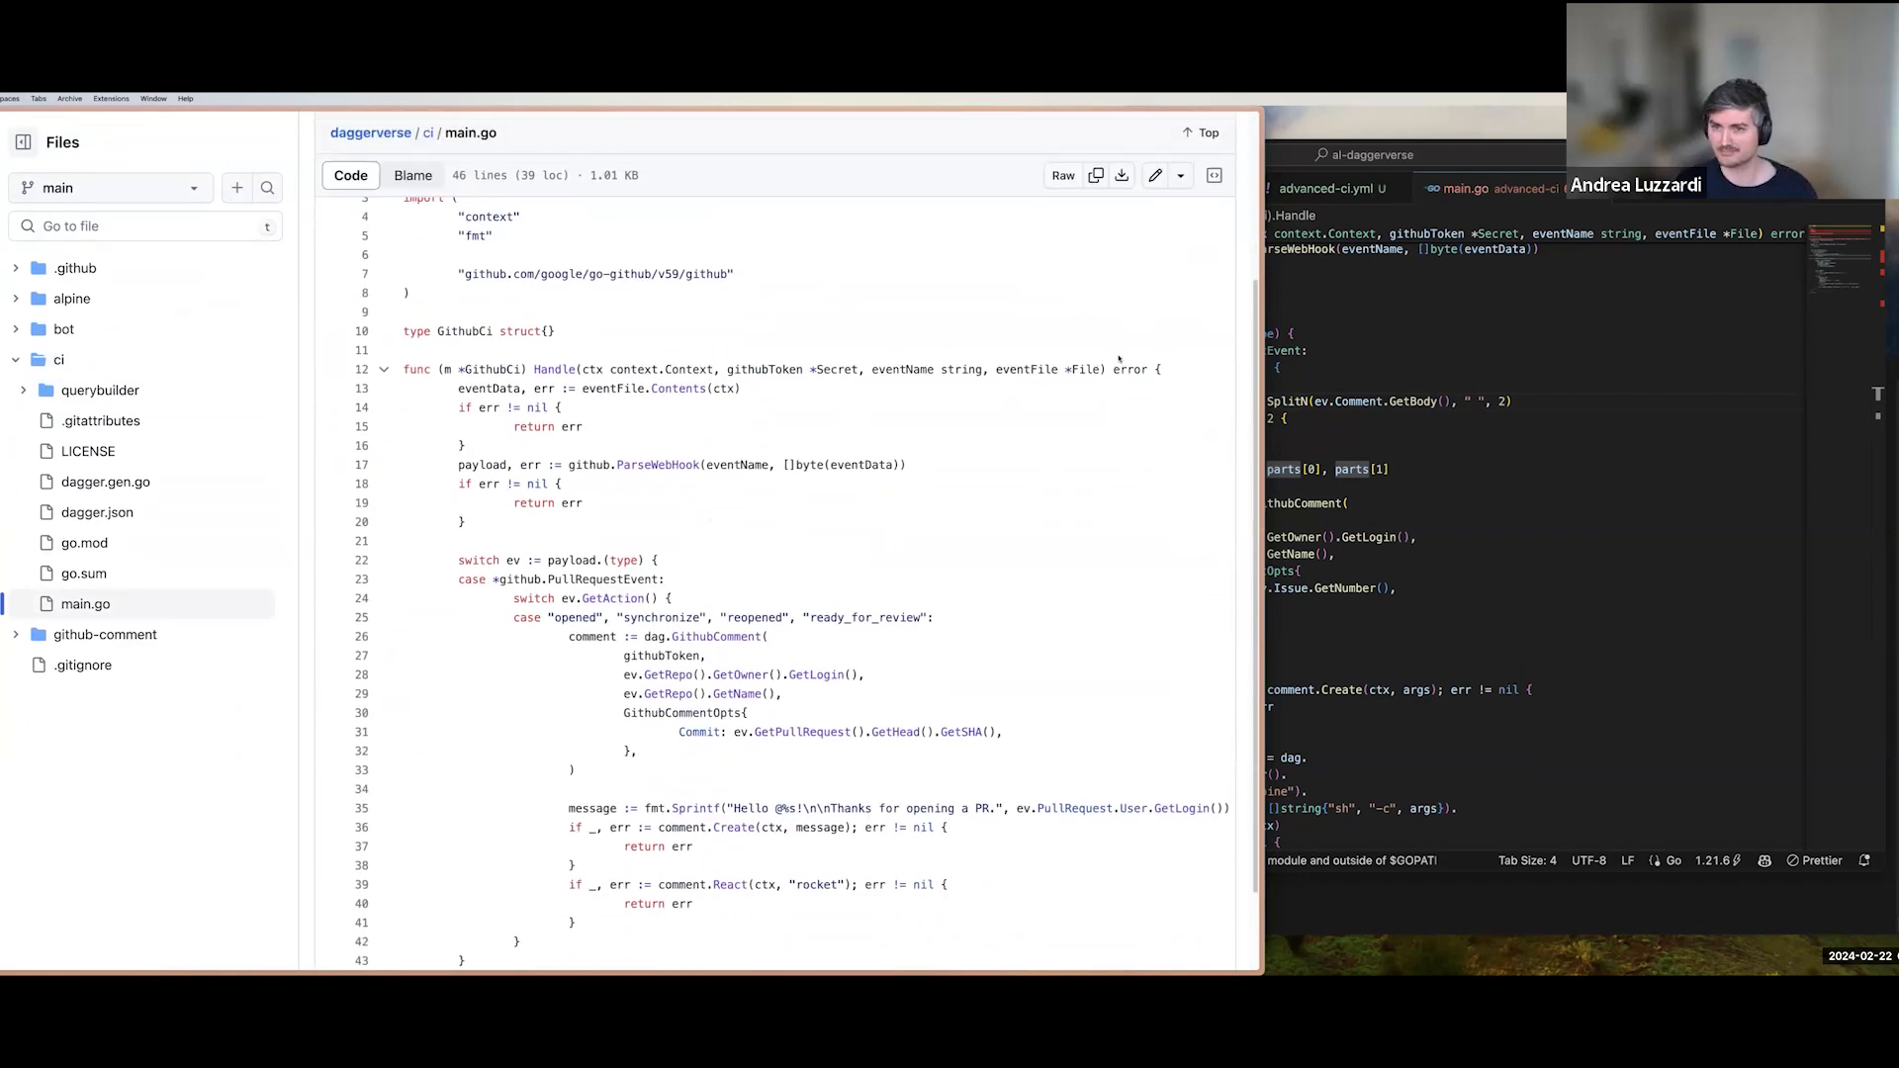